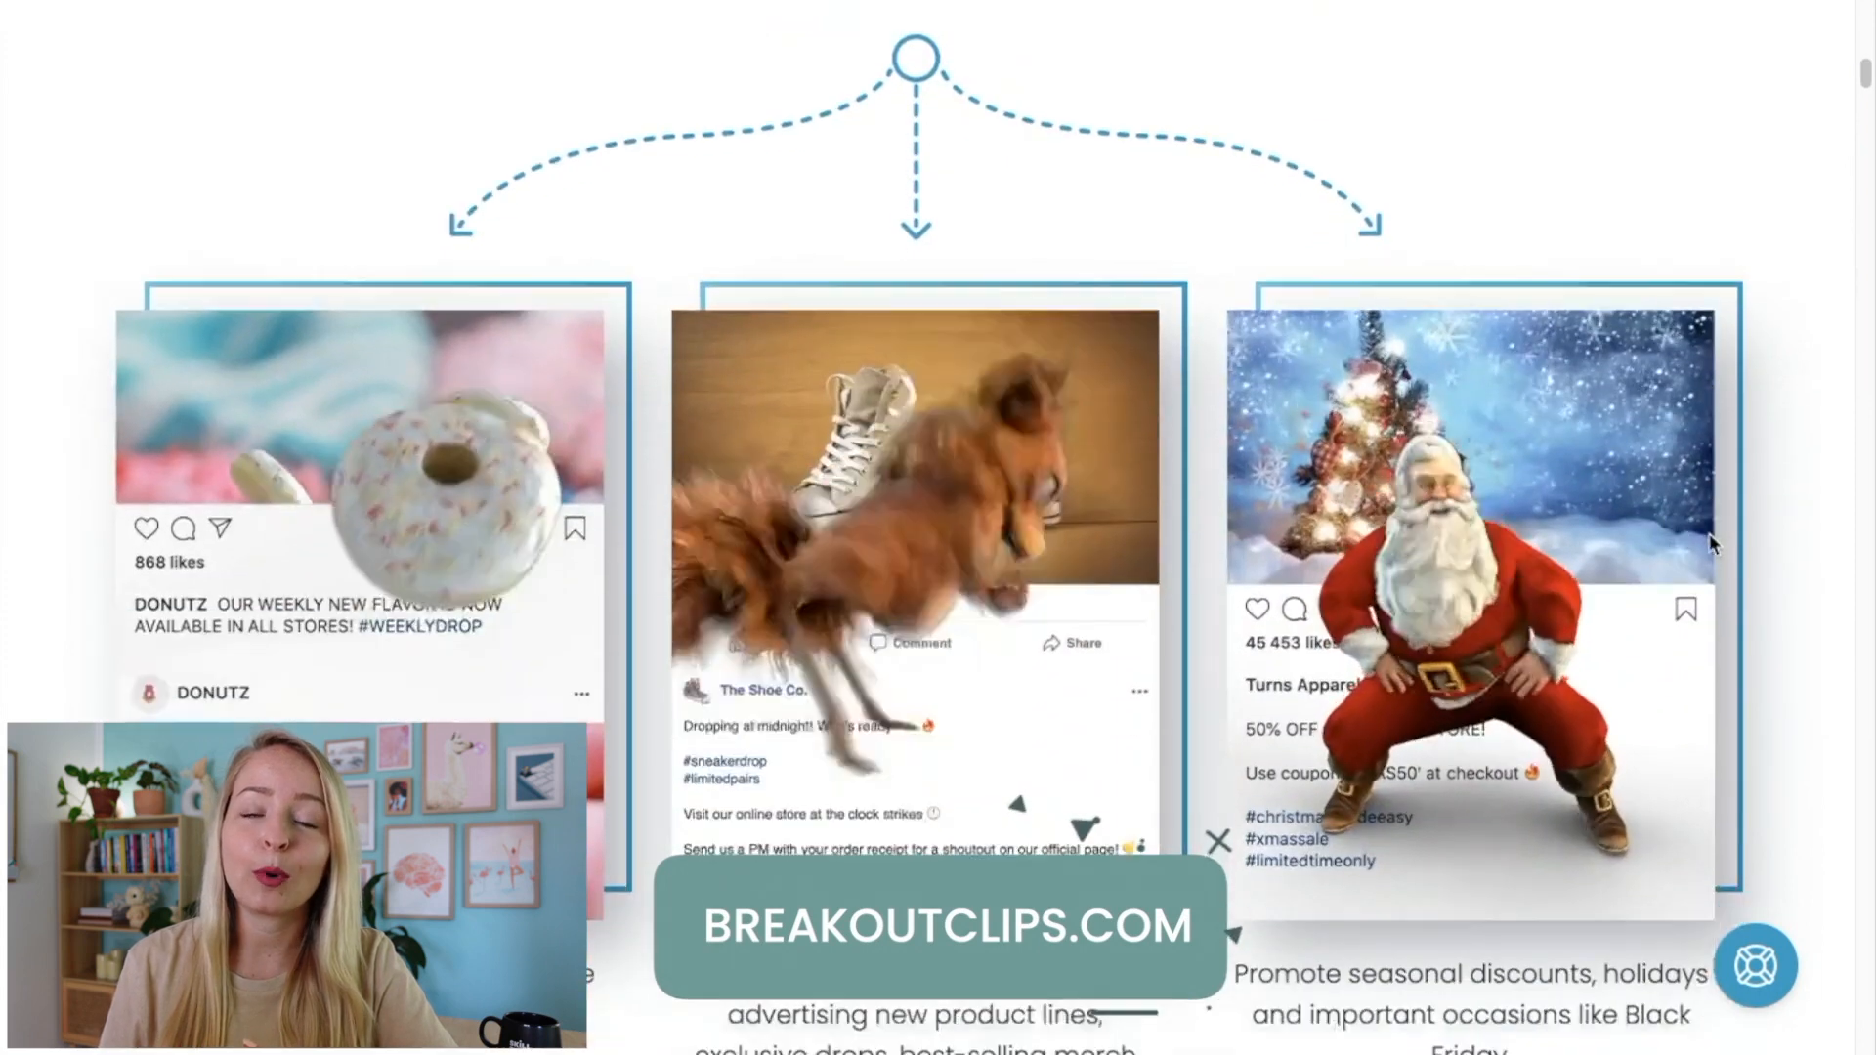
Search Pexels videos for 'Colourful Smoke' and scroll well down the results
{"action": "scroll", "scroll_direction": "down", "scroll_amount": 3}
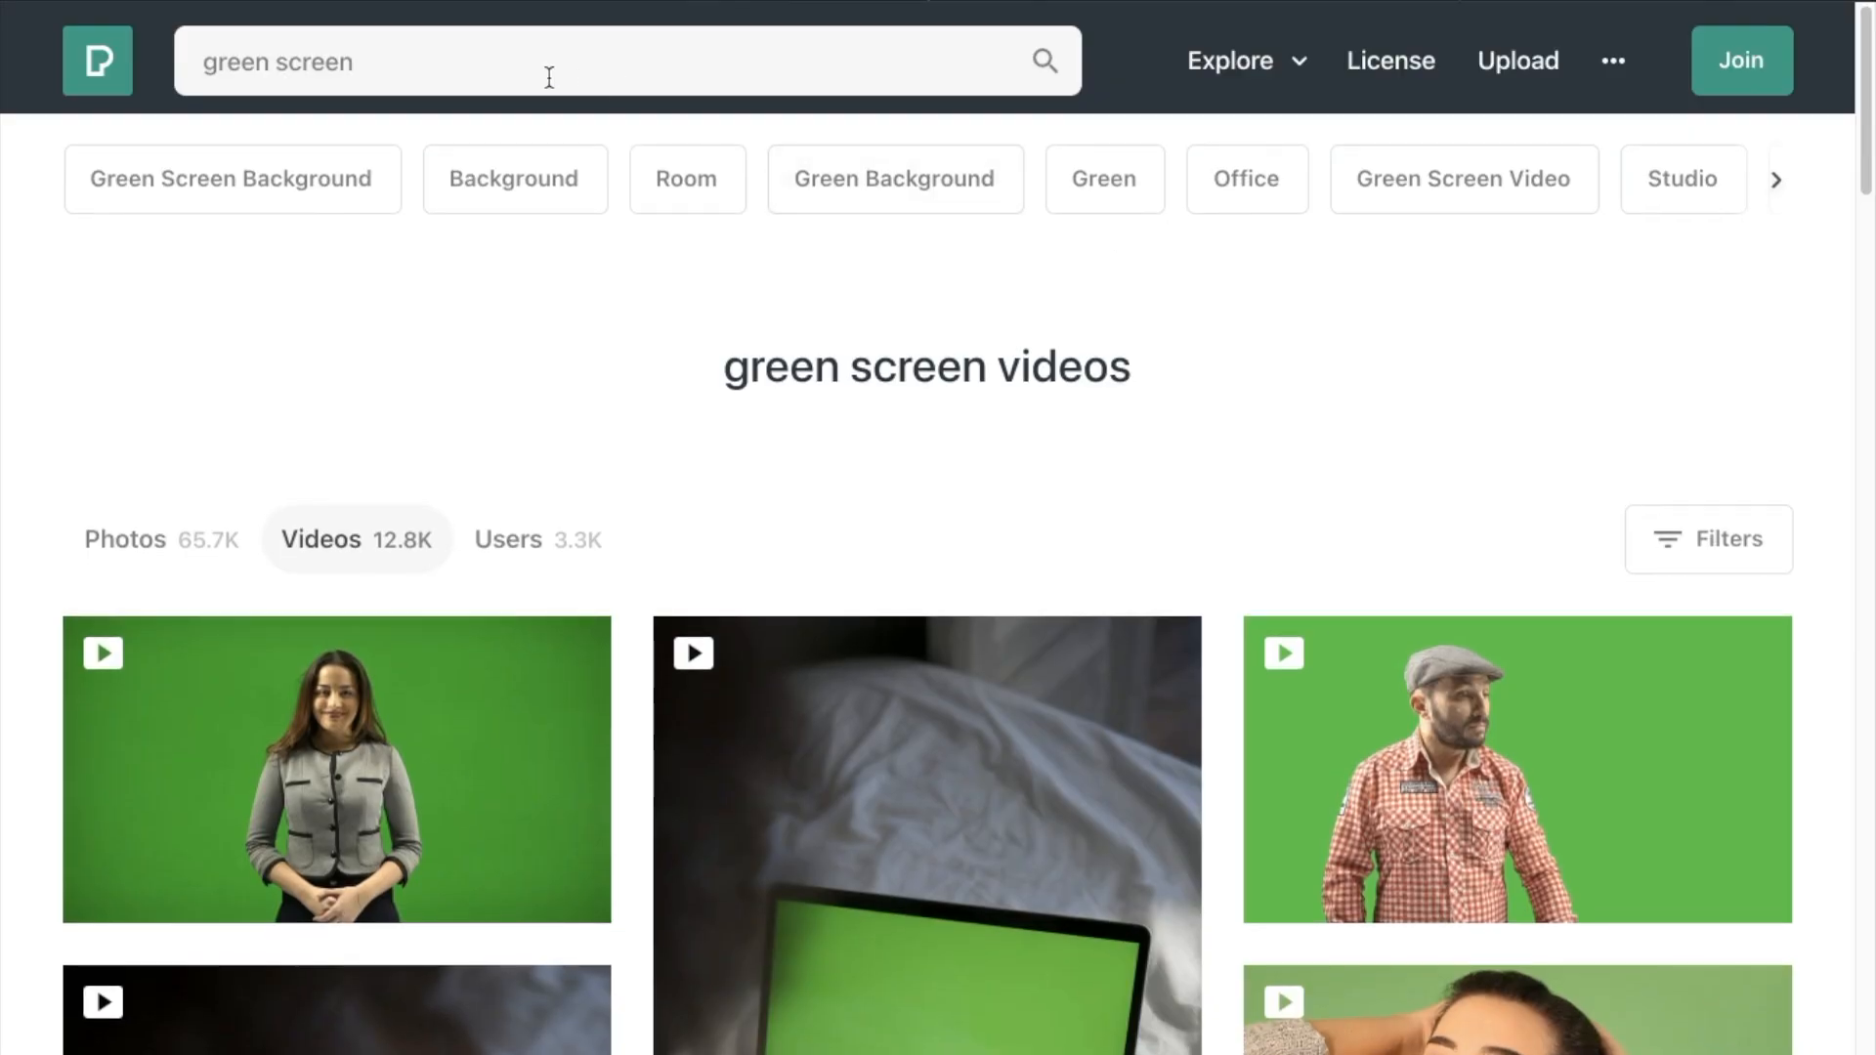
{"action": "mouse_move", "coordinate": [1726, 799]}
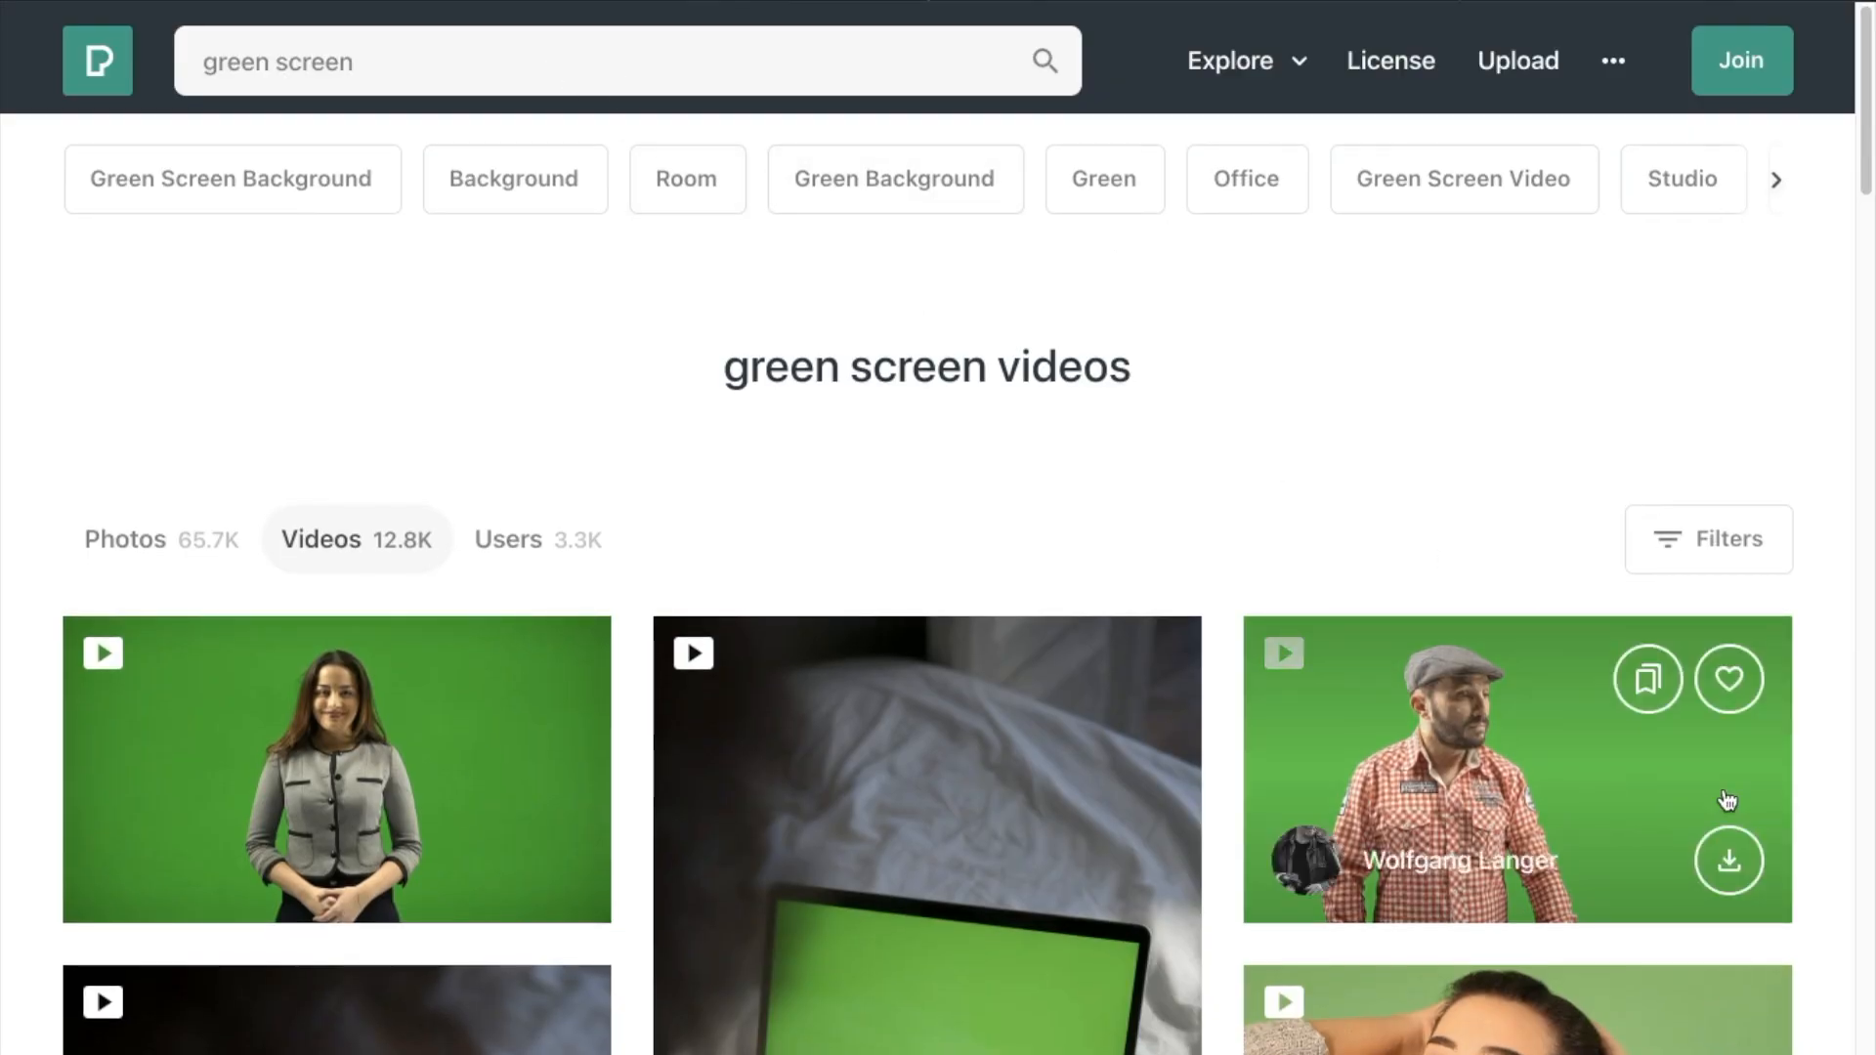
{"action": "mouse_move", "coordinate": [359, 790]}
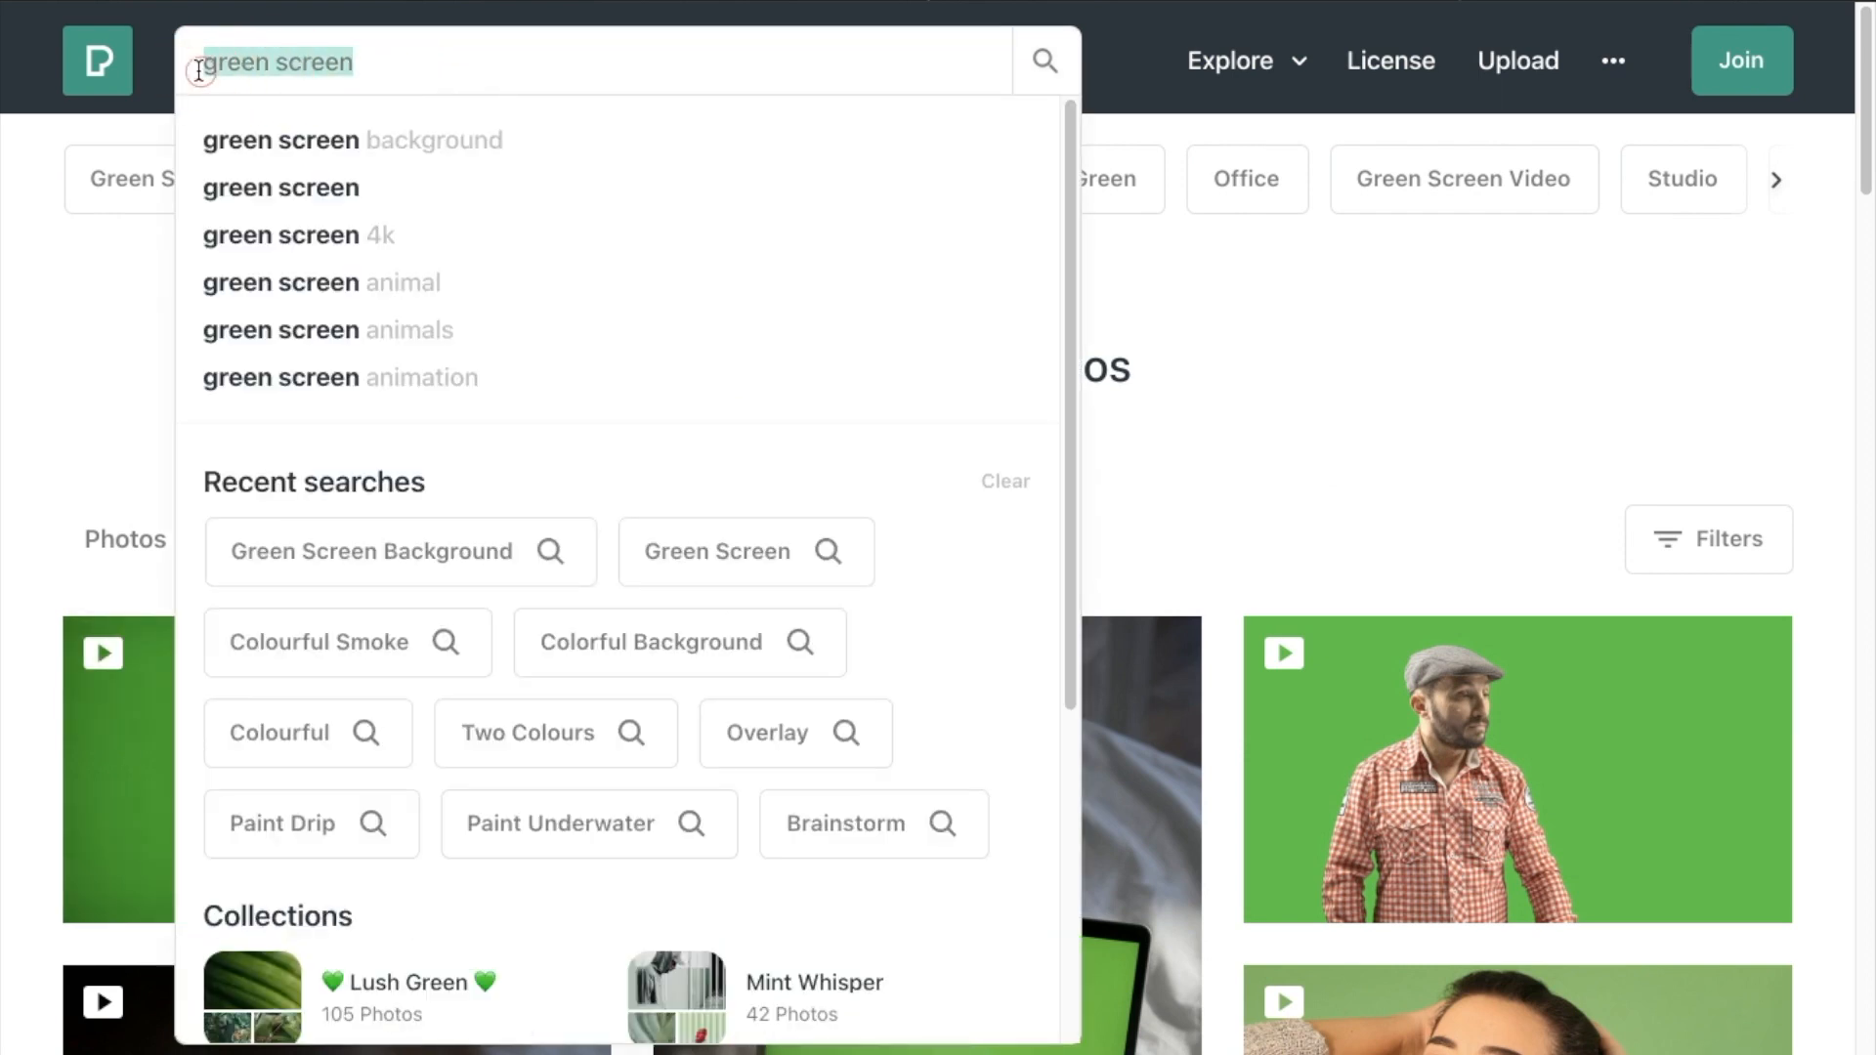
{"action": "type", "text": "colourful smoke"}
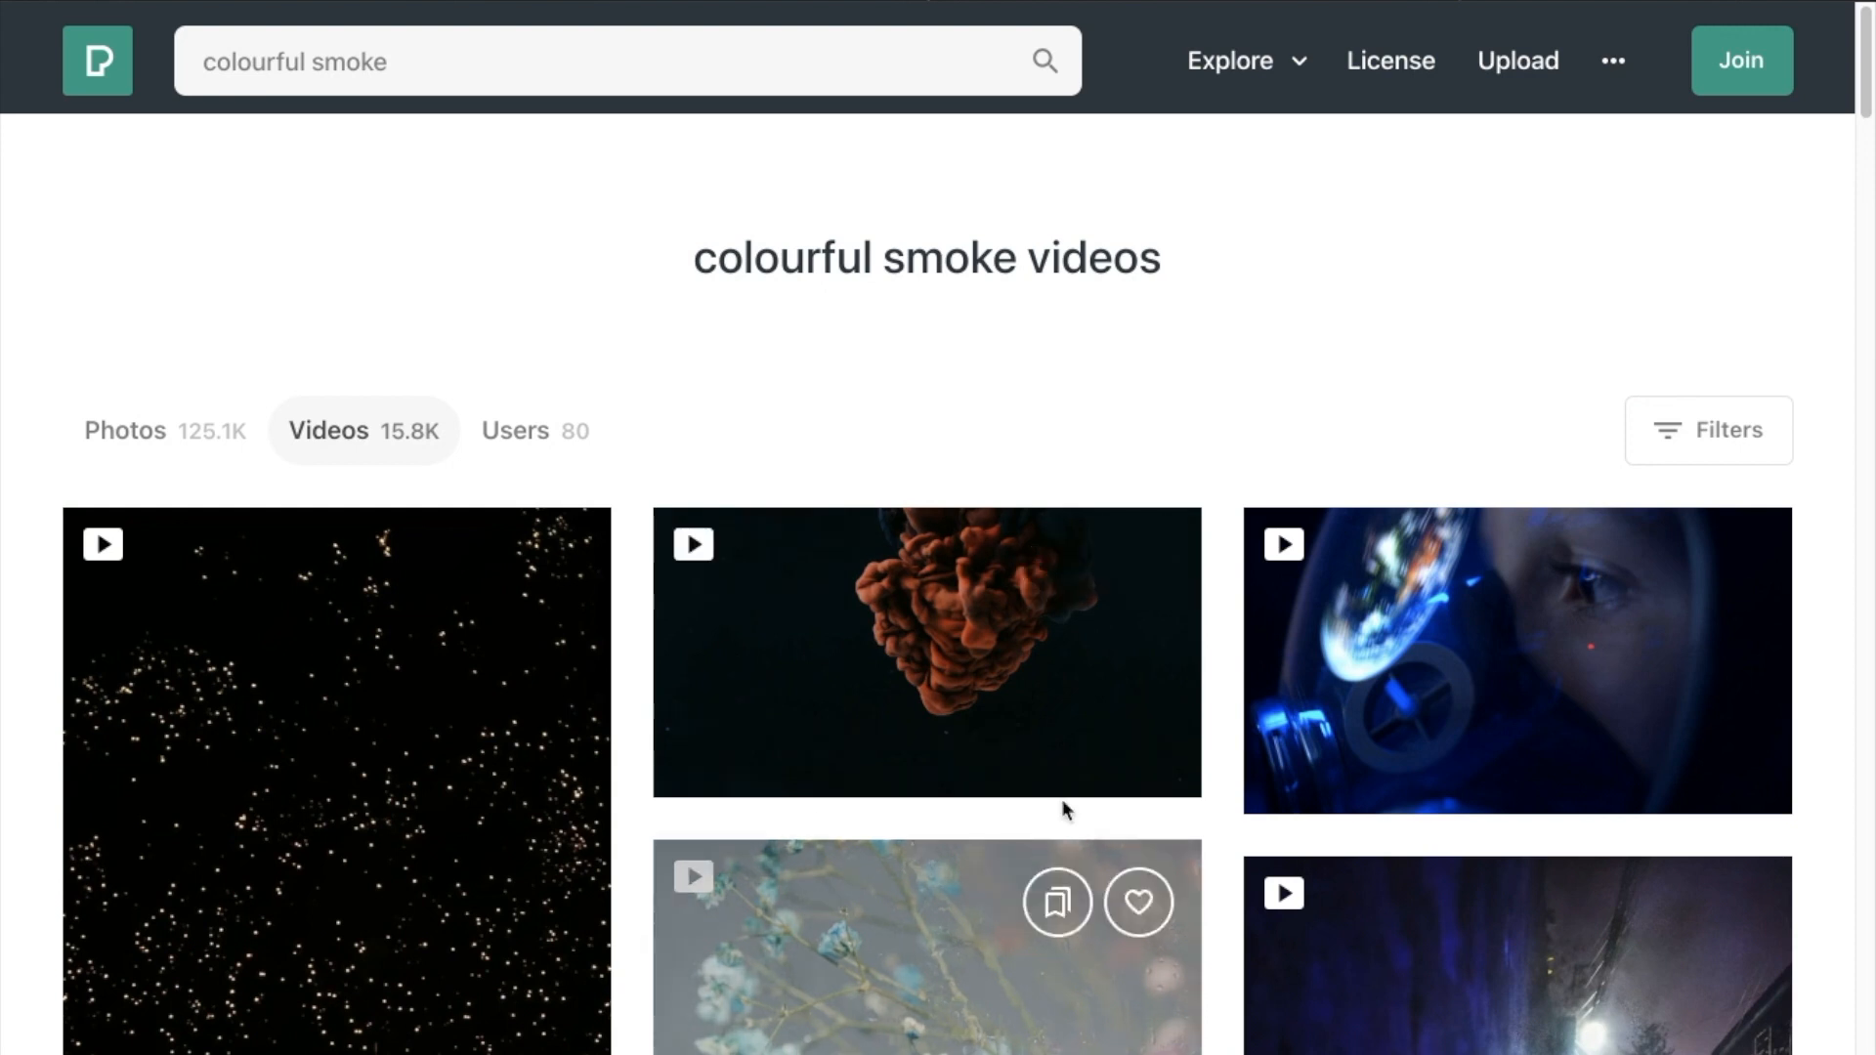
{"action": "scroll", "scroll_direction": "down", "scroll_amount": 3}
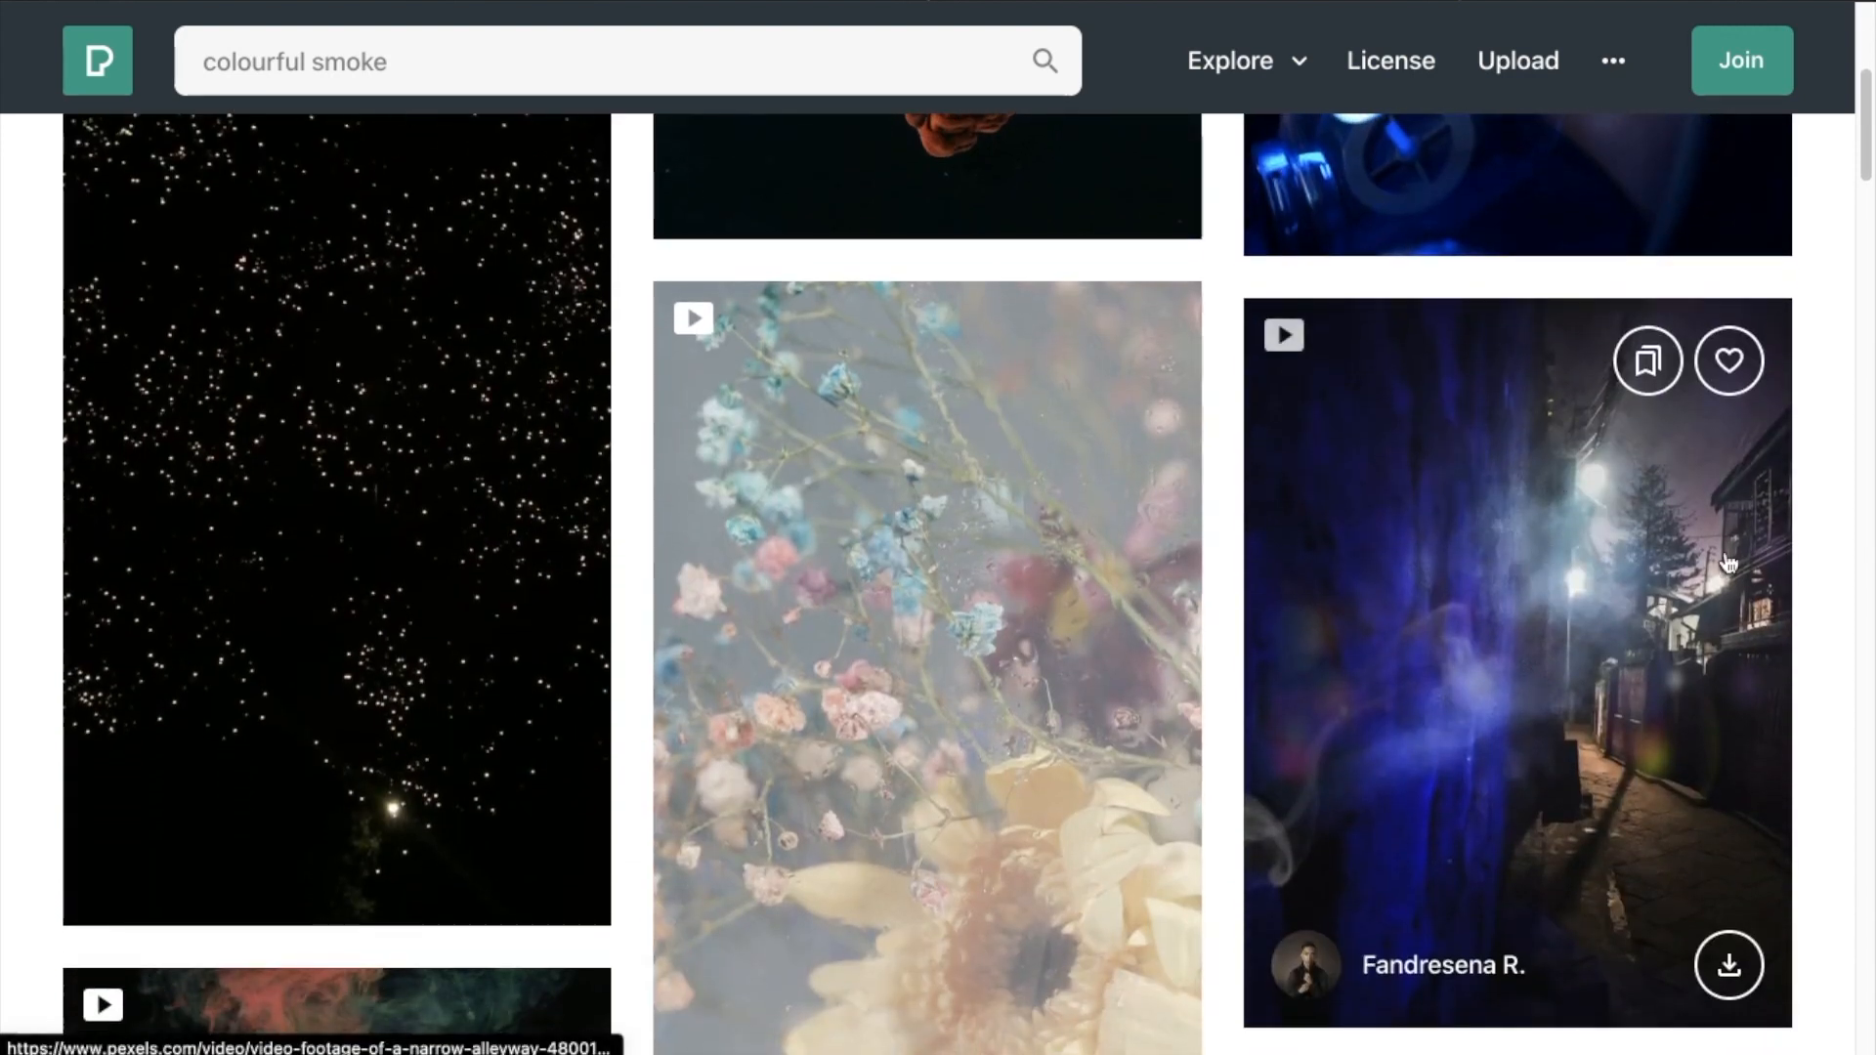
{"action": "scroll", "scroll_direction": "down", "scroll_amount": 3}
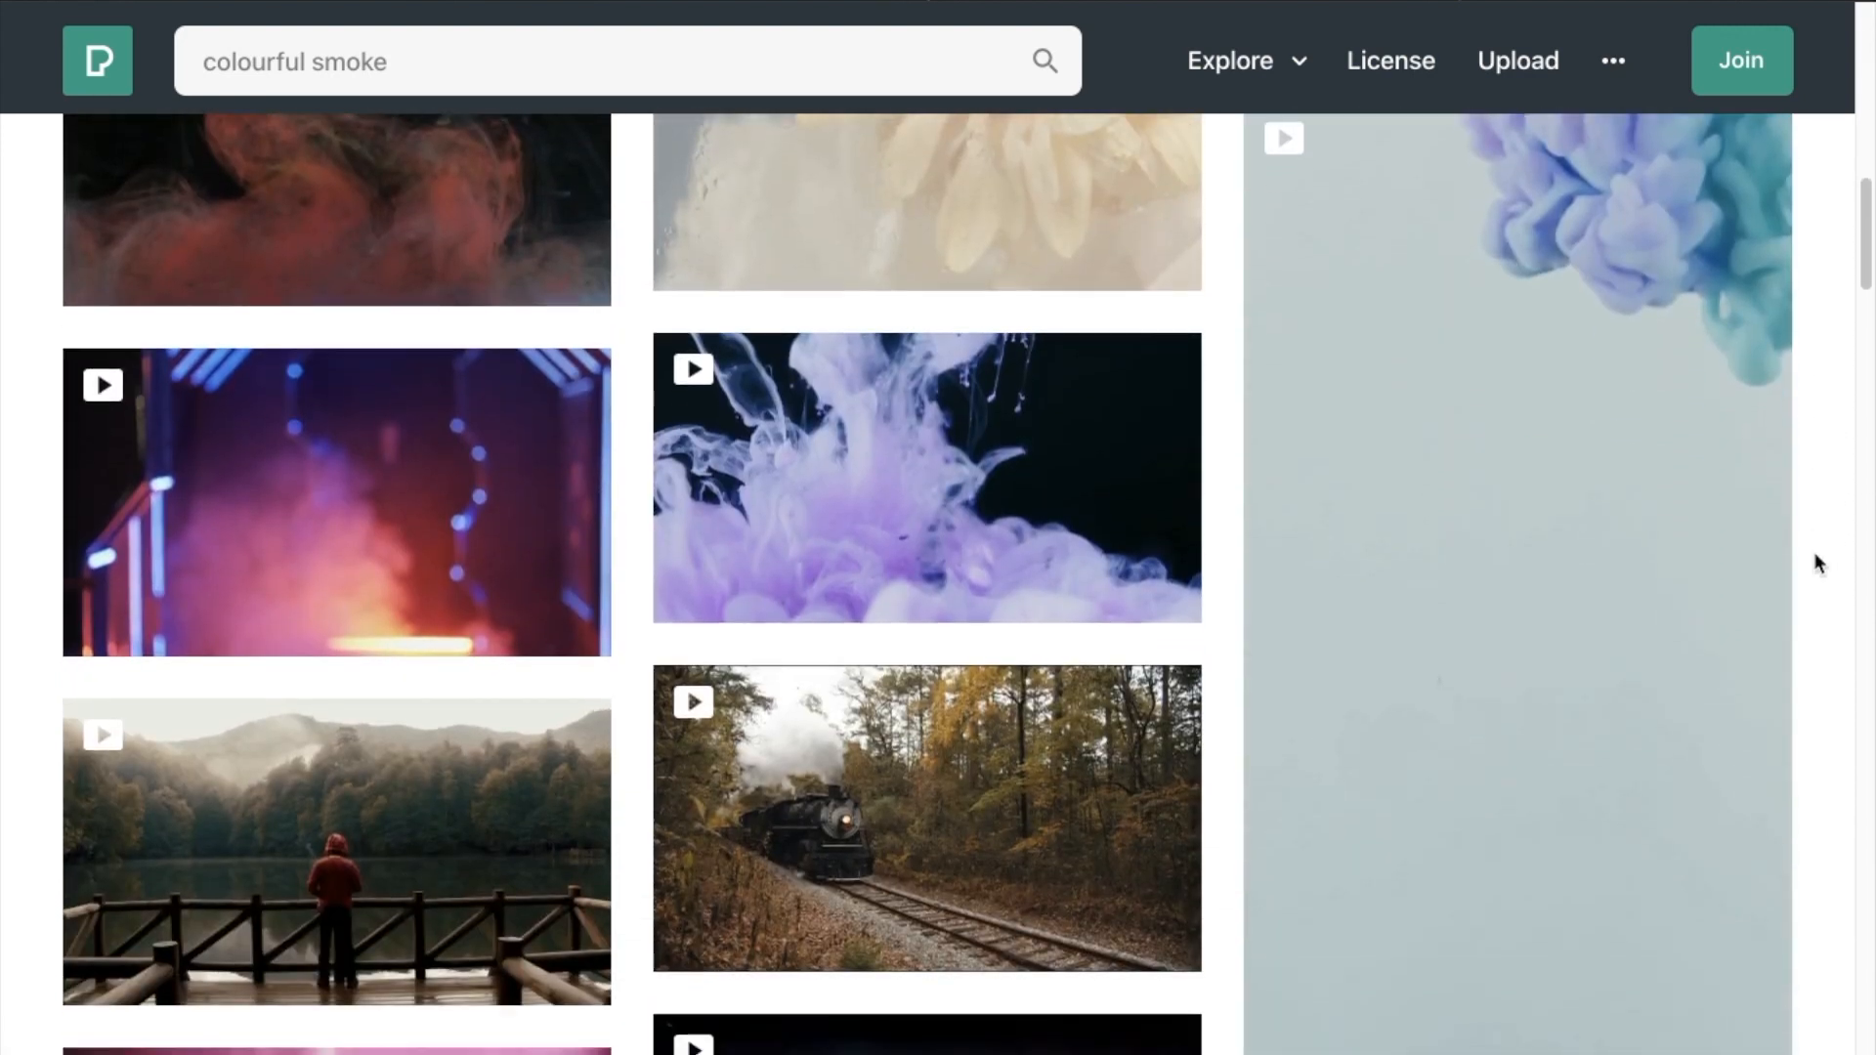
{"action": "scroll", "scroll_direction": "down", "scroll_amount": 3}
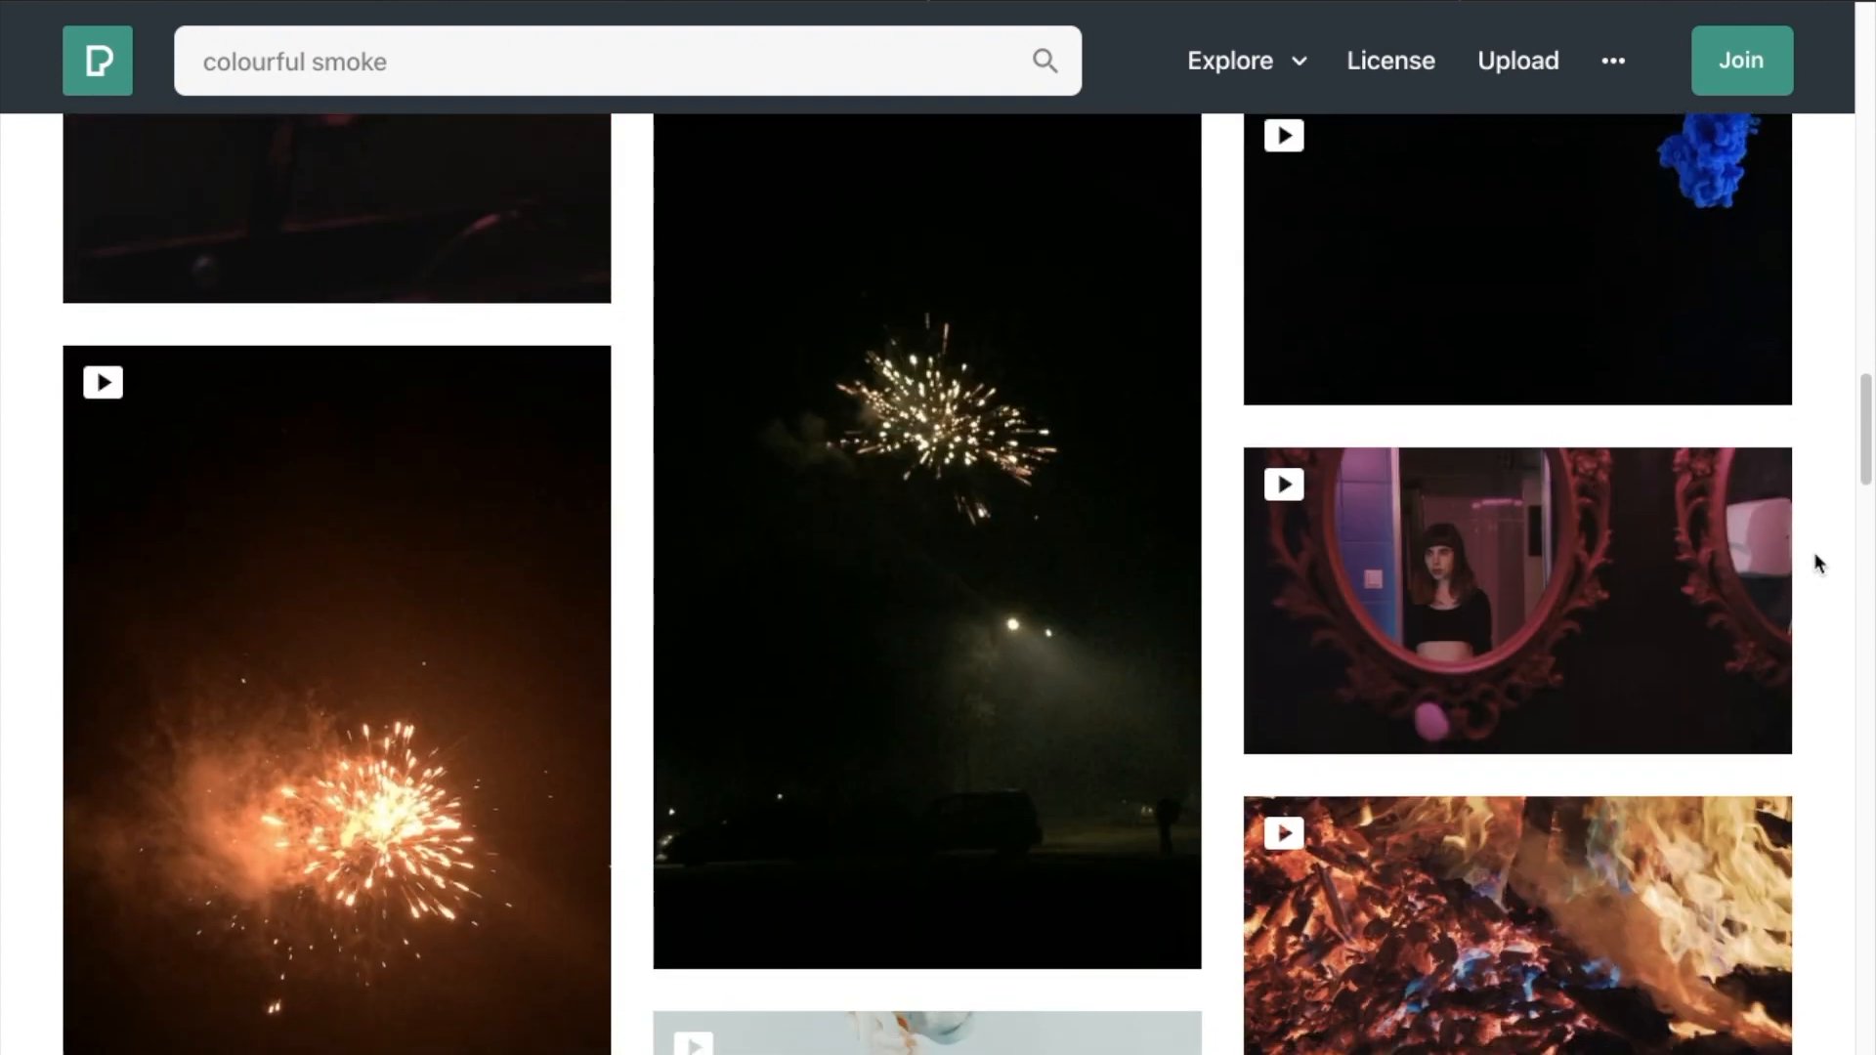
{"action": "scroll", "scroll_direction": "down", "scroll_amount": 3}
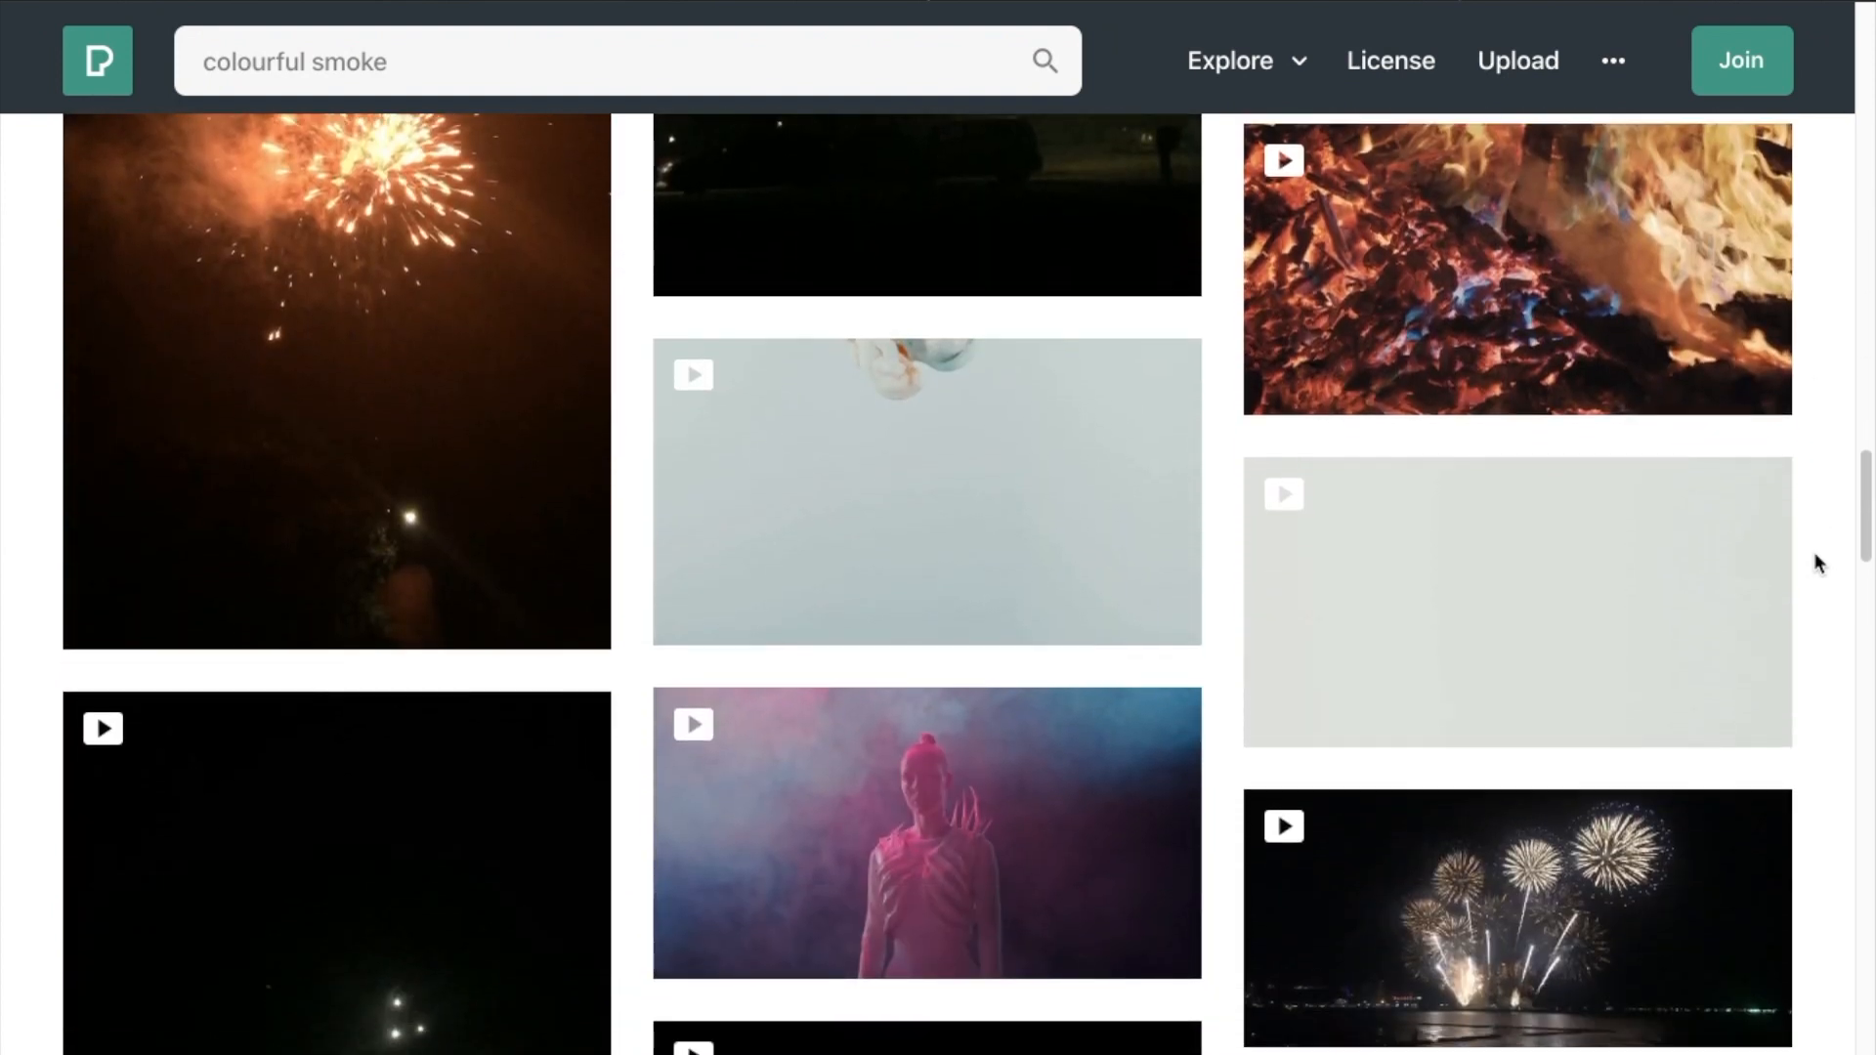
{"action": "mouse_move", "coordinate": [939, 490]}
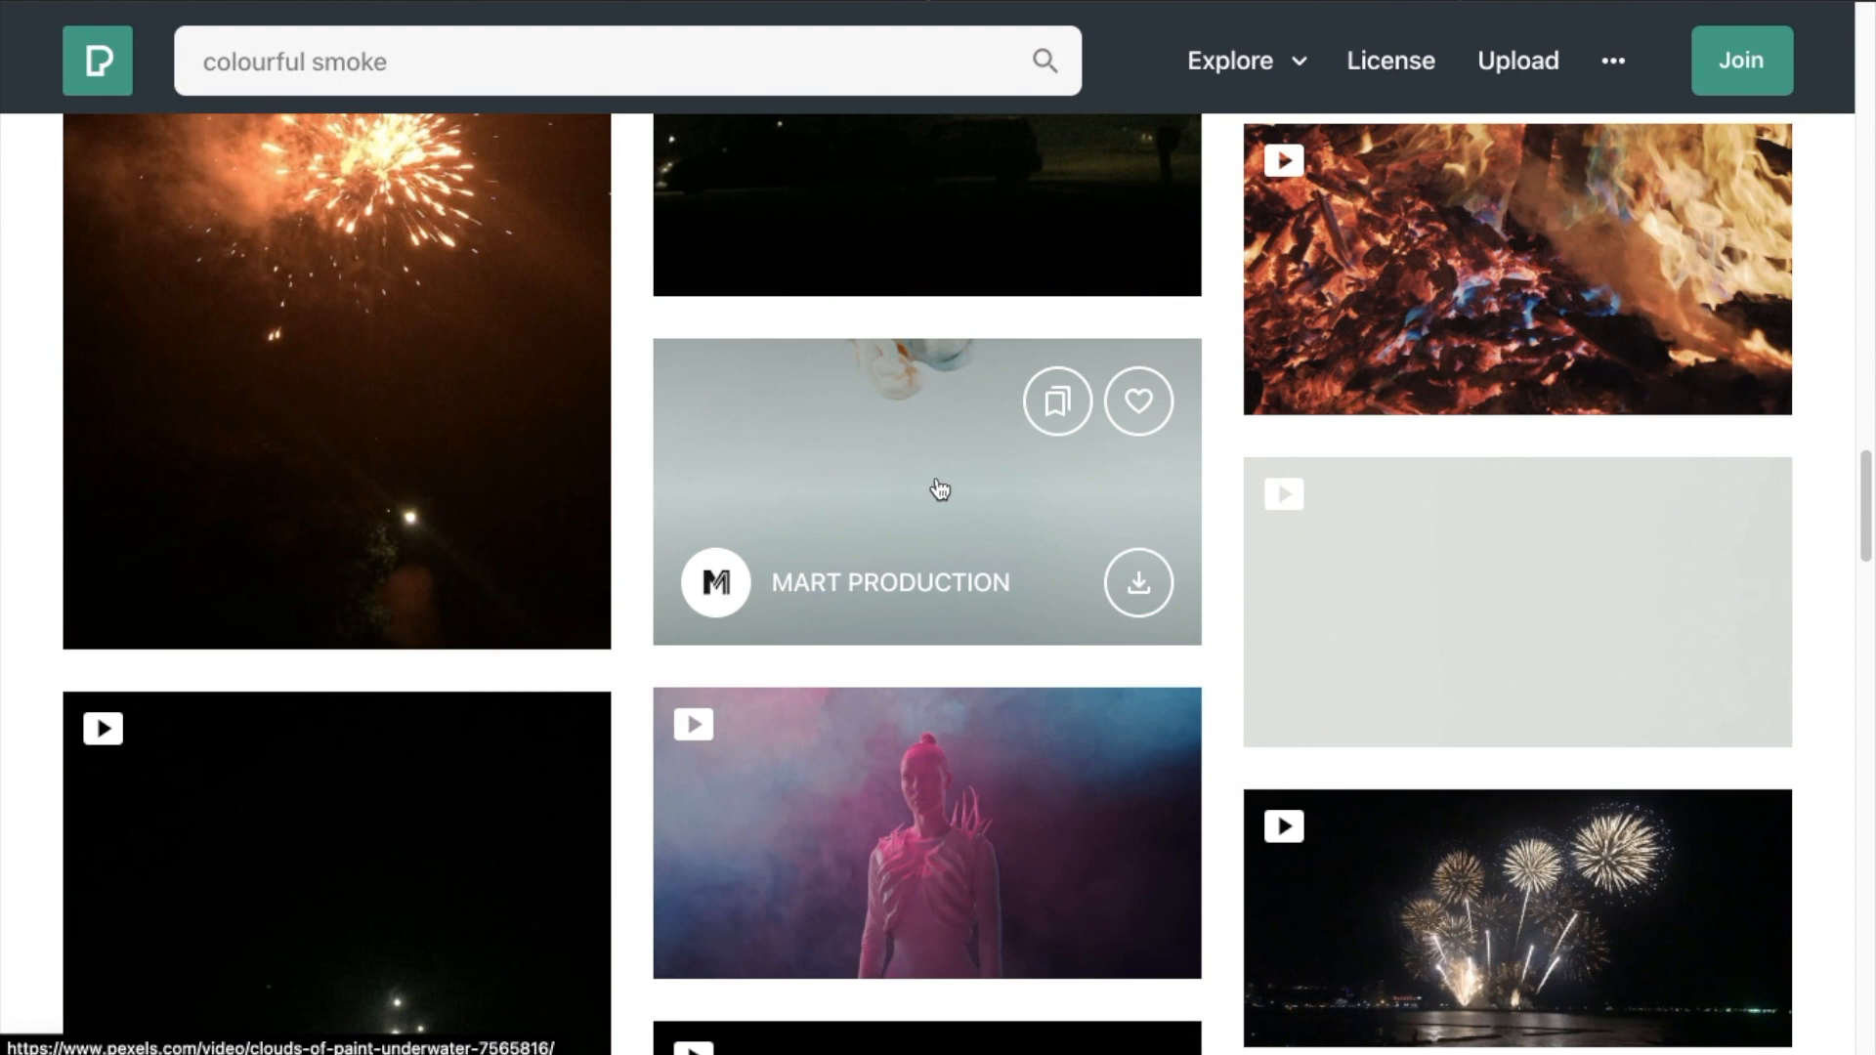
{"action": "mouse_move", "coordinate": [936, 455]}
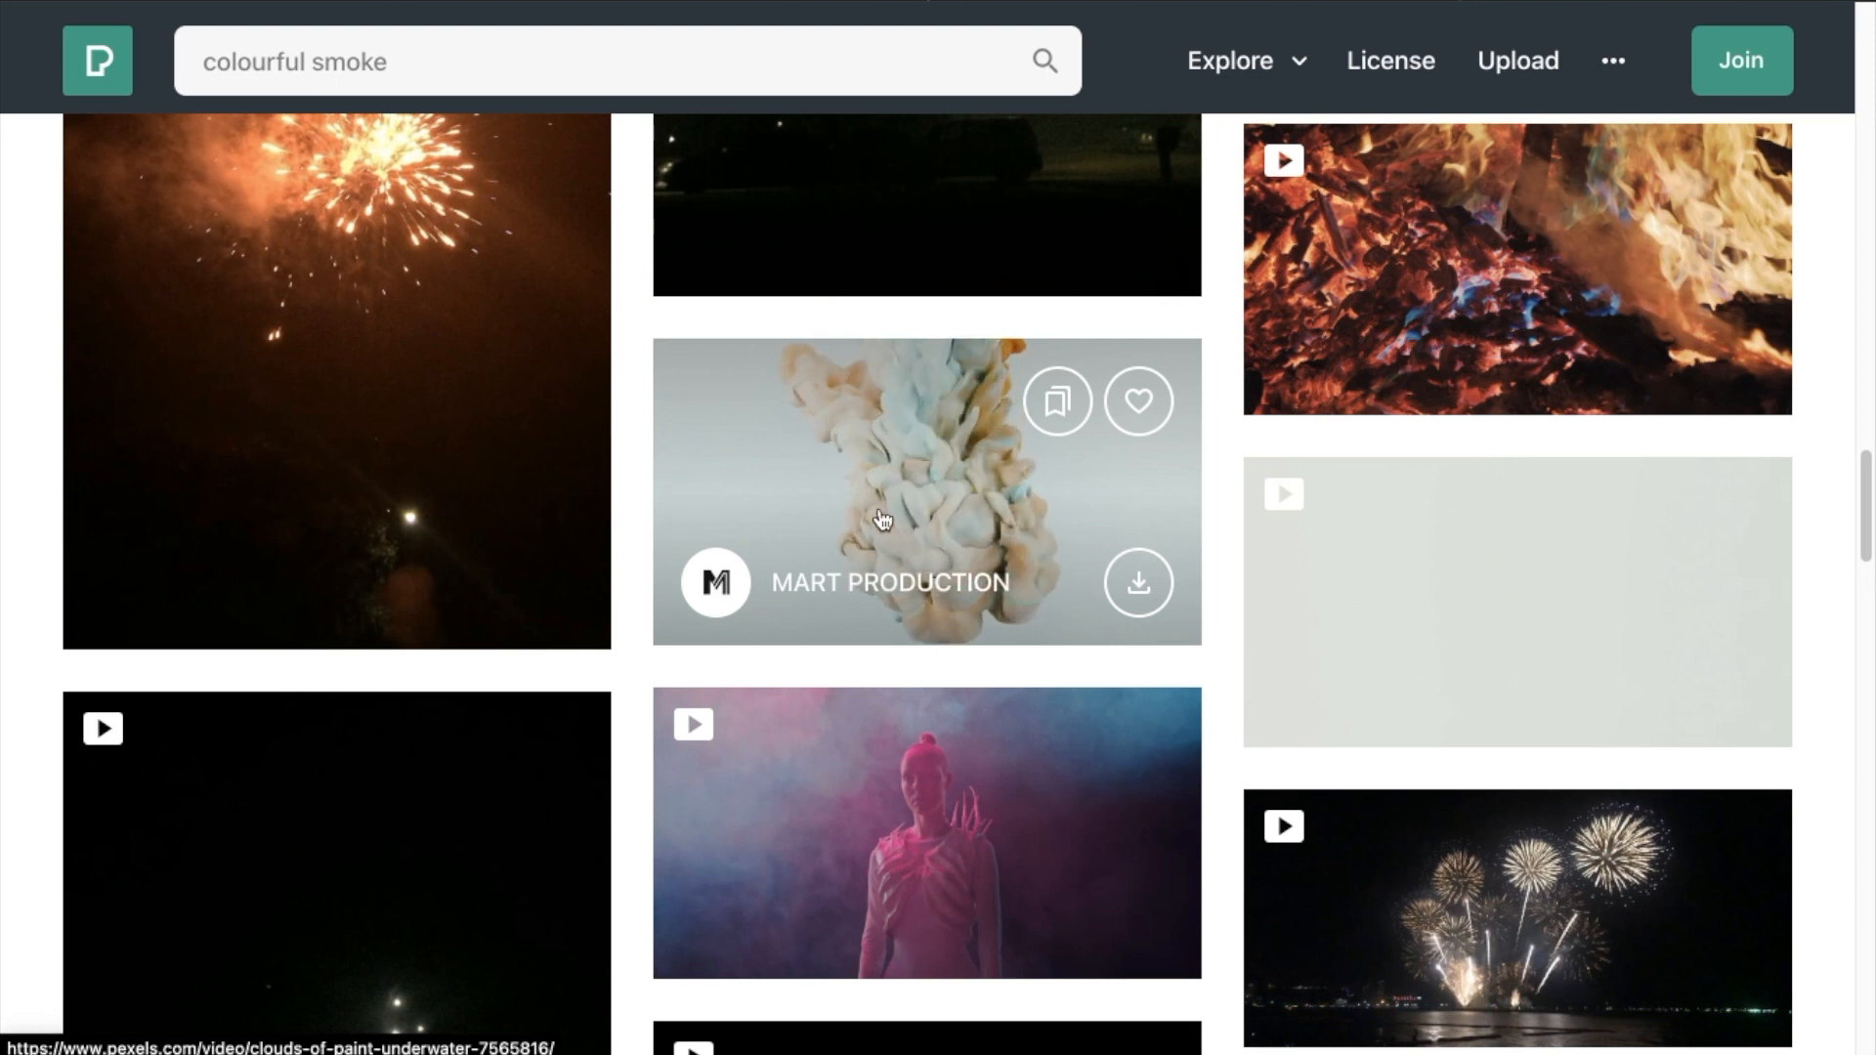
{"action": "mouse_move", "coordinate": [1274, 531]}
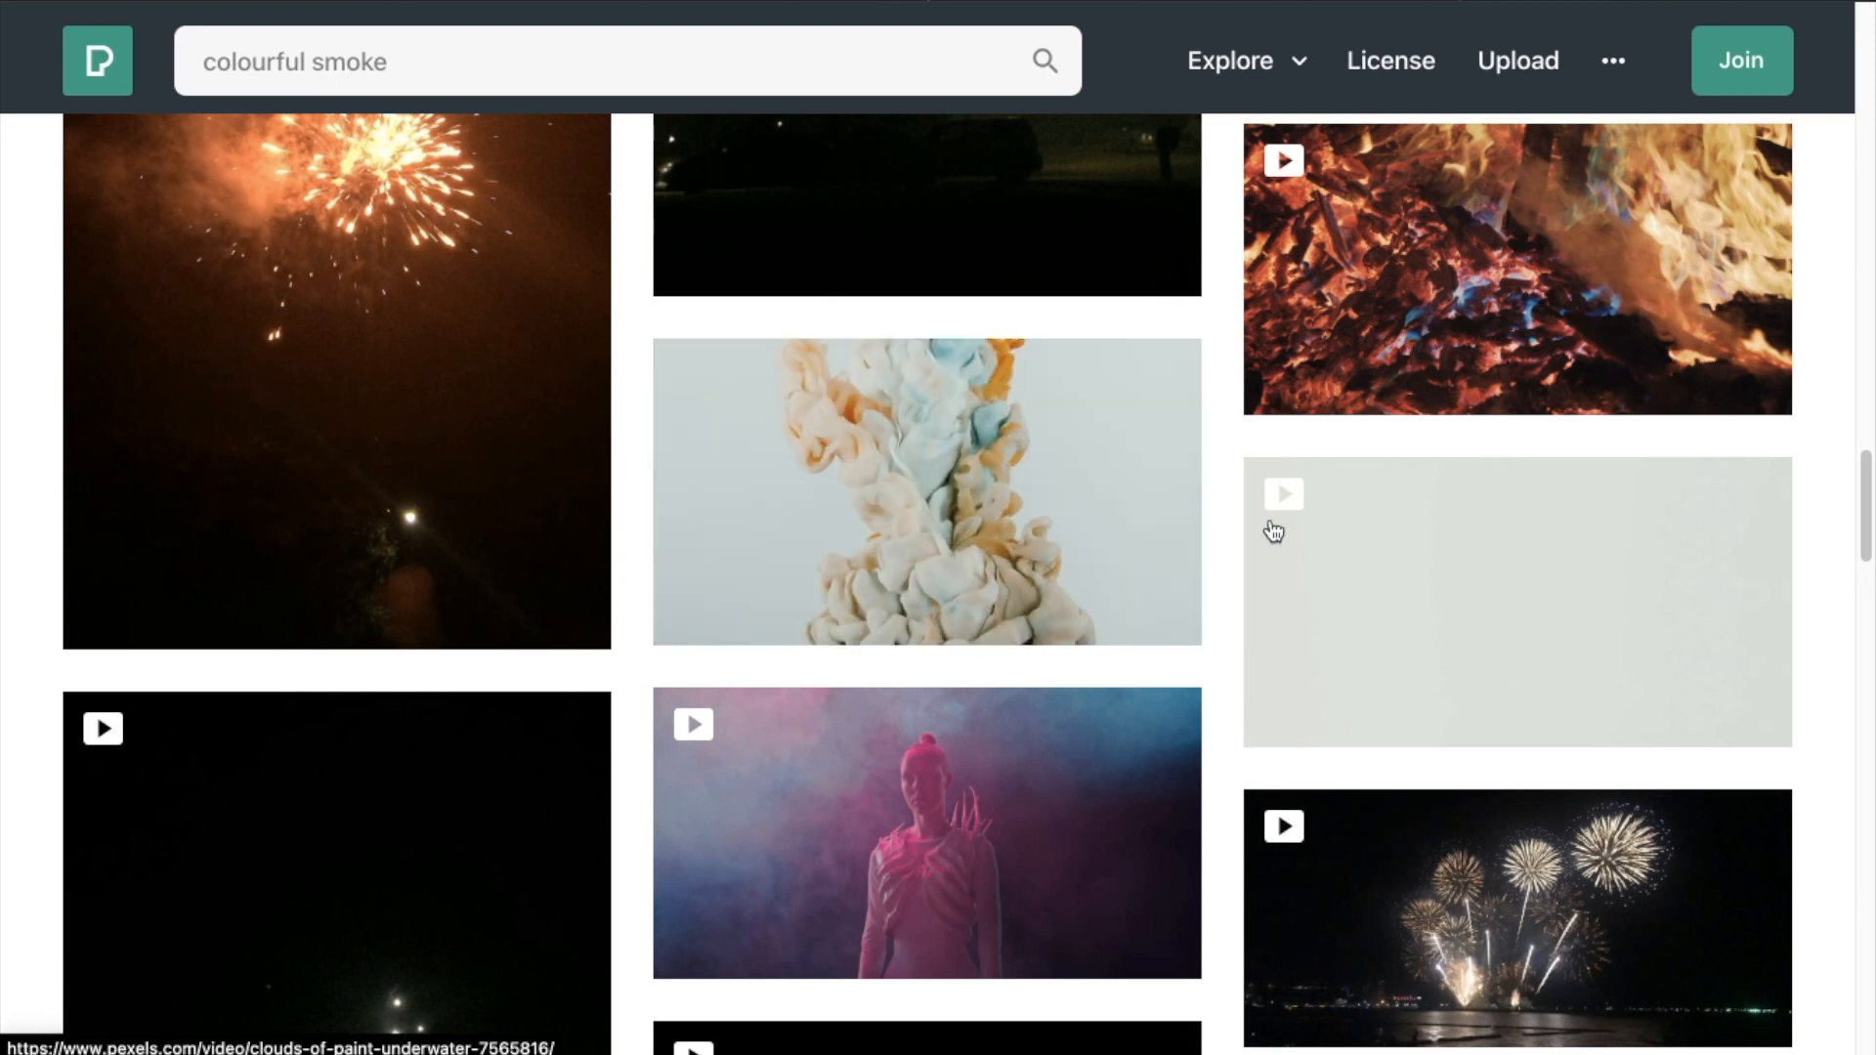
{"action": "mouse_move", "coordinate": [1471, 598]}
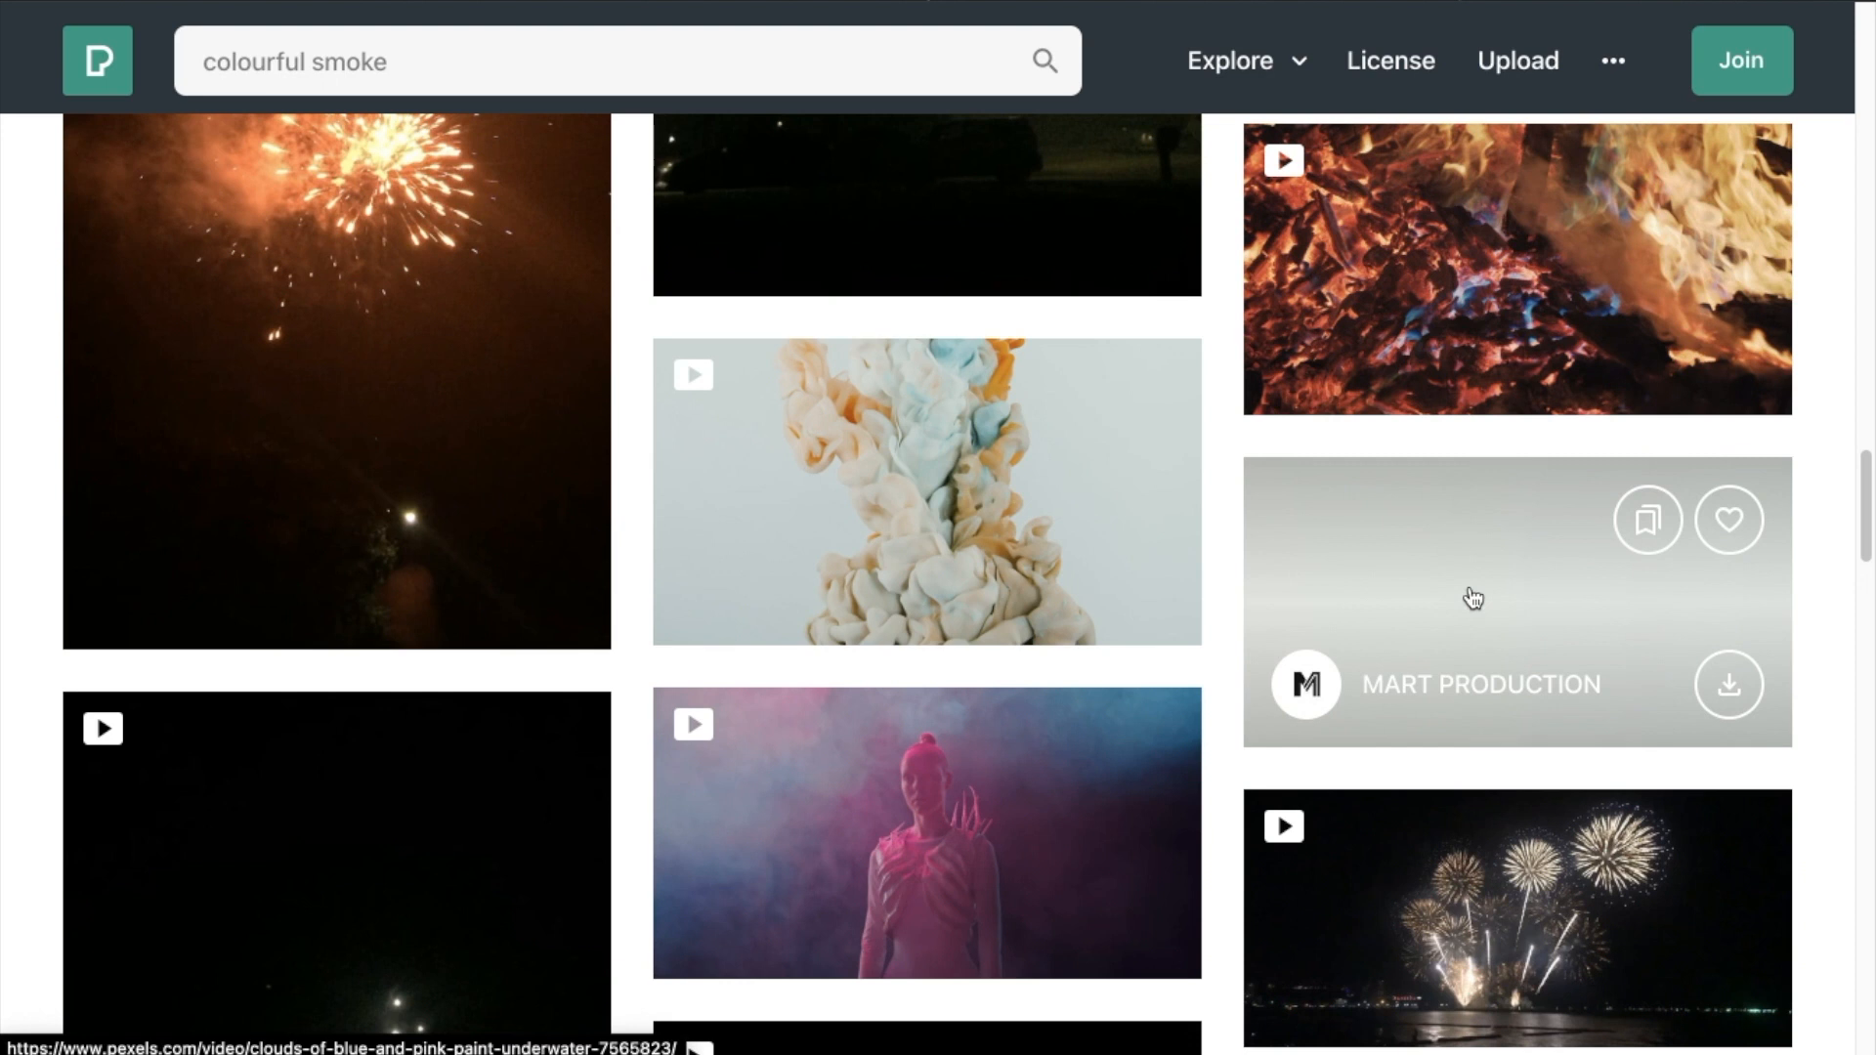
{"action": "mouse_move", "coordinate": [1461, 527]}
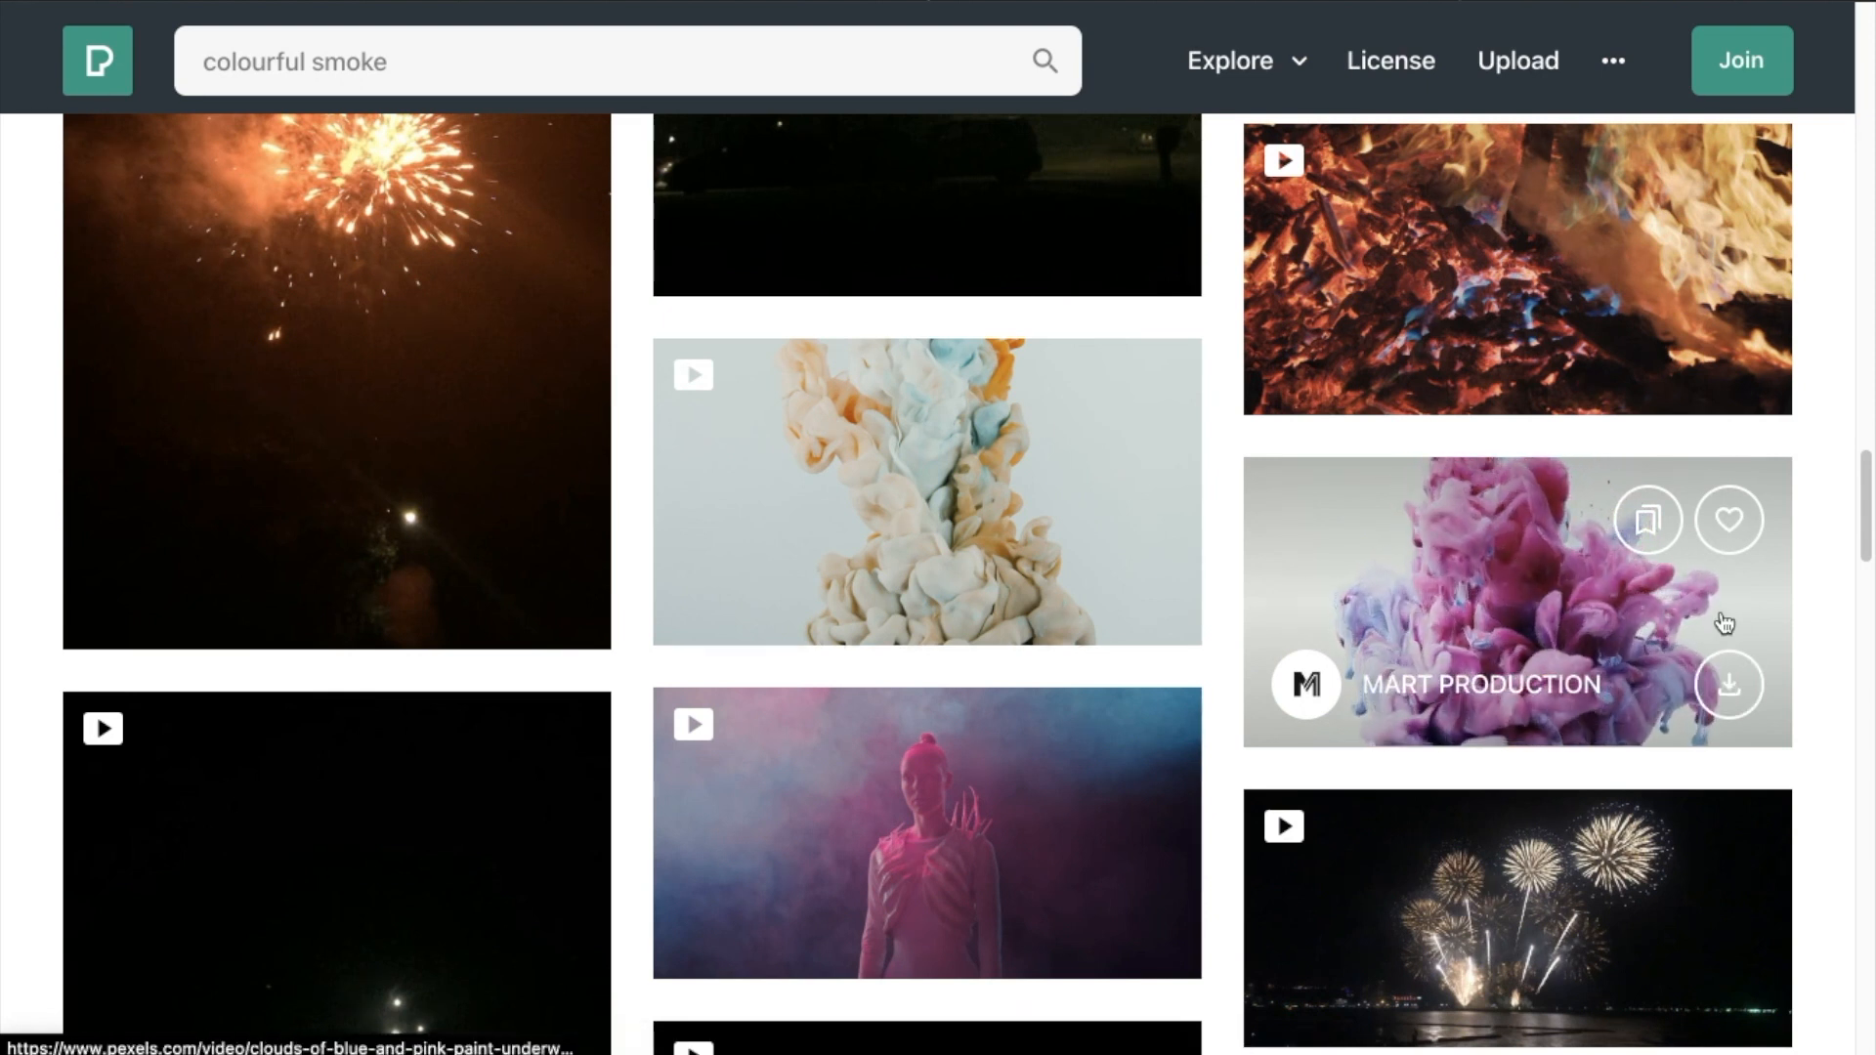
Download the MART PRODUCTION blue and pink paint-cloud clip as an MP4
{"action": "left_click", "coordinate": [1727, 683]}
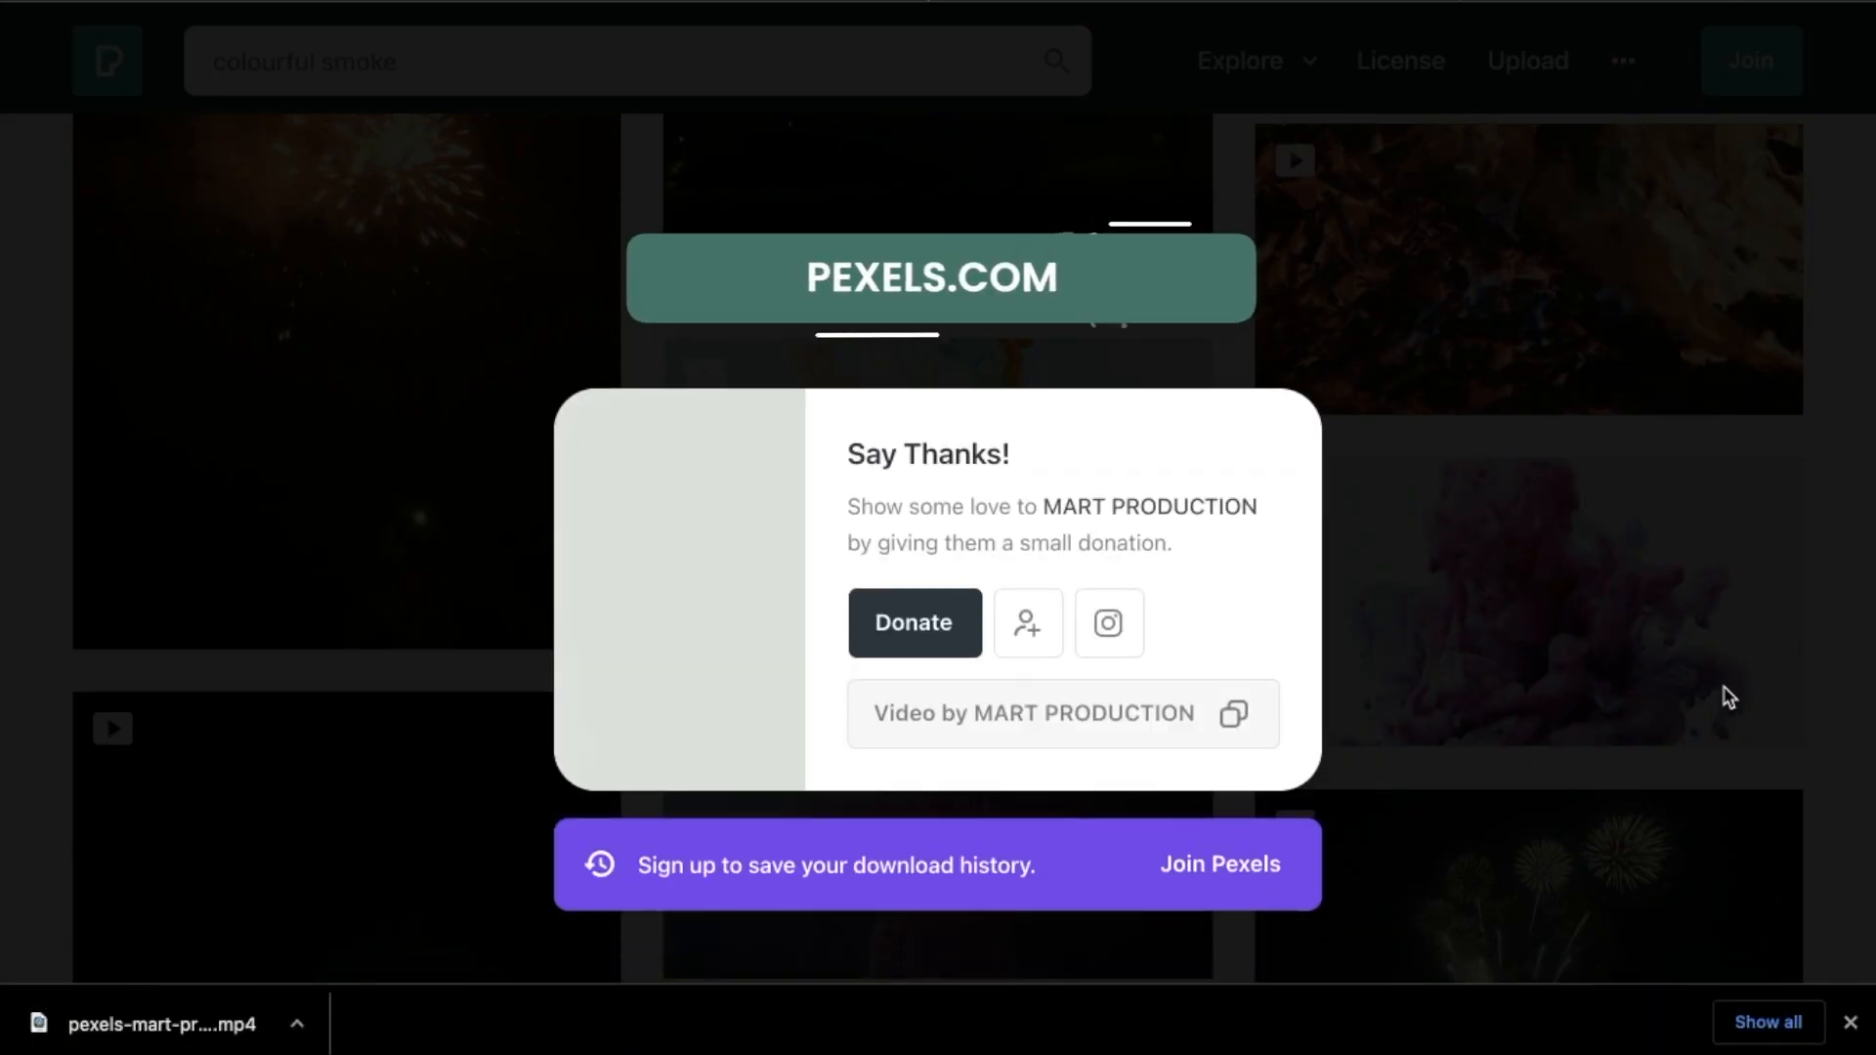
{"action": "mouse_move", "coordinate": [954, 721]}
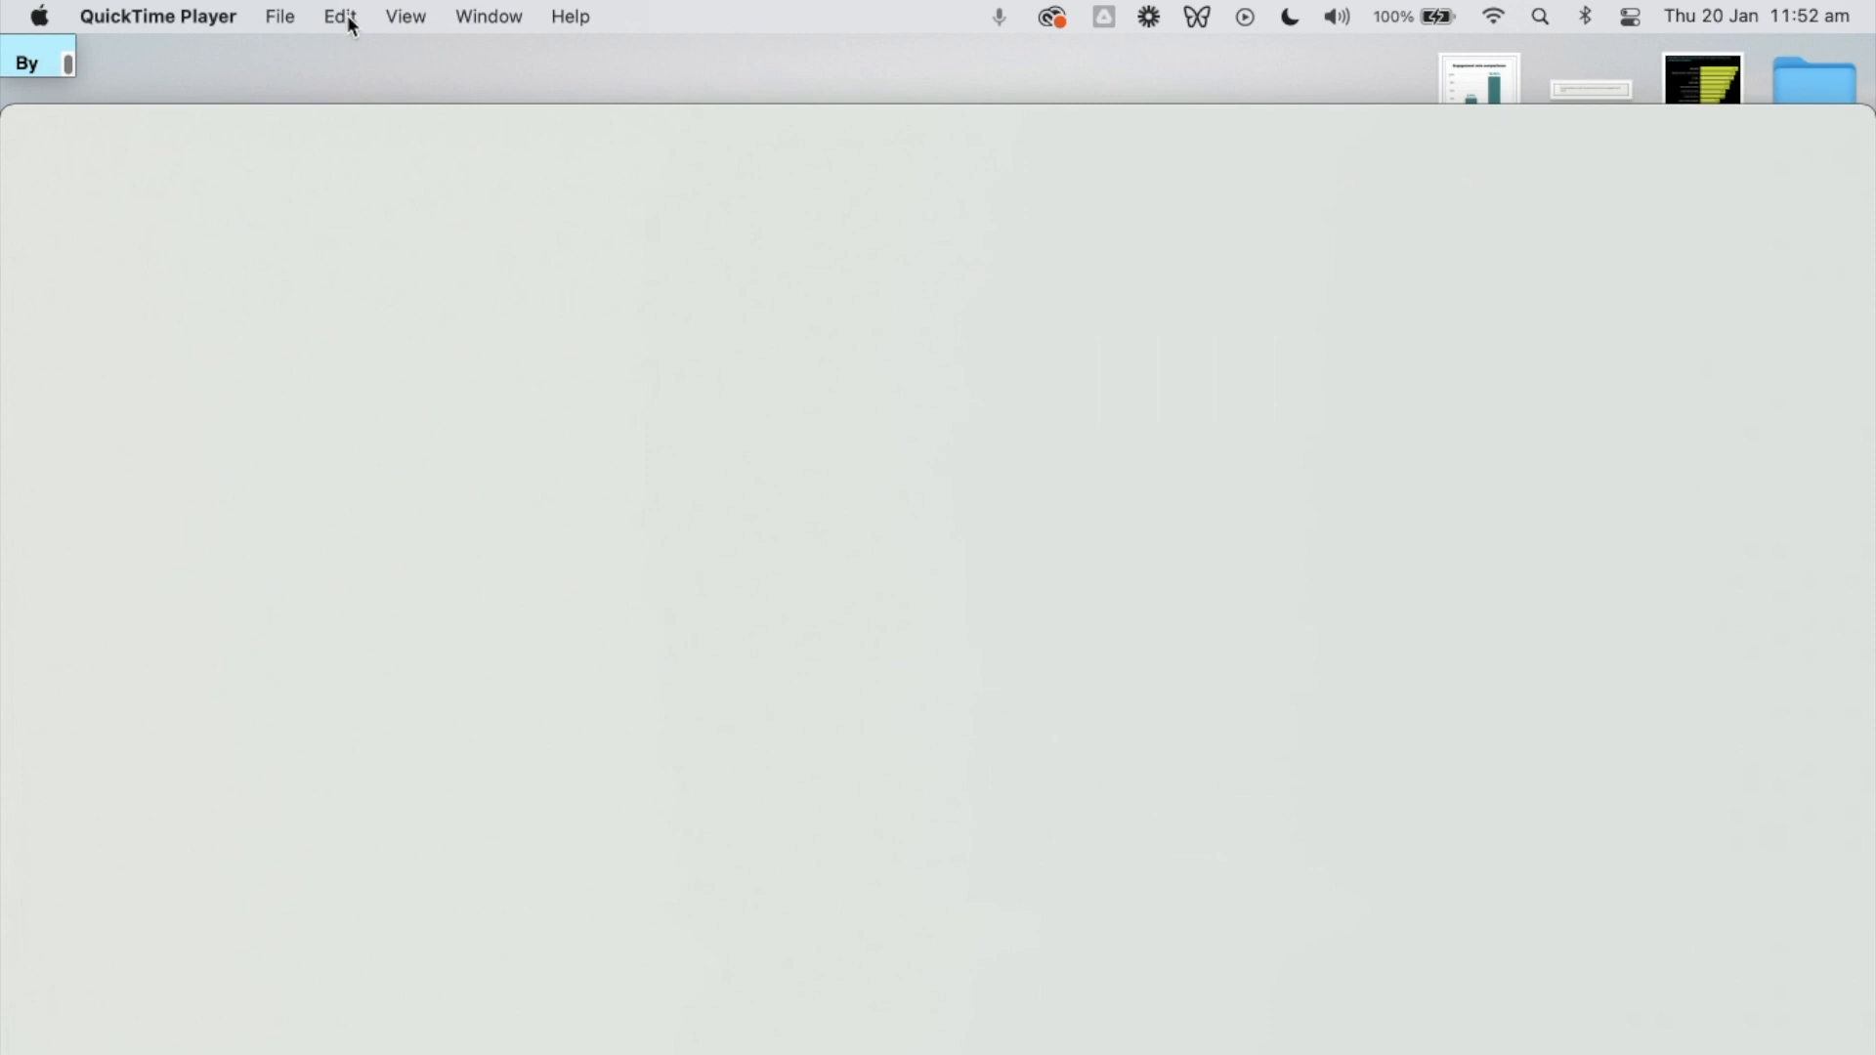
Trim the paint video to its opening seconds in QuickTime and export it to the Desktop
{"action": "left_click", "coordinate": [281, 16]}
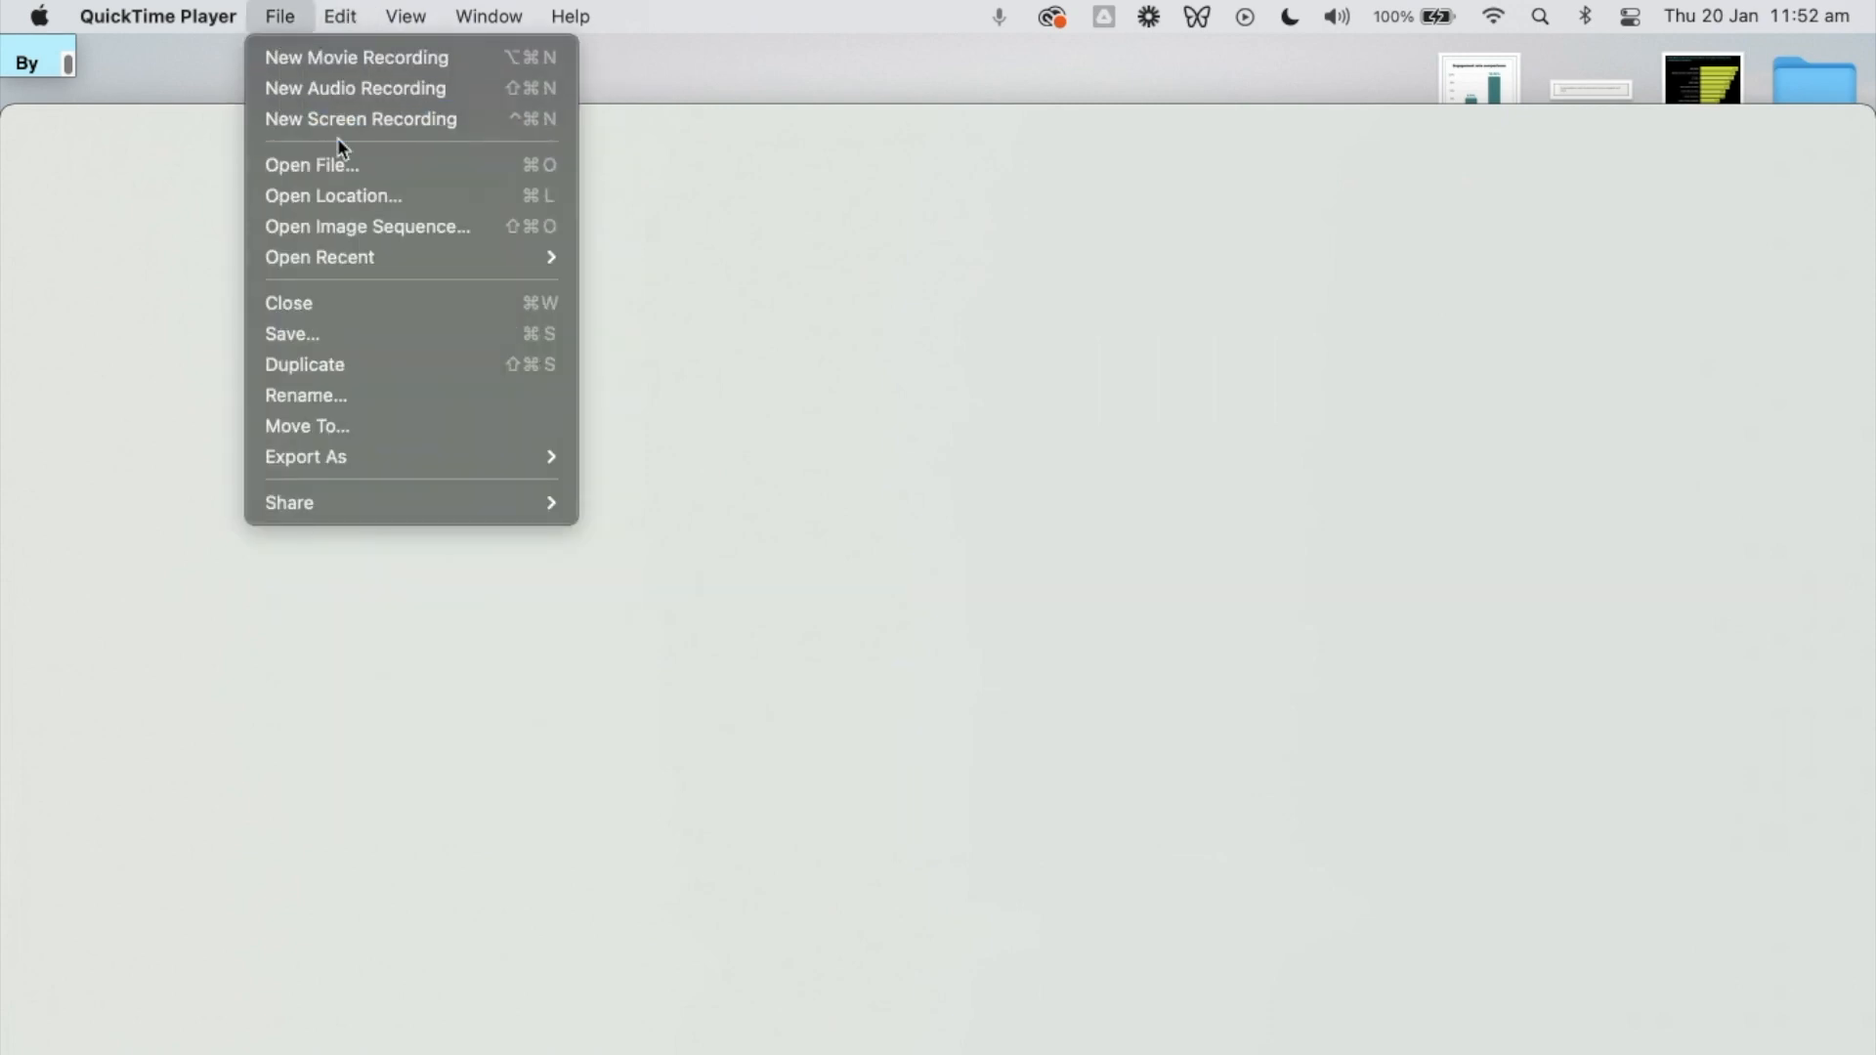
{"action": "left_click", "coordinate": [340, 16]}
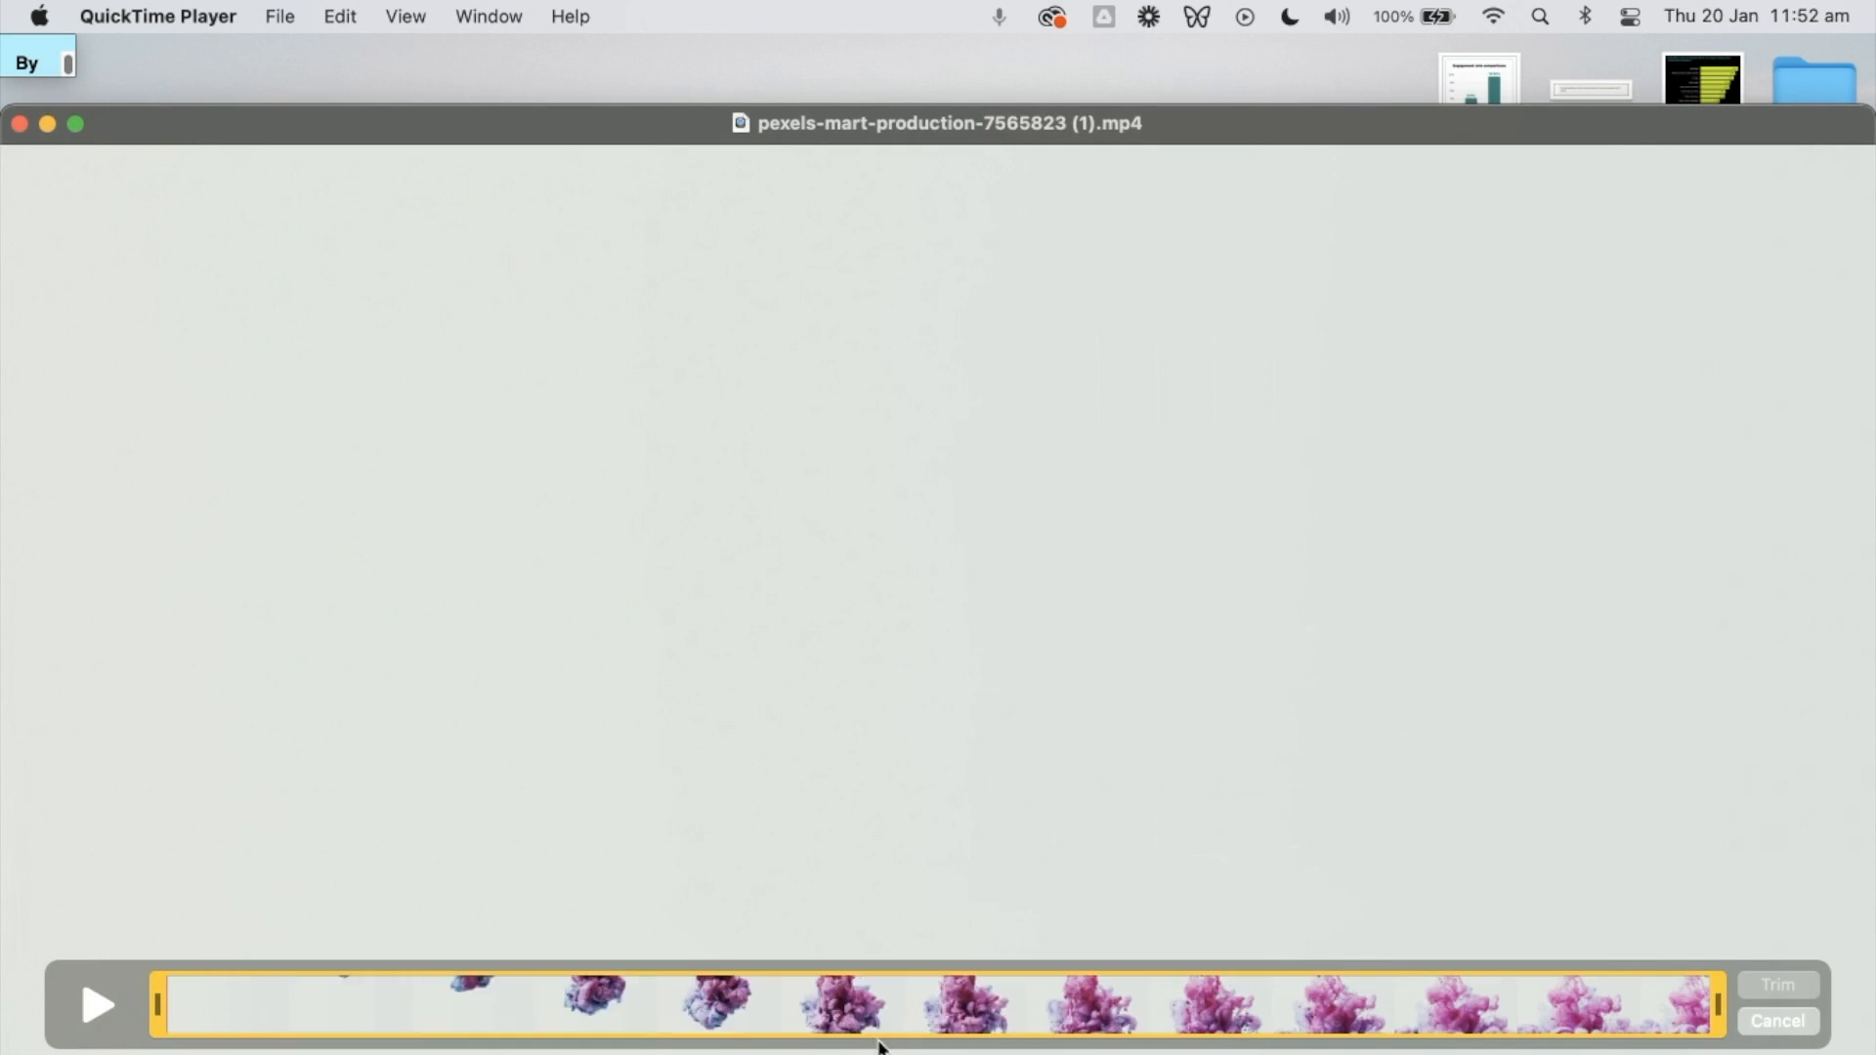
{"action": "left_click", "coordinate": [1220, 1005]}
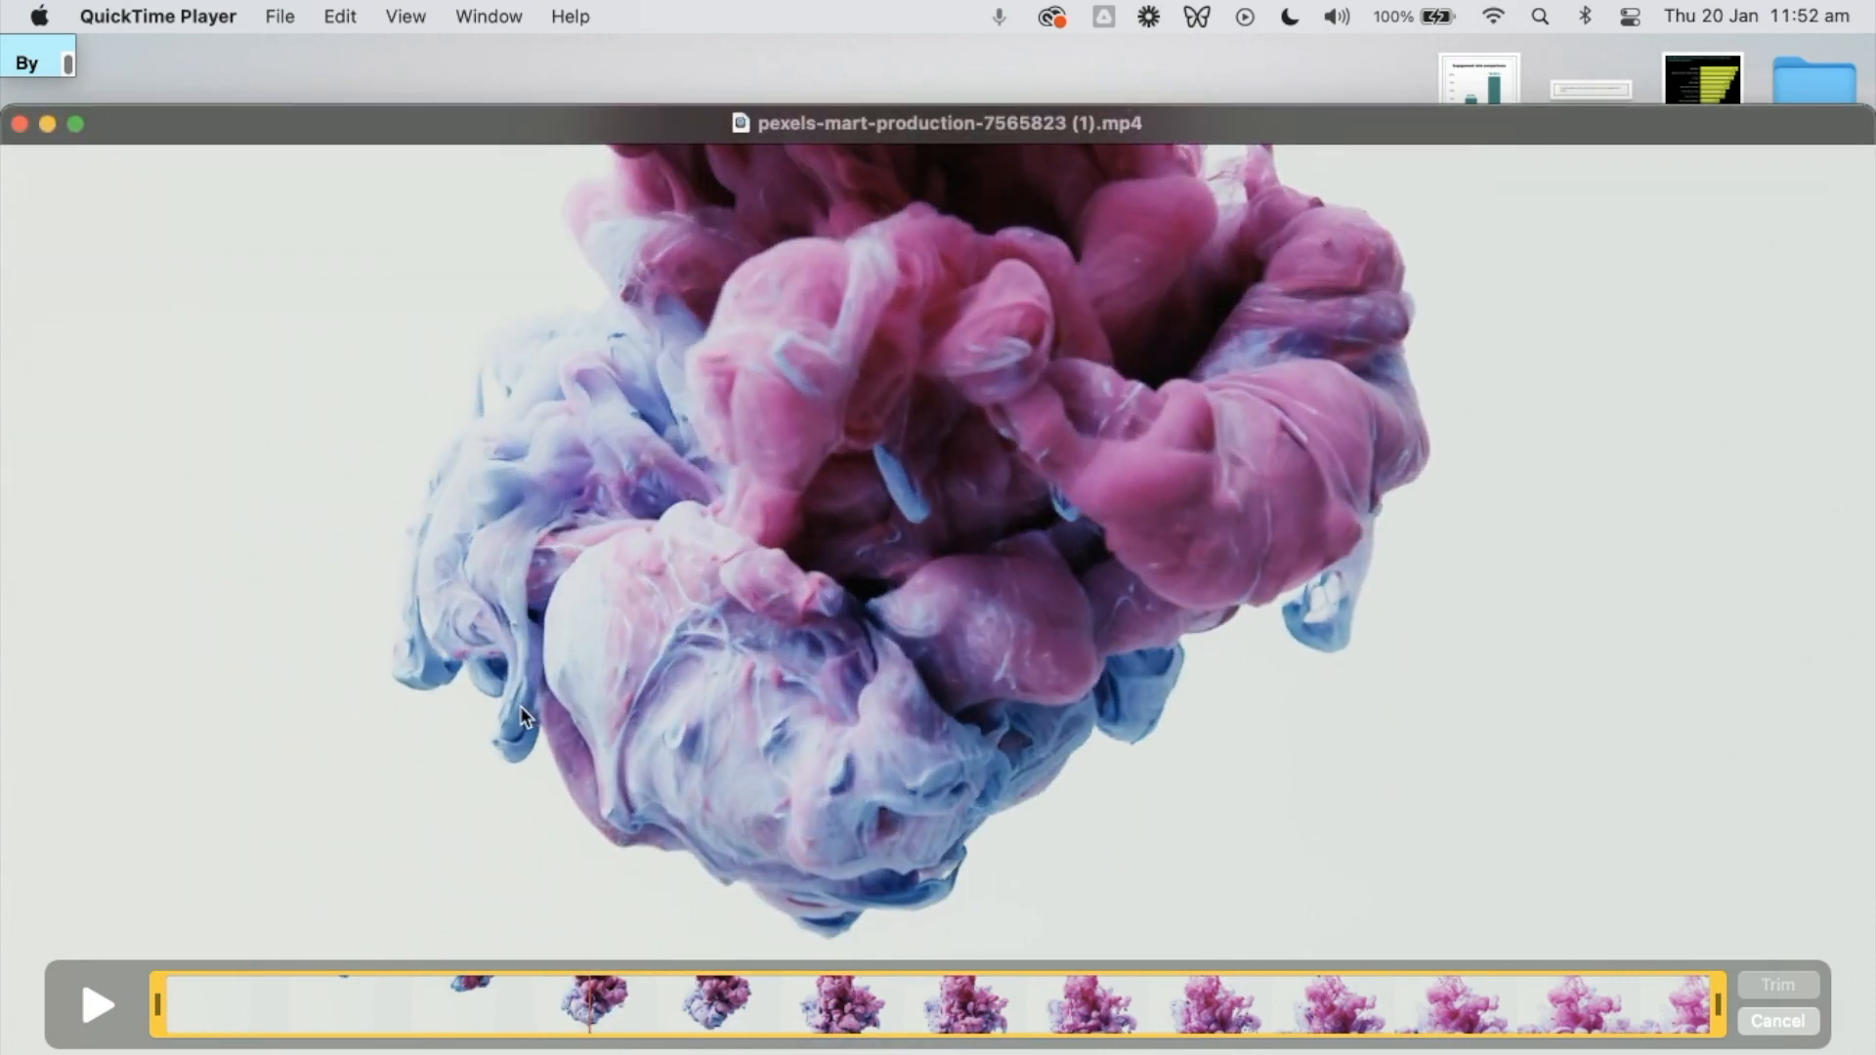
{"action": "mouse_move", "coordinate": [984, 1043]}
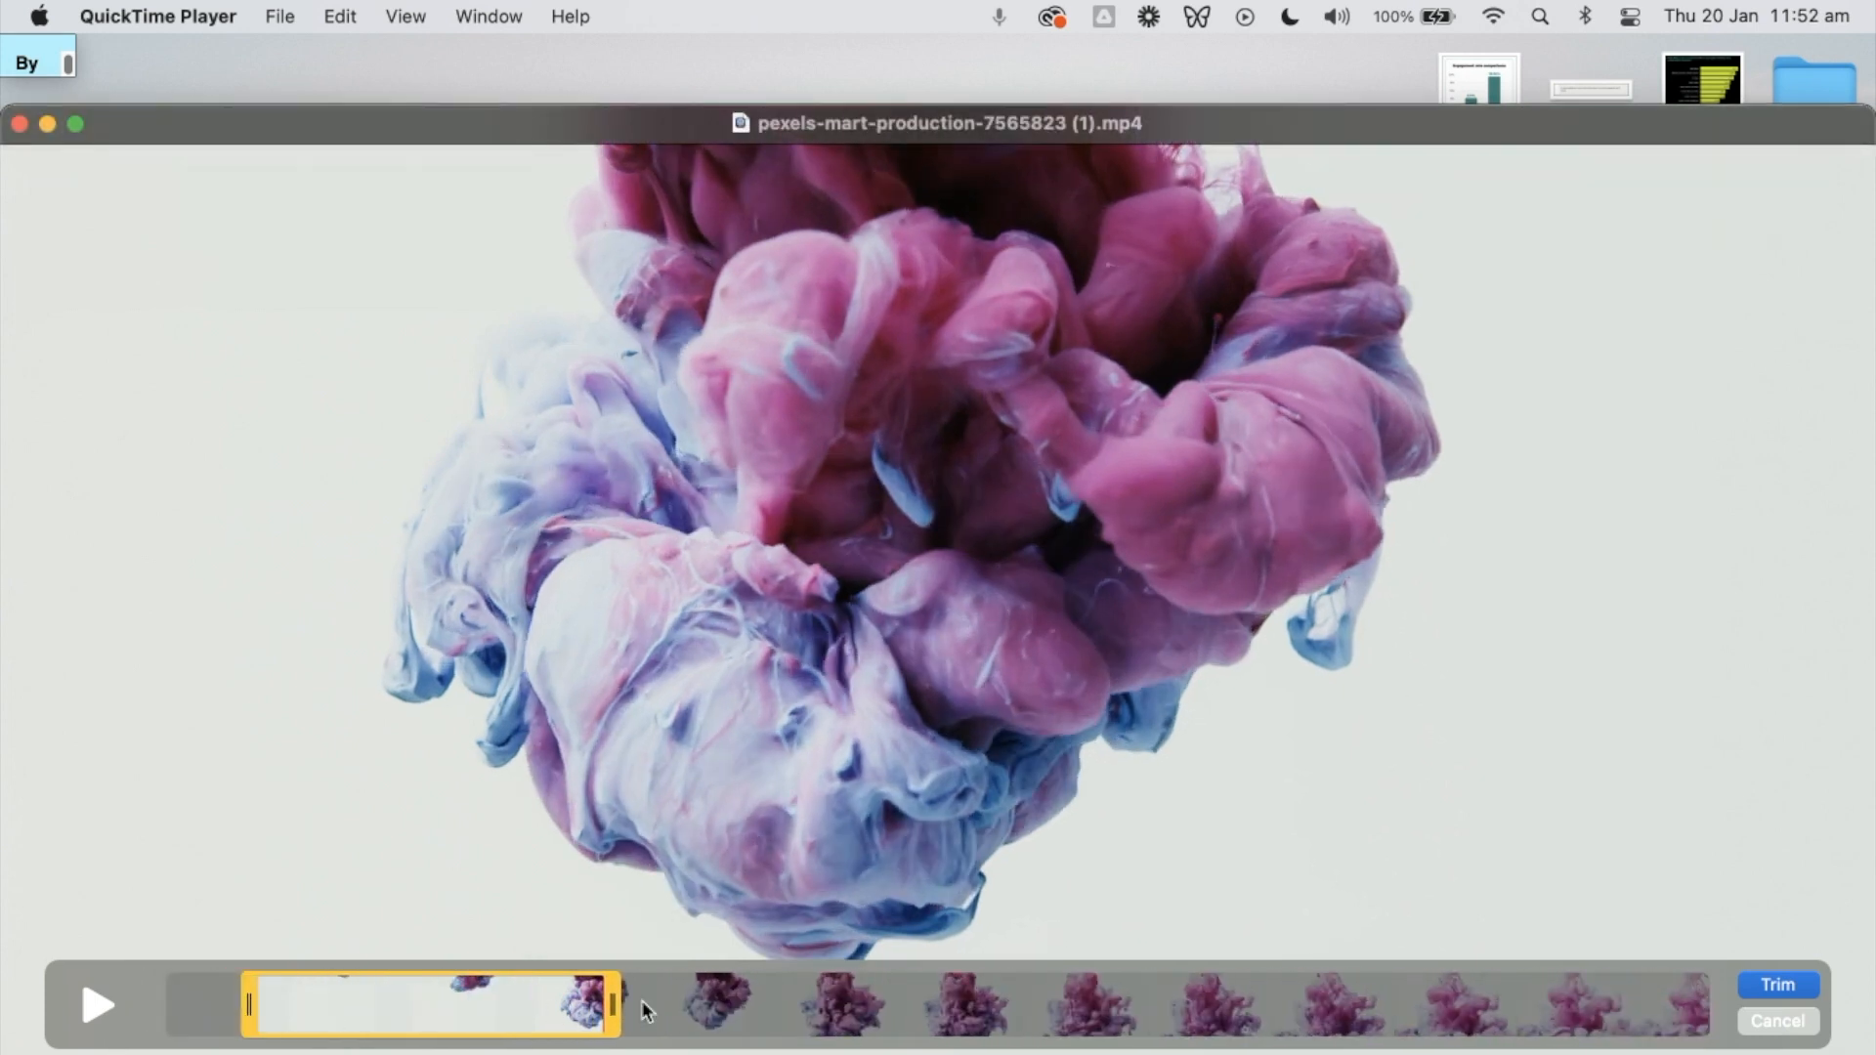
{"action": "mouse_move", "coordinate": [1805, 993]}
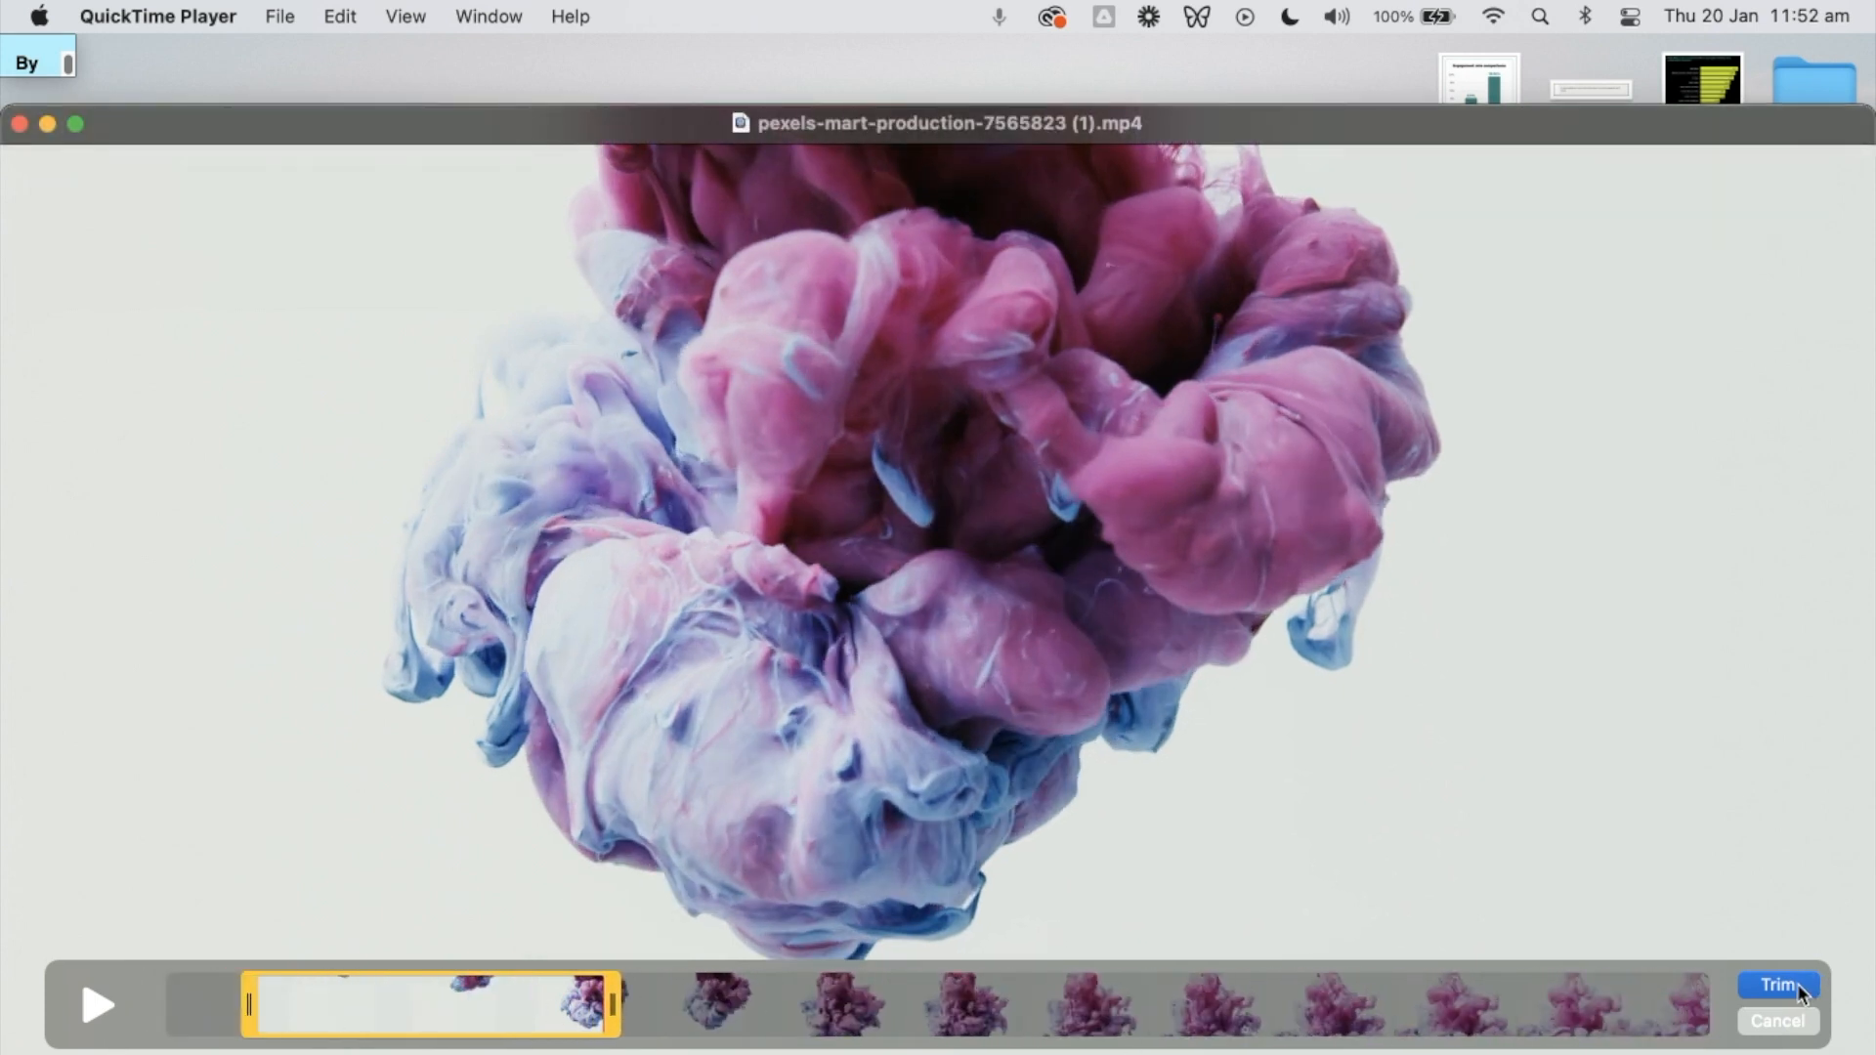
{"action": "left_click", "coordinate": [1779, 986]}
{"action": "type", "text": "co"}
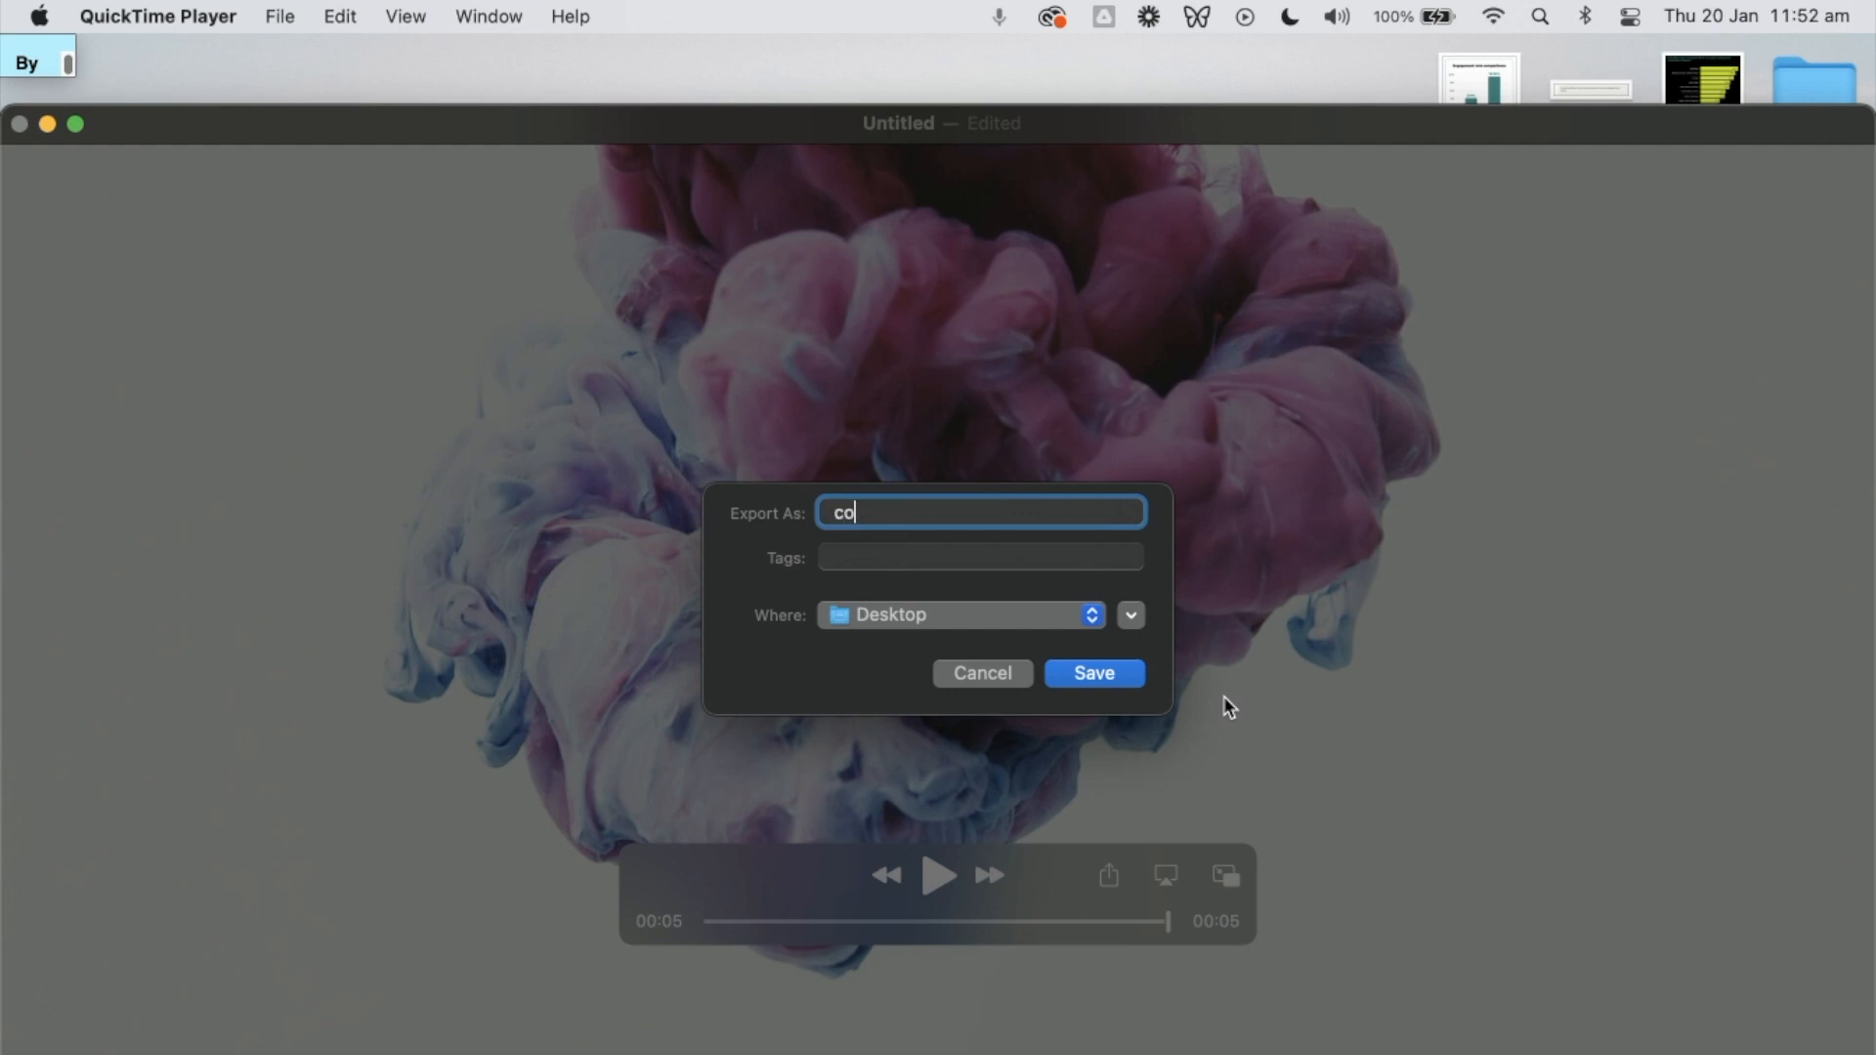
{"action": "left_click", "coordinate": [1091, 672]}
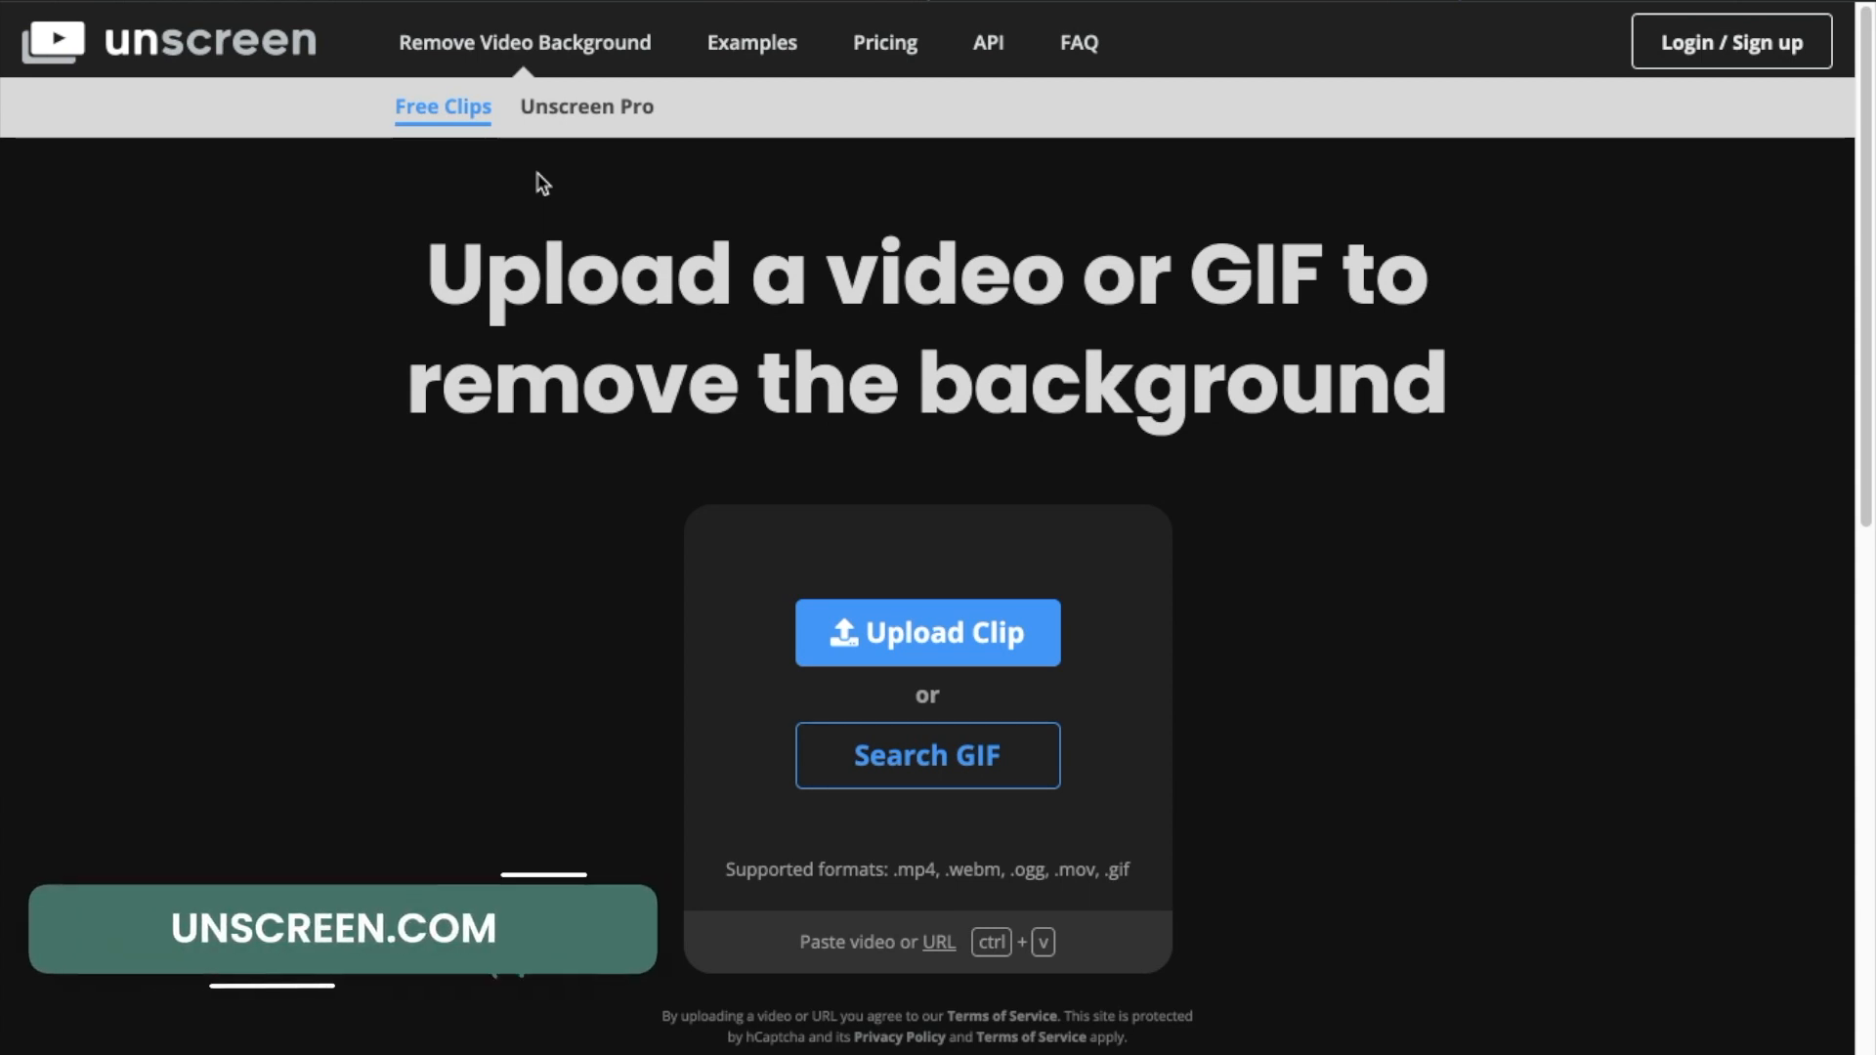
Upload the trimmed smoke clip from the Desktop to Unscreen and download the background-free result
{"action": "left_click", "coordinate": [928, 632]}
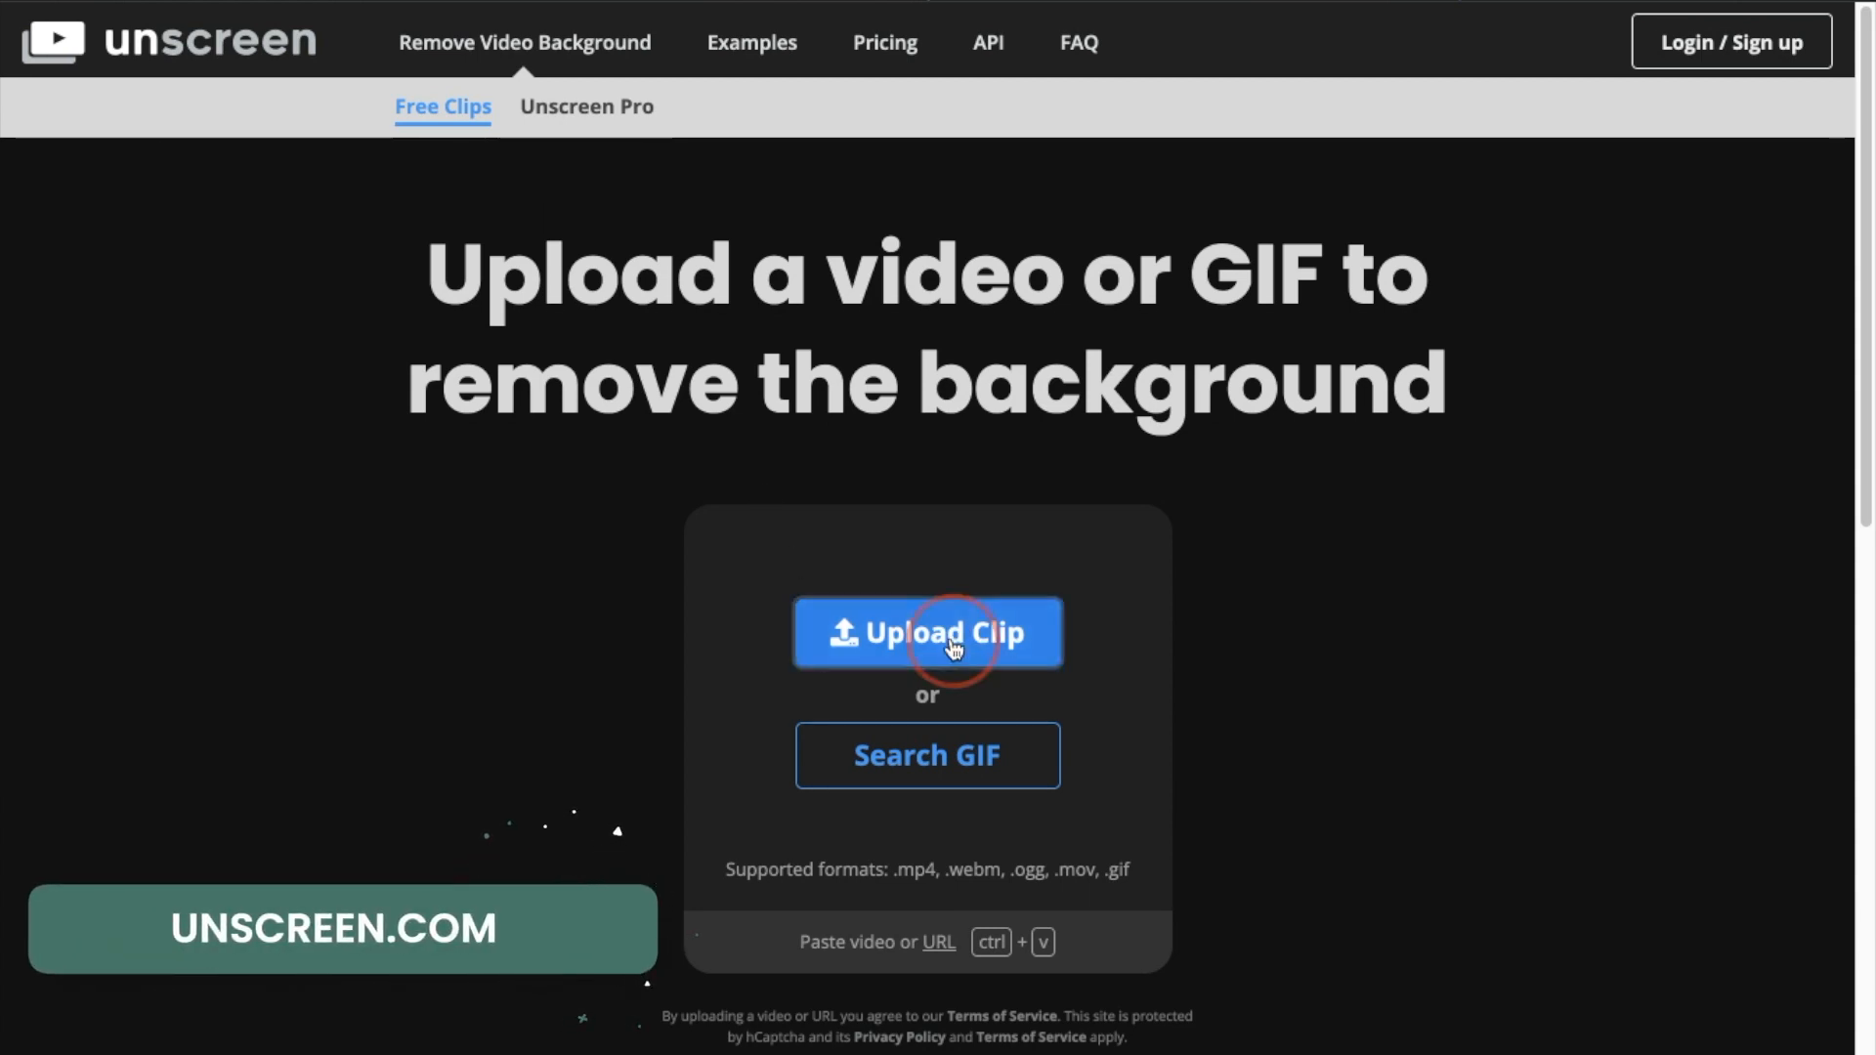
{"action": "left_click", "coordinate": [927, 632]}
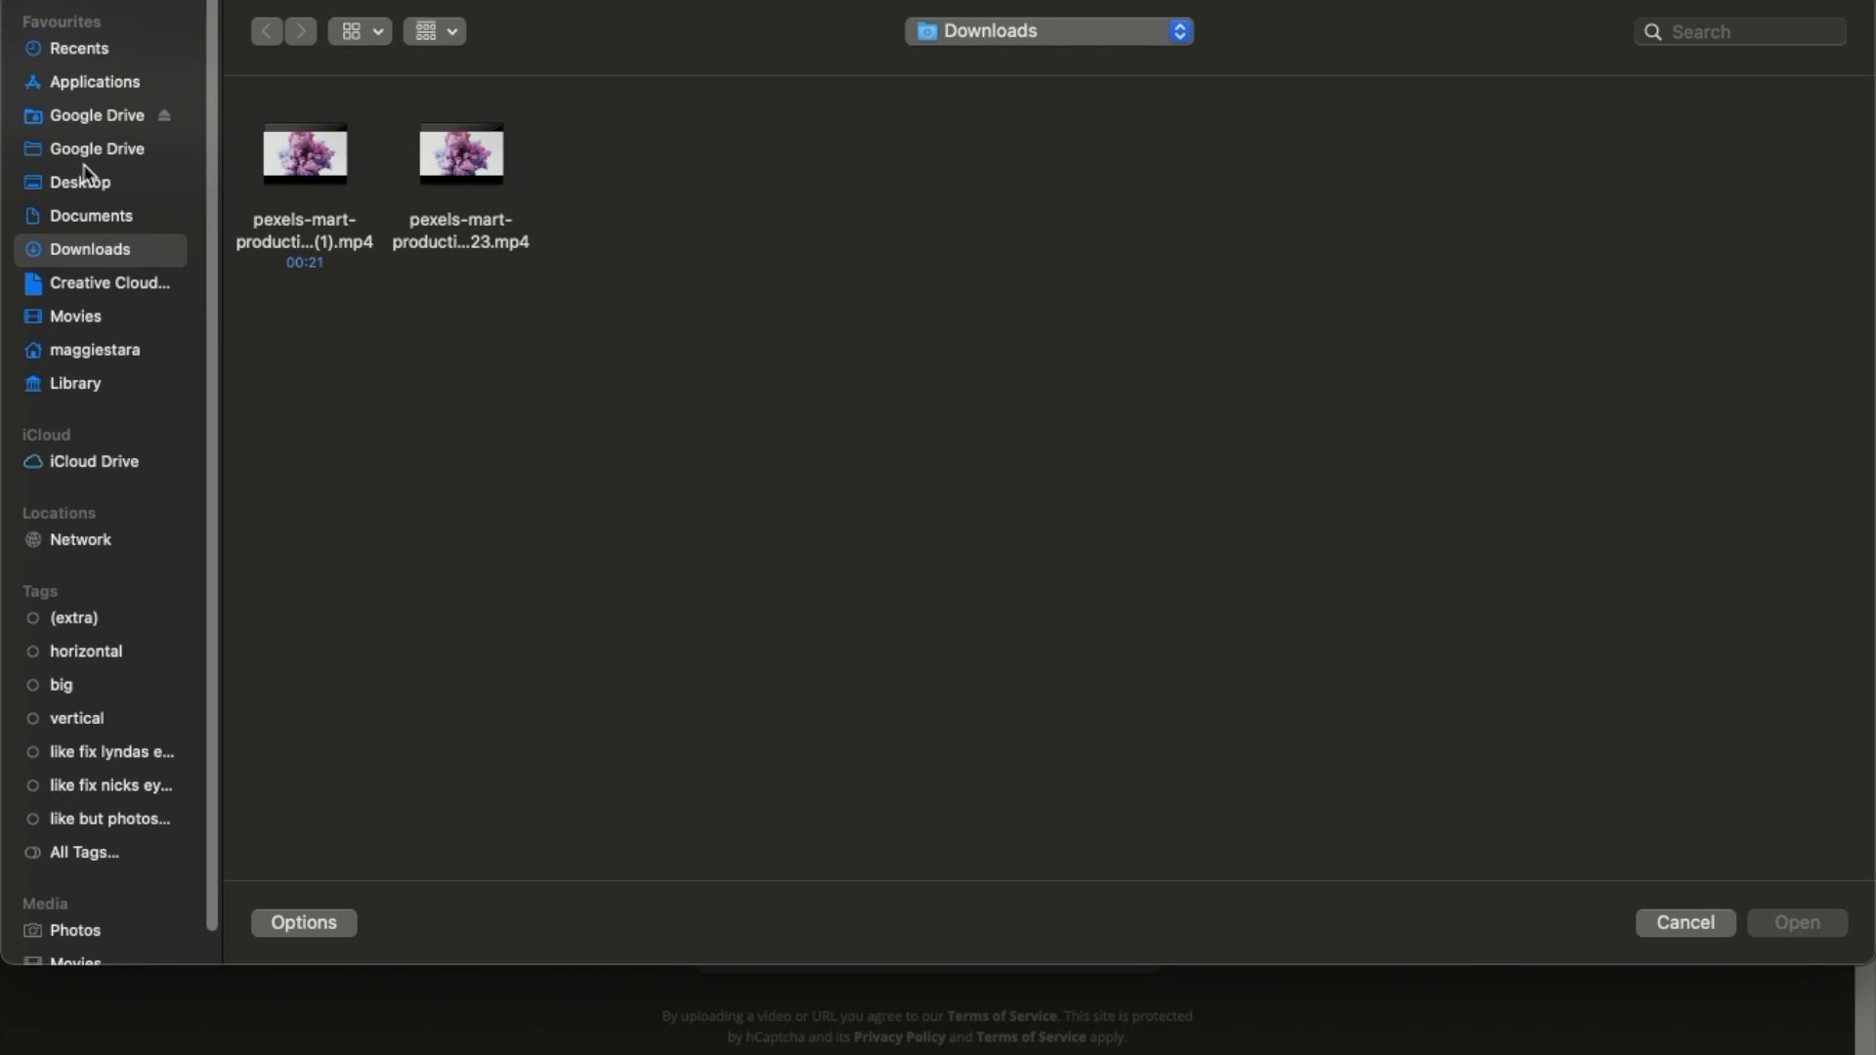
{"action": "left_click", "coordinate": [80, 182]}
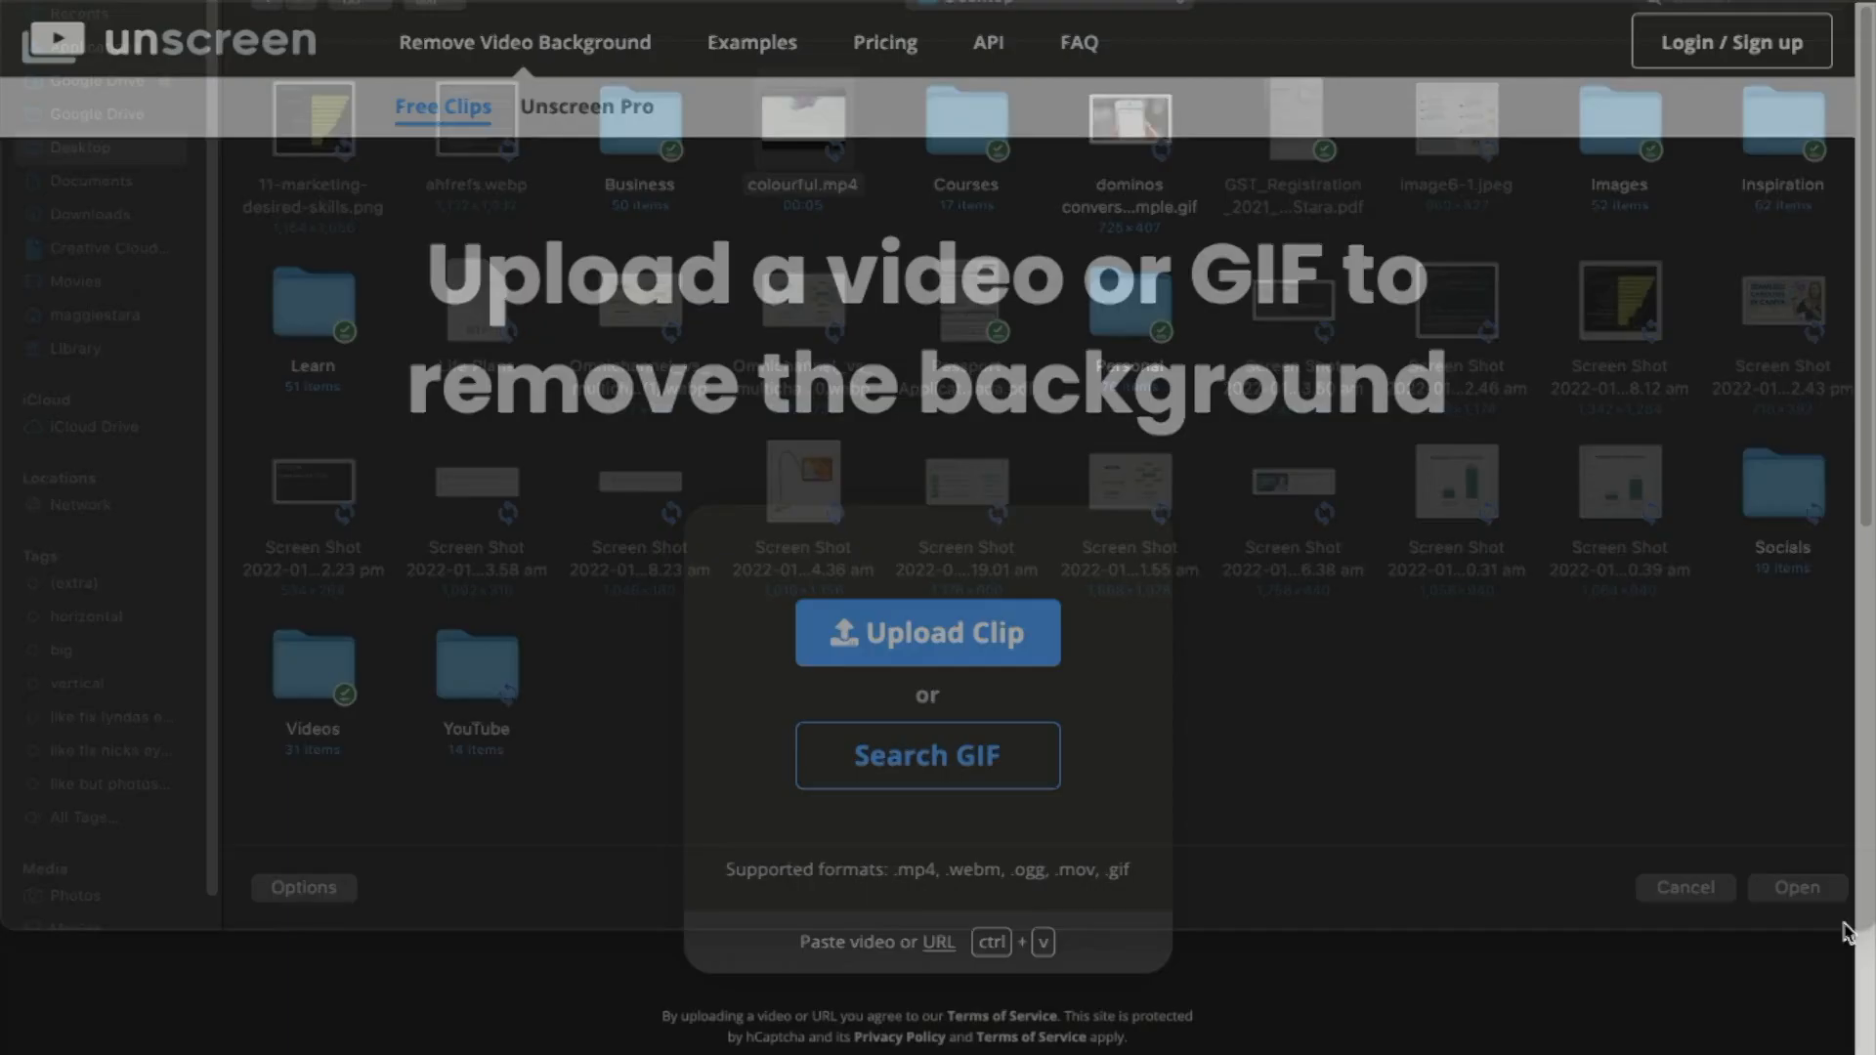
{"action": "left_click", "coordinate": [1796, 888]}
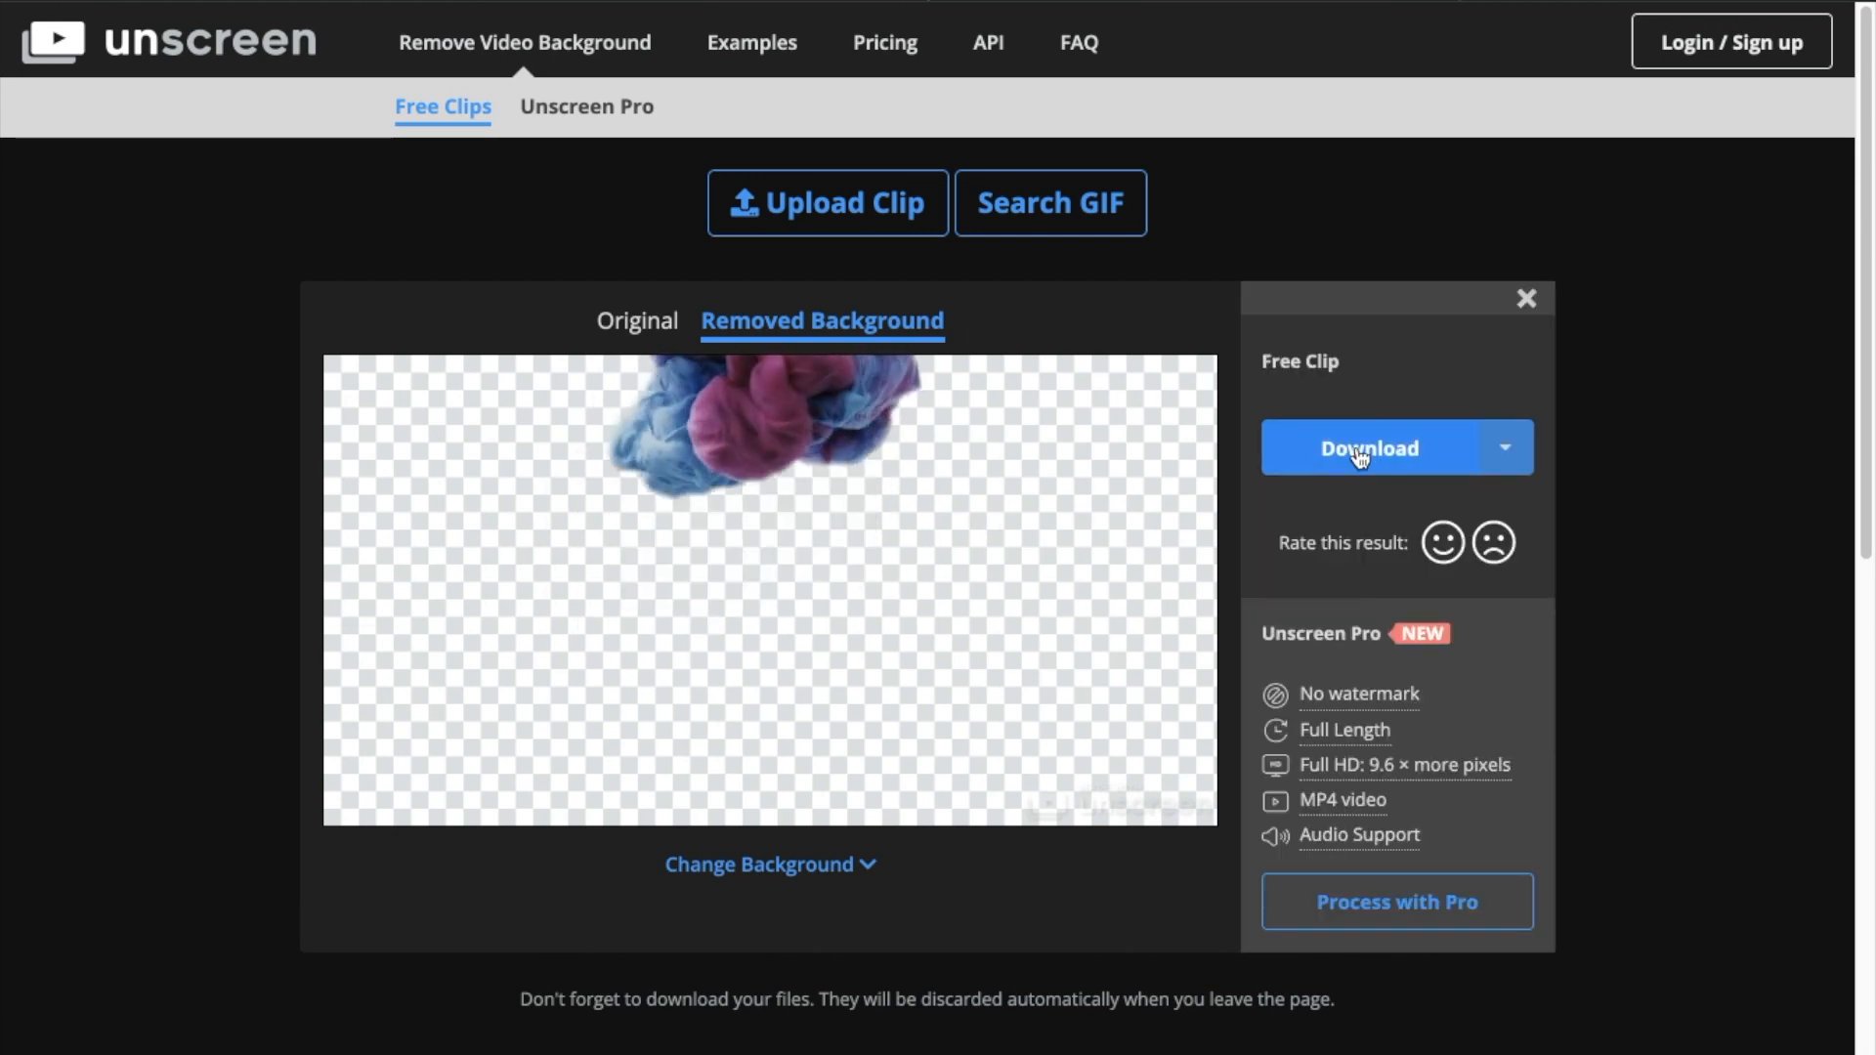
{"action": "left_click", "coordinate": [1368, 447]}
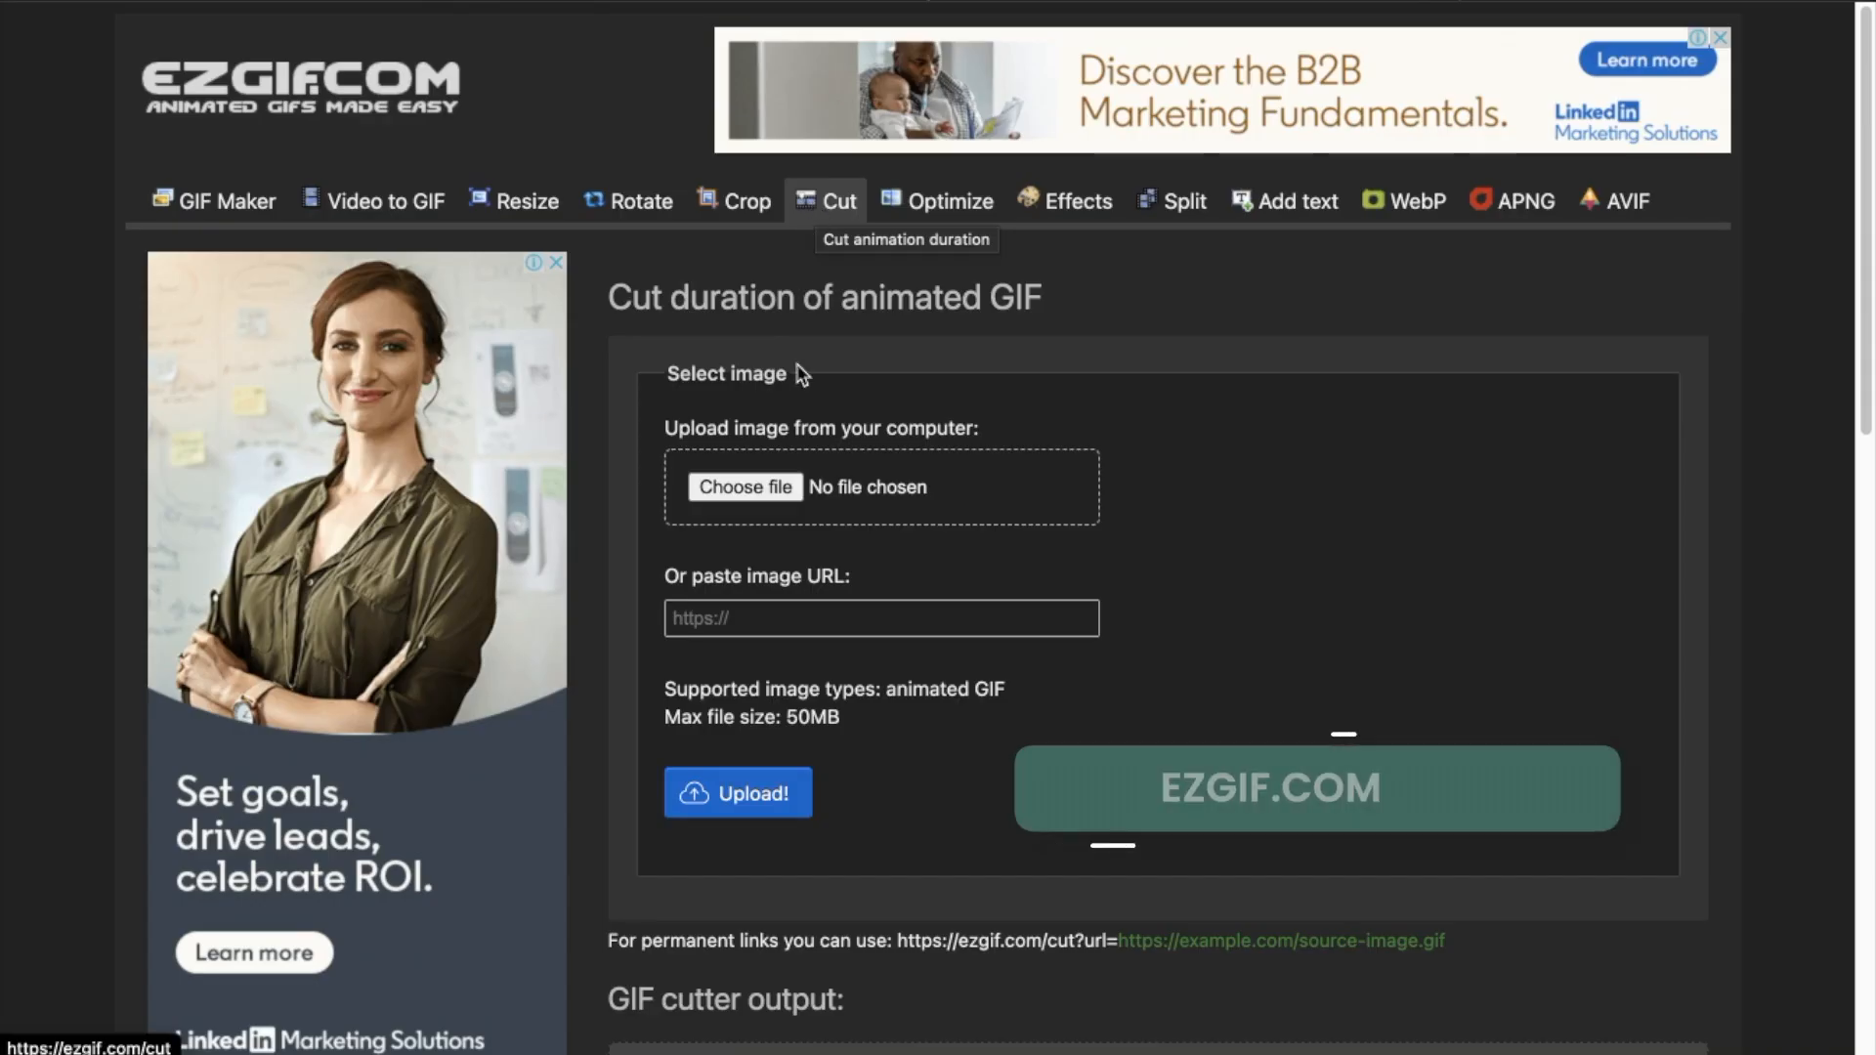
Upload colourful-unscreen.gif from Downloads into EZGIF's cutter, showing 142 frames over 4.26 seconds
{"action": "left_click", "coordinate": [745, 487]}
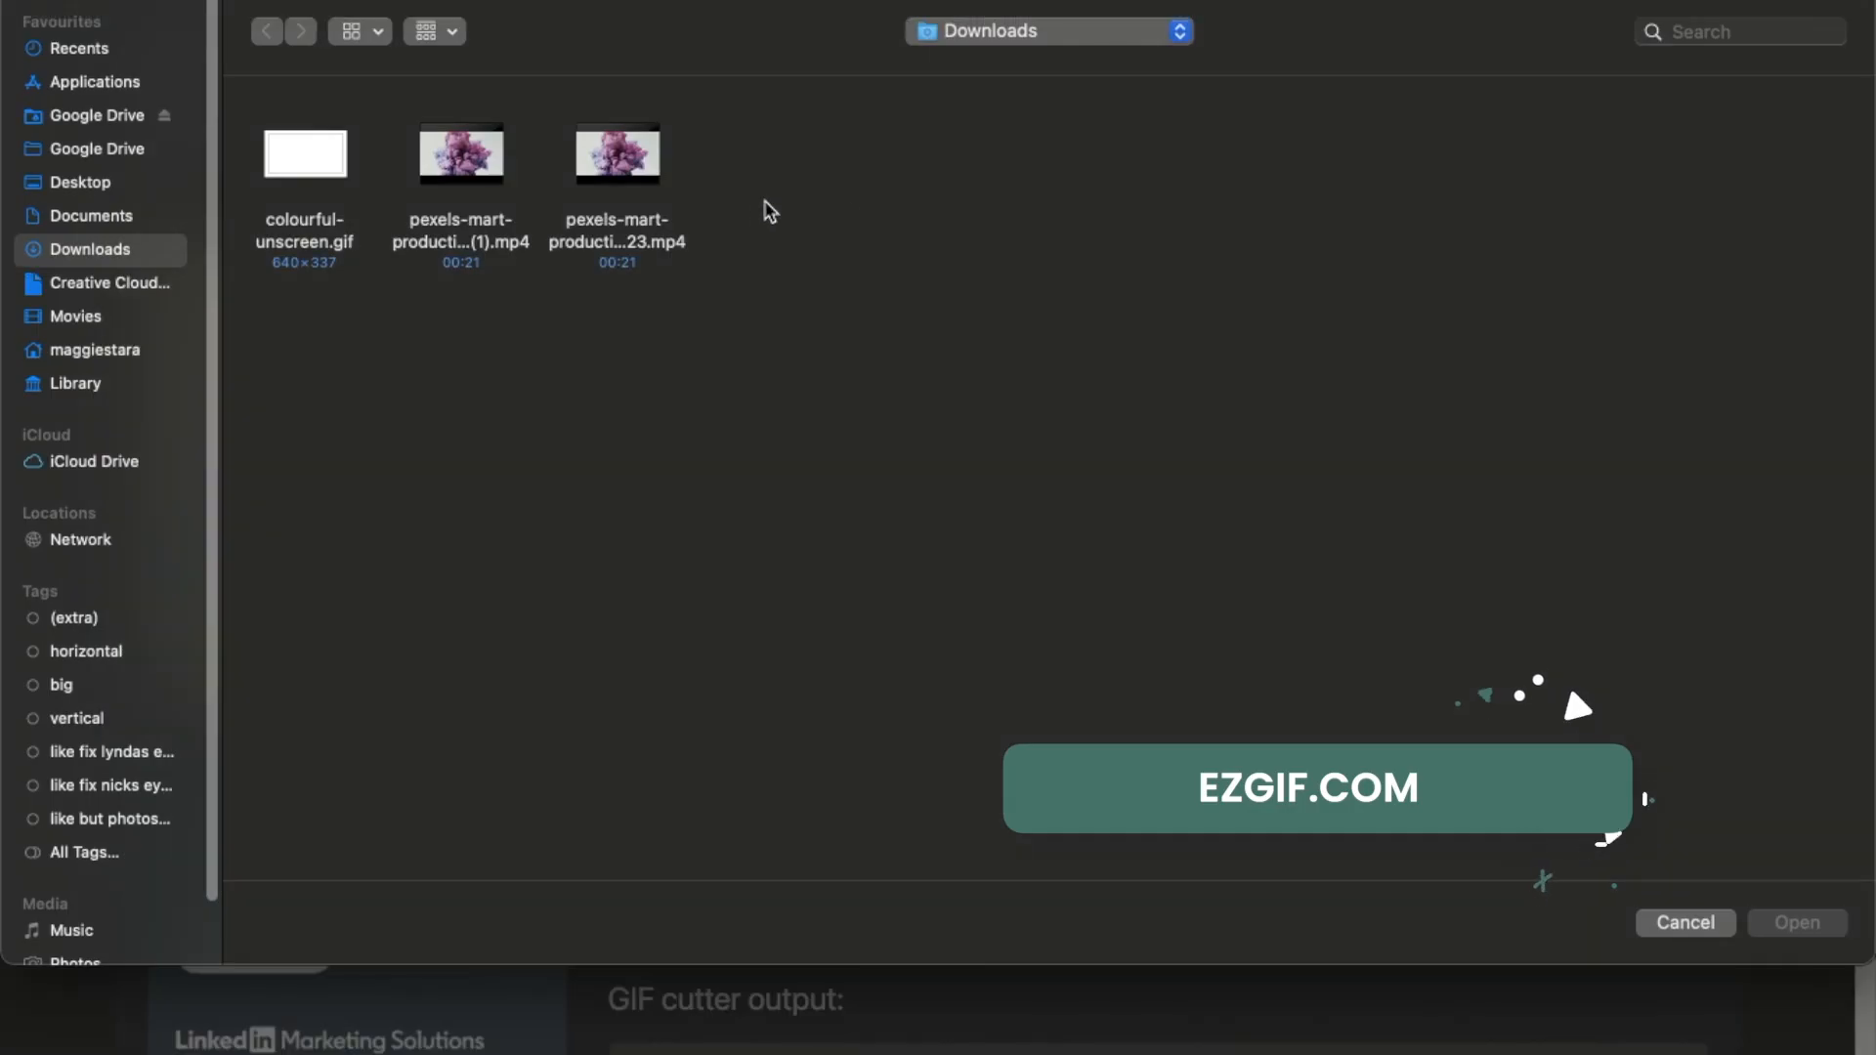
{"action": "left_click", "coordinate": [304, 153]}
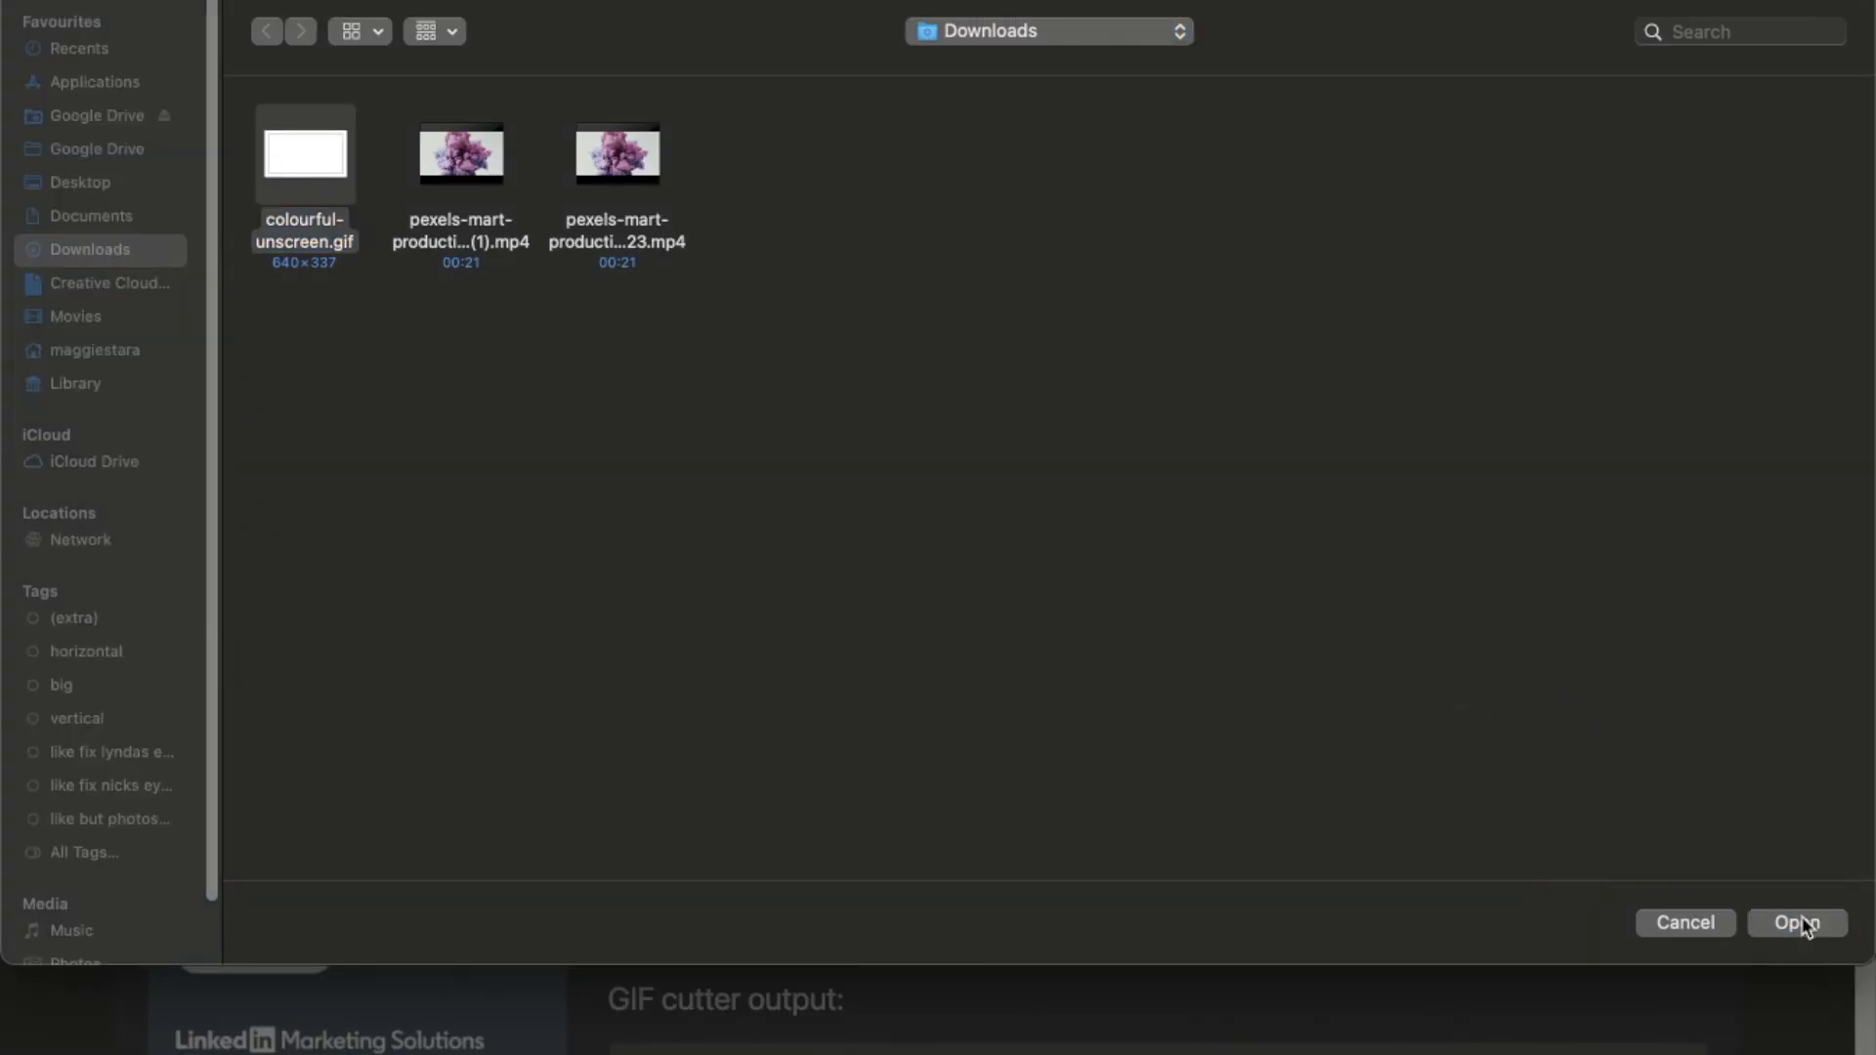
{"action": "left_click", "coordinate": [1796, 922]}
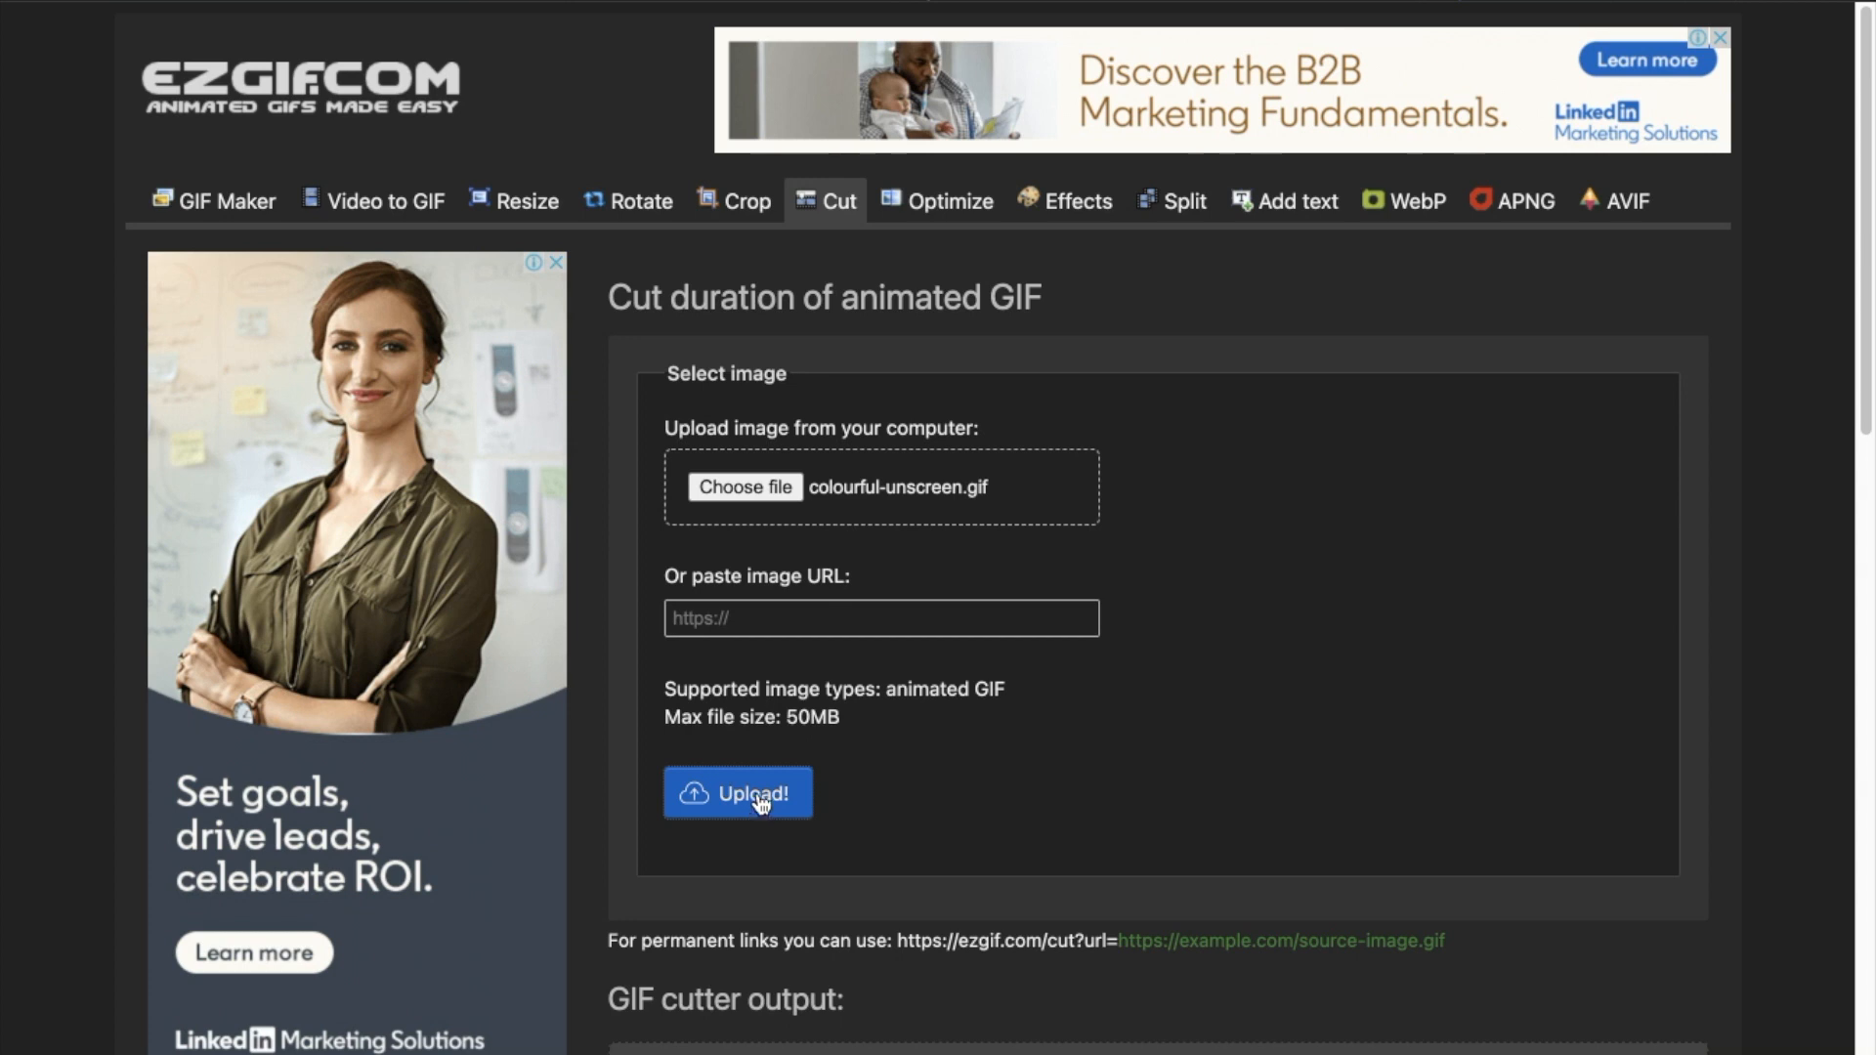
{"action": "left_click", "coordinate": [739, 793]}
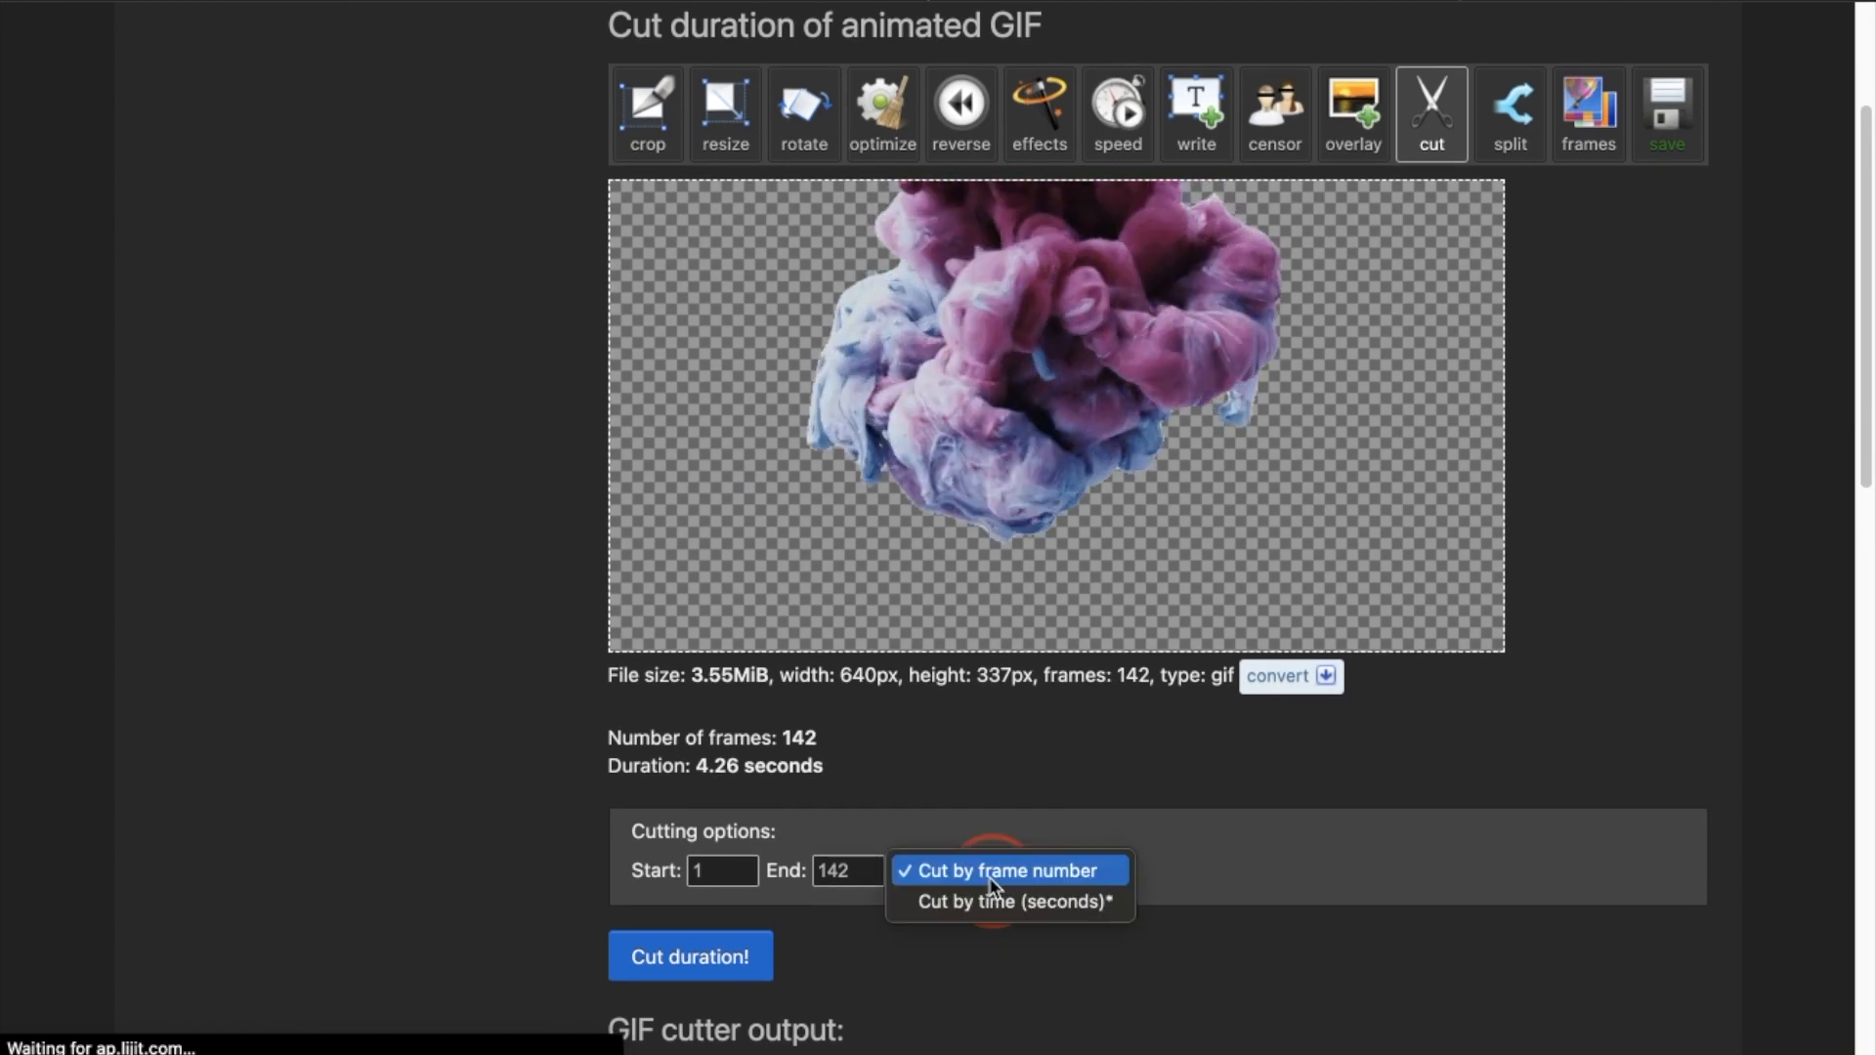
Cut the GIF by time from 0.3 to 4.25 seconds, leaving 133 frames
{"action": "left_click", "coordinate": [1010, 901]}
{"action": "type", "text": "0.2"}
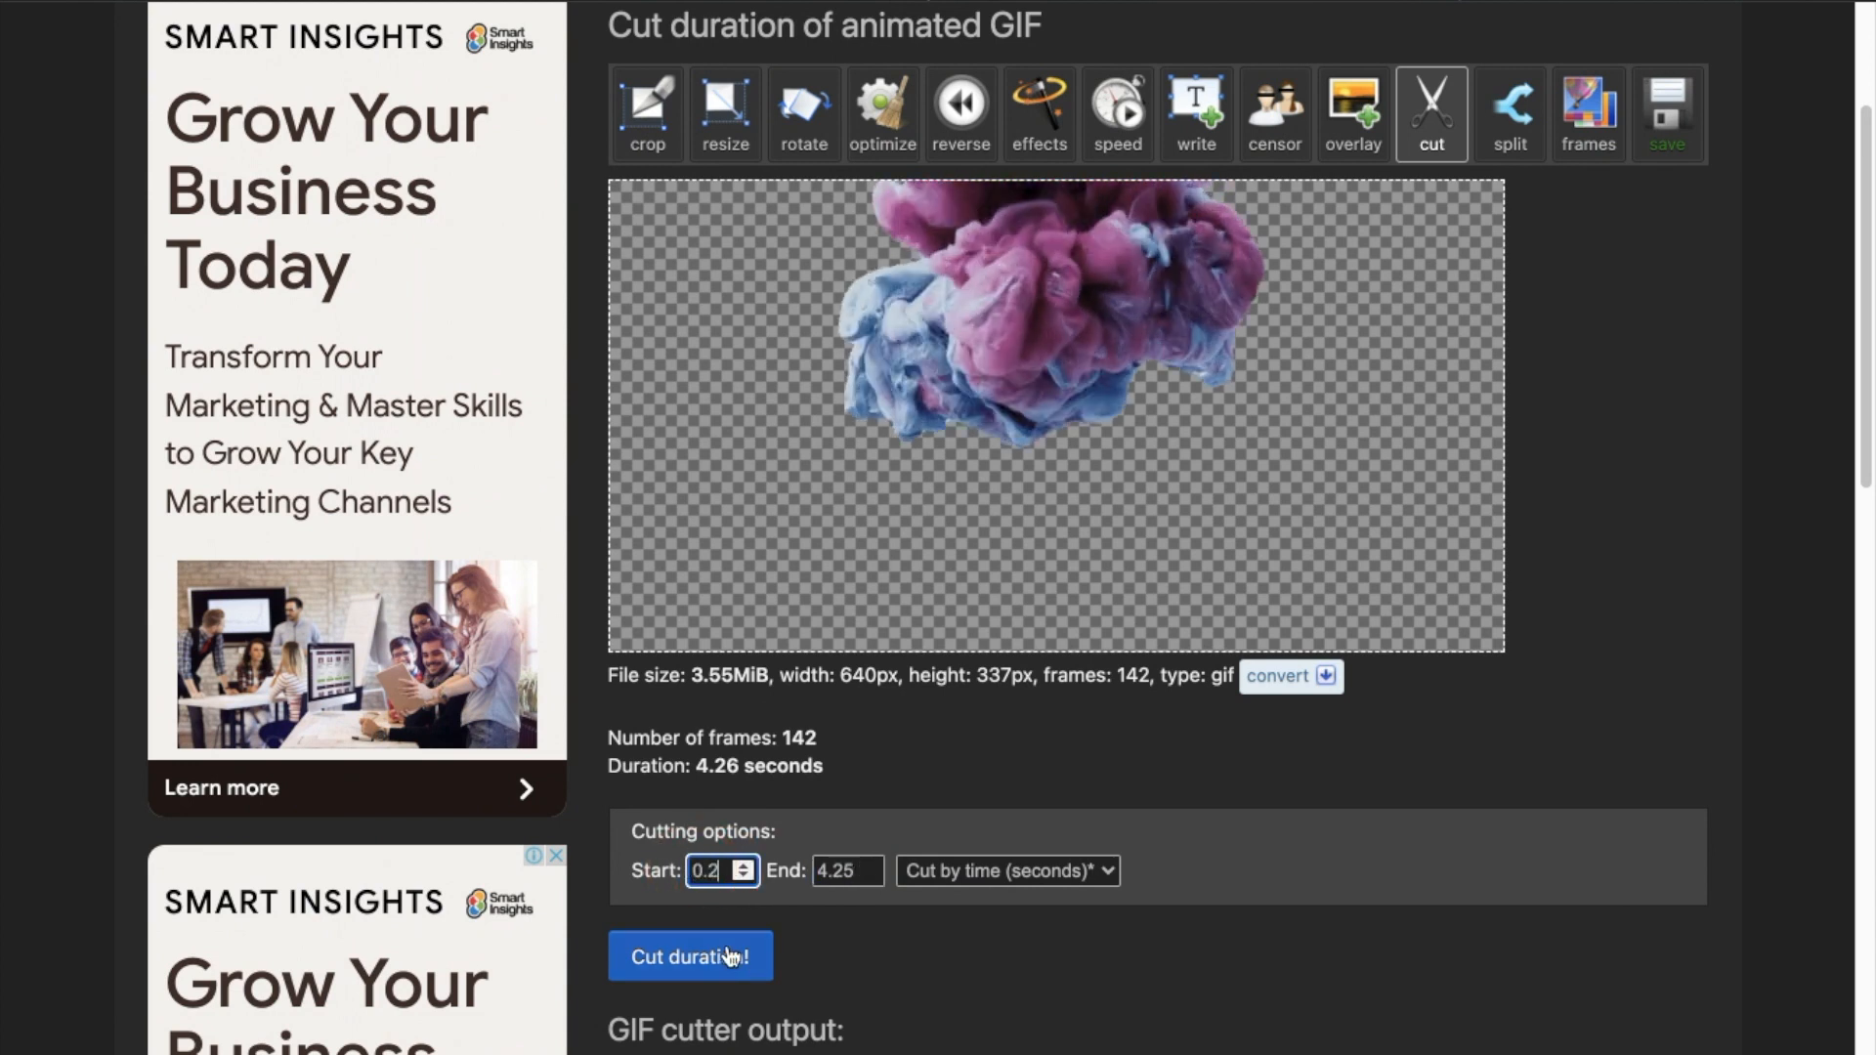
{"action": "left_click", "coordinate": [745, 864]}
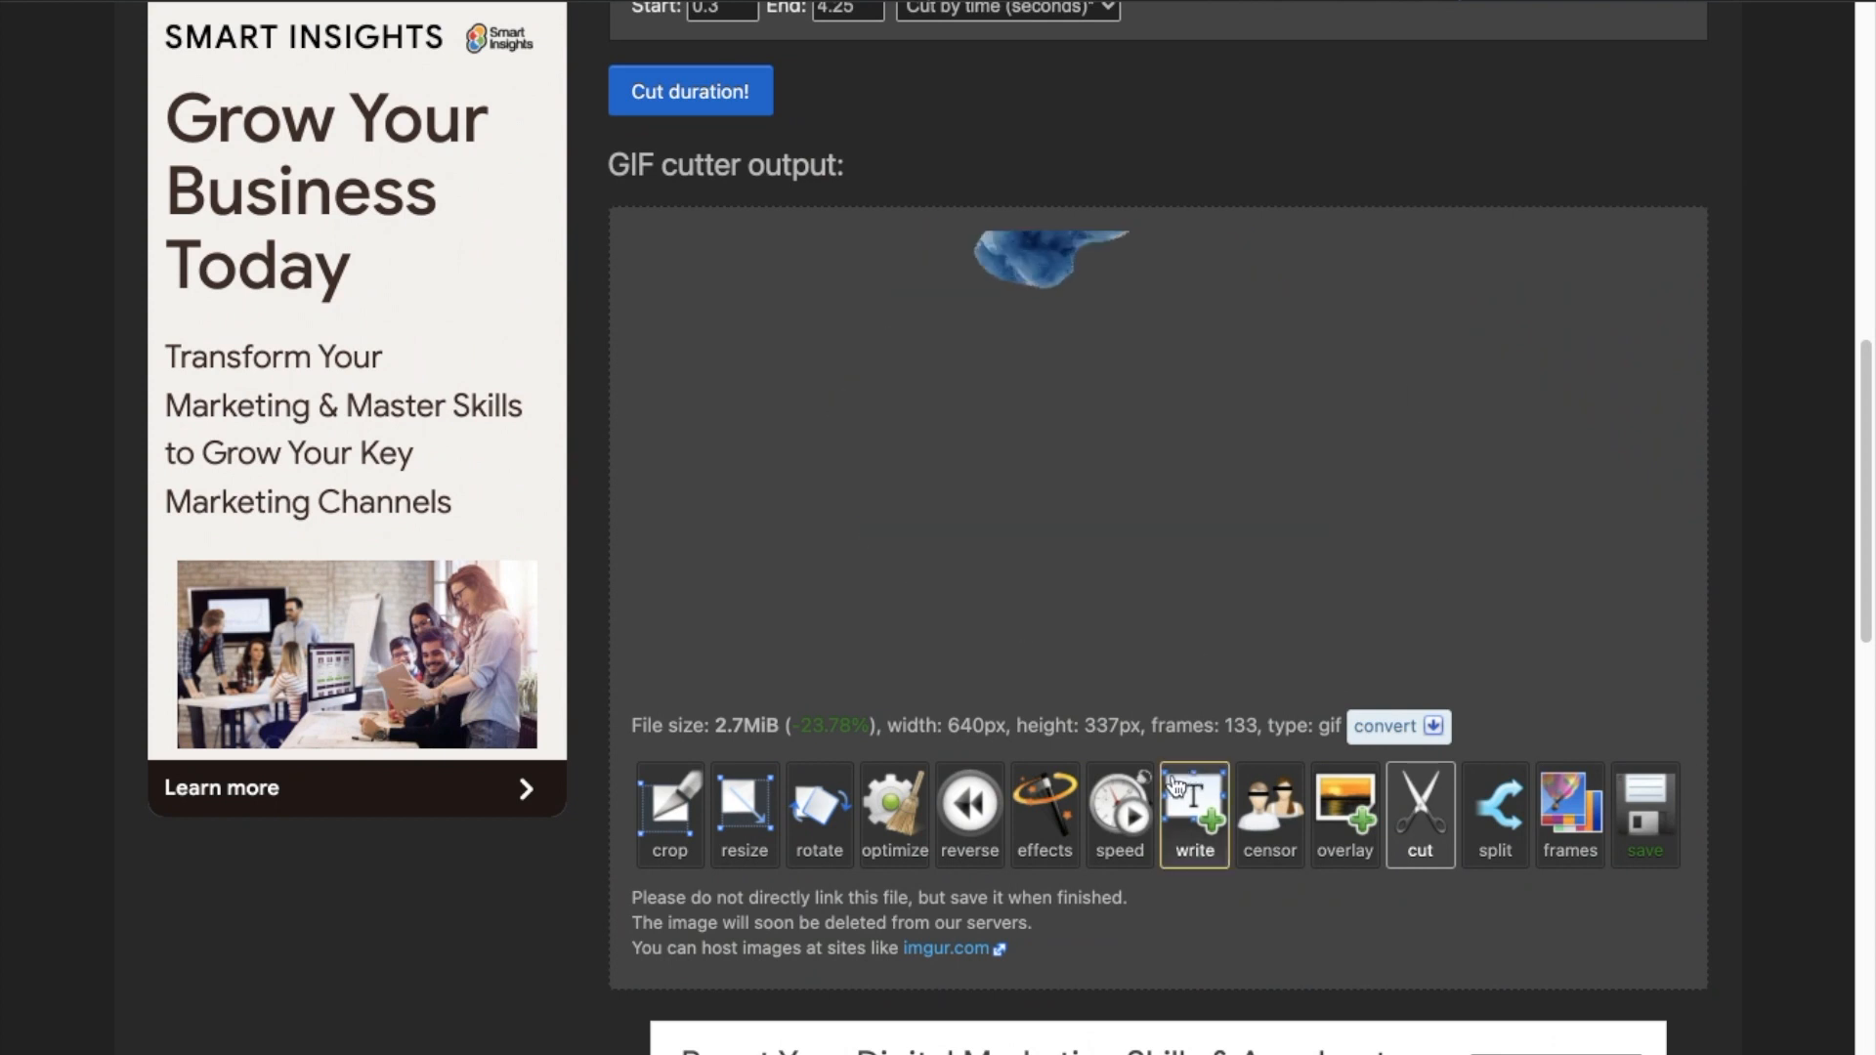
{"action": "mouse_move", "coordinate": [1118, 814]}
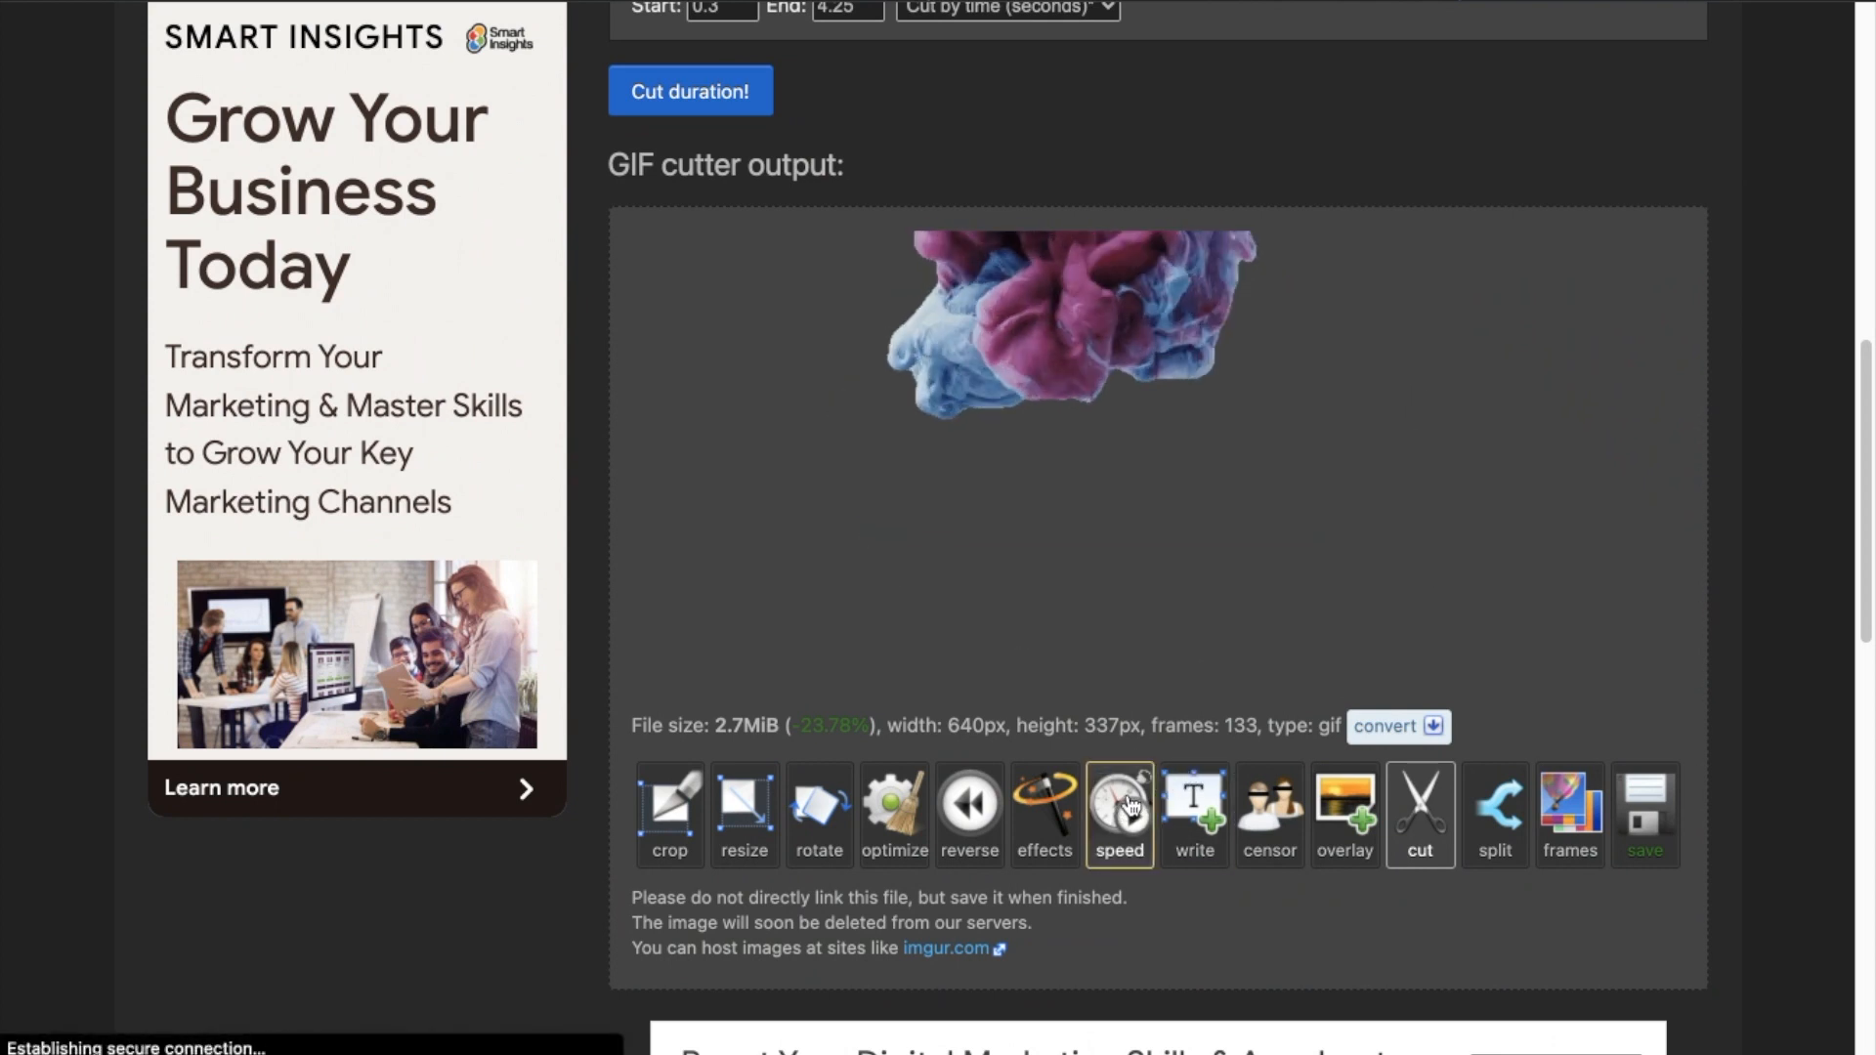
Change the trimmed GIF's speed to 175% of its current speed
{"action": "left_click", "coordinate": [1118, 817]}
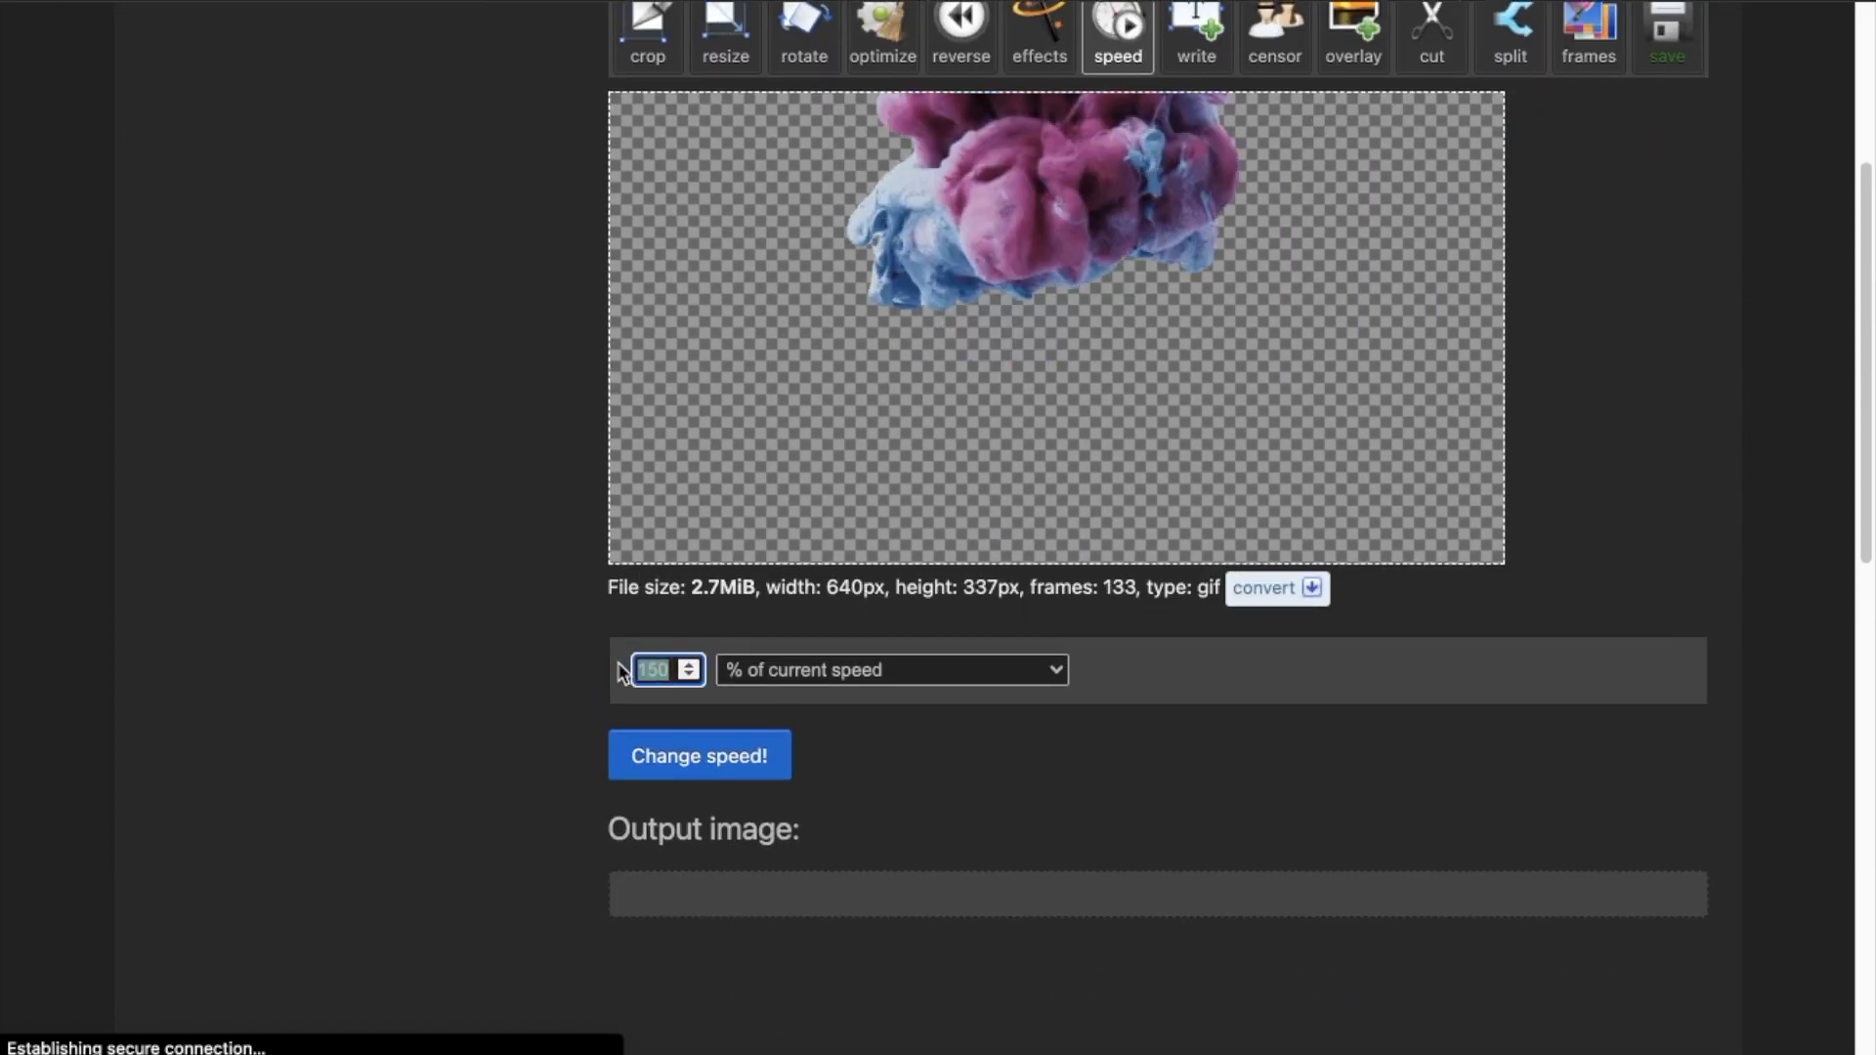
{"action": "left_click", "coordinate": [691, 663]}
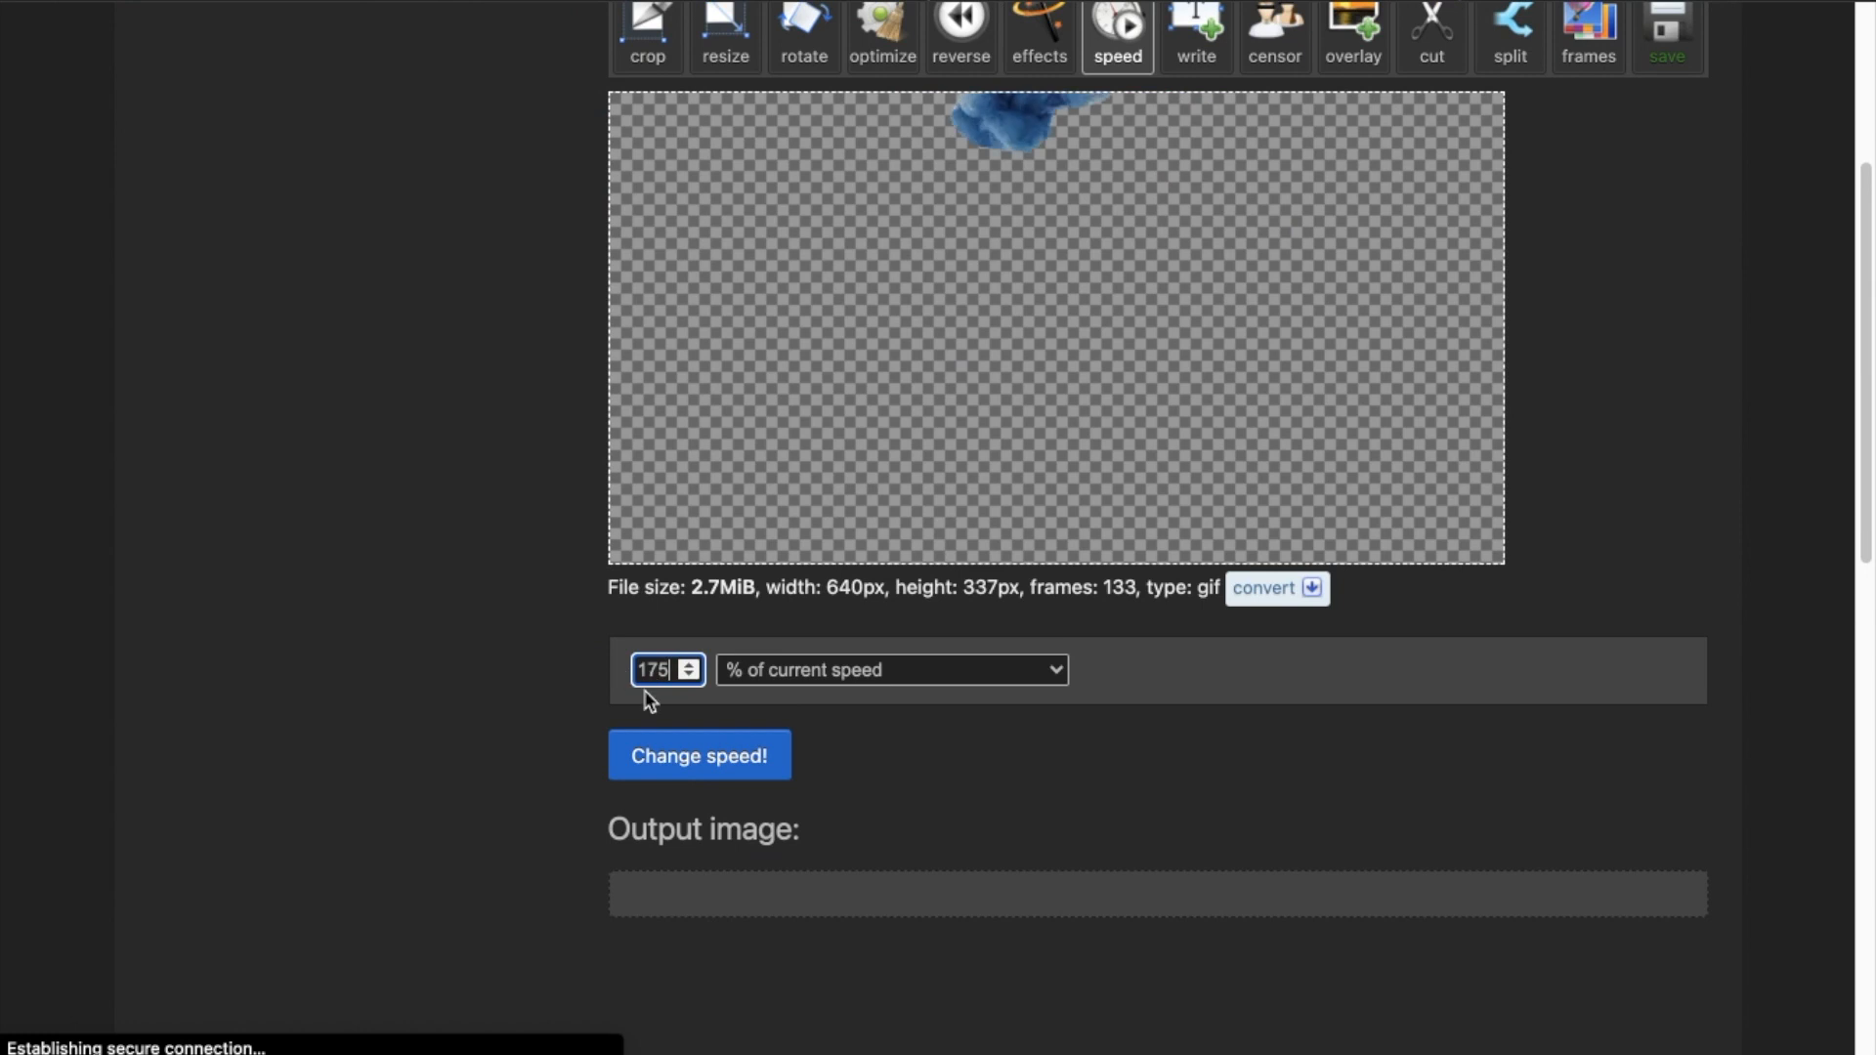
{"action": "left_click", "coordinate": [698, 755]}
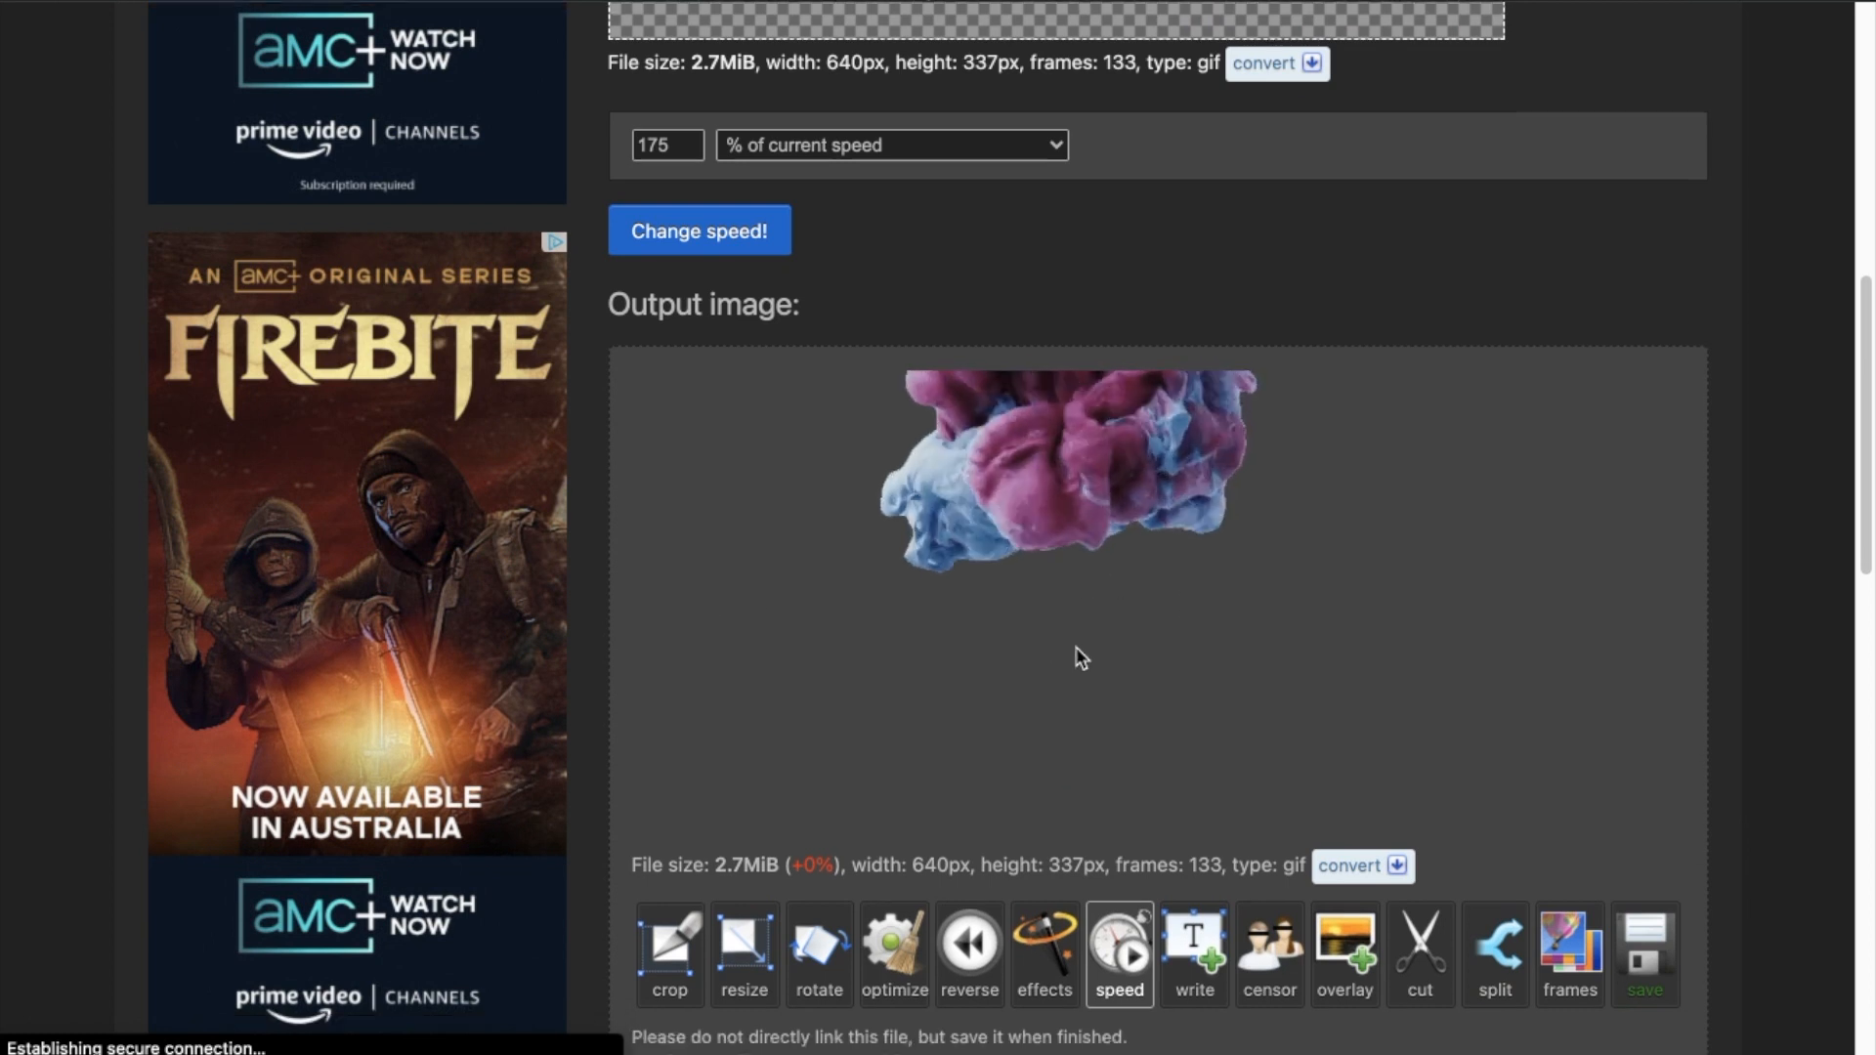
{"action": "scroll", "scroll_direction": "down", "scroll_amount": 3}
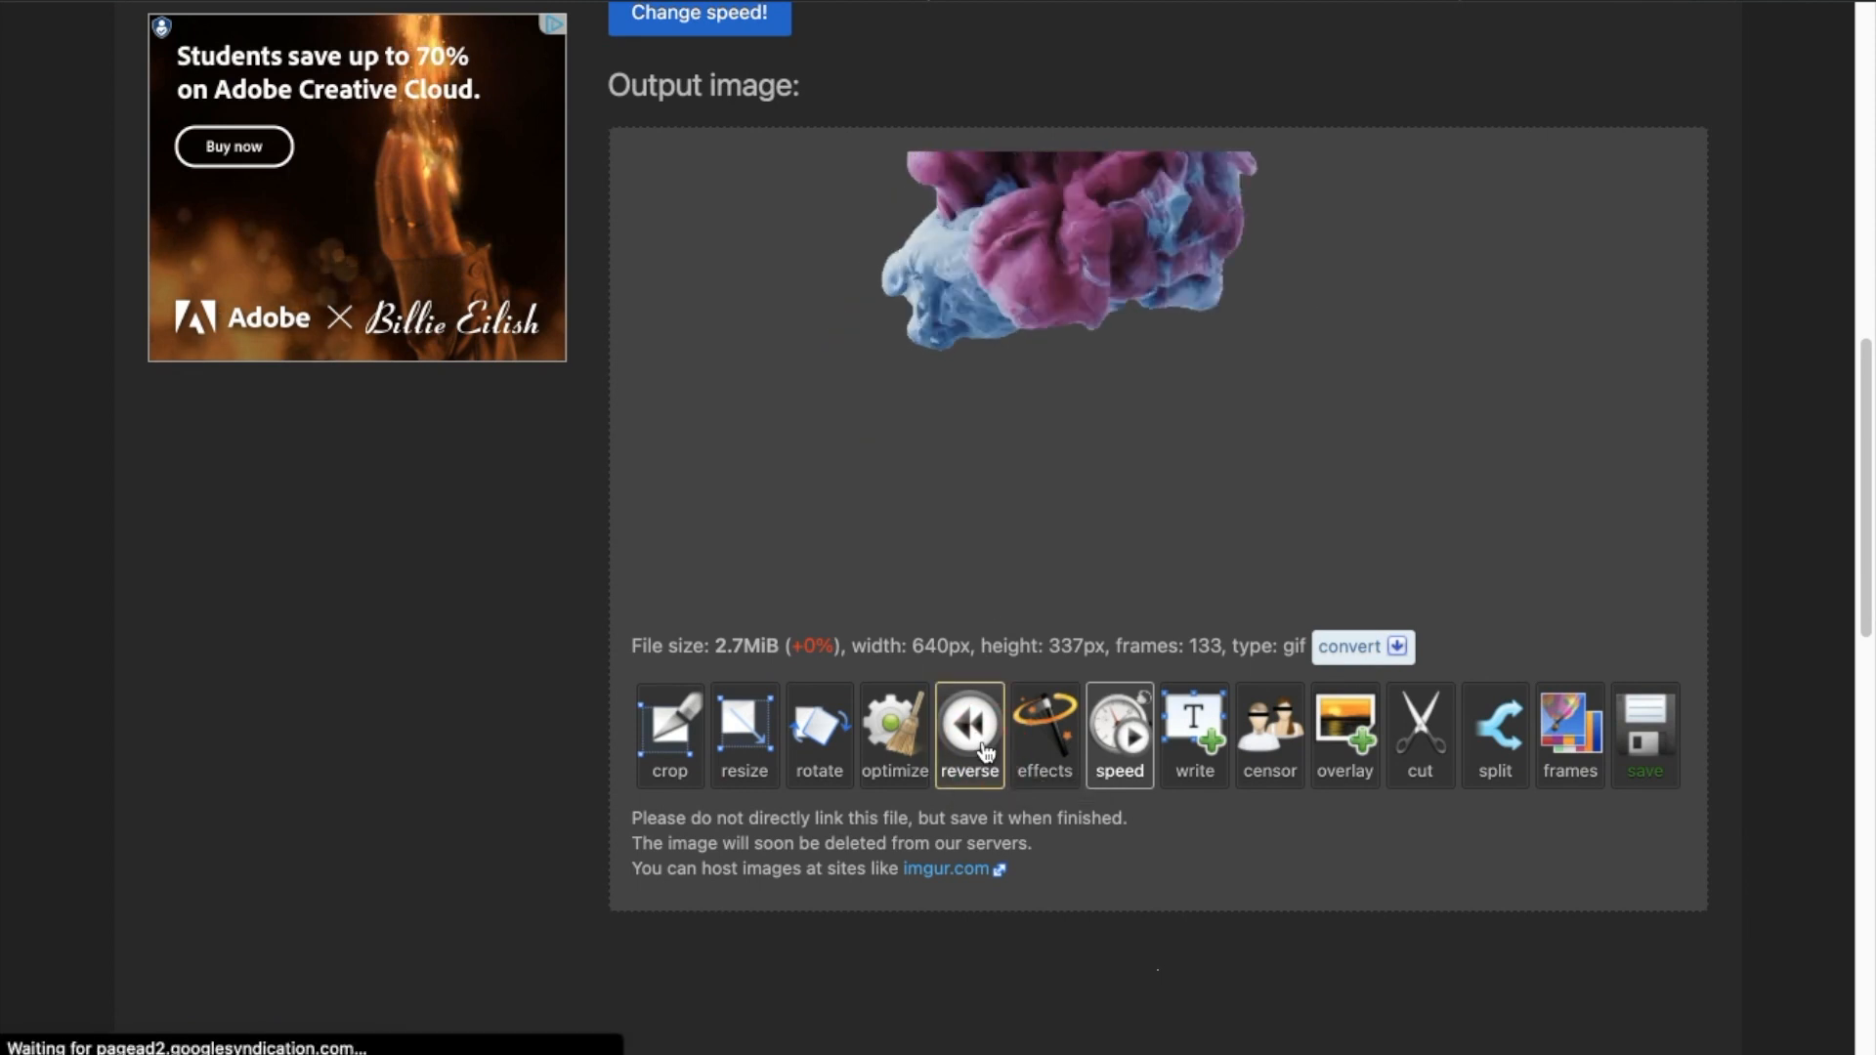
Make the GIF run to the end and reverse back, giving 264 frames, and save it
{"action": "left_click", "coordinate": [969, 734]}
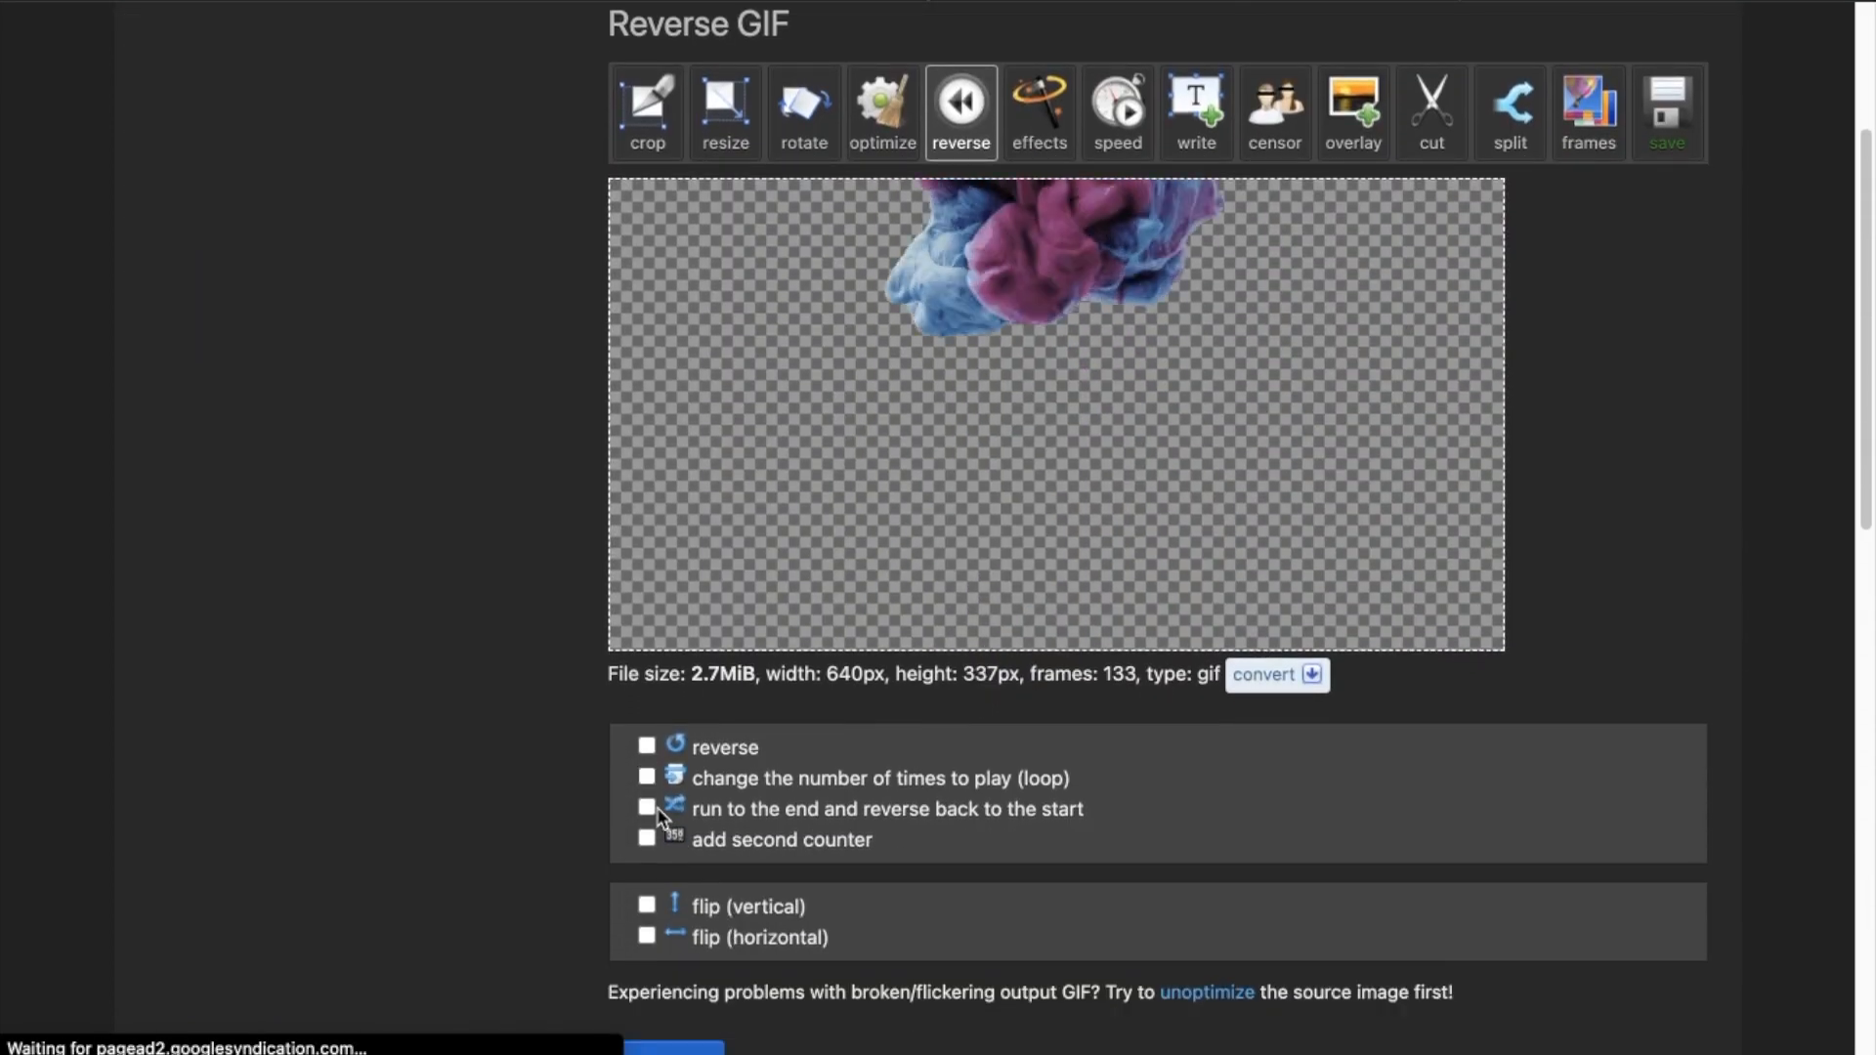
{"action": "left_click", "coordinate": [647, 806]}
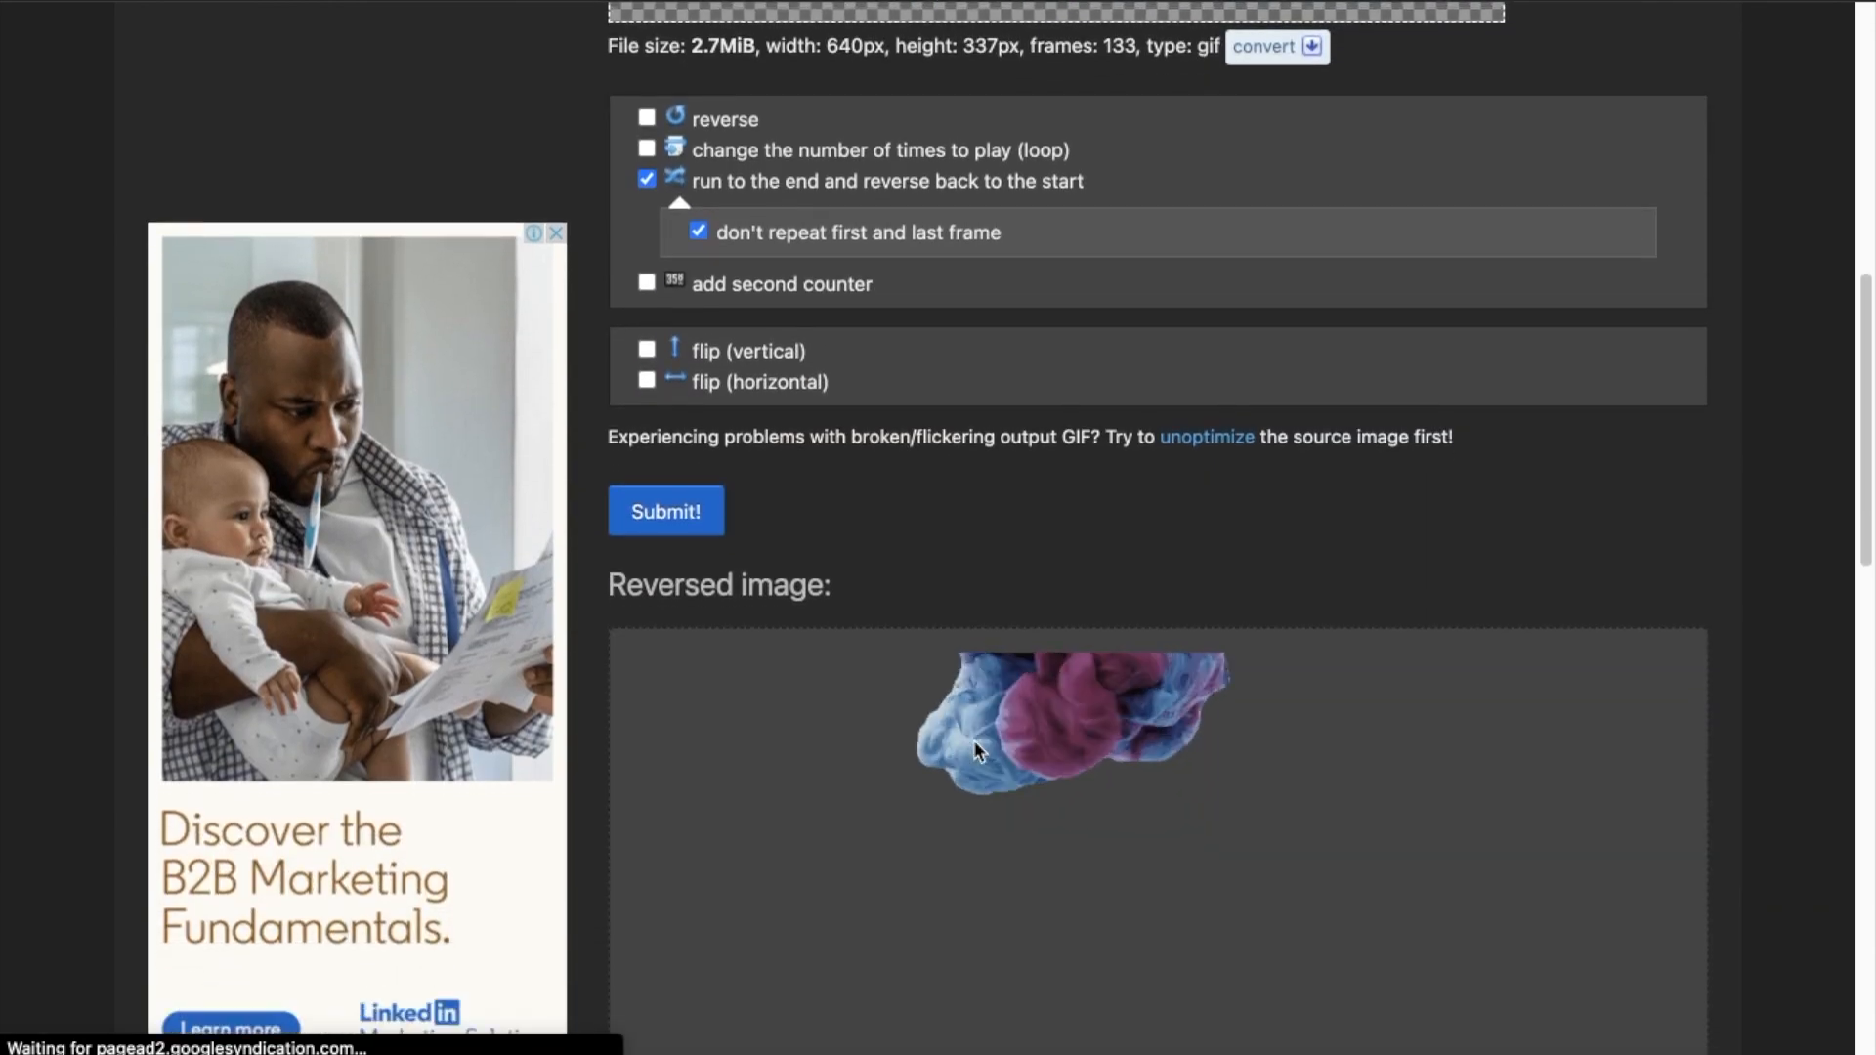
{"action": "scroll", "scroll_direction": "down", "scroll_amount": 3}
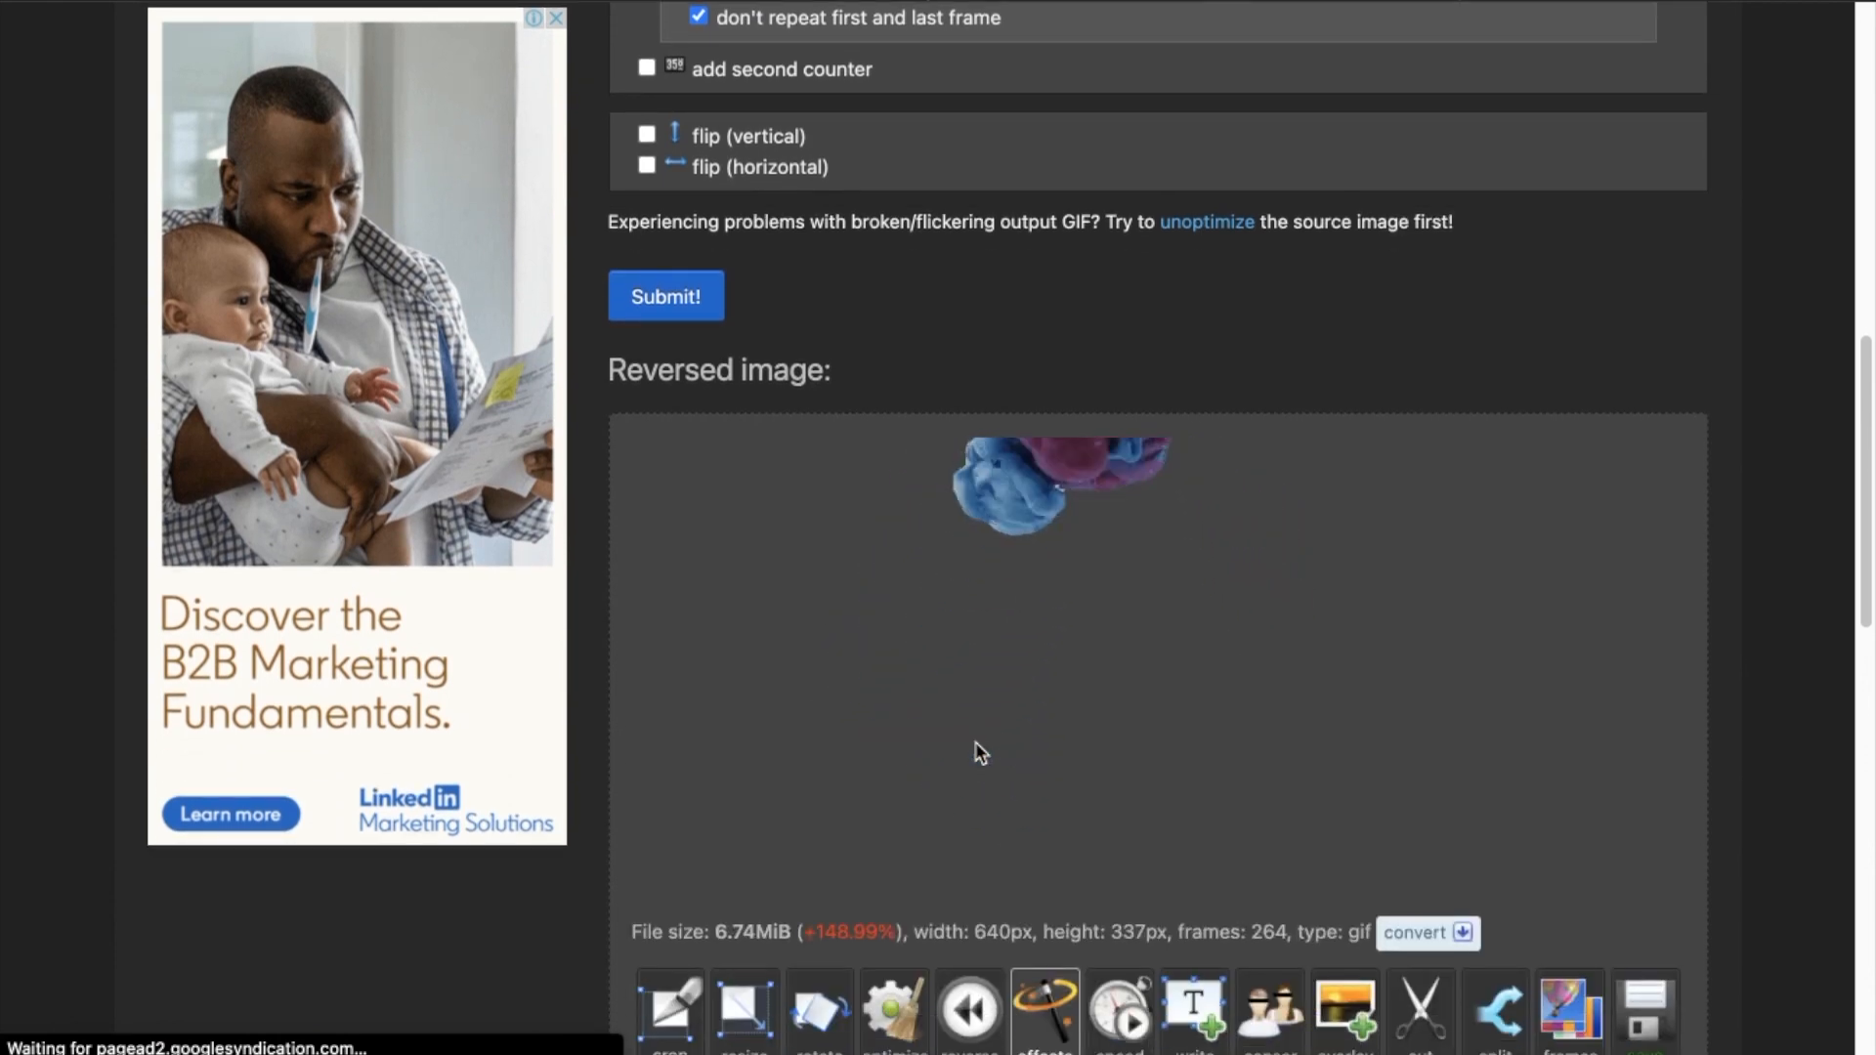
{"action": "scroll", "scroll_direction": "down", "scroll_amount": 3}
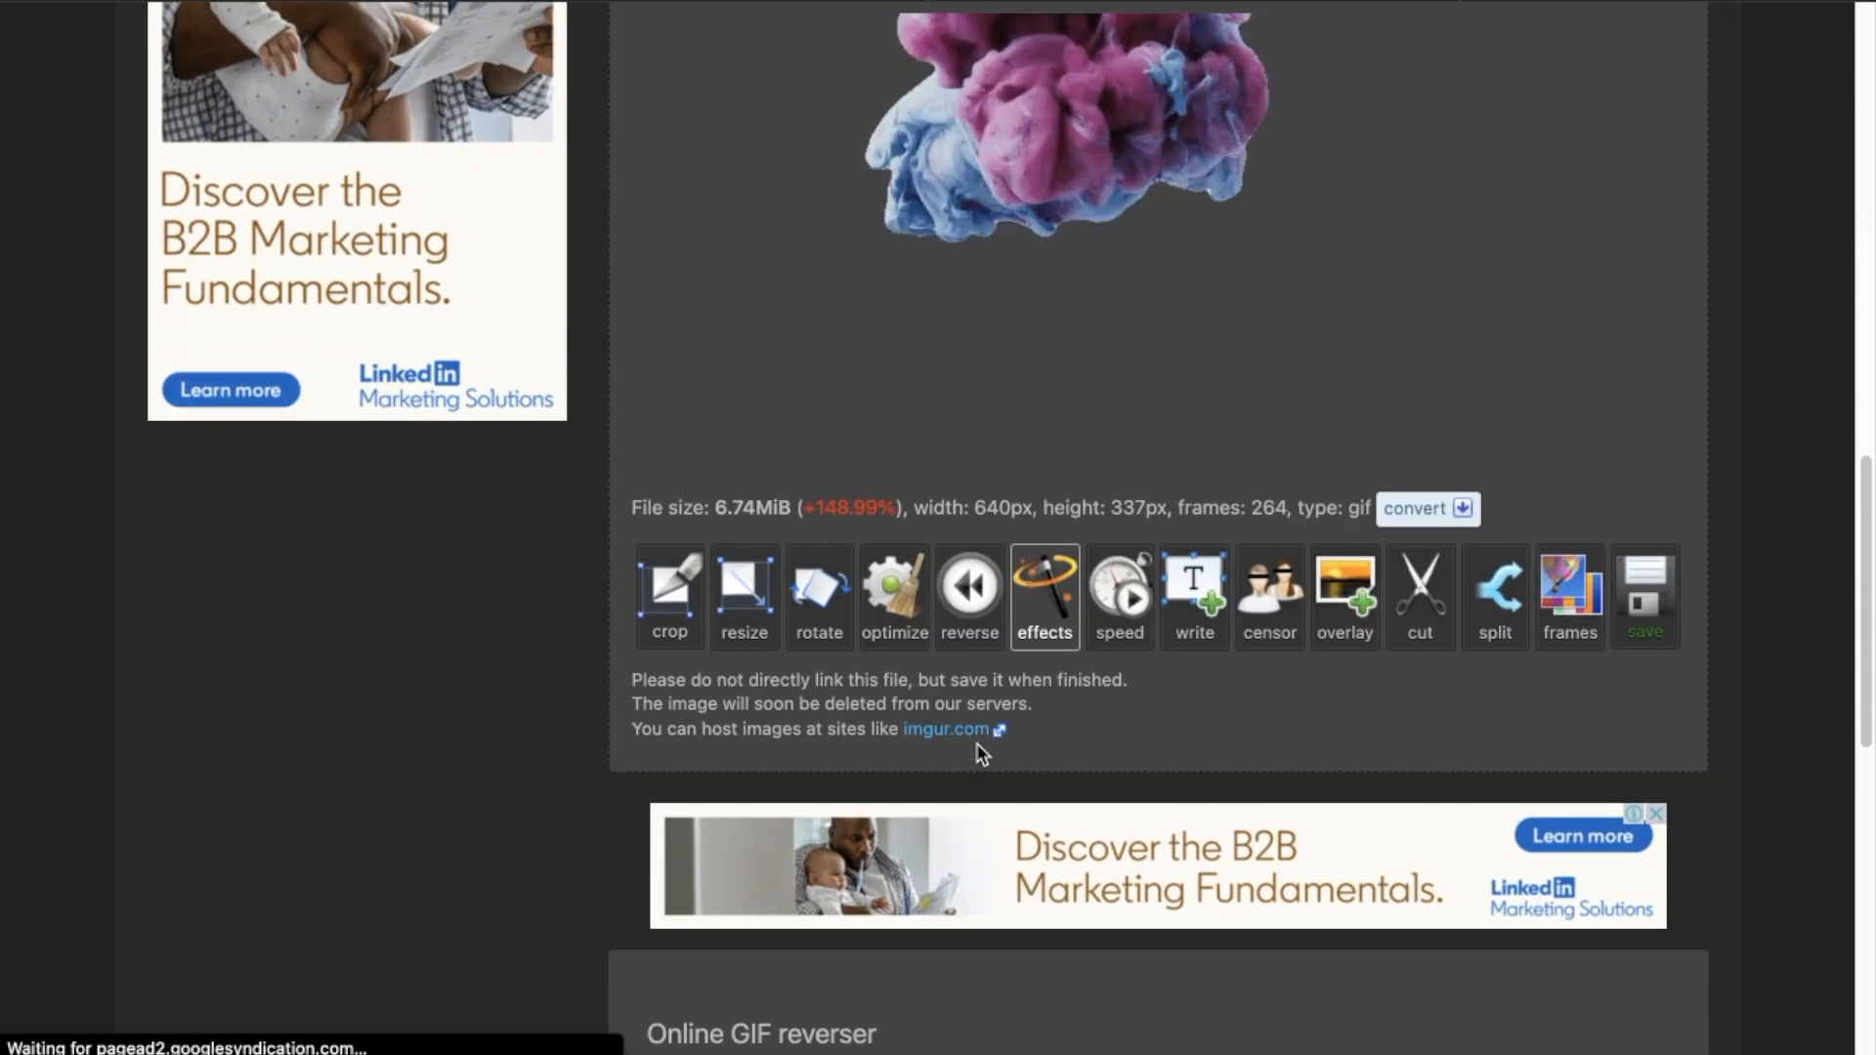
{"action": "mouse_move", "coordinate": [1646, 596]}
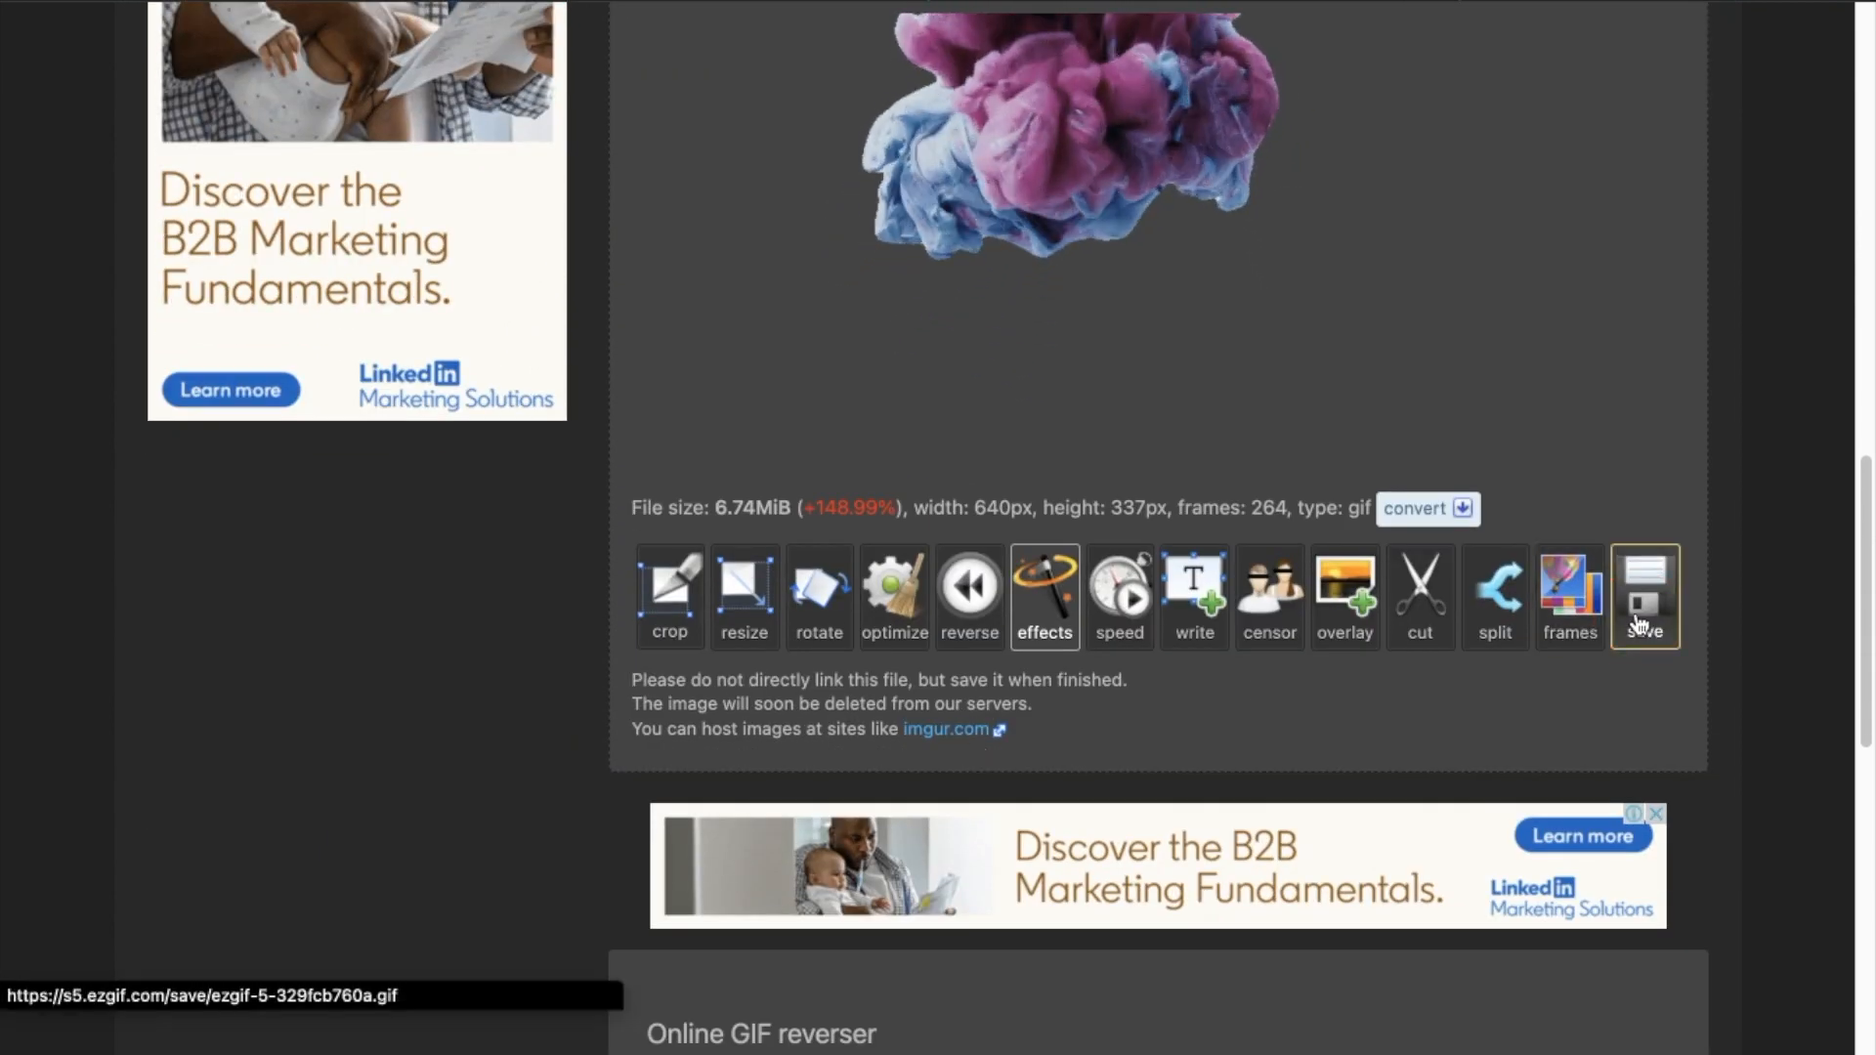
{"action": "left_click", "coordinate": [1644, 596]}
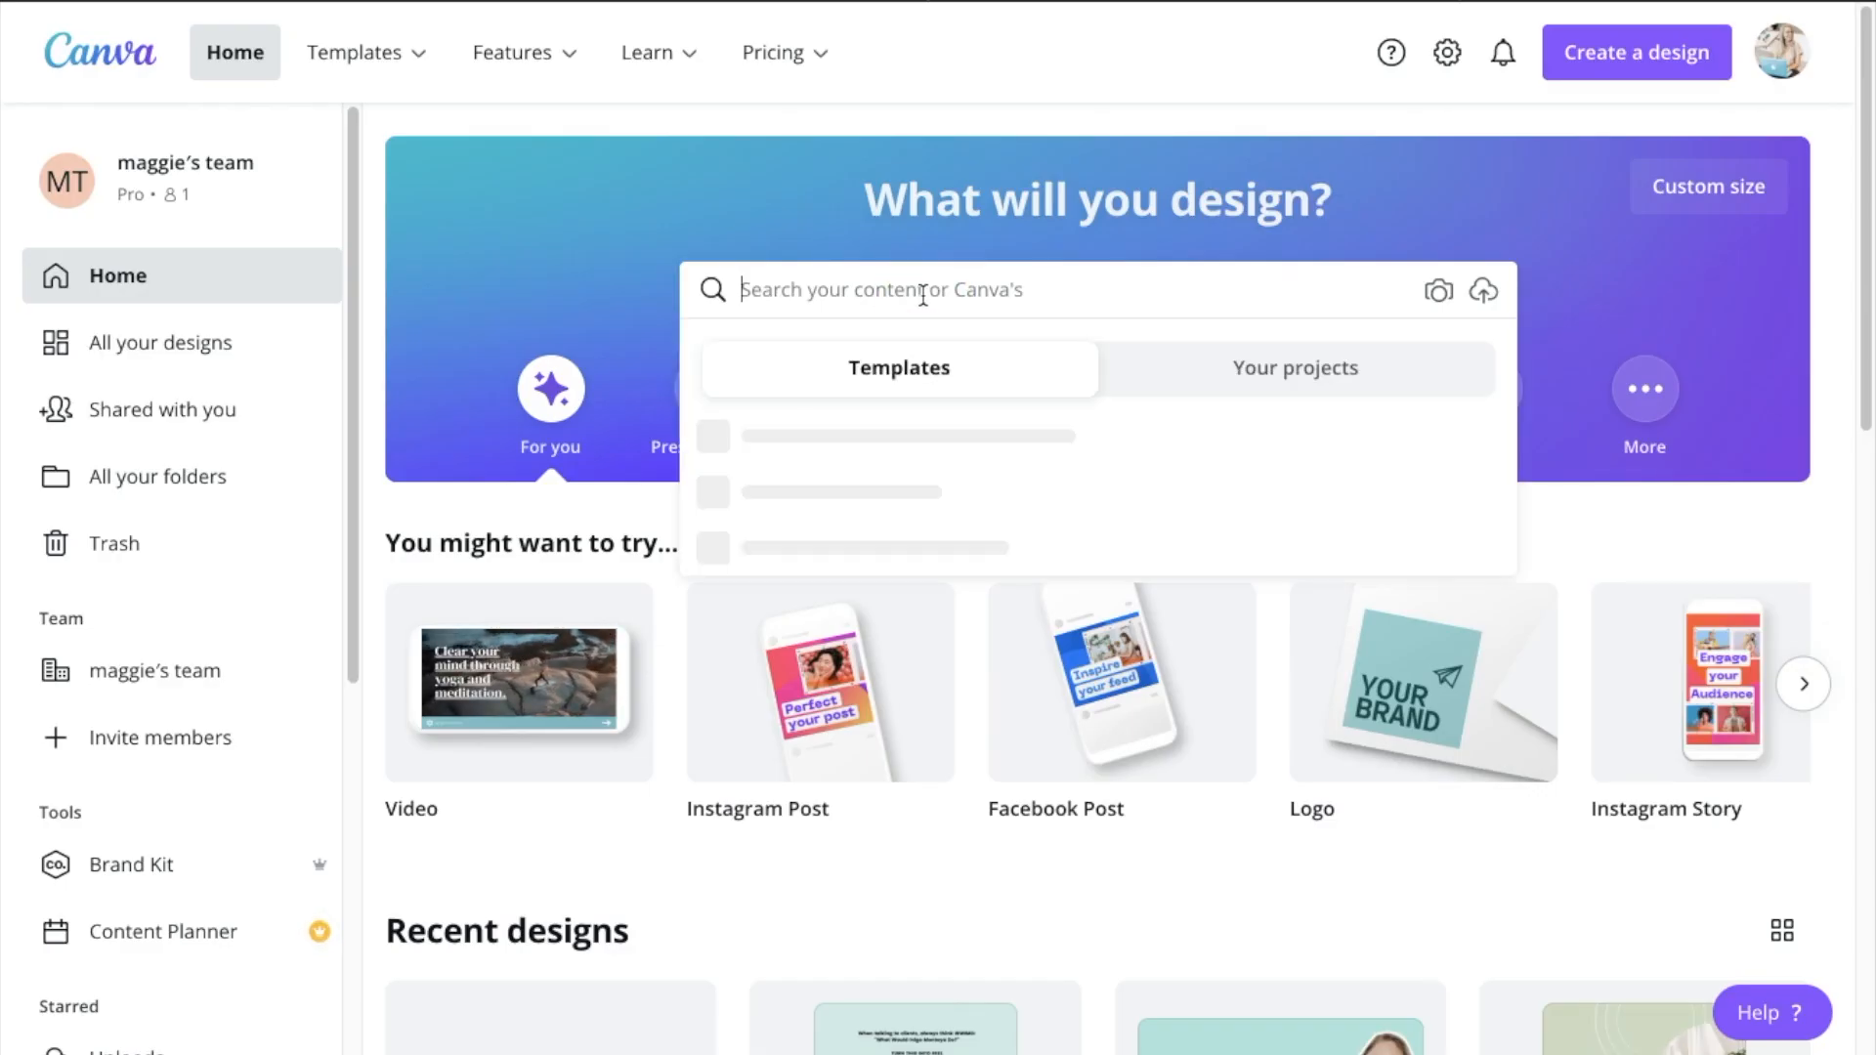
Create a blank LinkedIn Post design via 'linkedin post' search and dismiss the cashback popup
{"action": "type", "text": "linkedin po"}
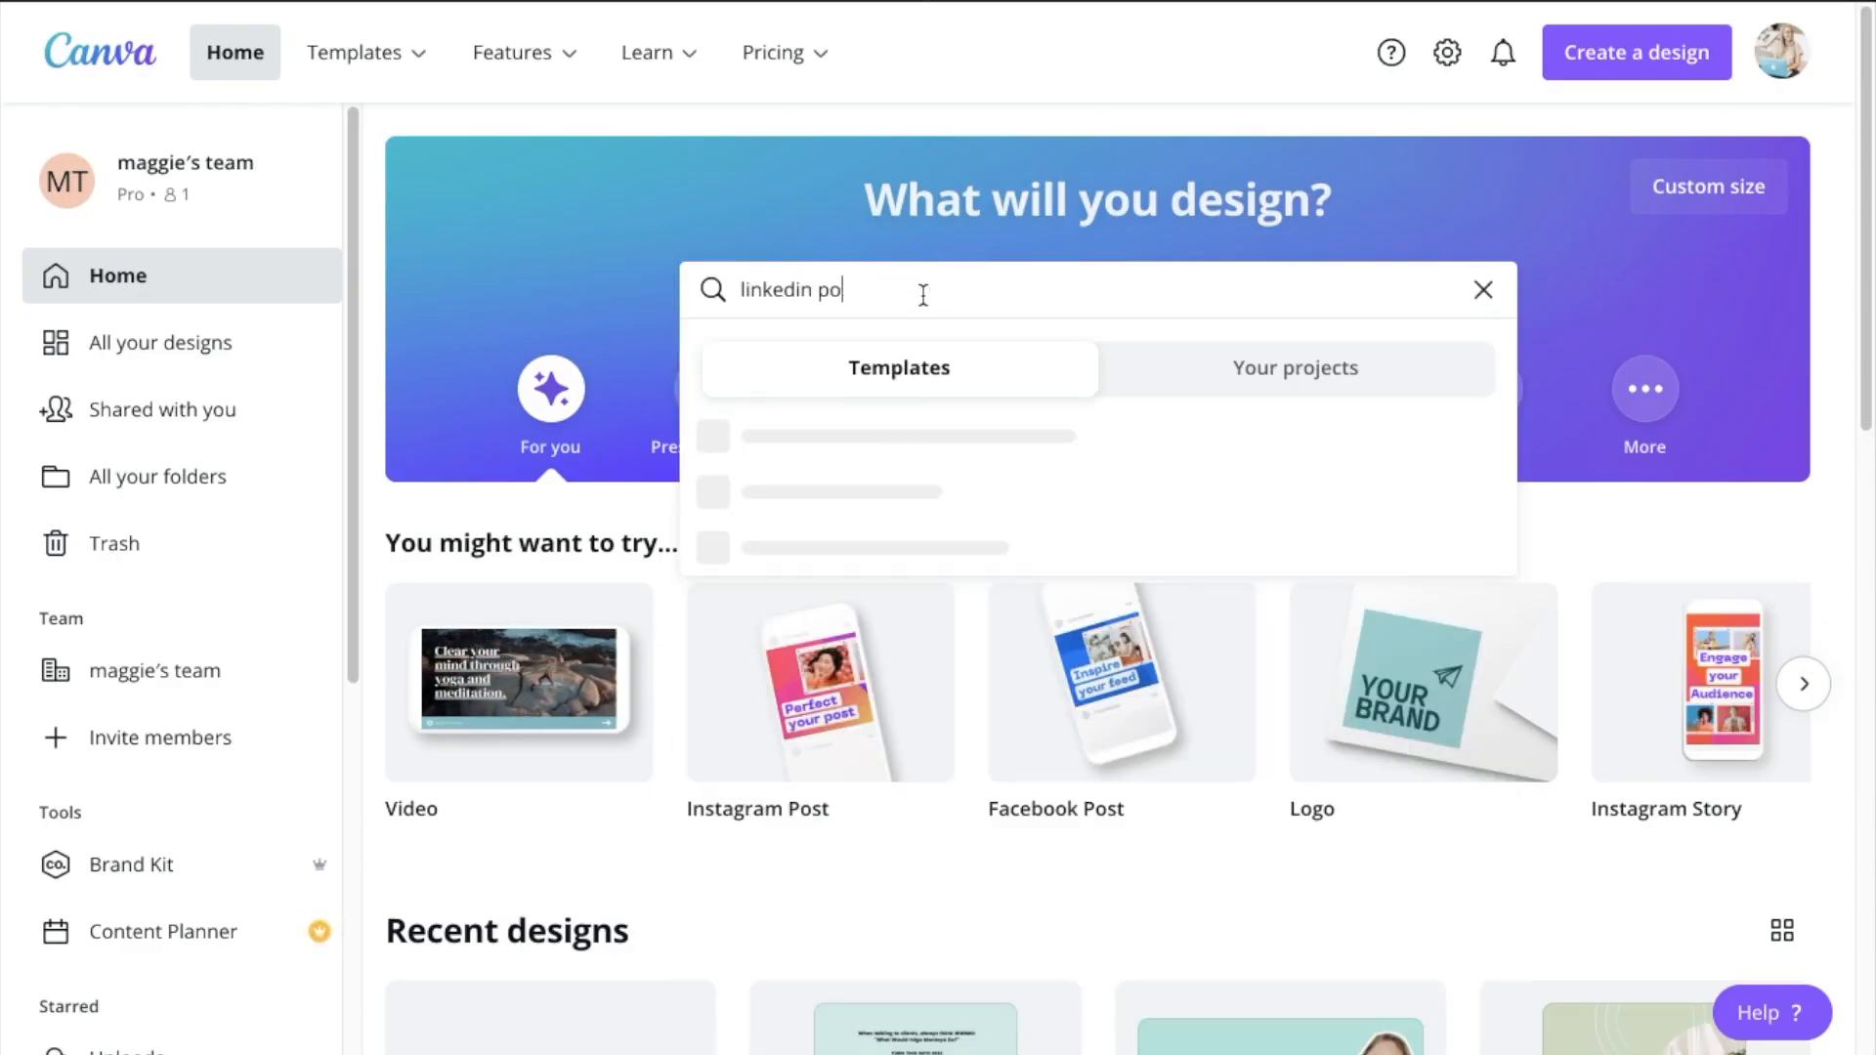
{"action": "left_click", "coordinate": [1481, 289]}
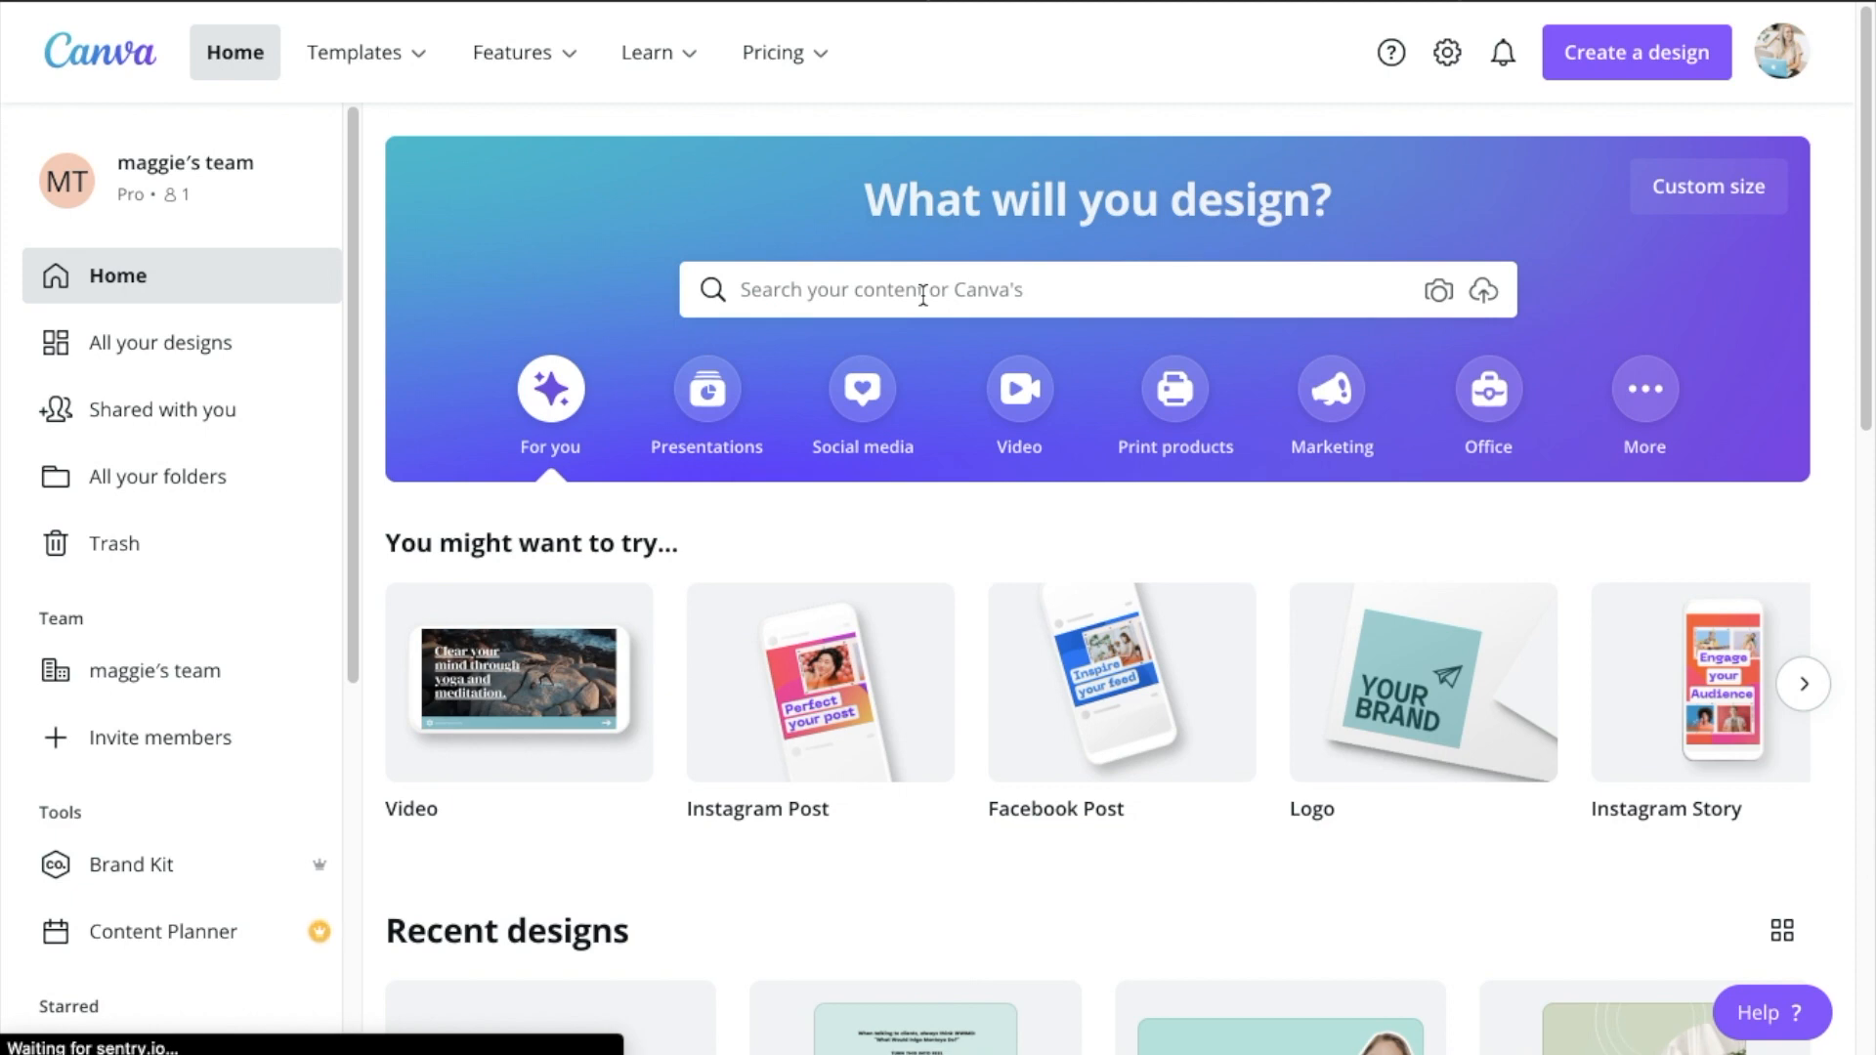
{"action": "left_click", "coordinate": [1634, 51]}
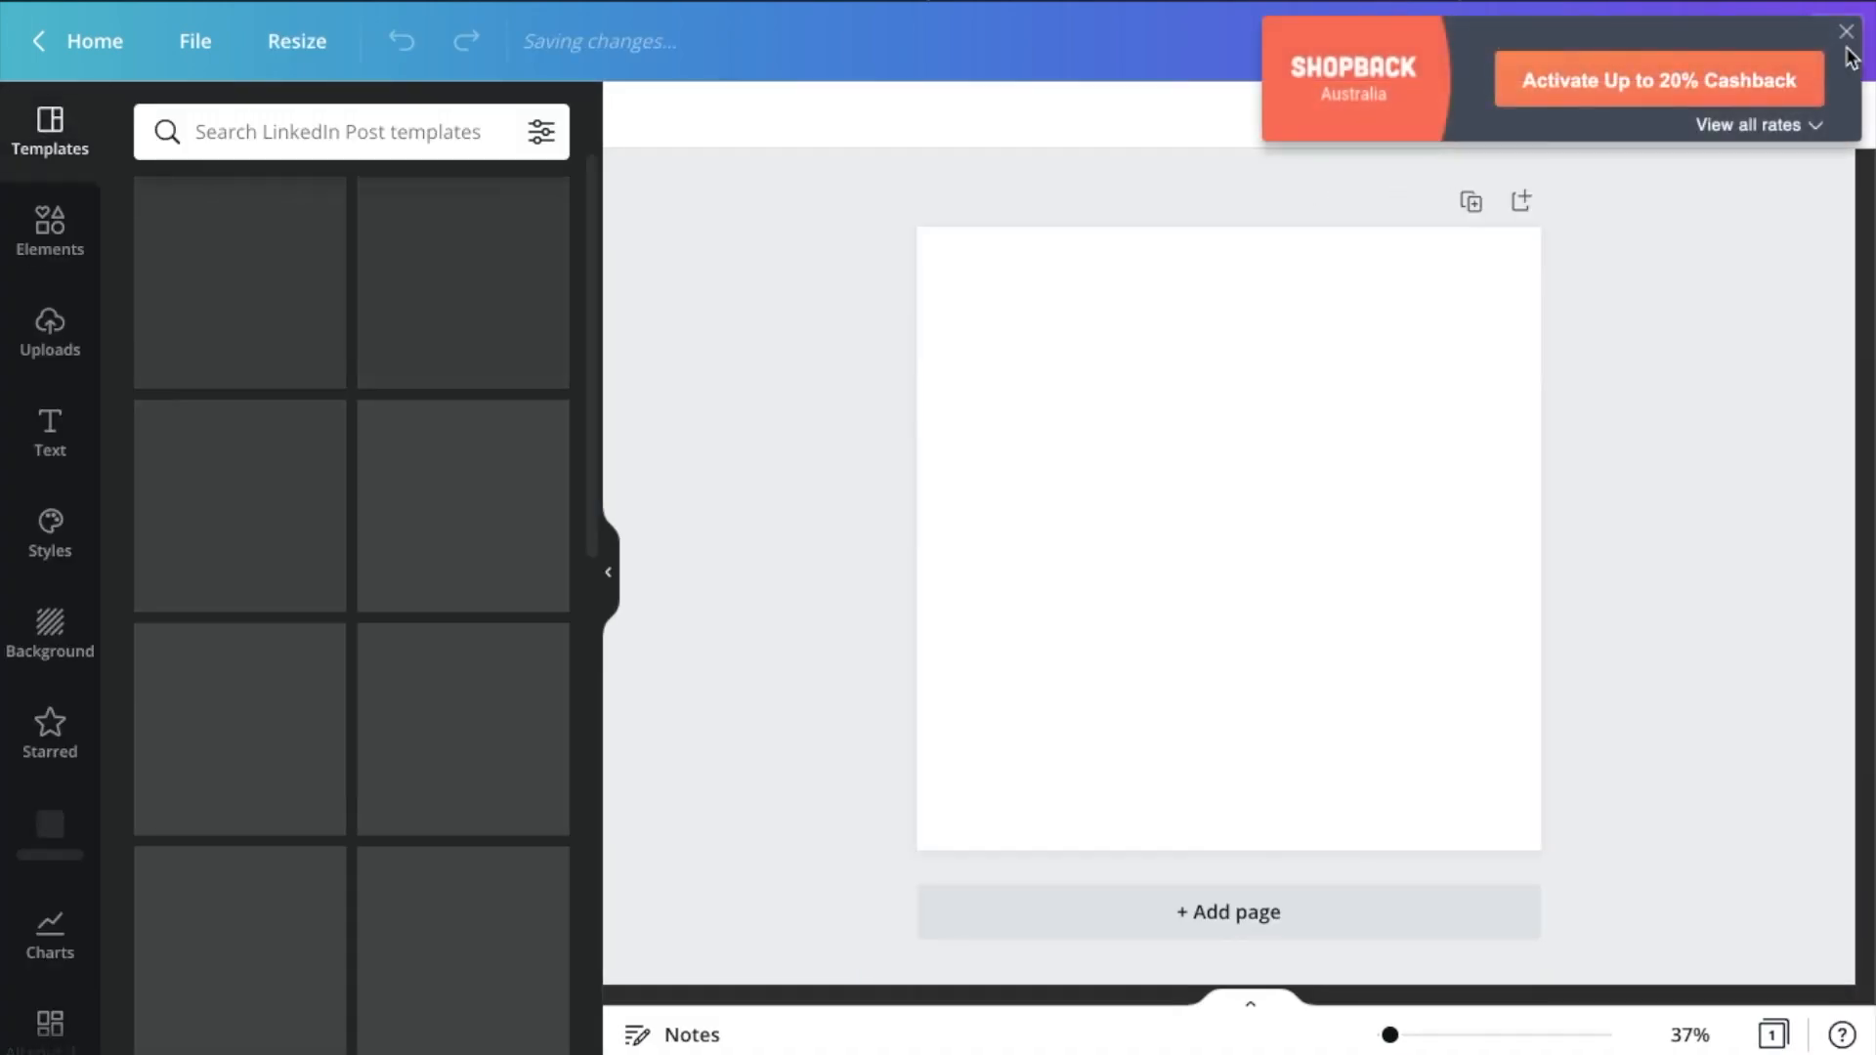
{"action": "left_click", "coordinate": [1846, 31]}
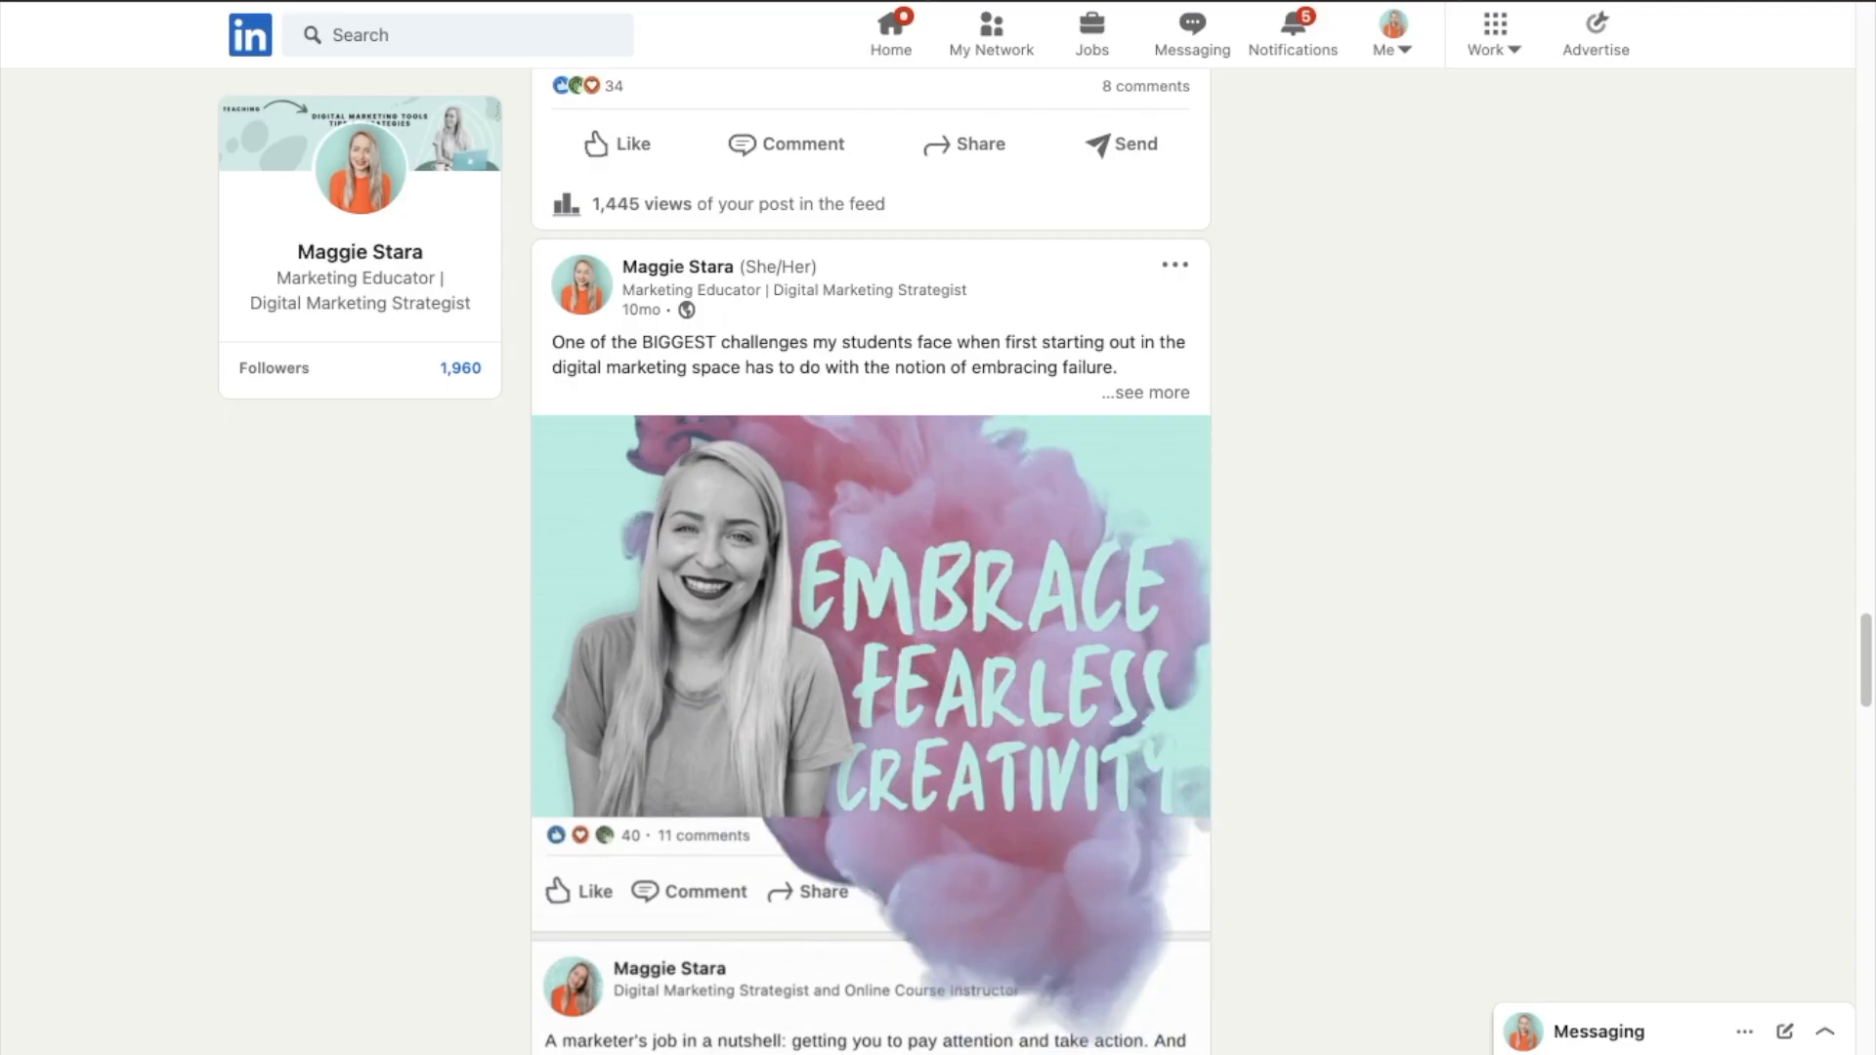
Scroll the LinkedIn feed to the 'Embrace Fearless Creativity' smoke-and-photo post
{"action": "scroll", "scroll_direction": "down", "scroll_amount": 3}
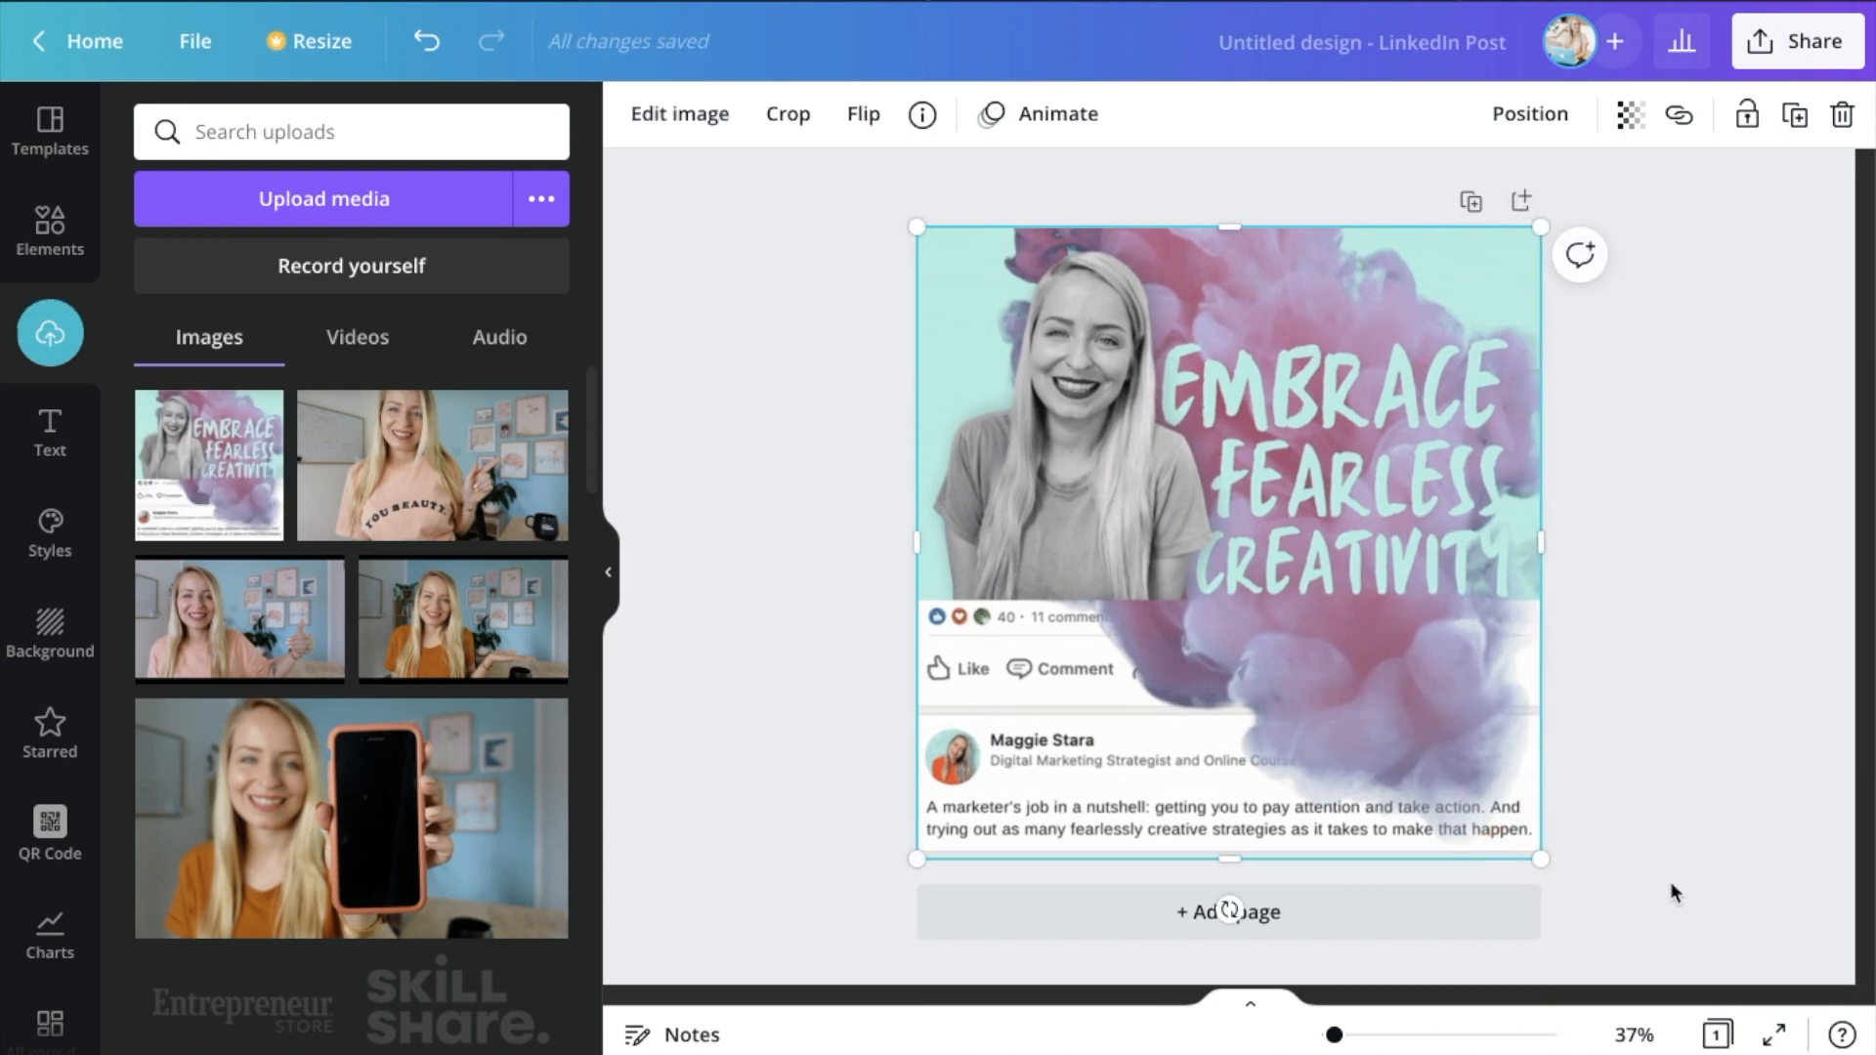
Add a blank second page, upload the smoke GIF, and browse uploaded videos and GIFs
{"action": "left_click", "coordinate": [1227, 911]}
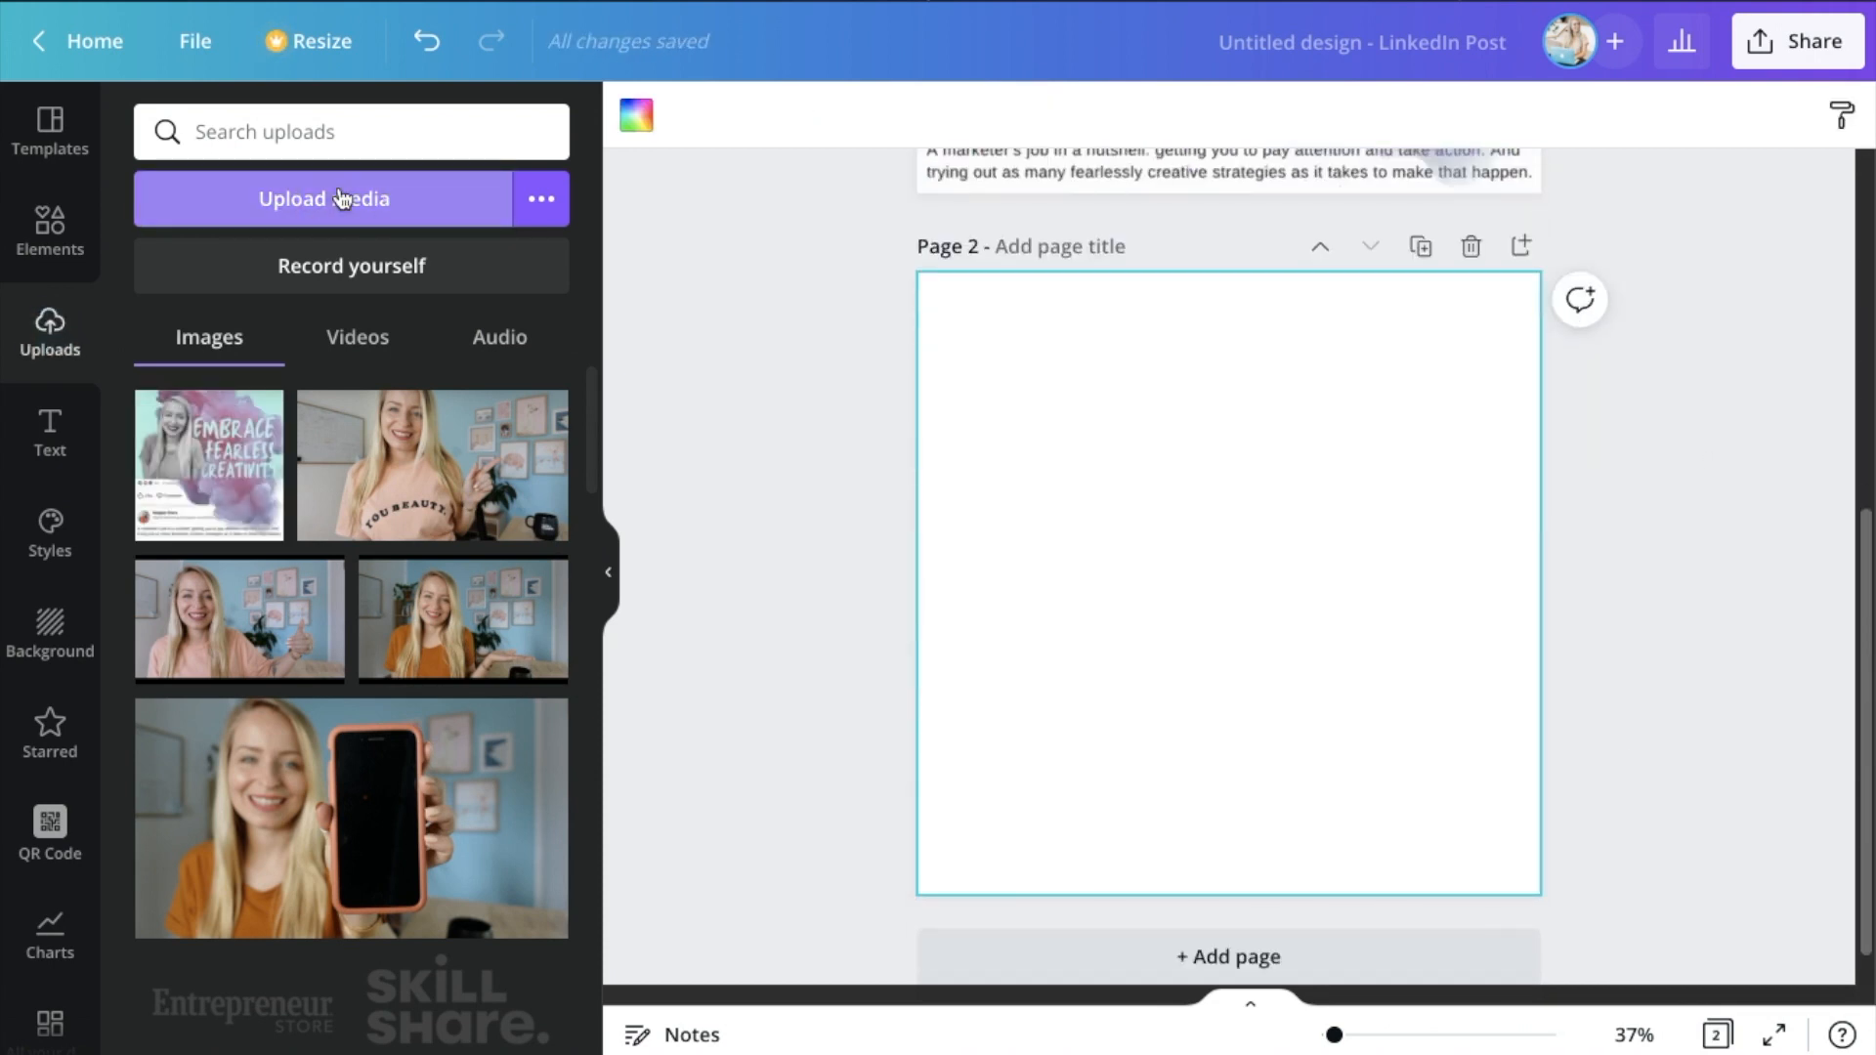
{"action": "left_click", "coordinate": [323, 198]}
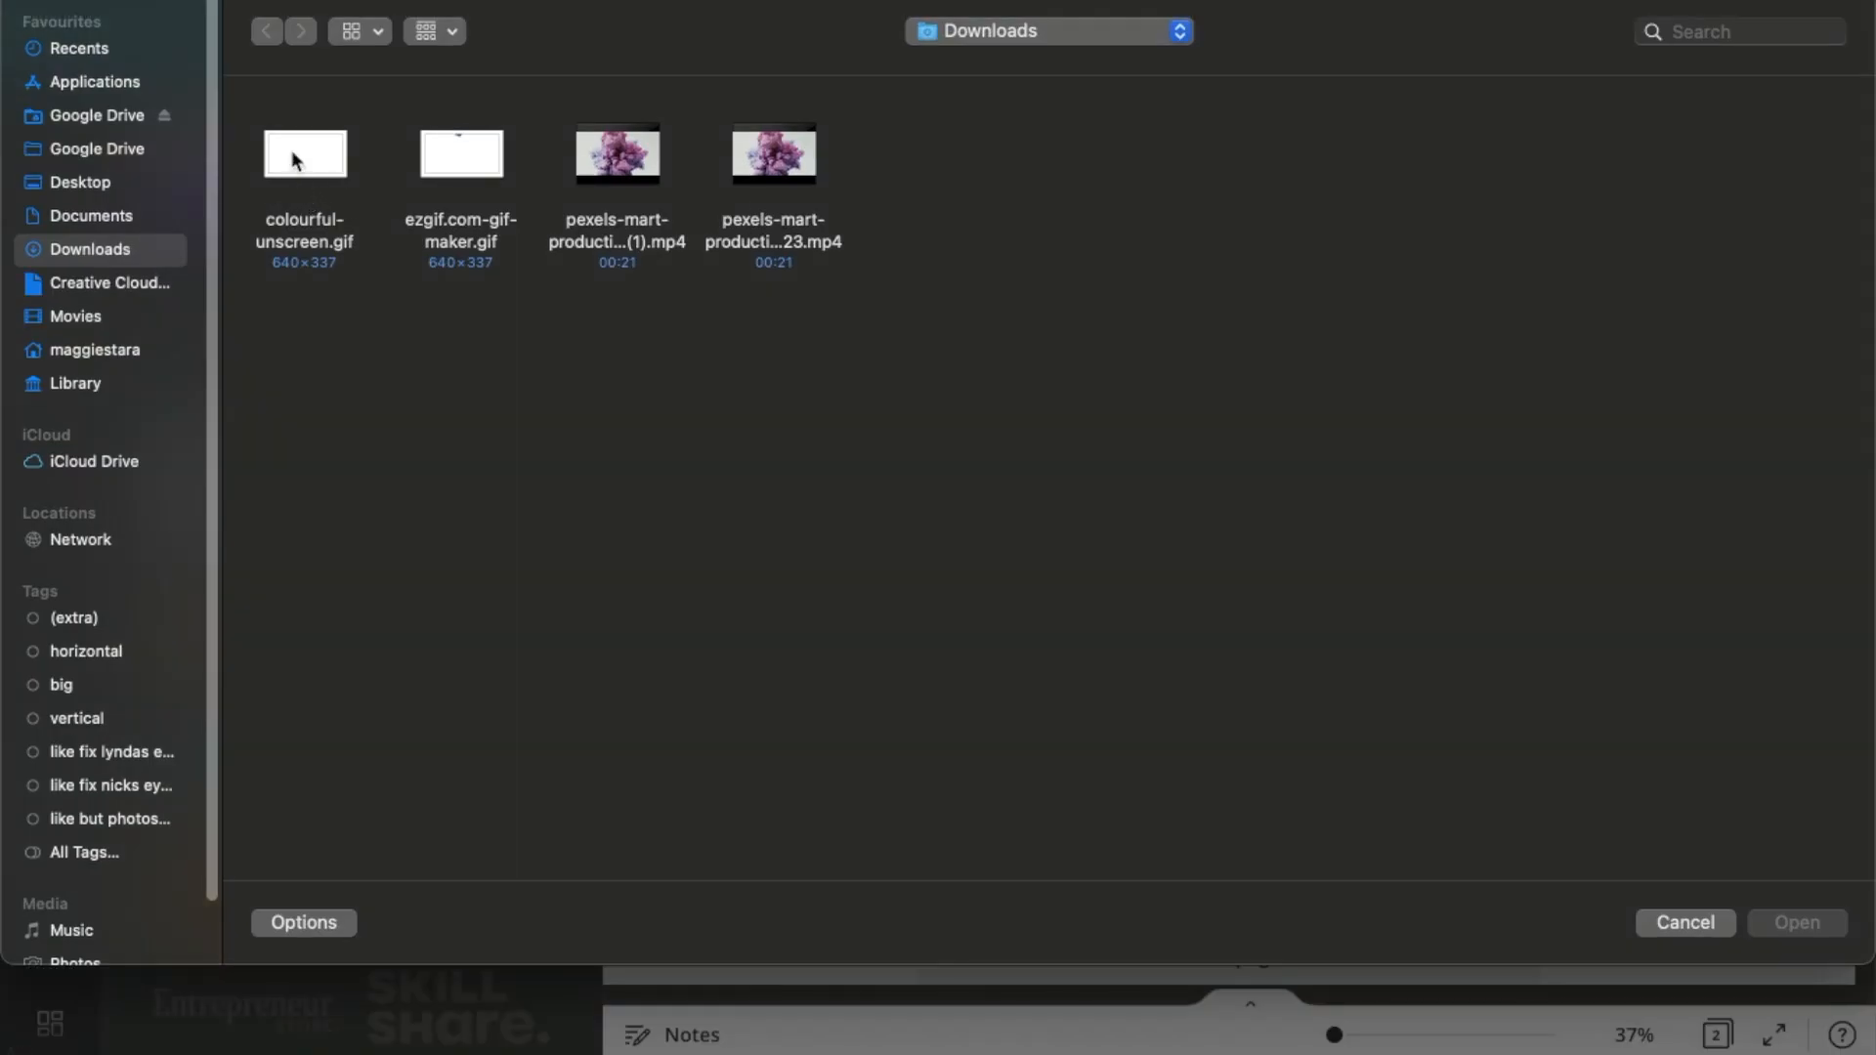
{"action": "left_click", "coordinate": [1683, 922]}
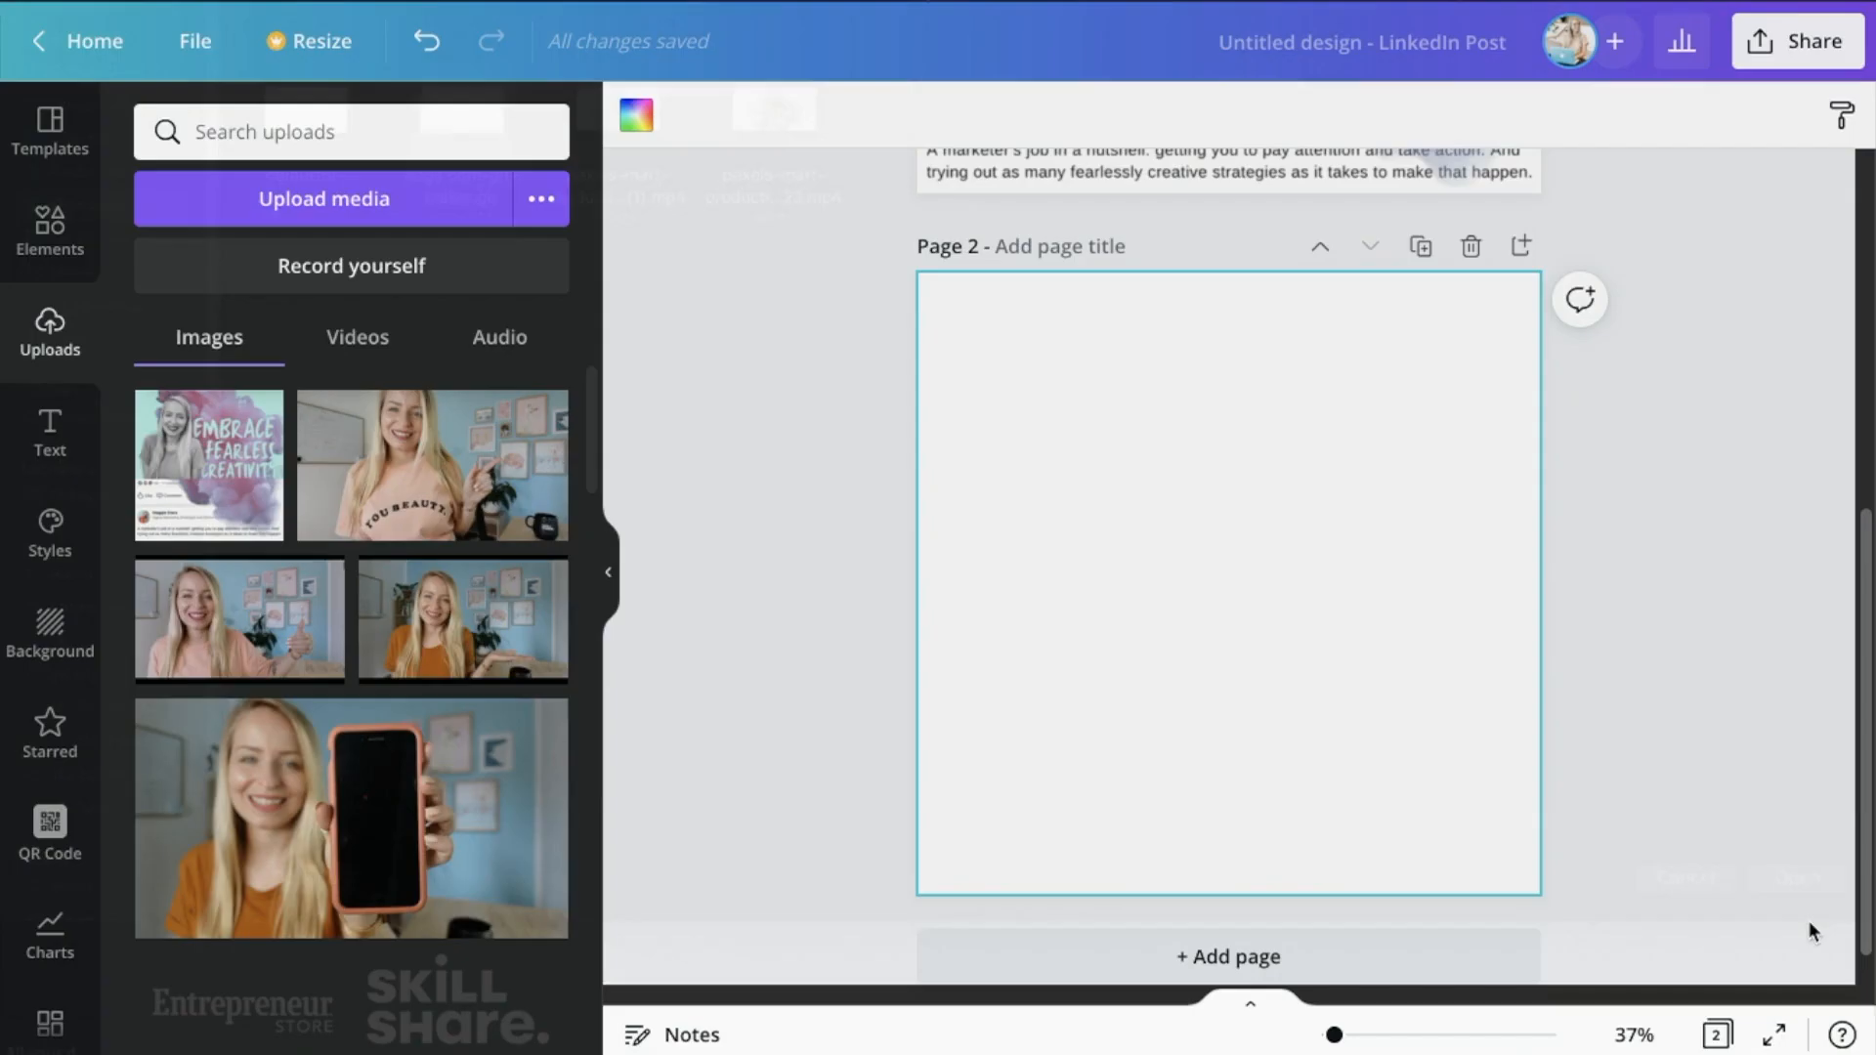
{"action": "left_click", "coordinate": [357, 337]}
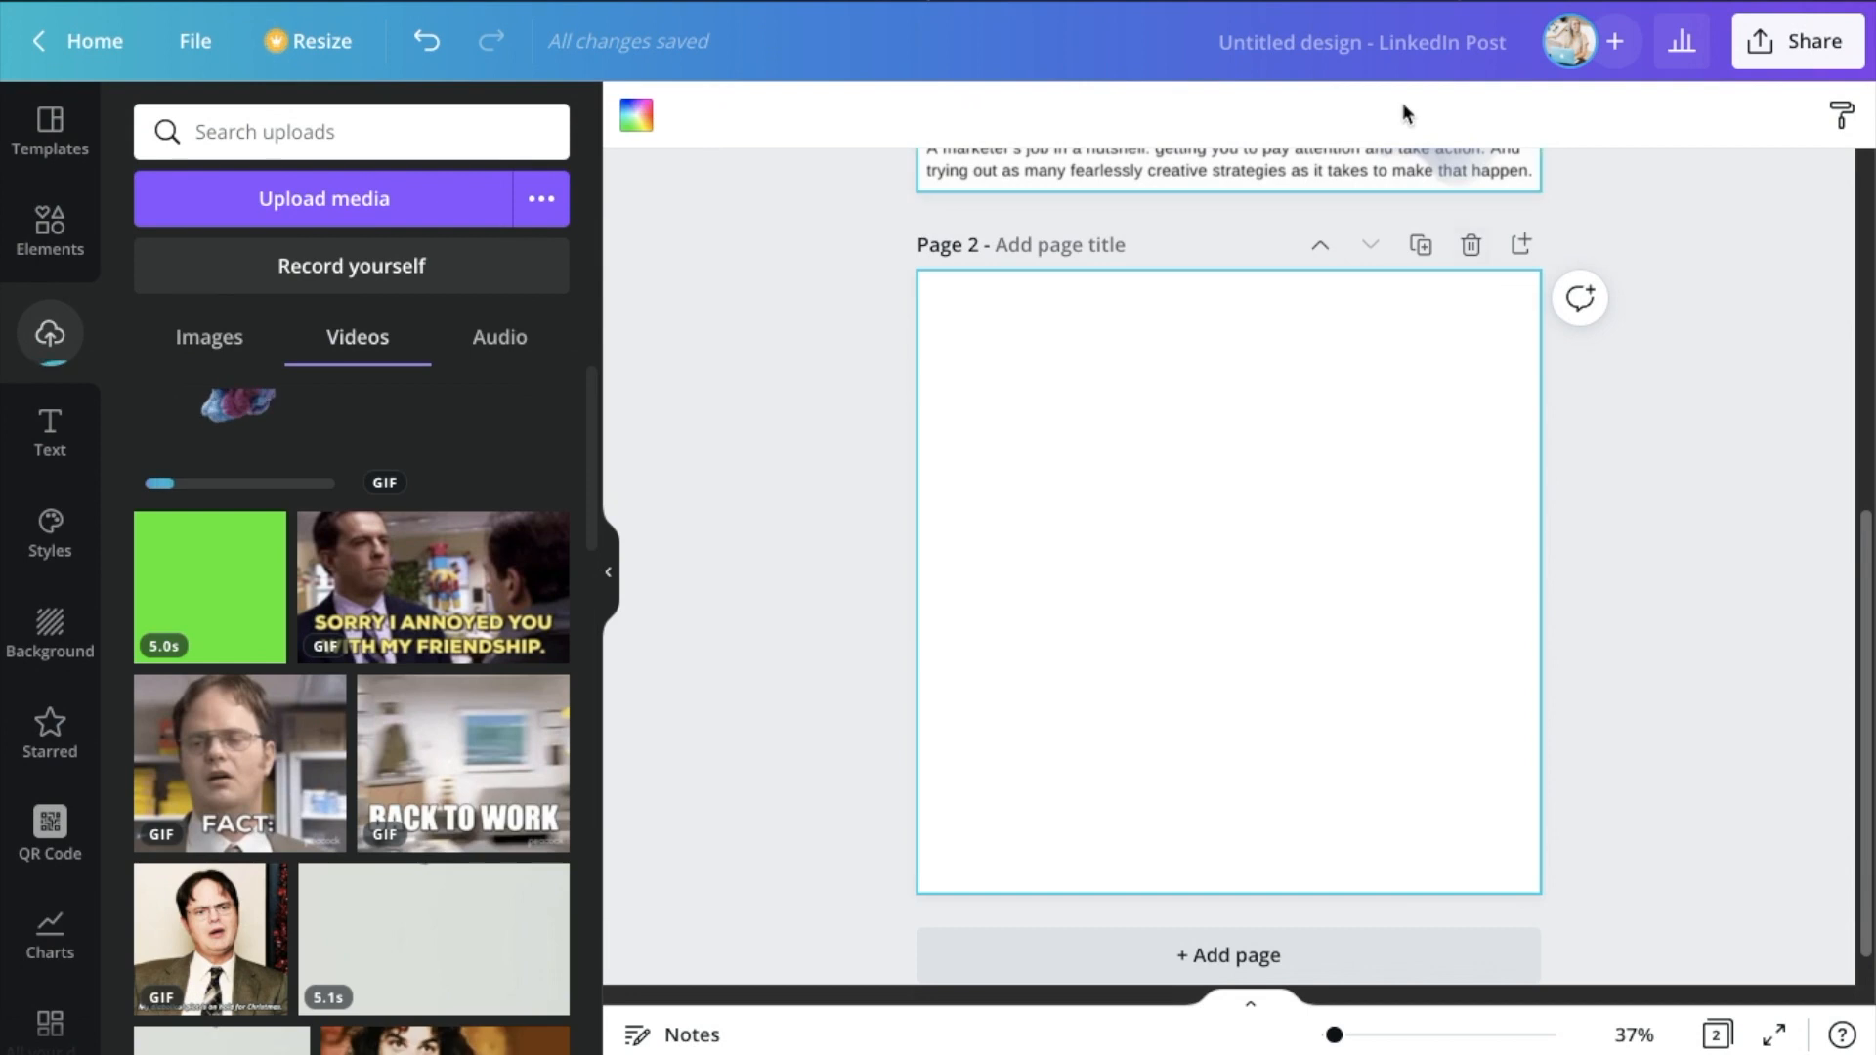
{"action": "scroll", "scroll_direction": "up", "scroll_amount": 3}
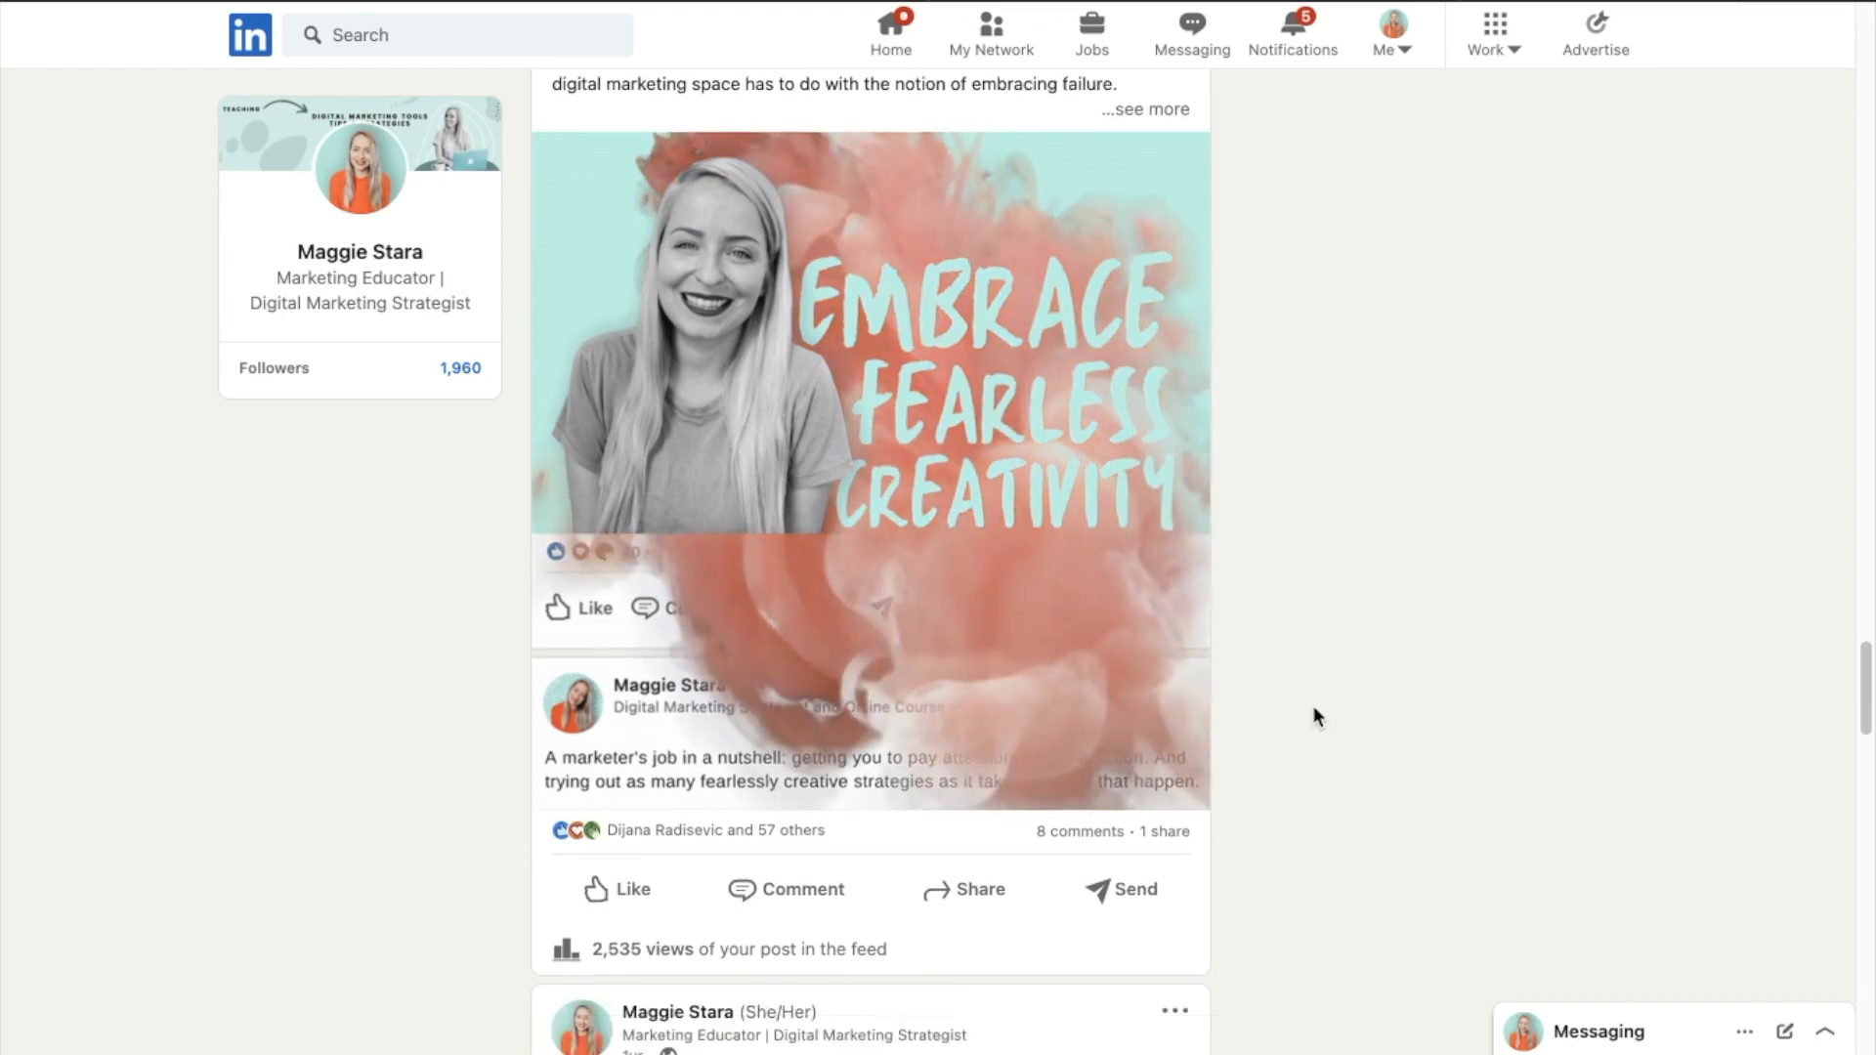
Scroll the LinkedIn feed past the Embrace Fearless Creativity post to the Kintell review
{"action": "scroll", "scroll_direction": "down", "scroll_amount": 3}
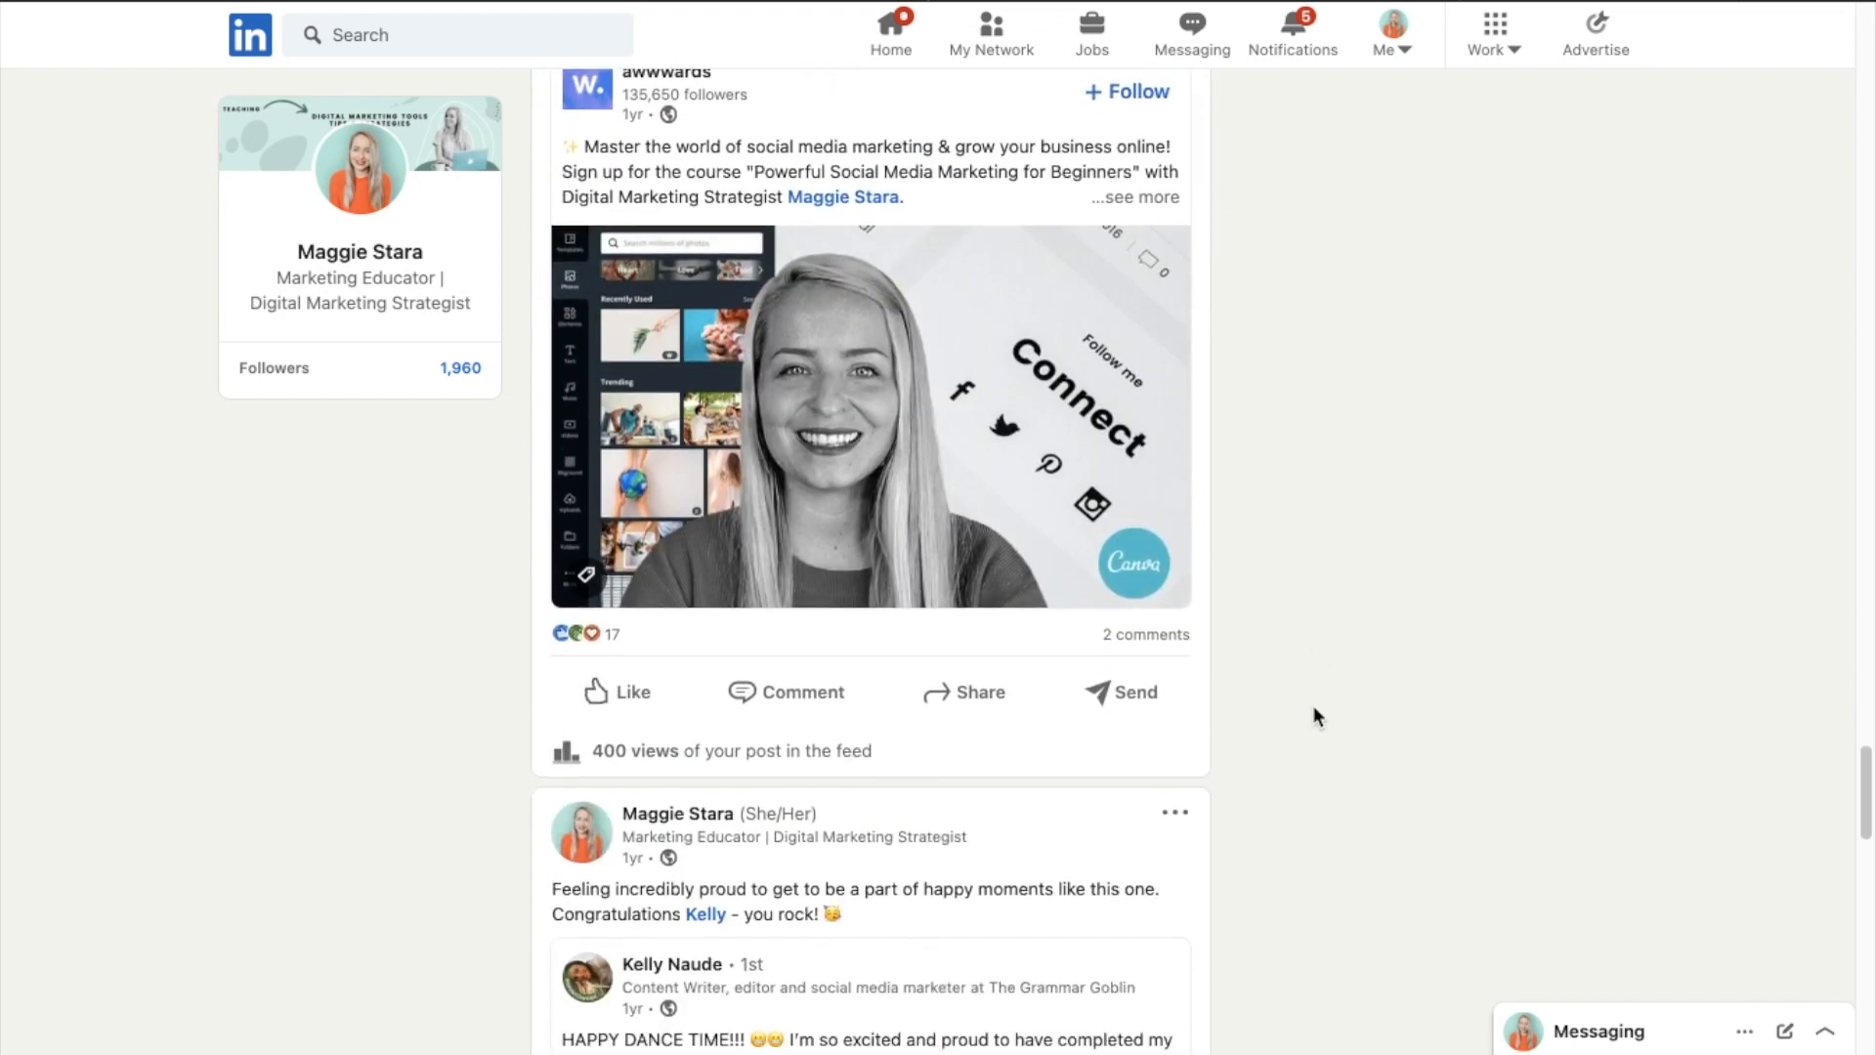
{"action": "scroll", "scroll_direction": "down", "scroll_amount": 3}
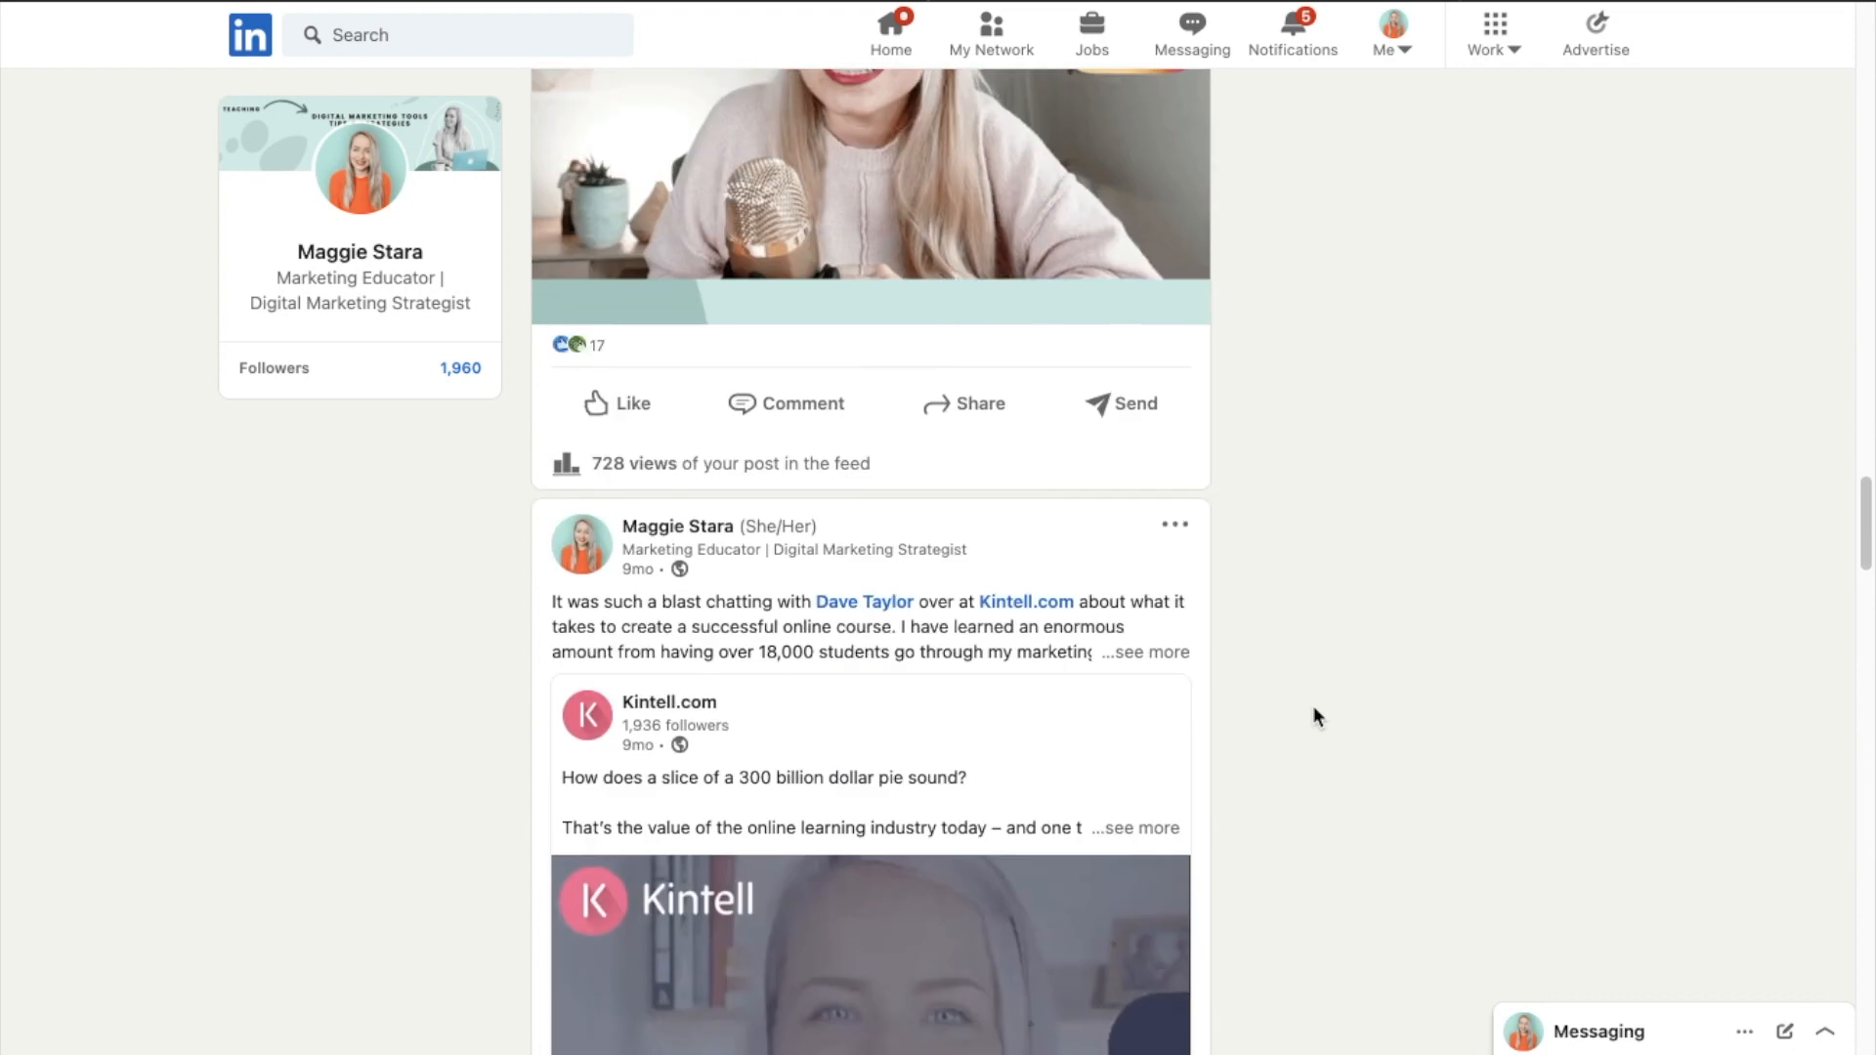
{"action": "scroll", "scroll_direction": "down", "scroll_amount": 3}
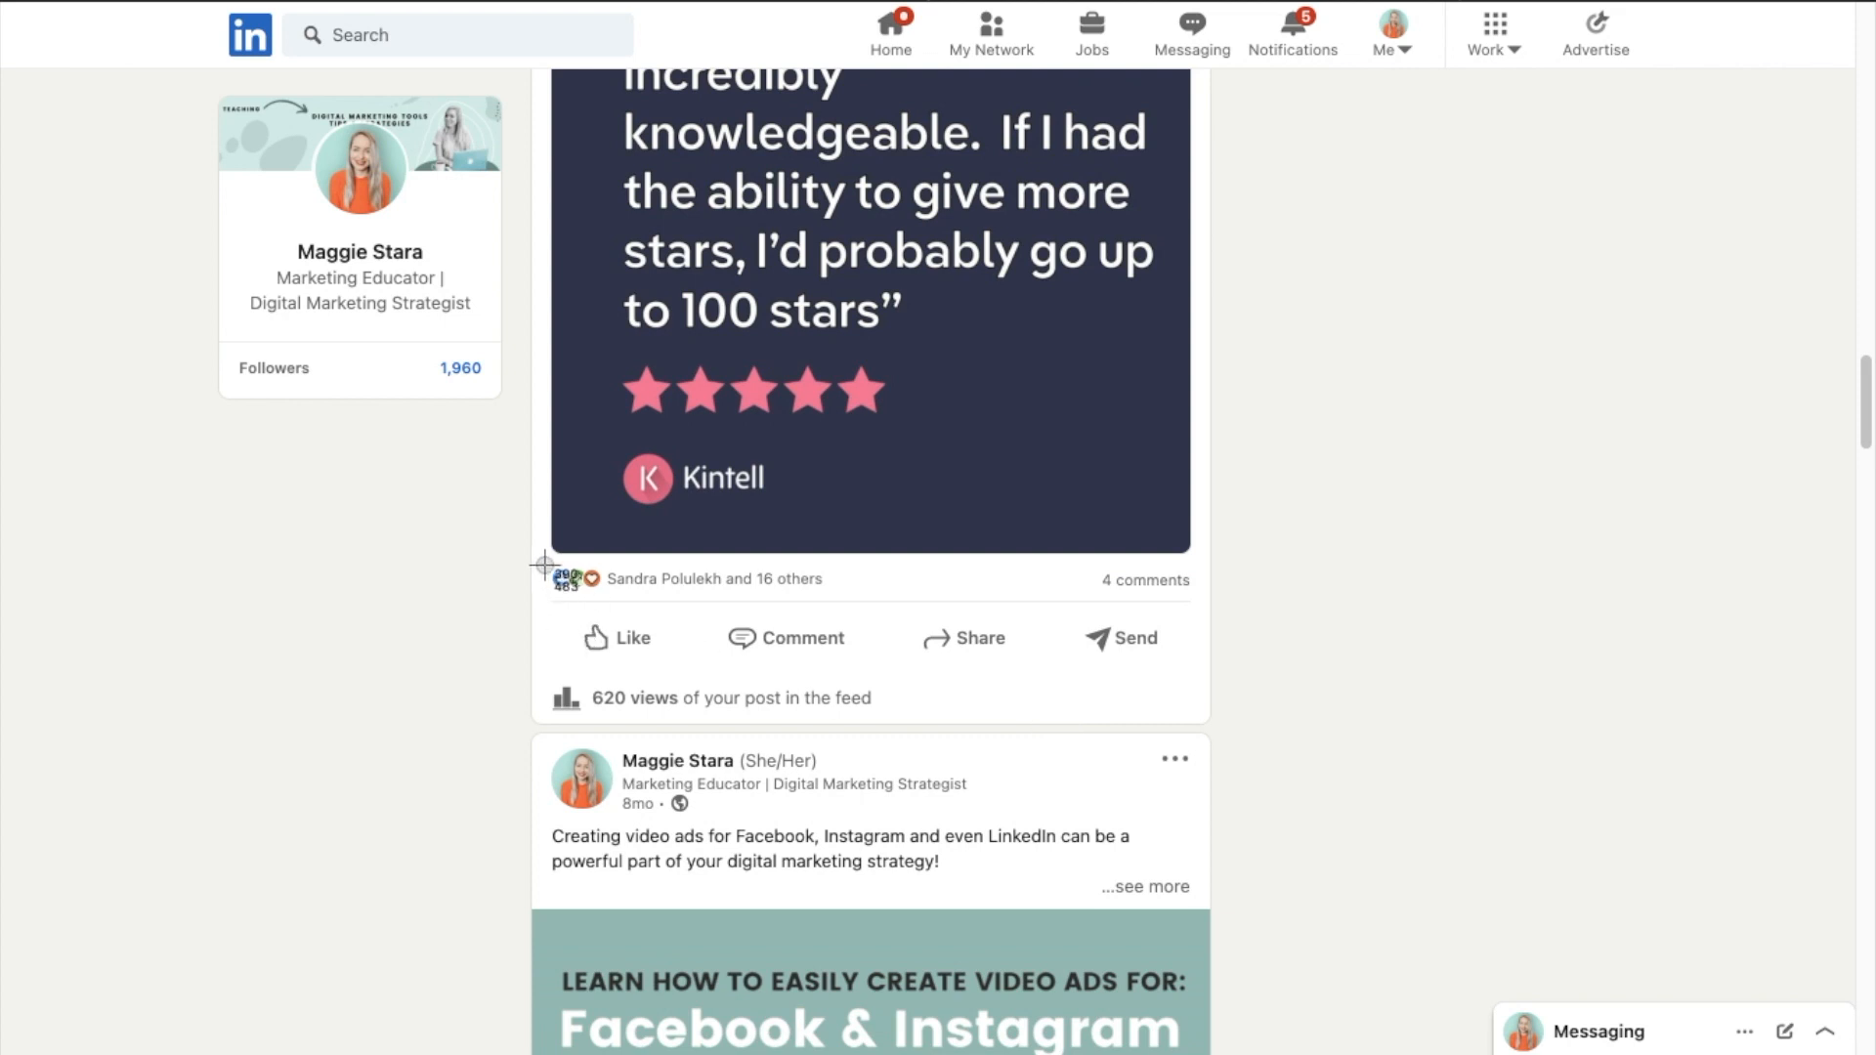
{"action": "mouse_move", "coordinate": [879, 814]}
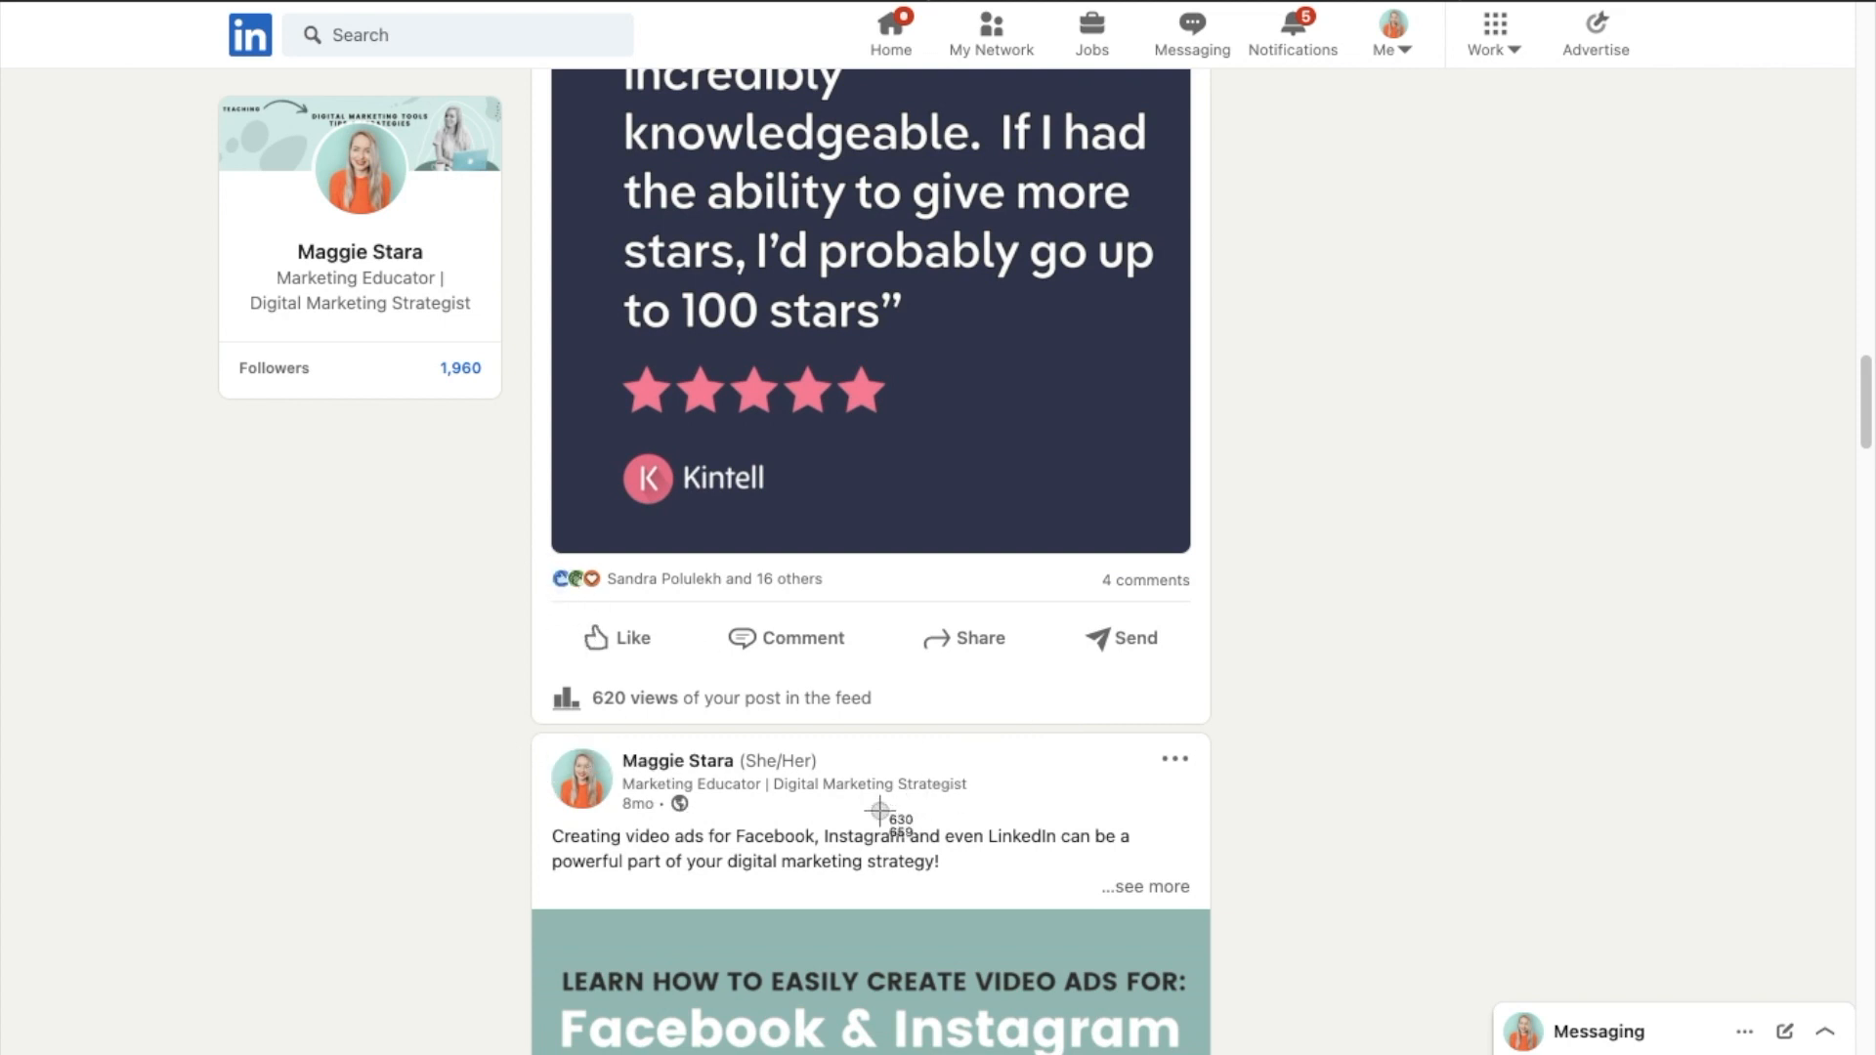
{"action": "mouse_move", "coordinate": [582, 726]}
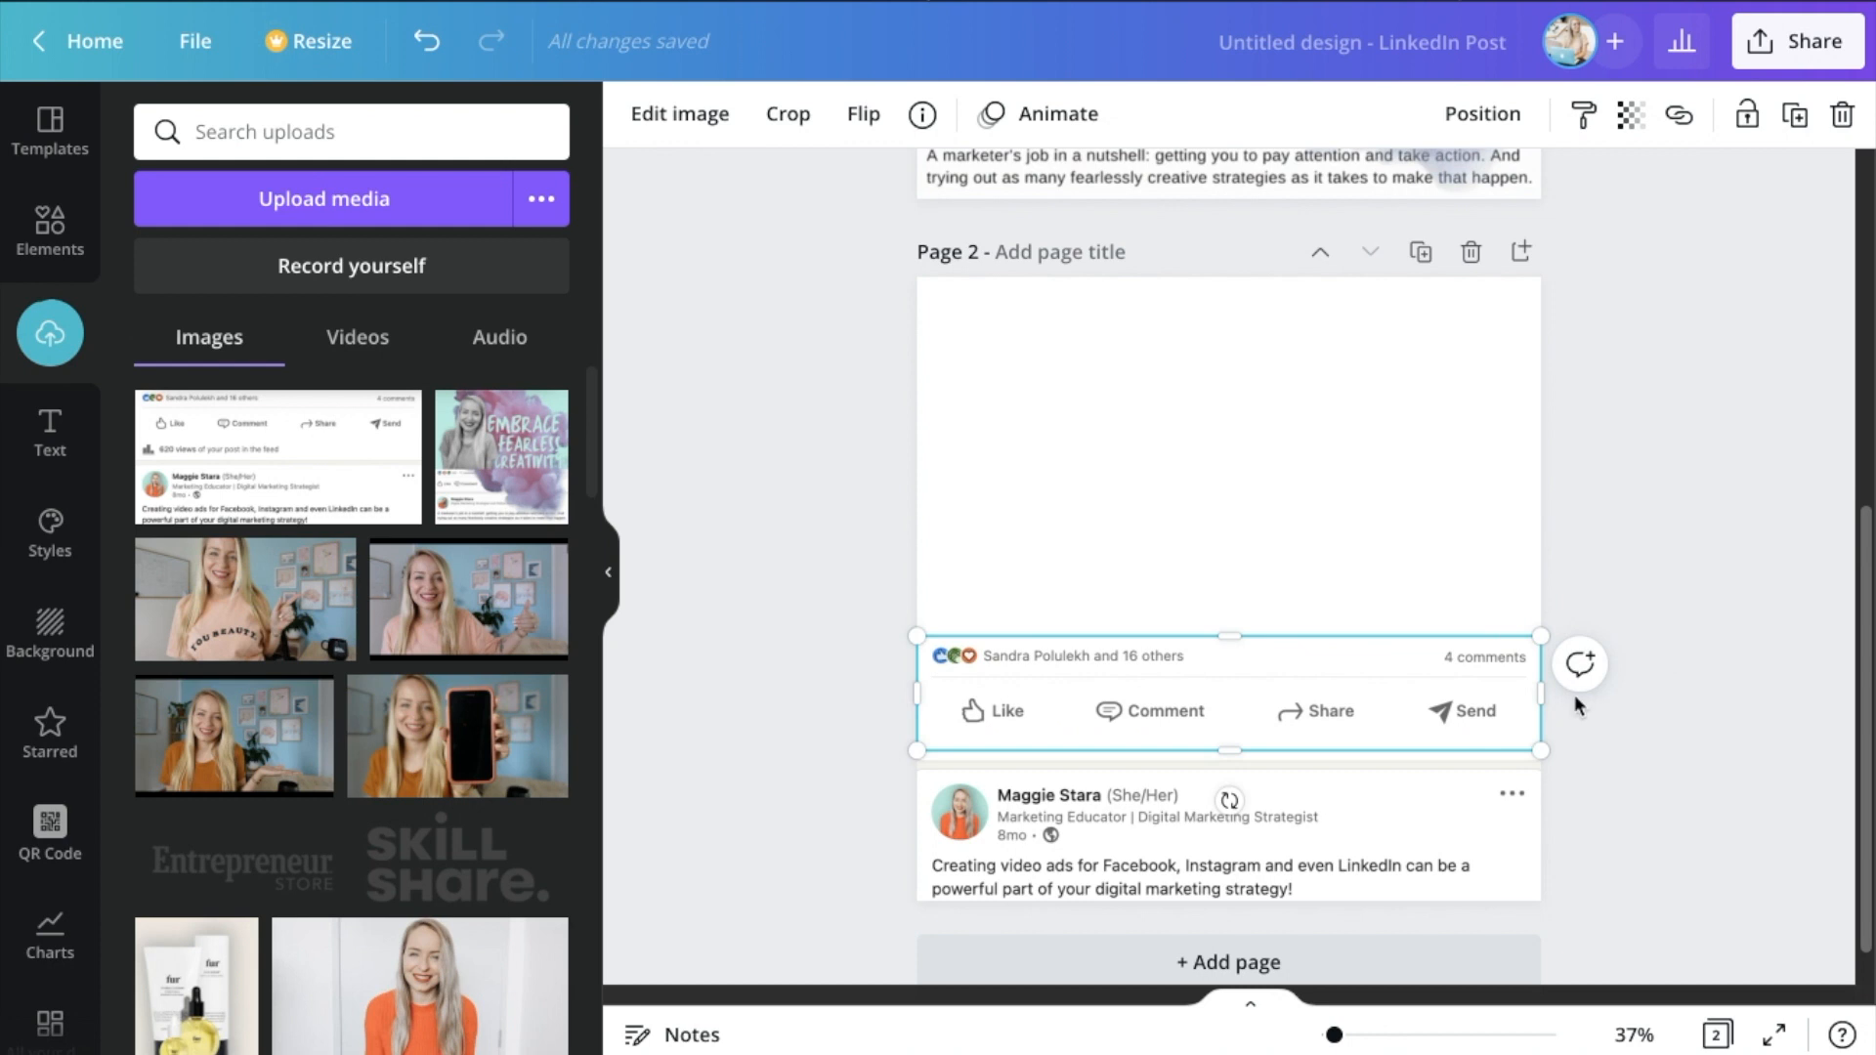
Add the LinkedIn reactions-bar screenshot to page 2, full width along the bottom edge
{"action": "left_click", "coordinate": [1221, 826]}
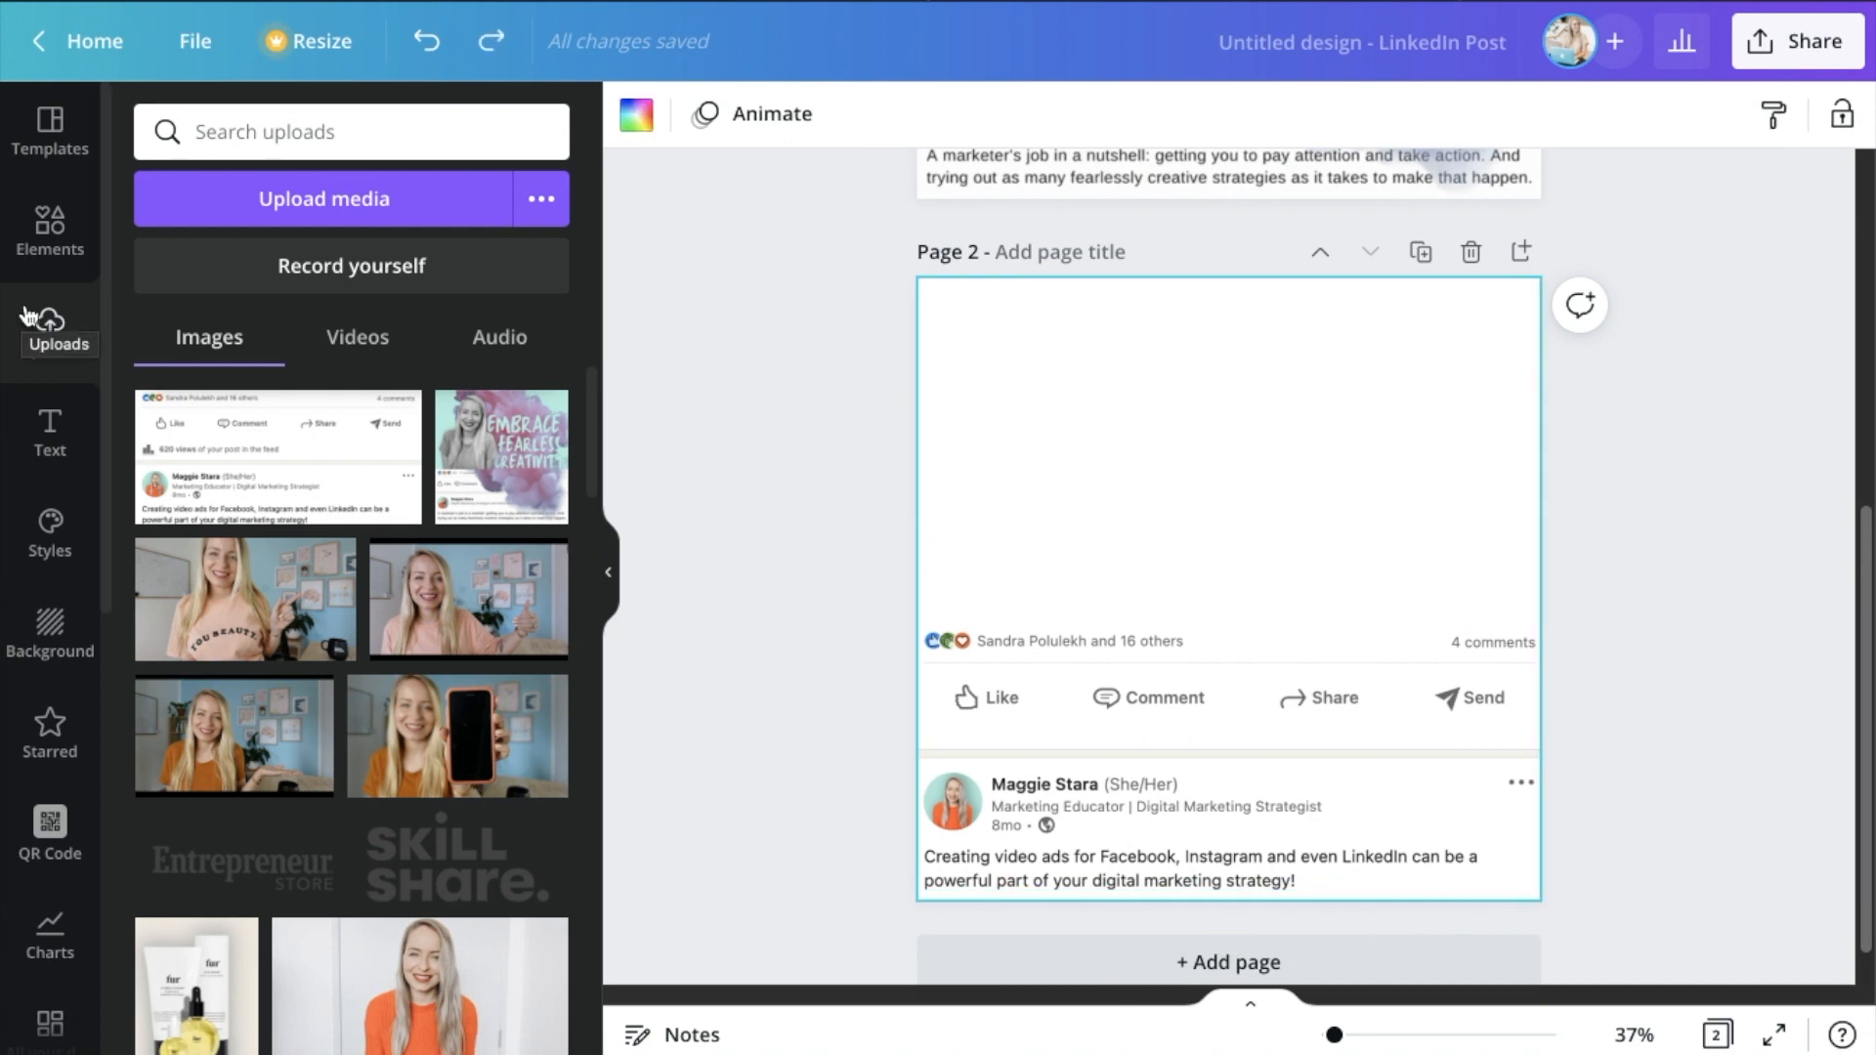
Add a square shape from Elements and stretch it over page 2's upper area
{"action": "left_click", "coordinate": [49, 233]}
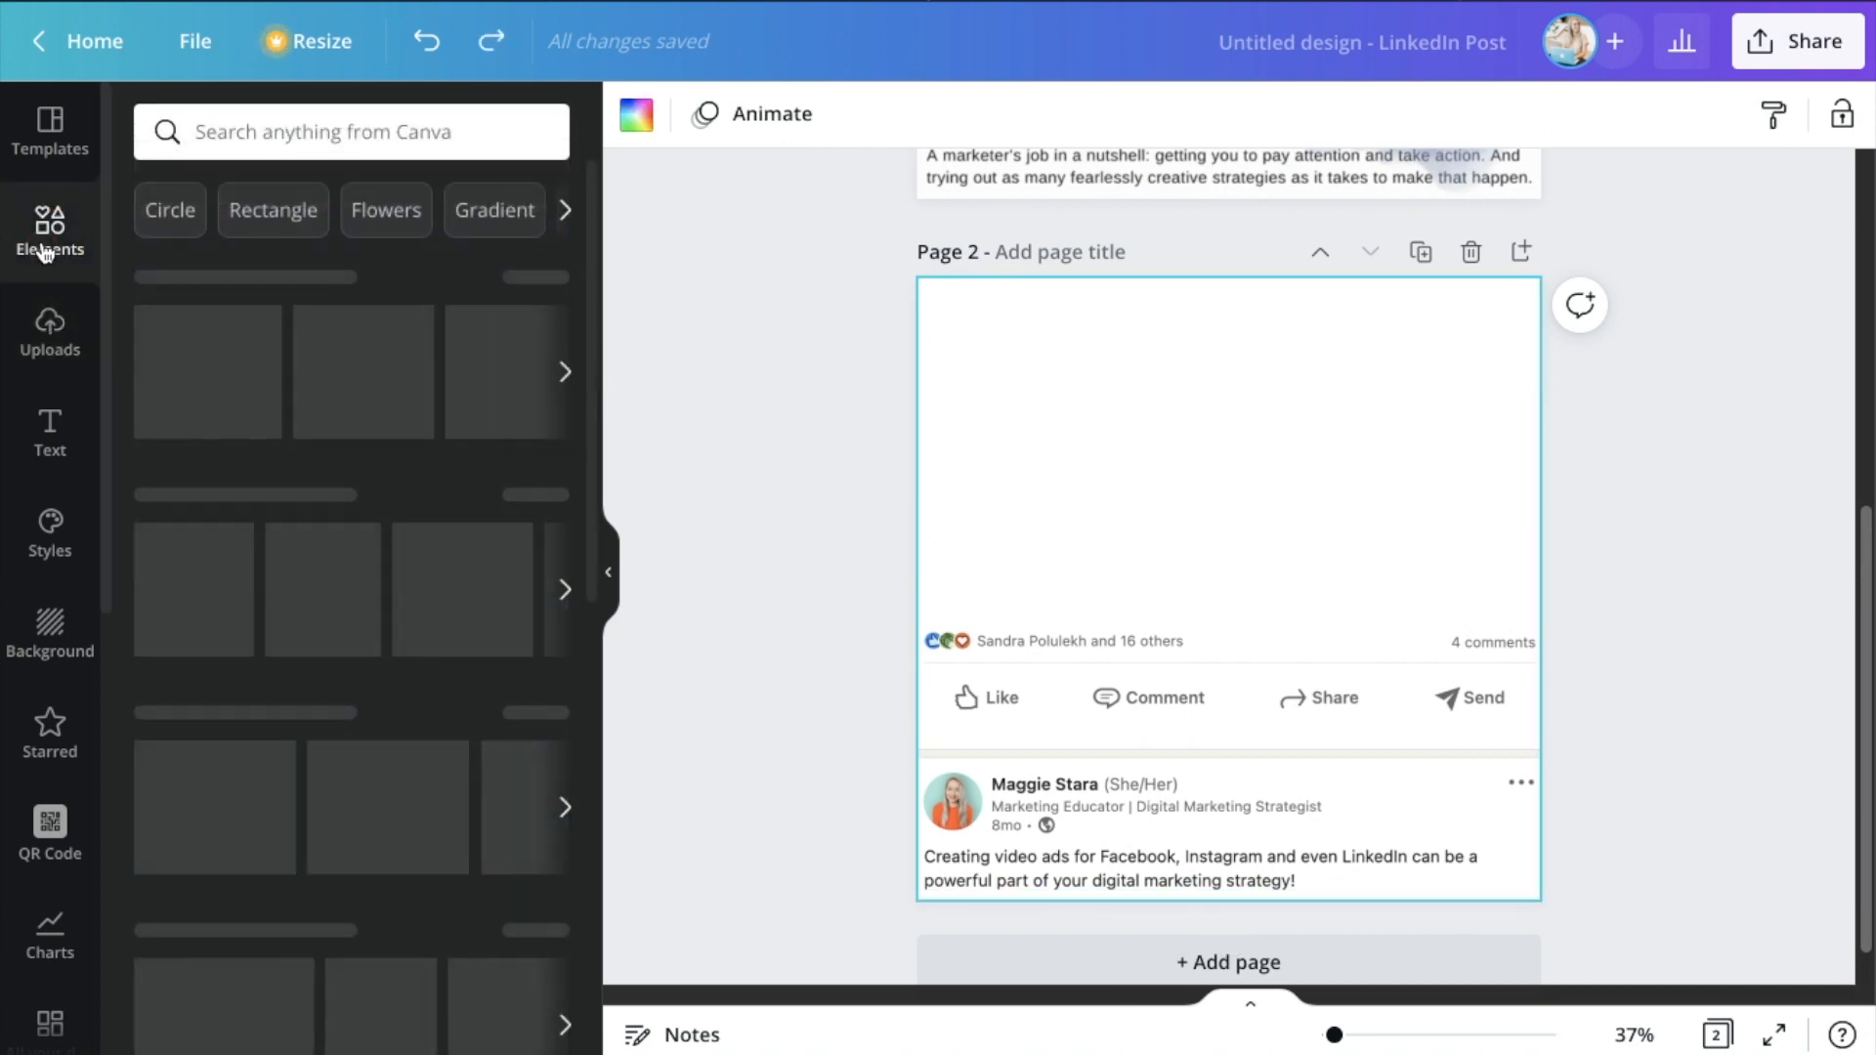
{"action": "left_click", "coordinate": [49, 228]}
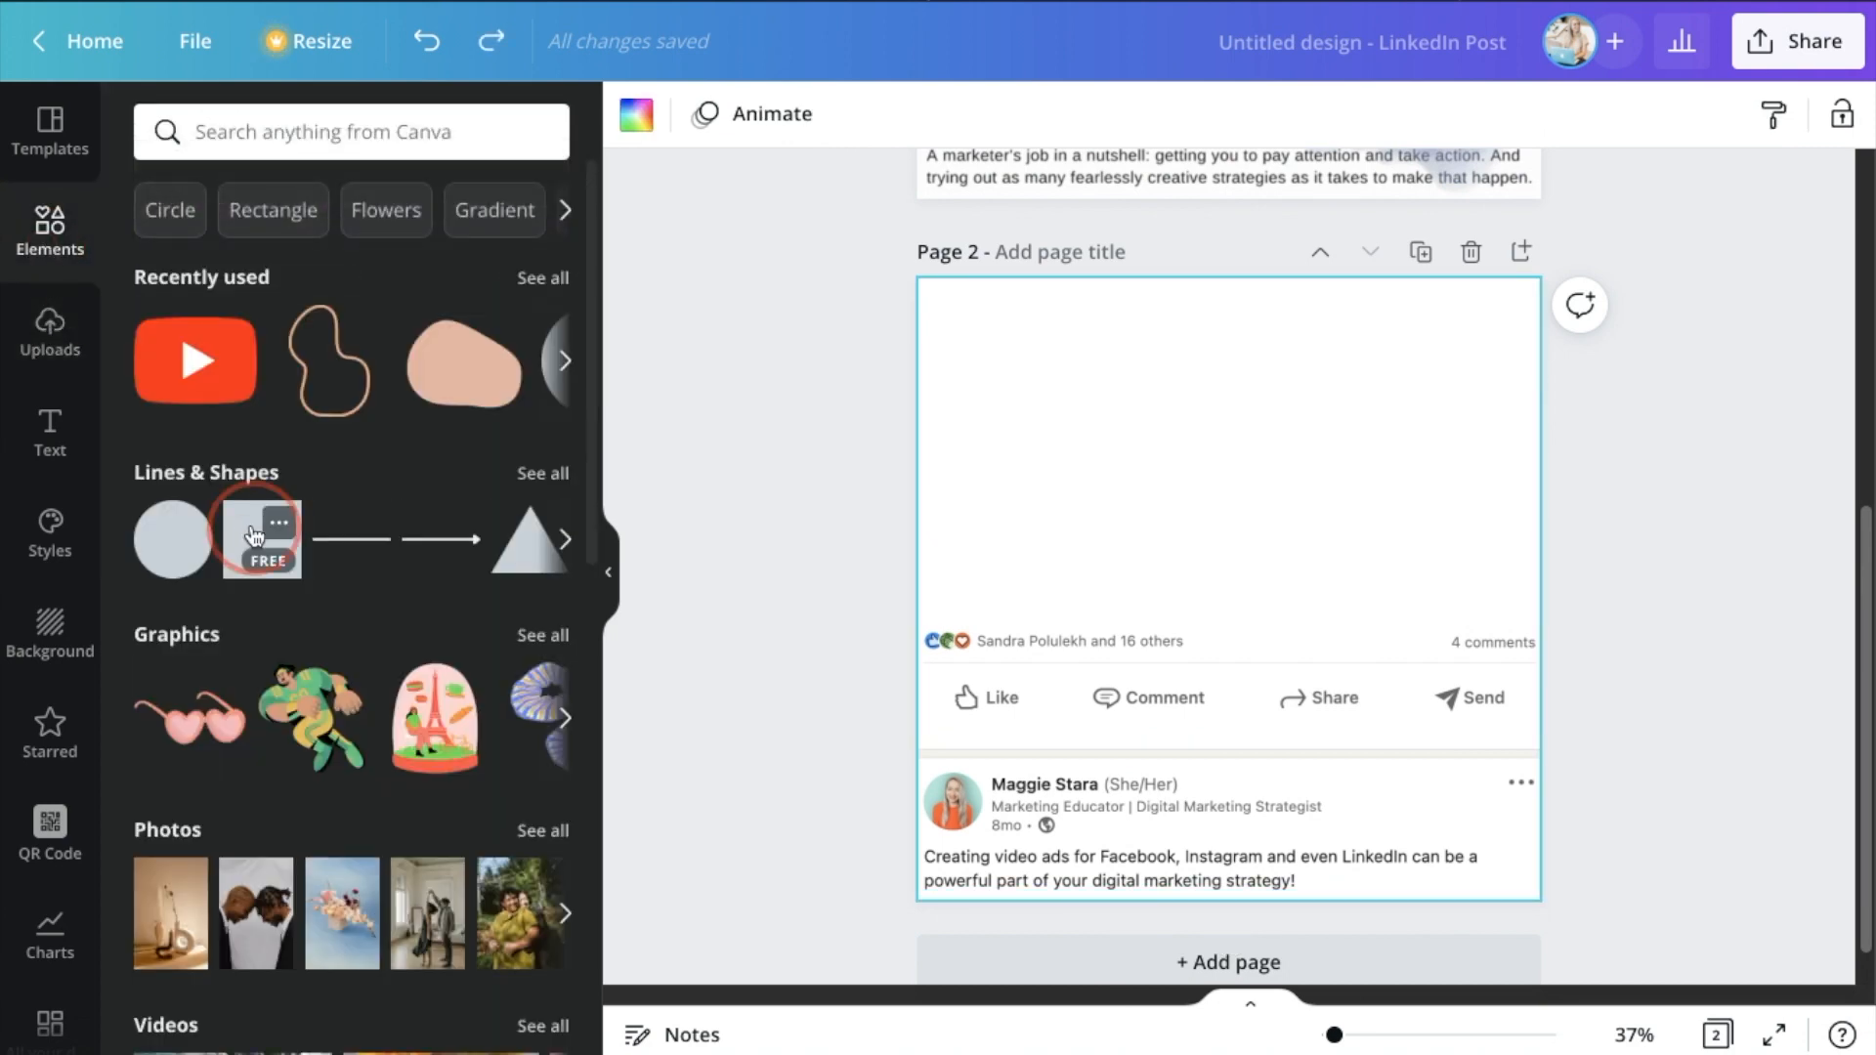
{"action": "left_click", "coordinate": [260, 539]}
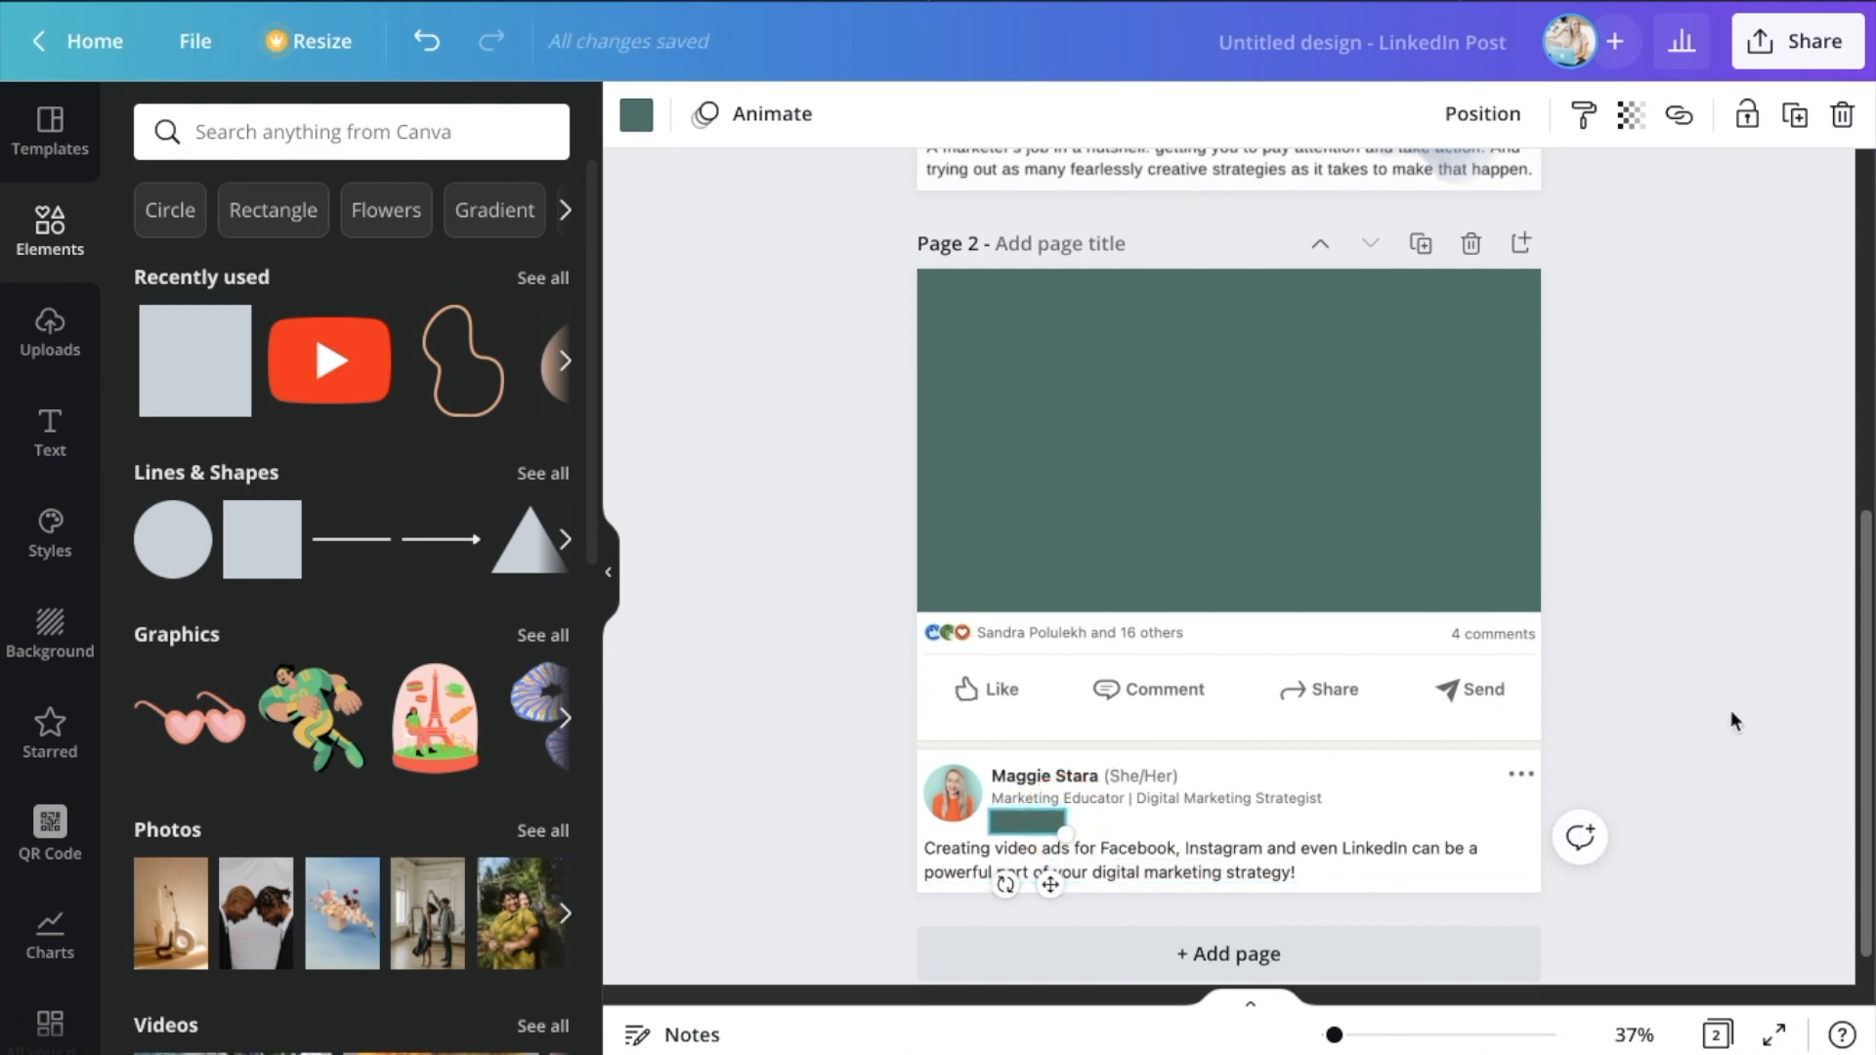
{"action": "left_click", "coordinate": [635, 114]}
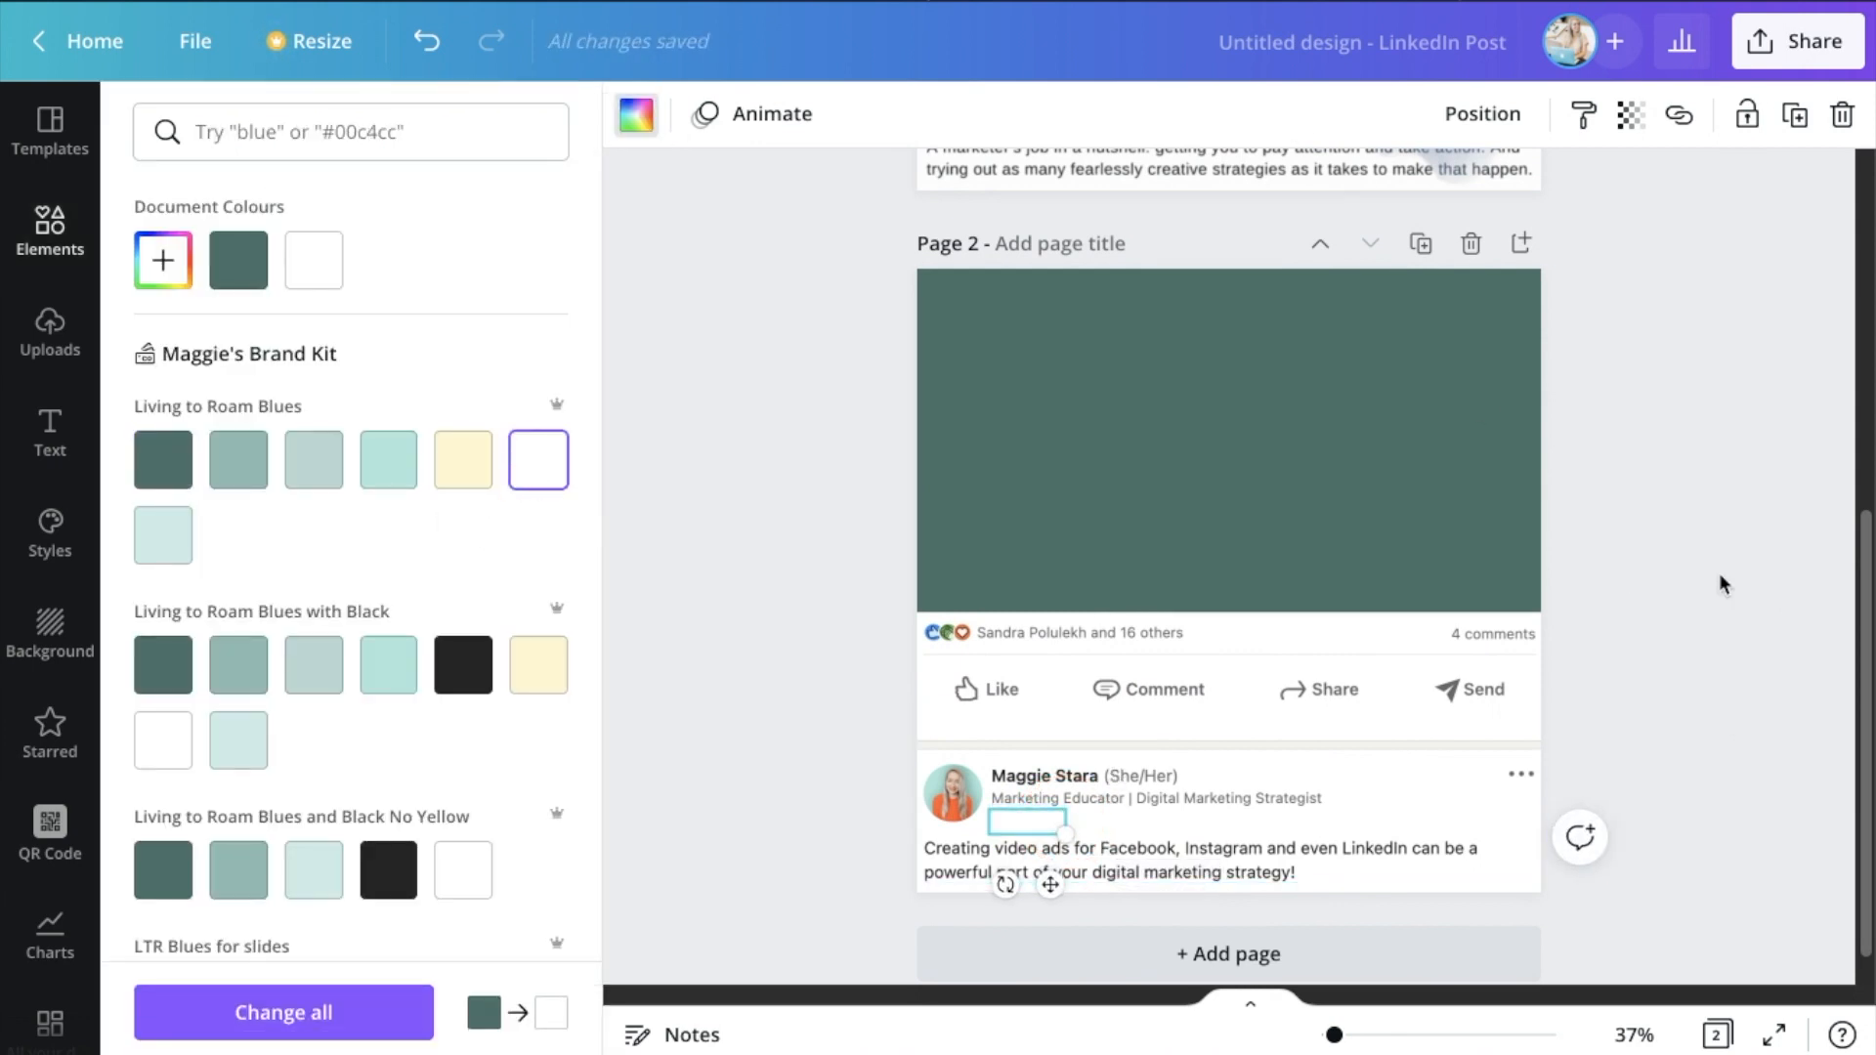
{"action": "left_click", "coordinate": [49, 227]}
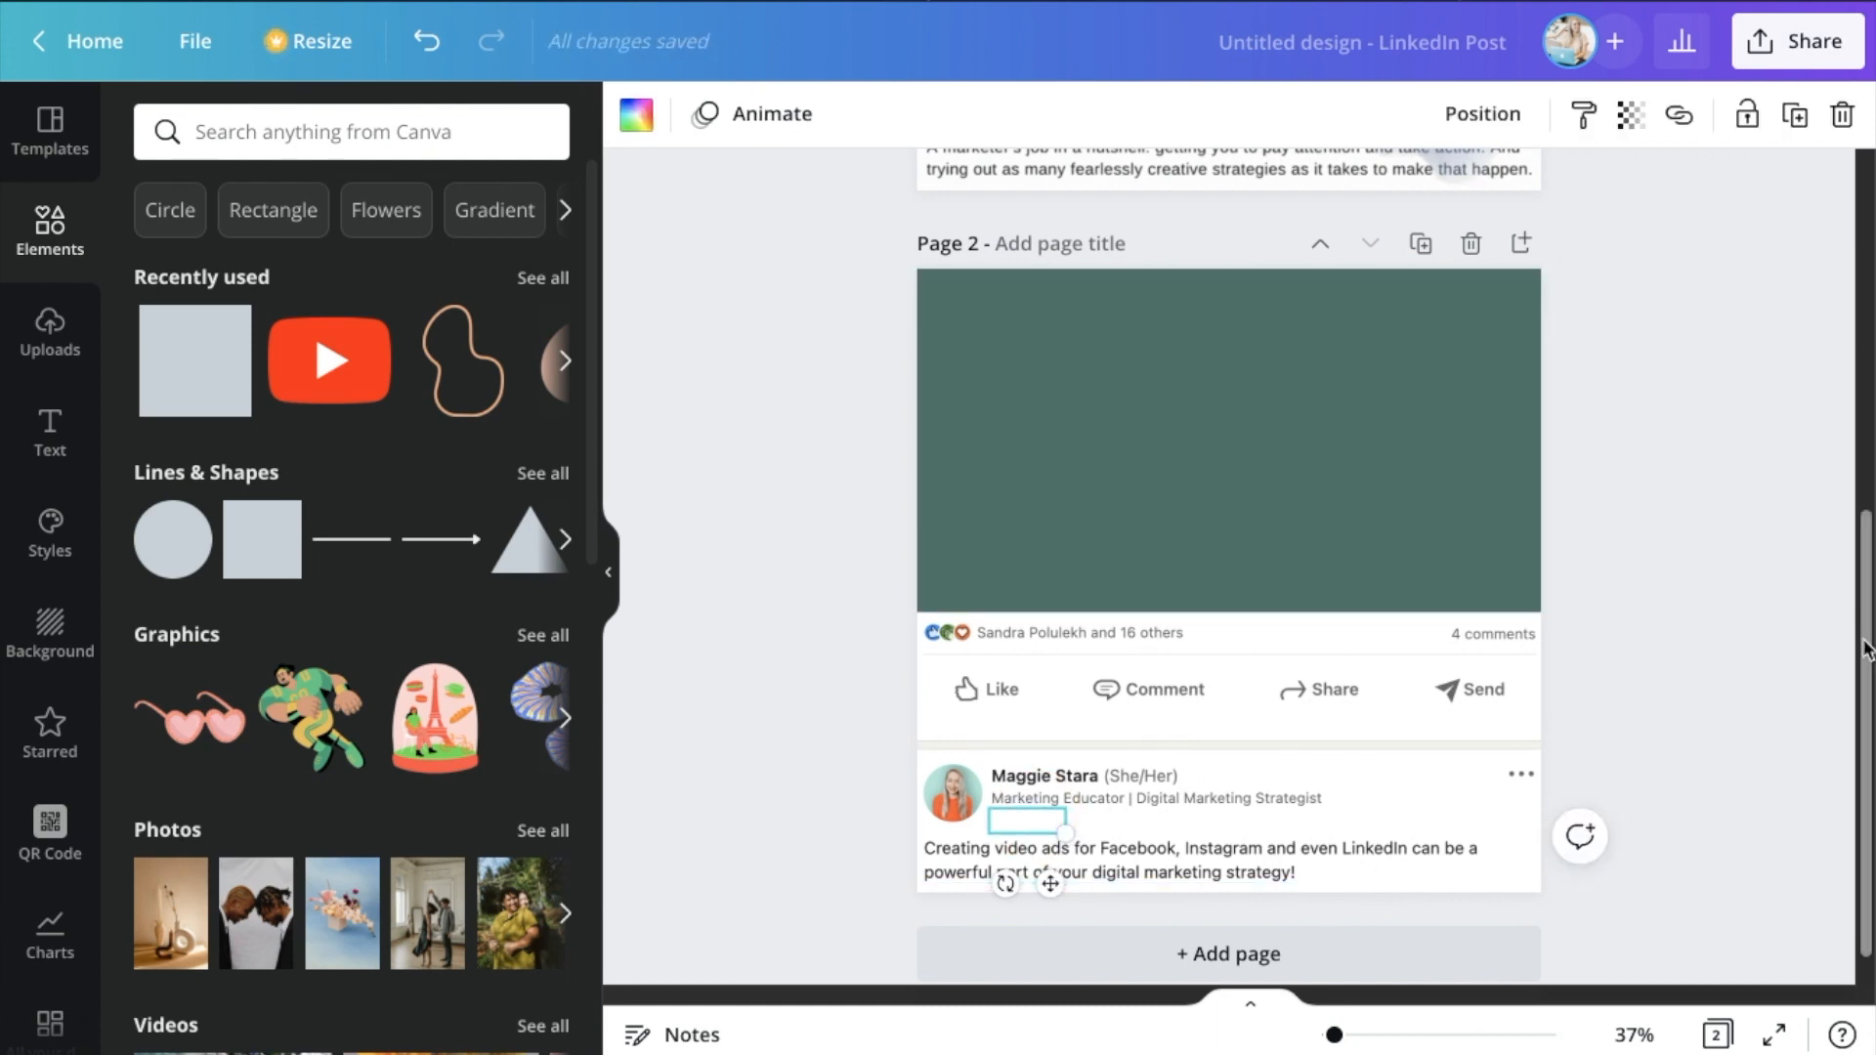
Recolour the rectangle light aqua and open the Photos of Me folder
{"action": "left_click", "coordinate": [1226, 440]}
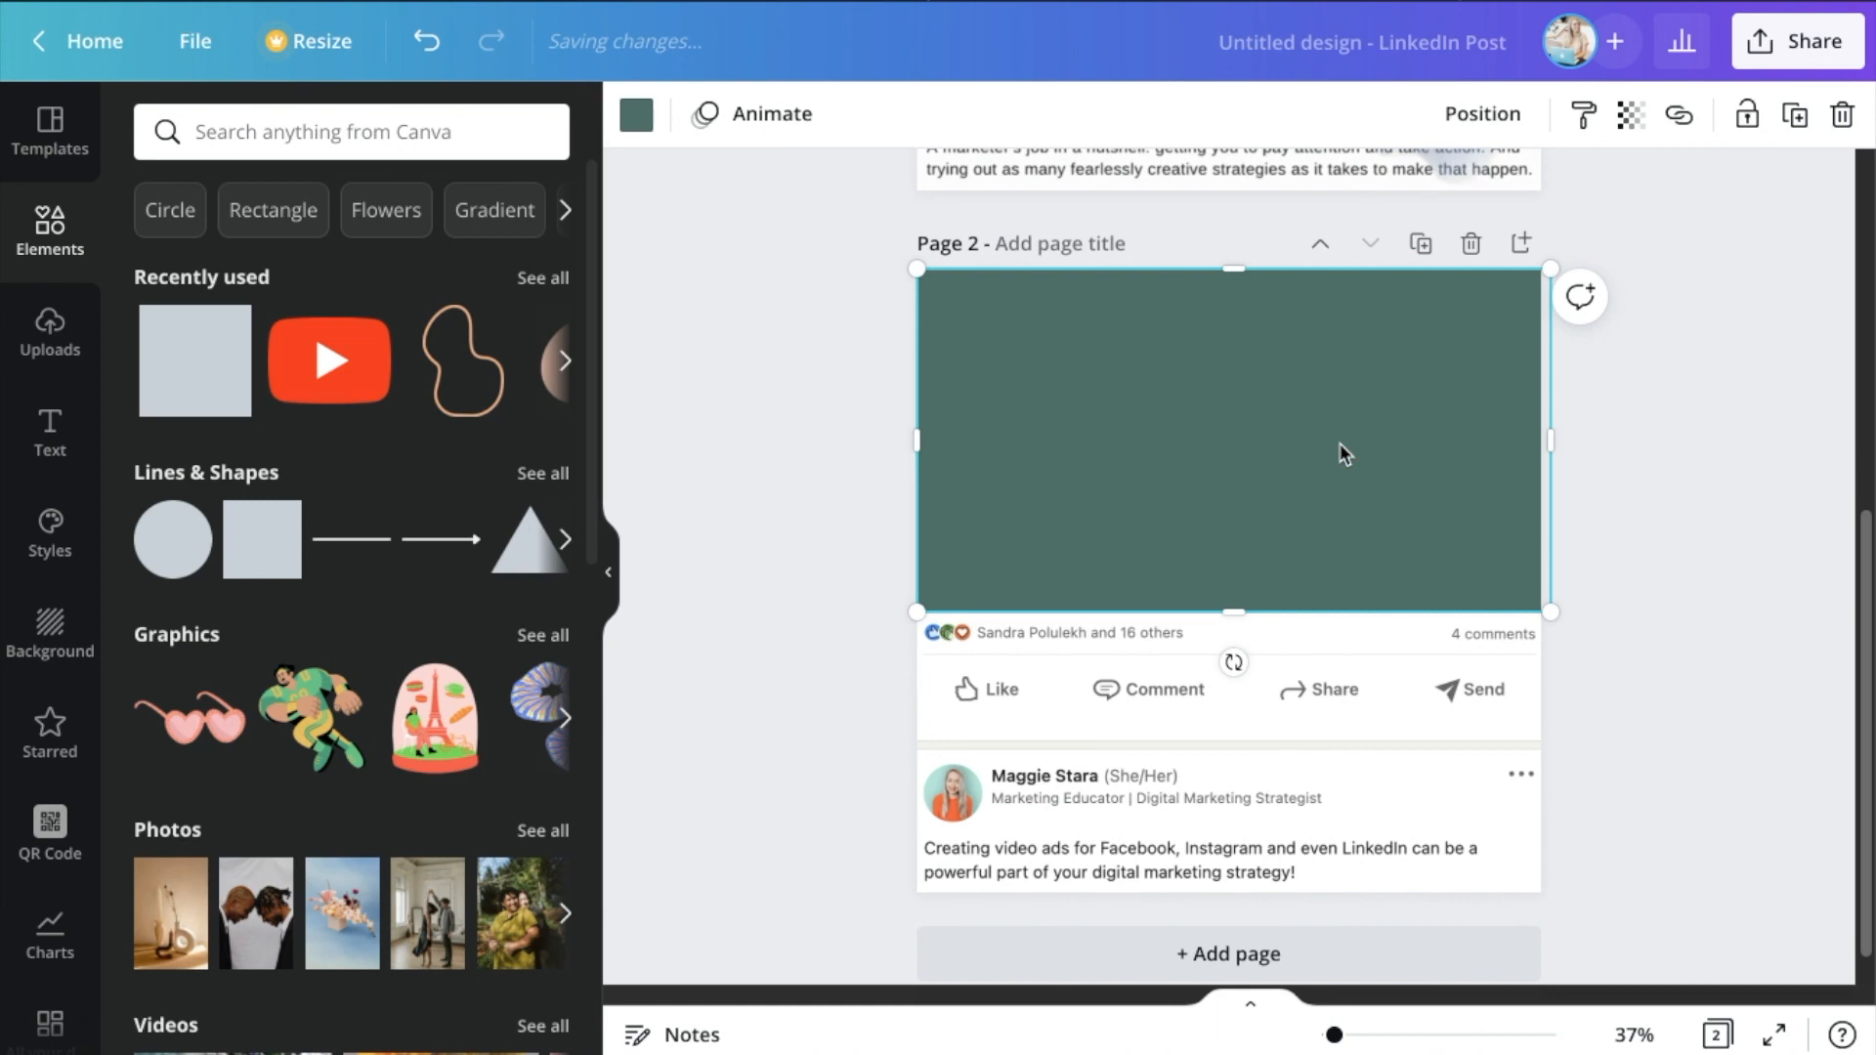
{"action": "left_click", "coordinate": [636, 114]}
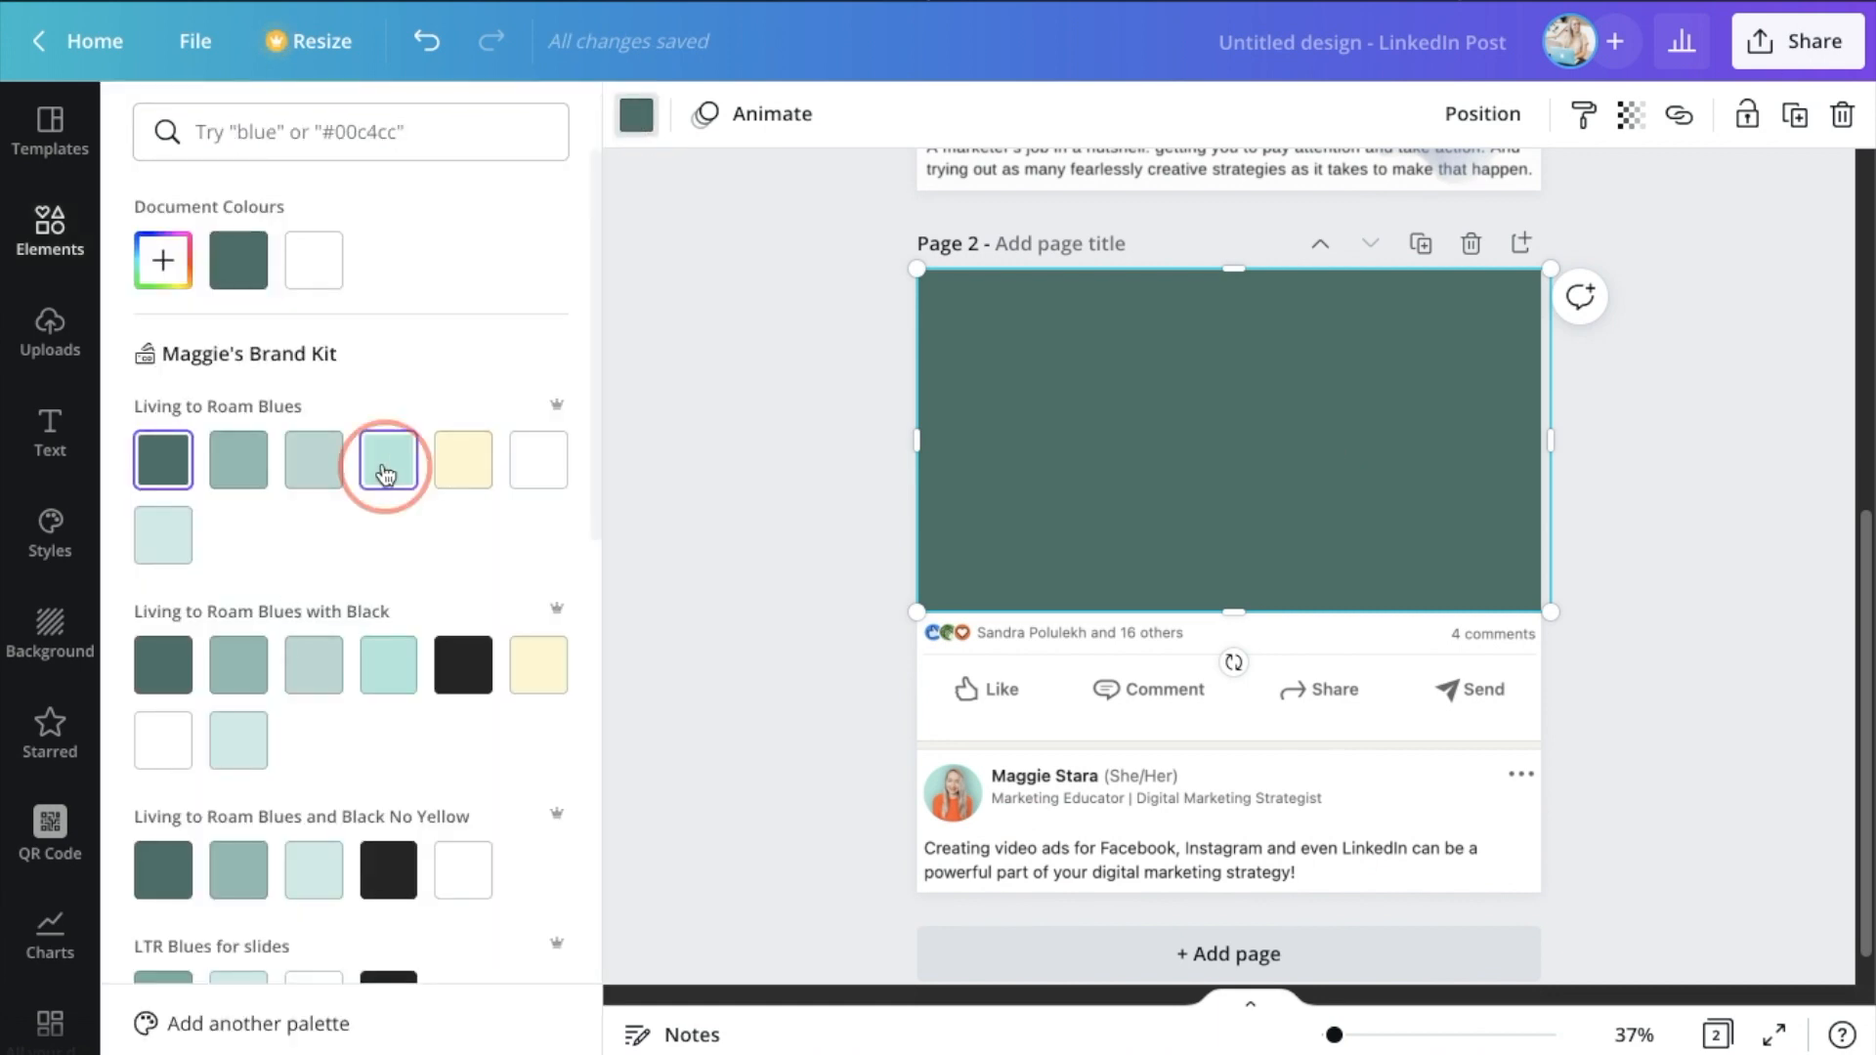
{"action": "left_click", "coordinate": [388, 460]}
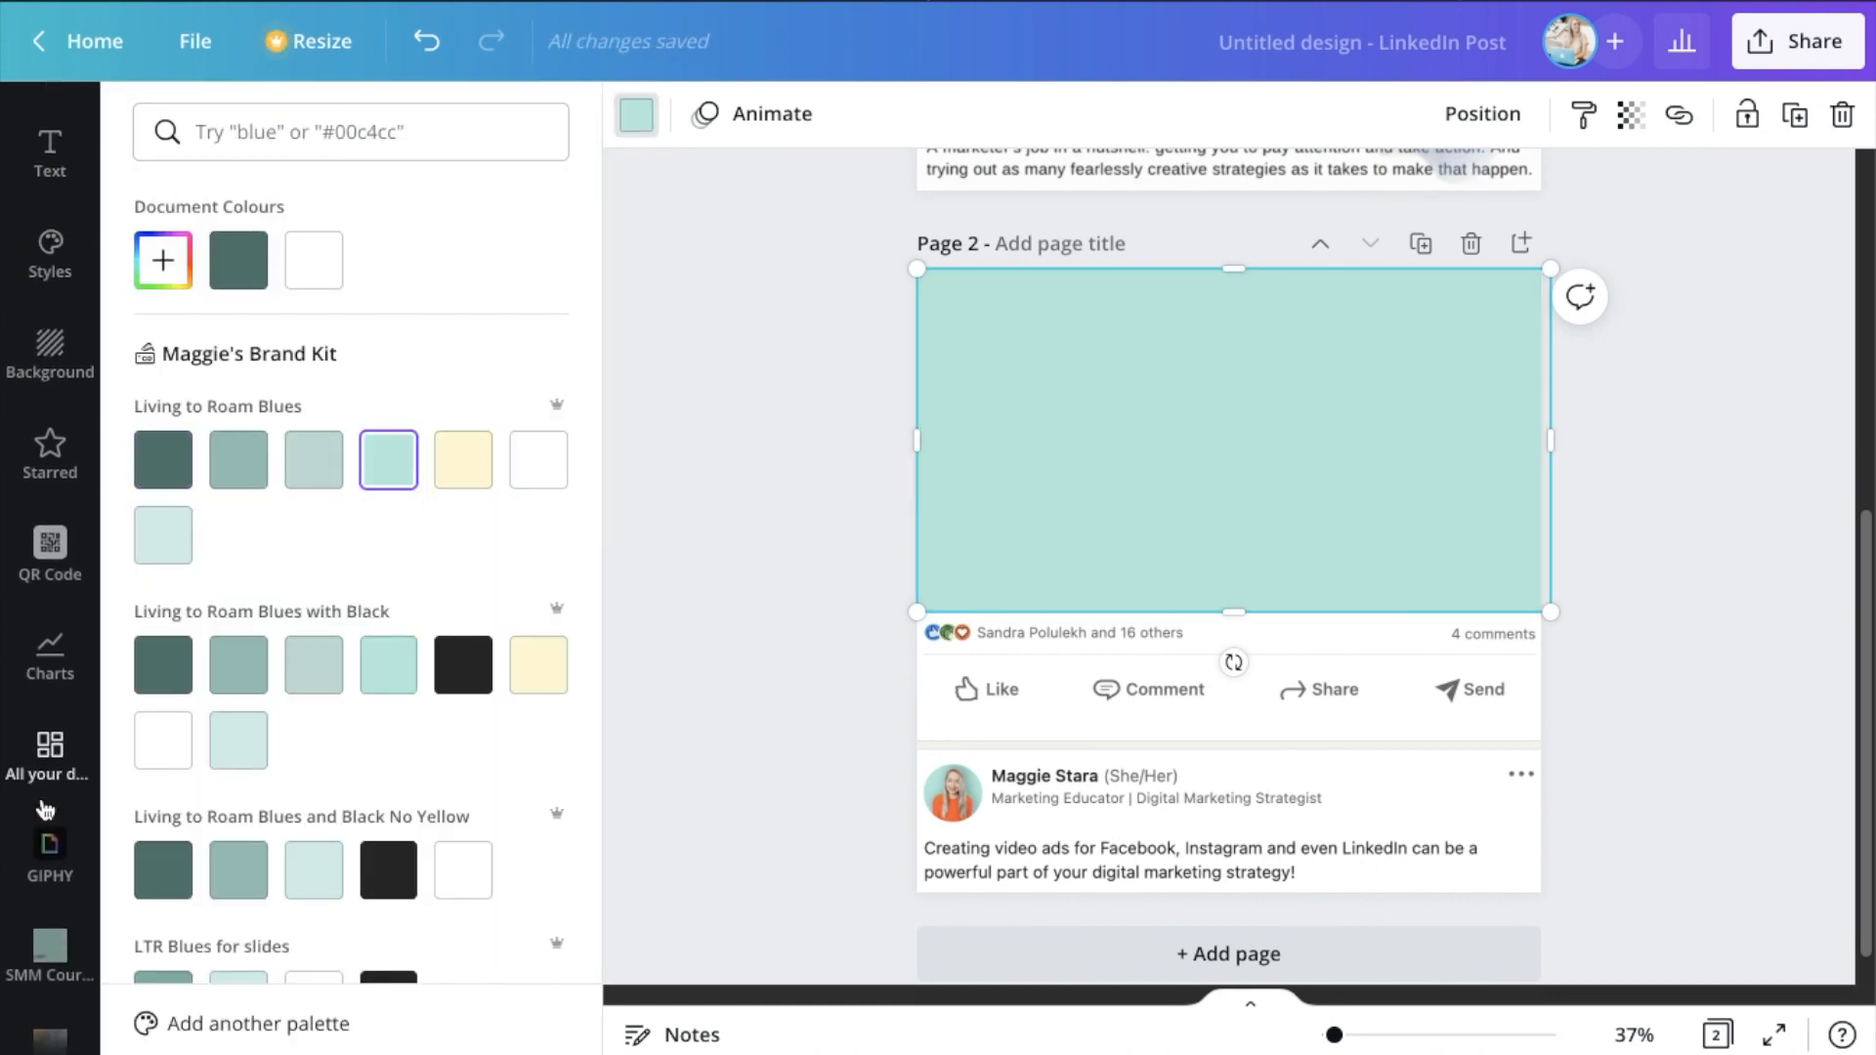
{"action": "scroll", "scroll_direction": "down", "scroll_amount": 3}
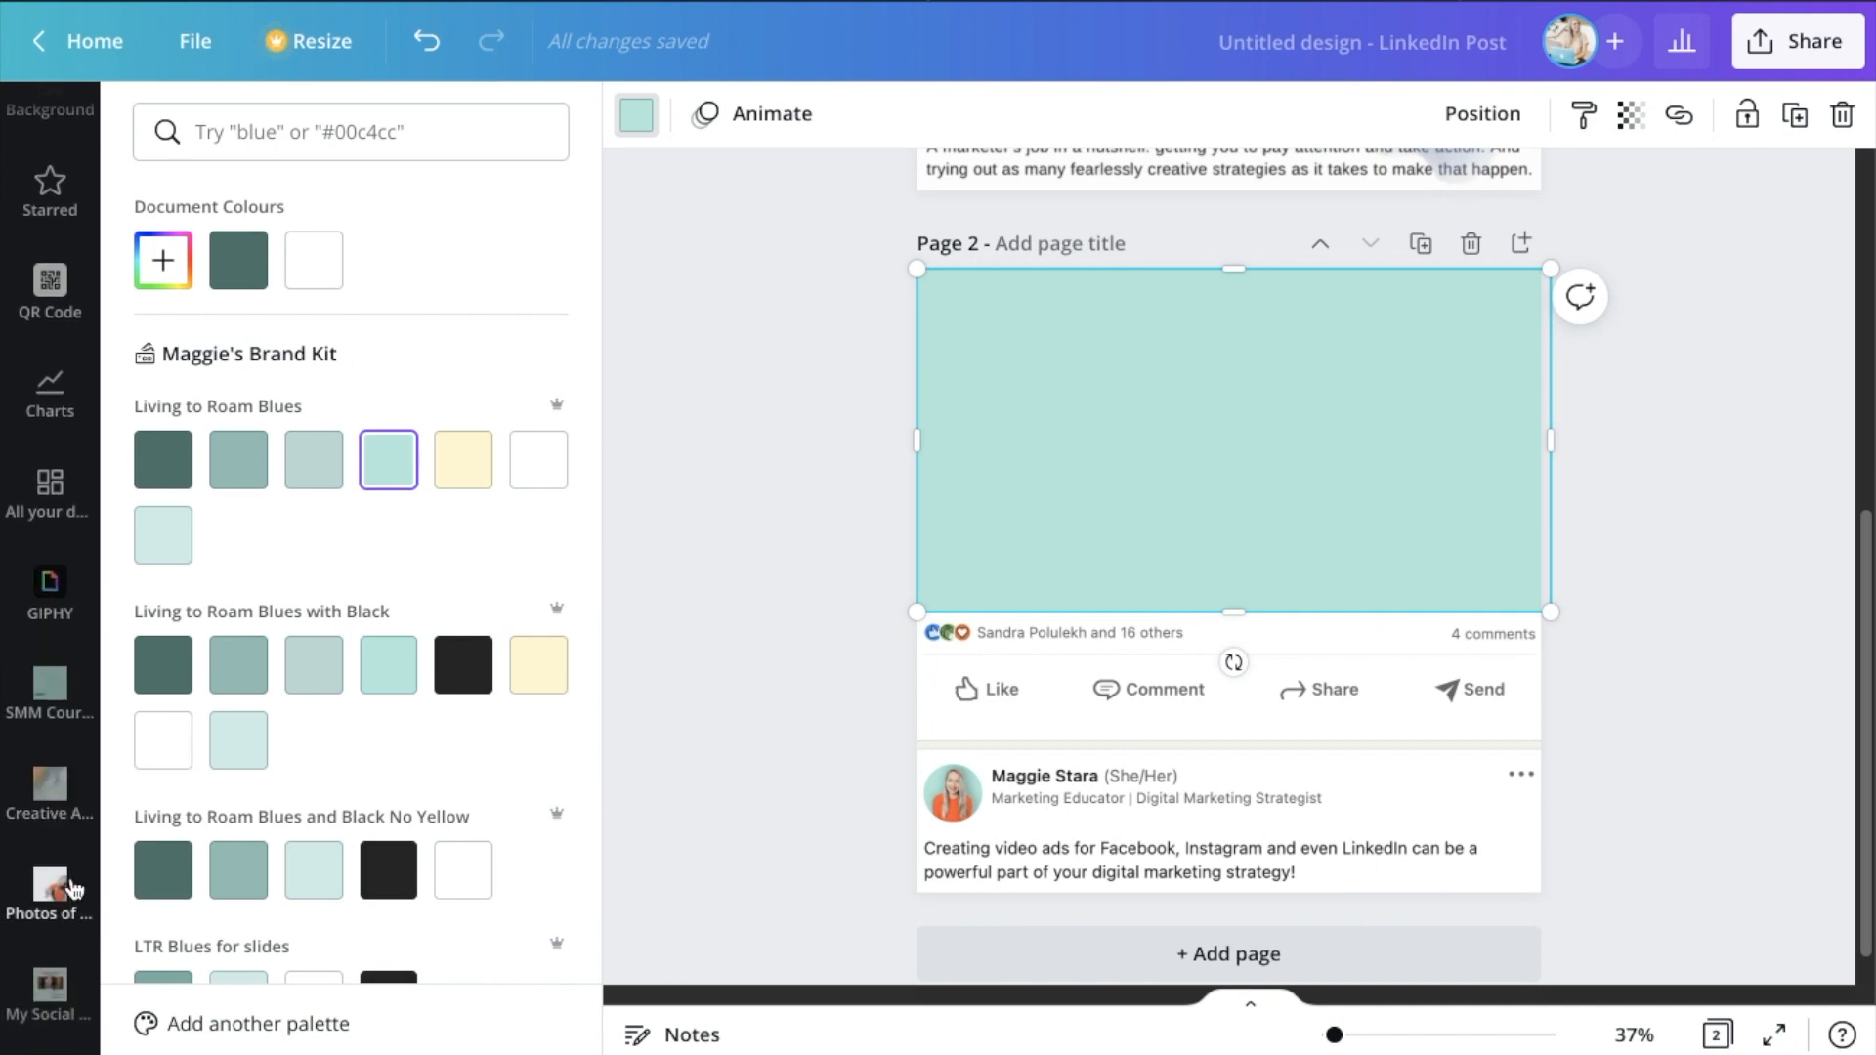
{"action": "left_click", "coordinate": [49, 895]}
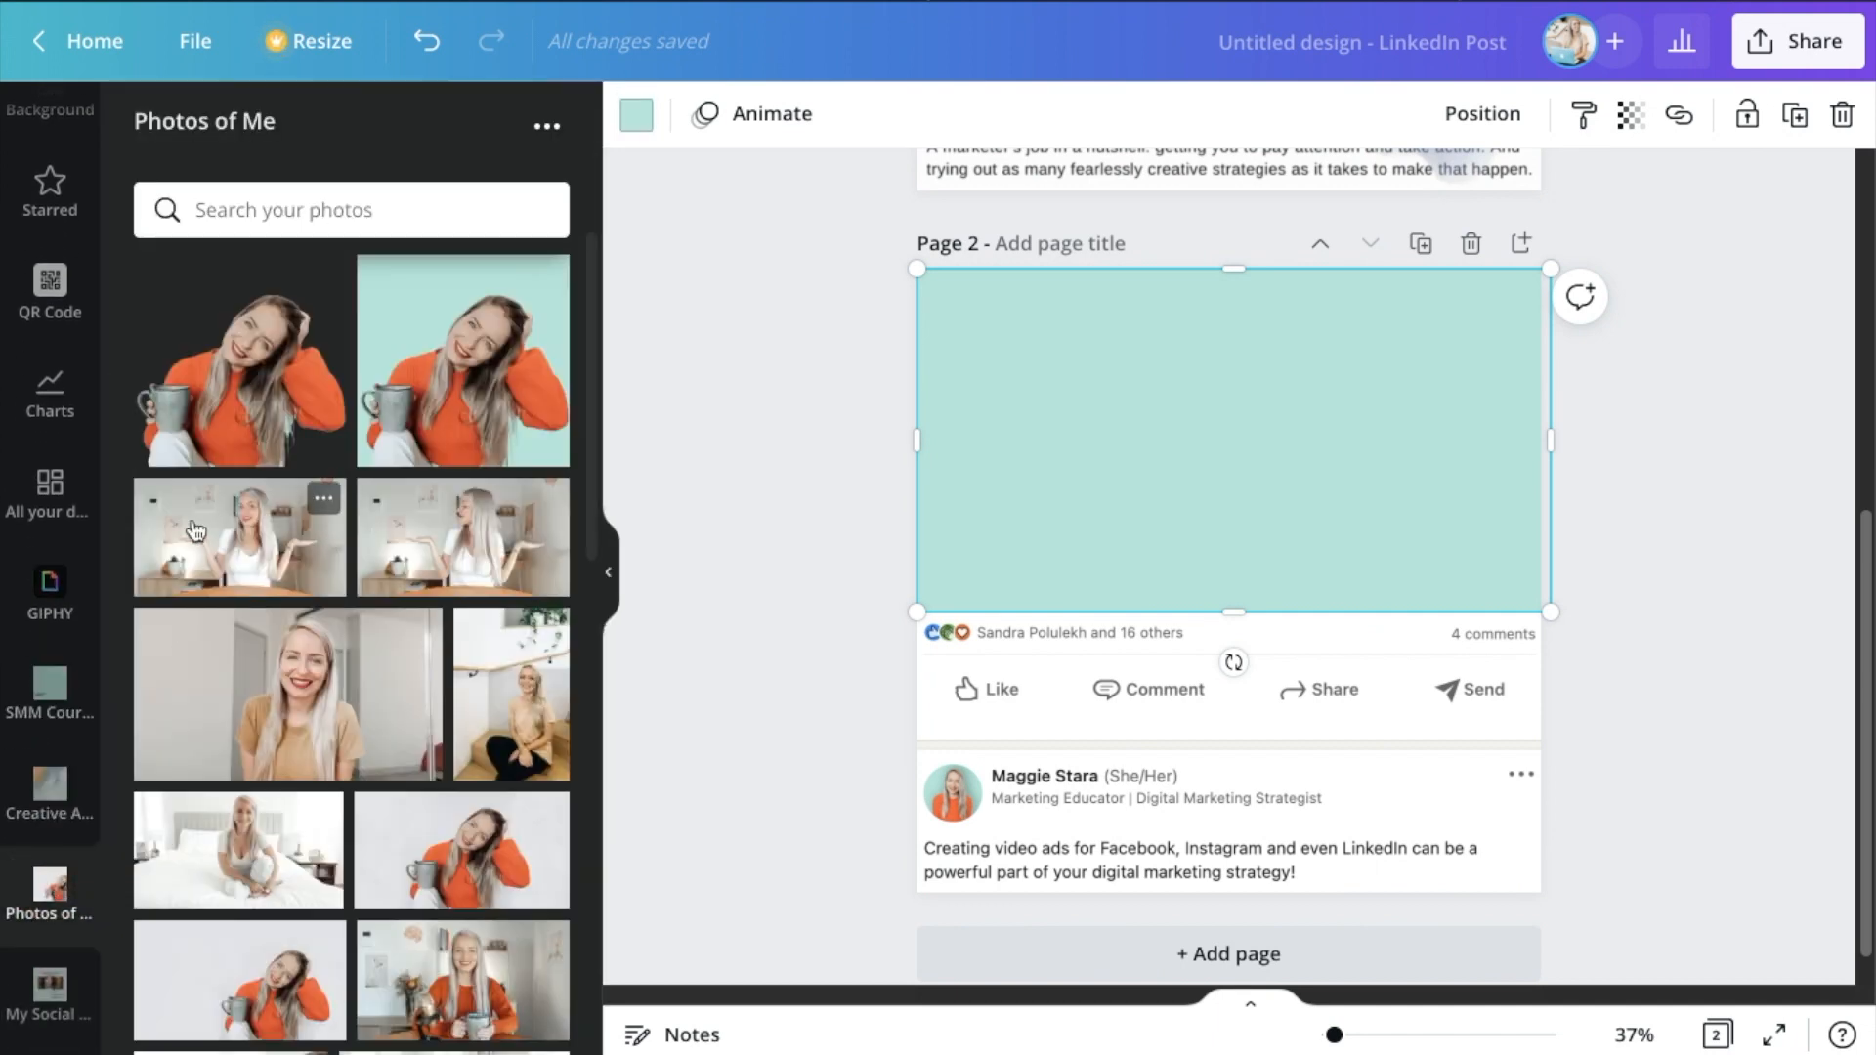
{"action": "mouse_move", "coordinate": [1382, 550]}
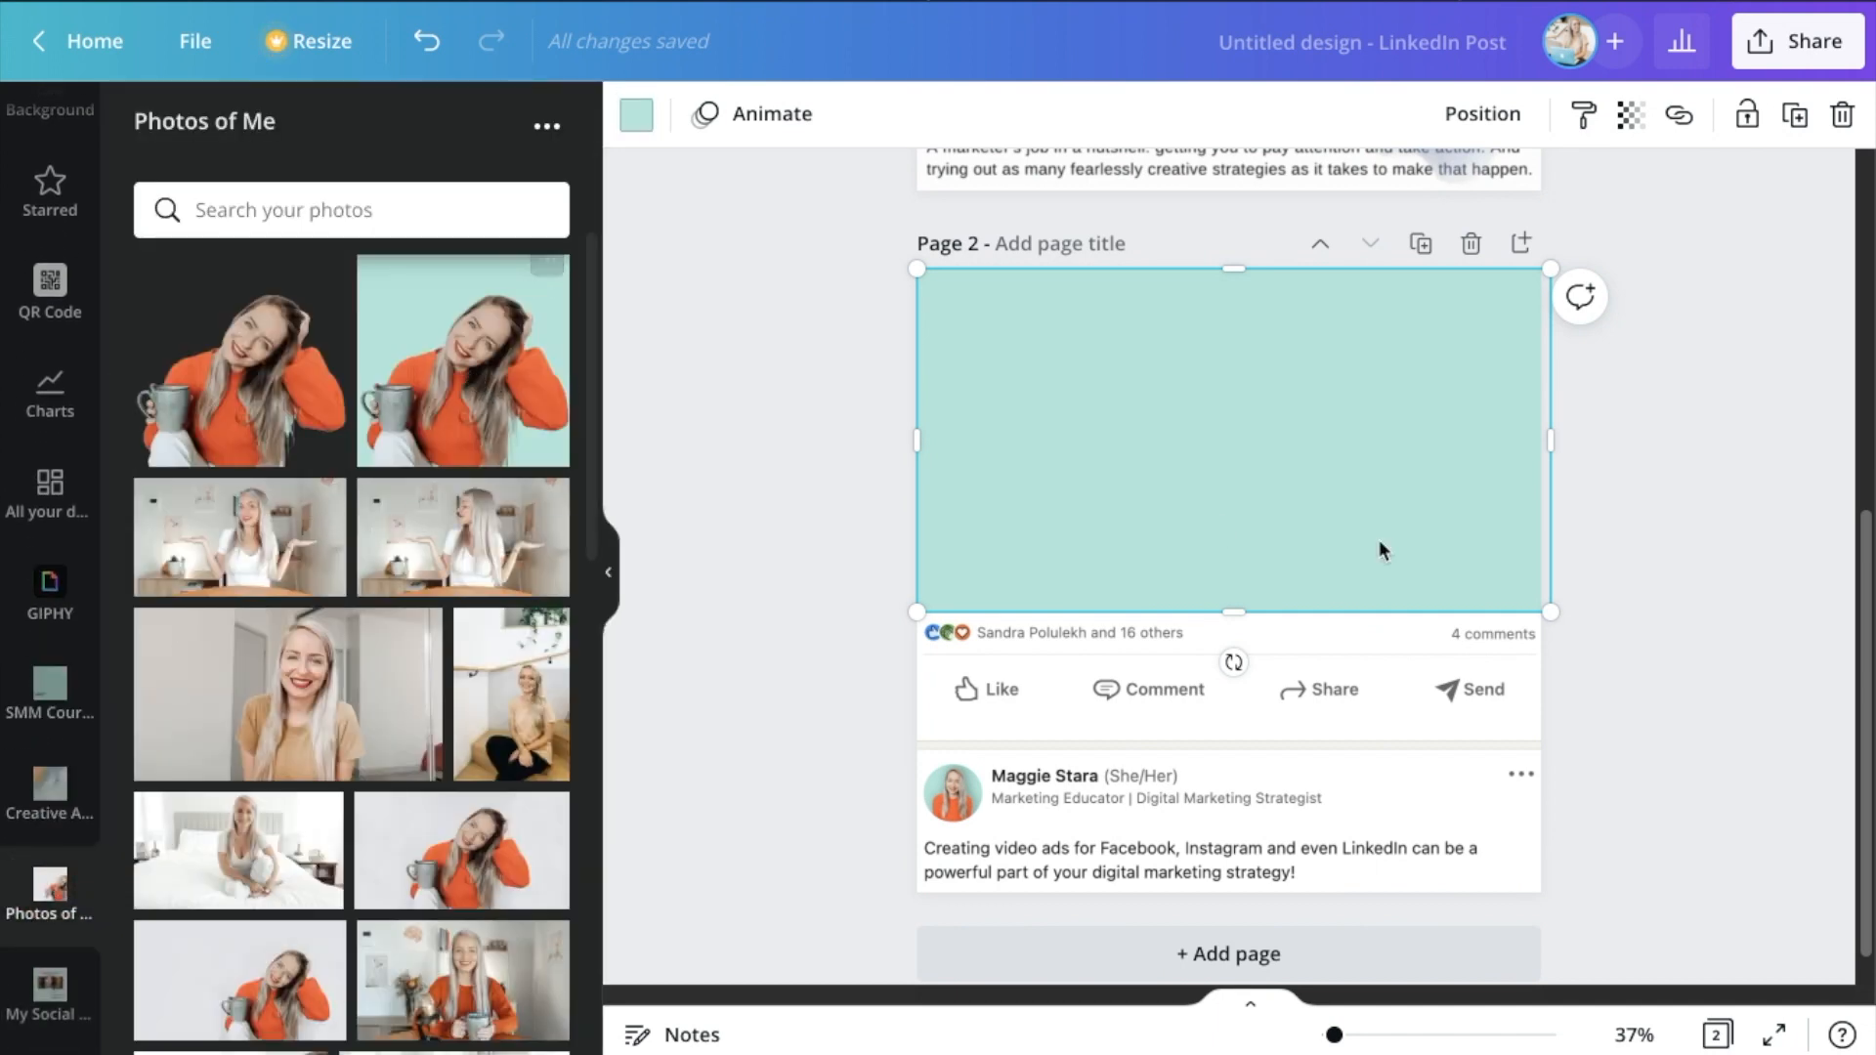
{"action": "mouse_move", "coordinate": [252, 726]}
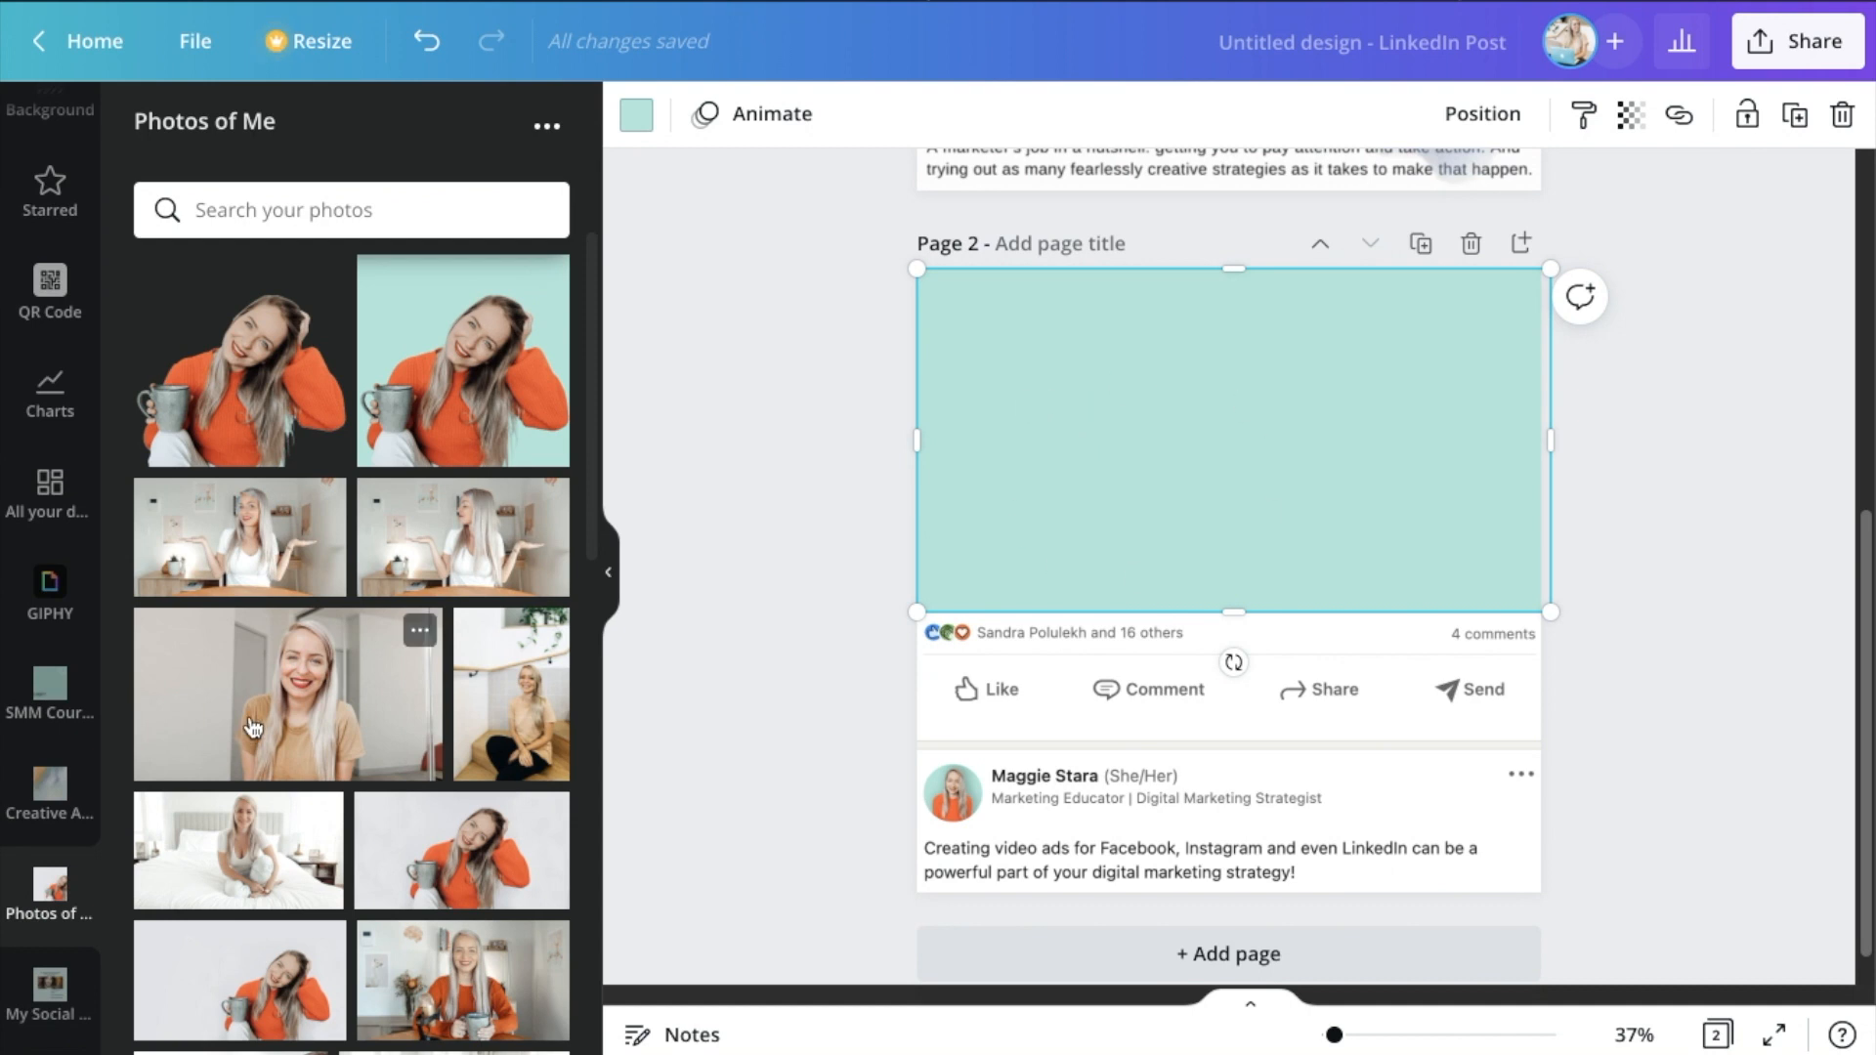
Add the smiling beige-shirt photo with its background removed, plus a heading box
{"action": "left_click", "coordinate": [286, 694]}
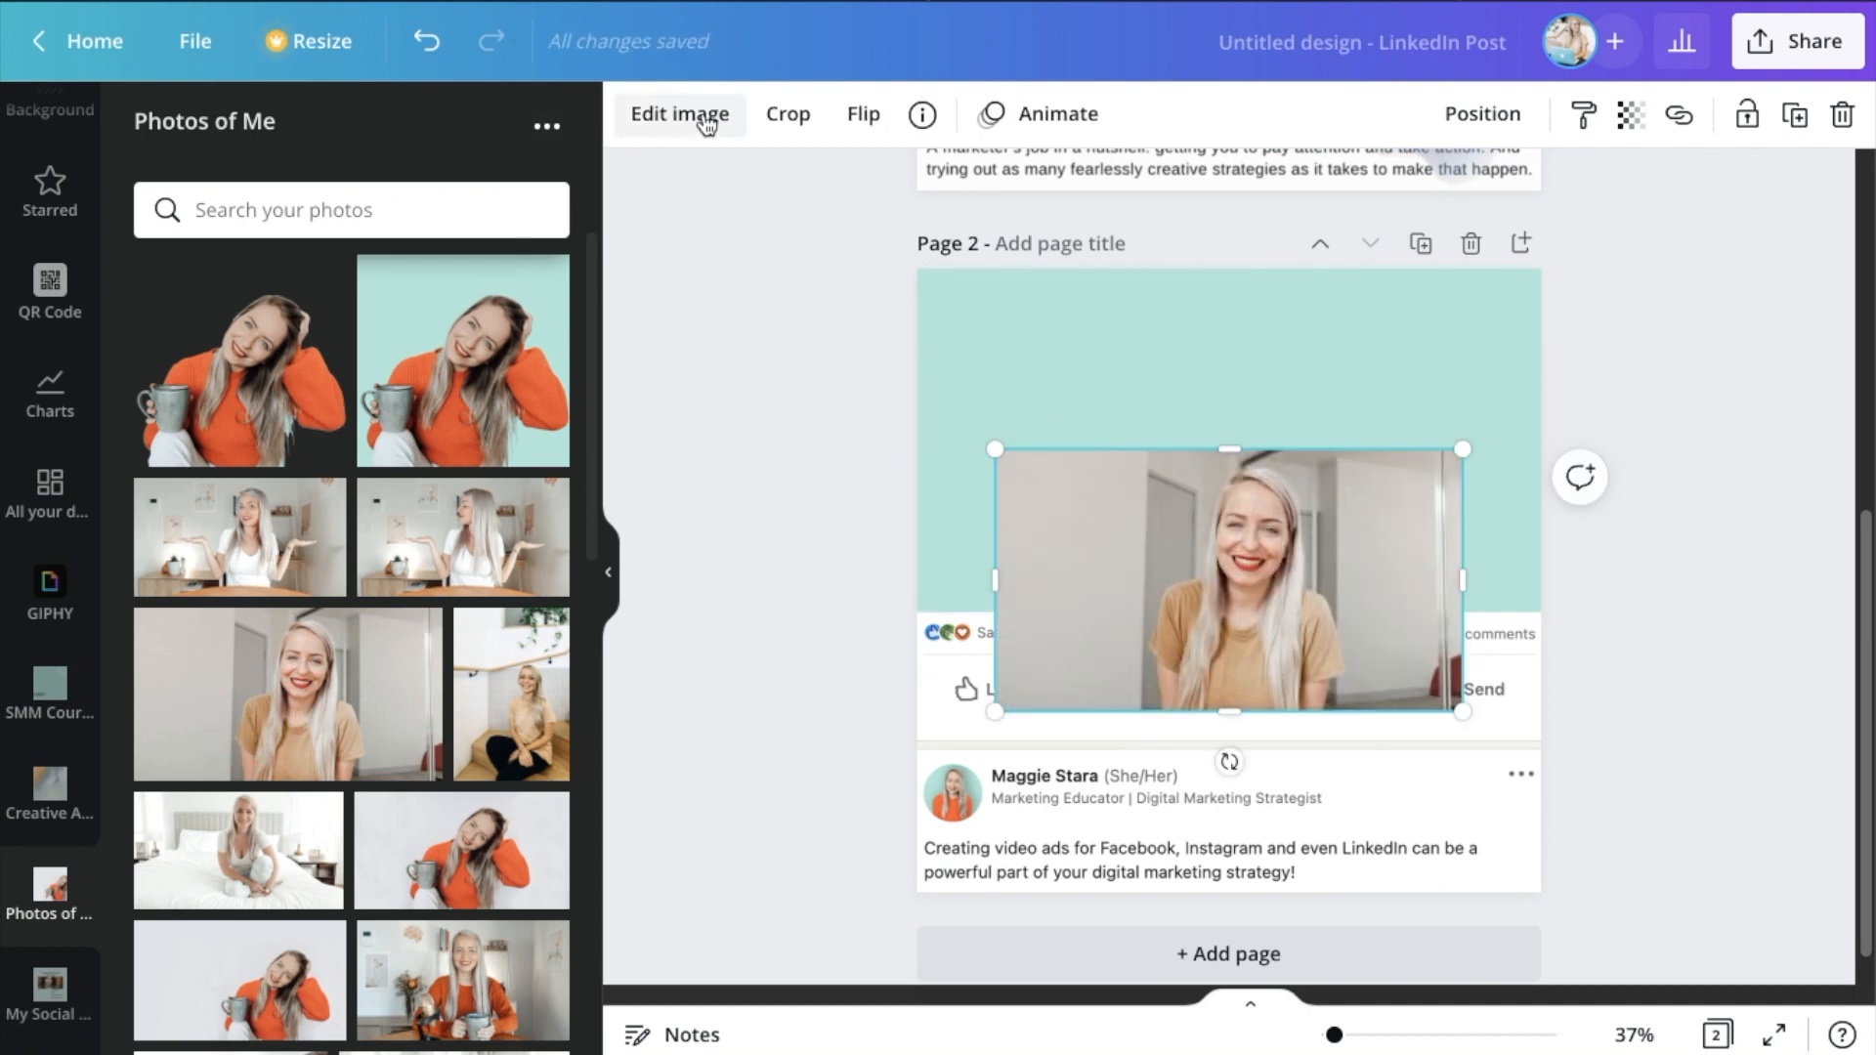
{"action": "left_click", "coordinate": [678, 114]}
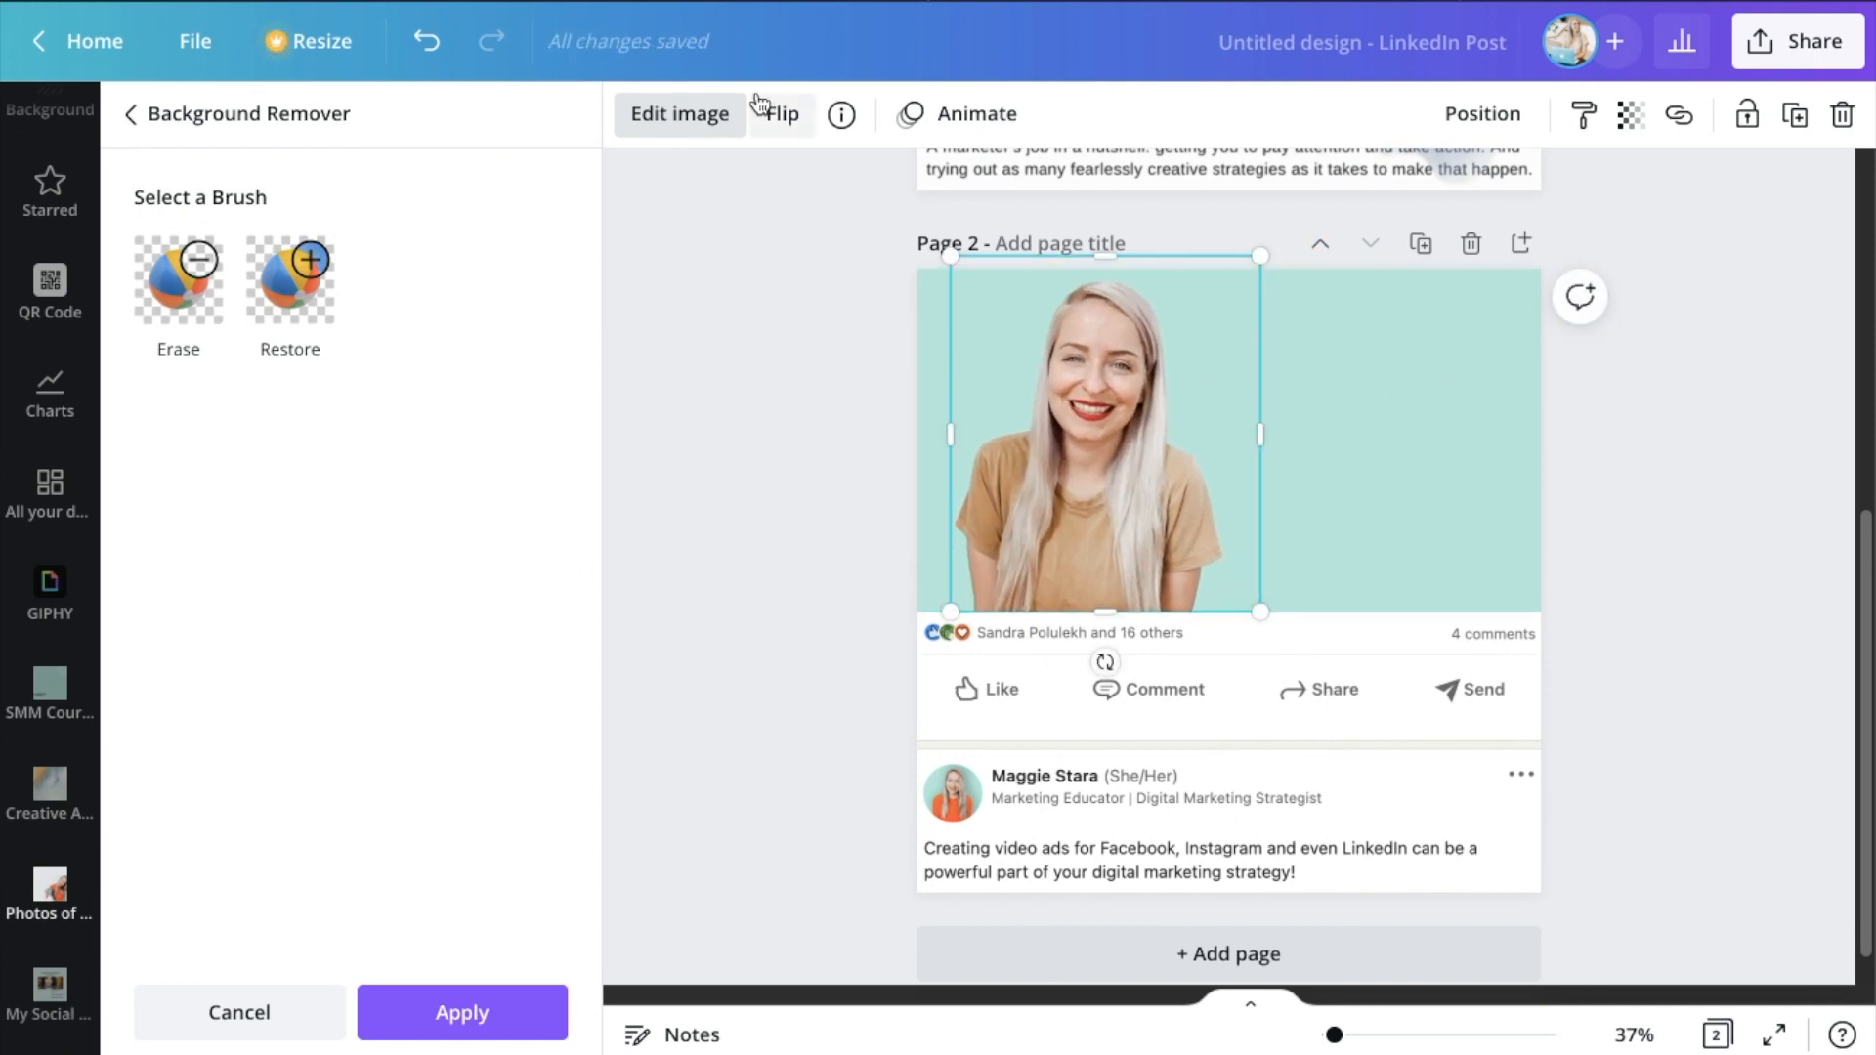
{"action": "left_click", "coordinate": [679, 114]}
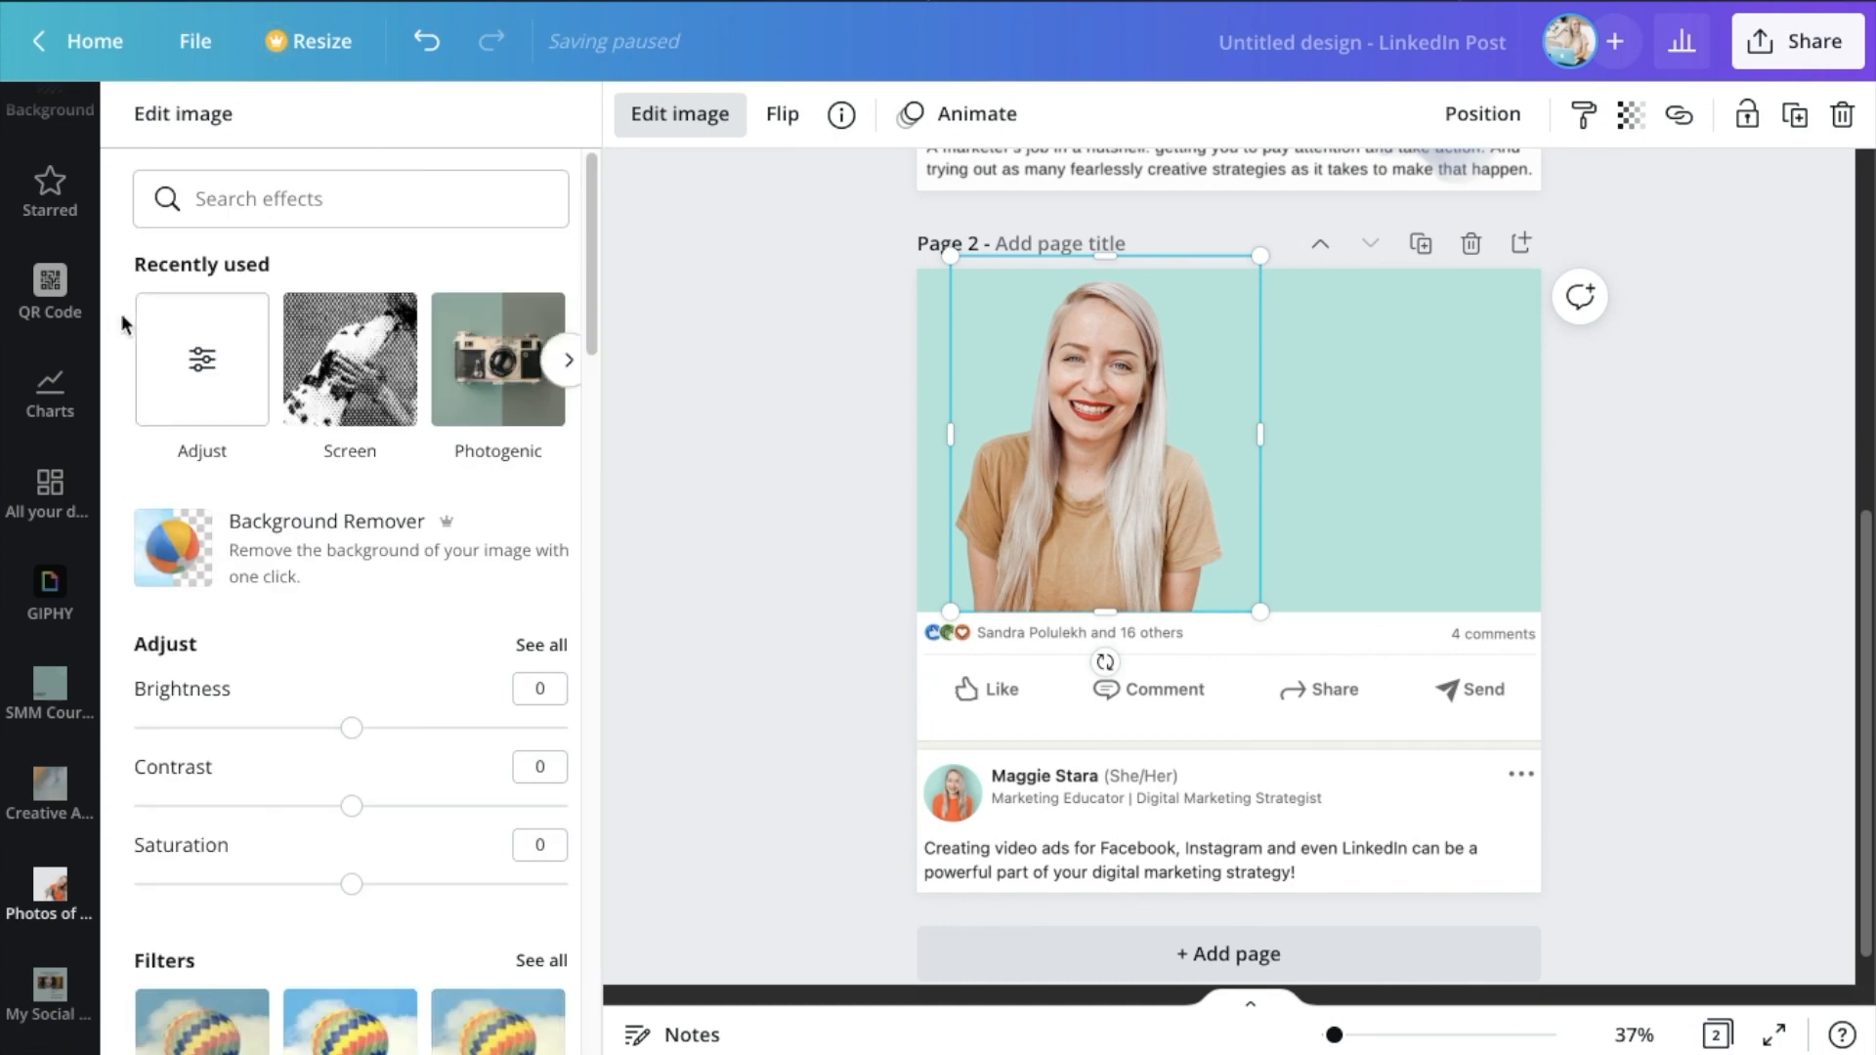
{"action": "left_click", "coordinate": [48, 428]}
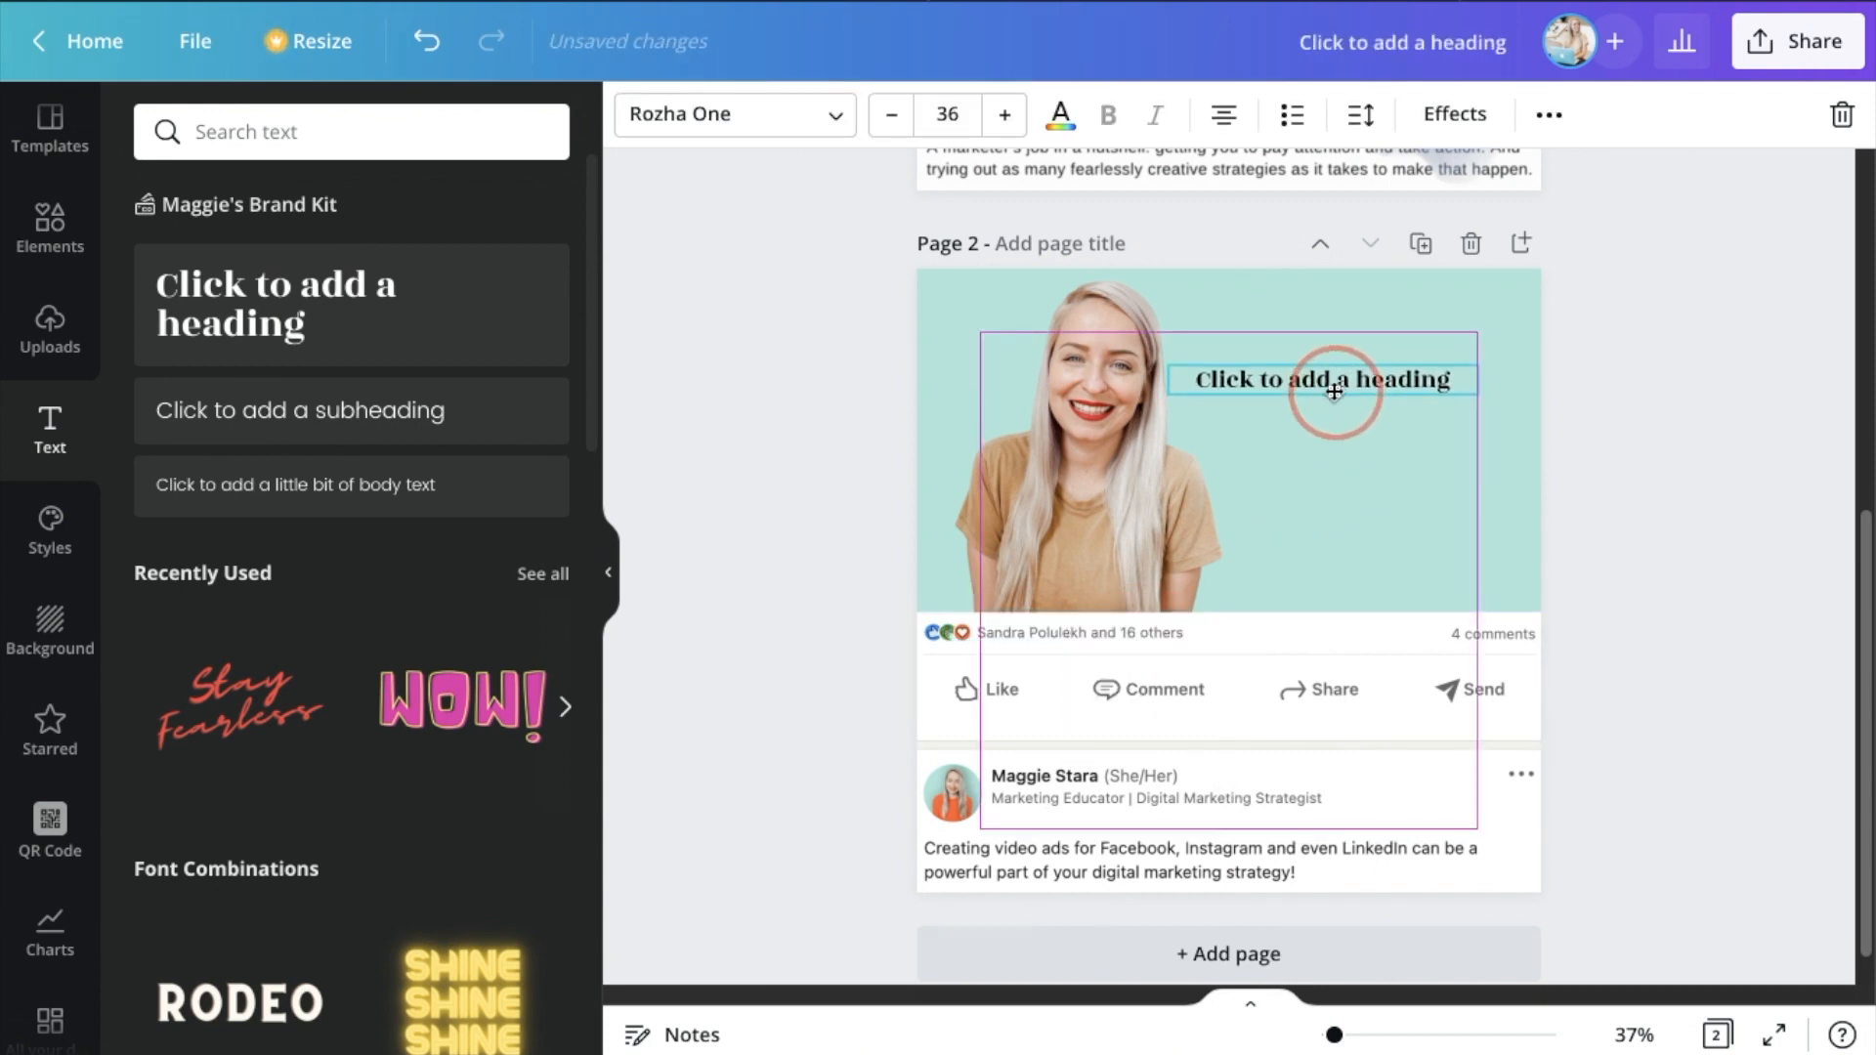
Type MAKE MAGIC HAPPEN in Formula Bold with 1.04 line spacing at size 127
{"action": "type", "text": "bold"}
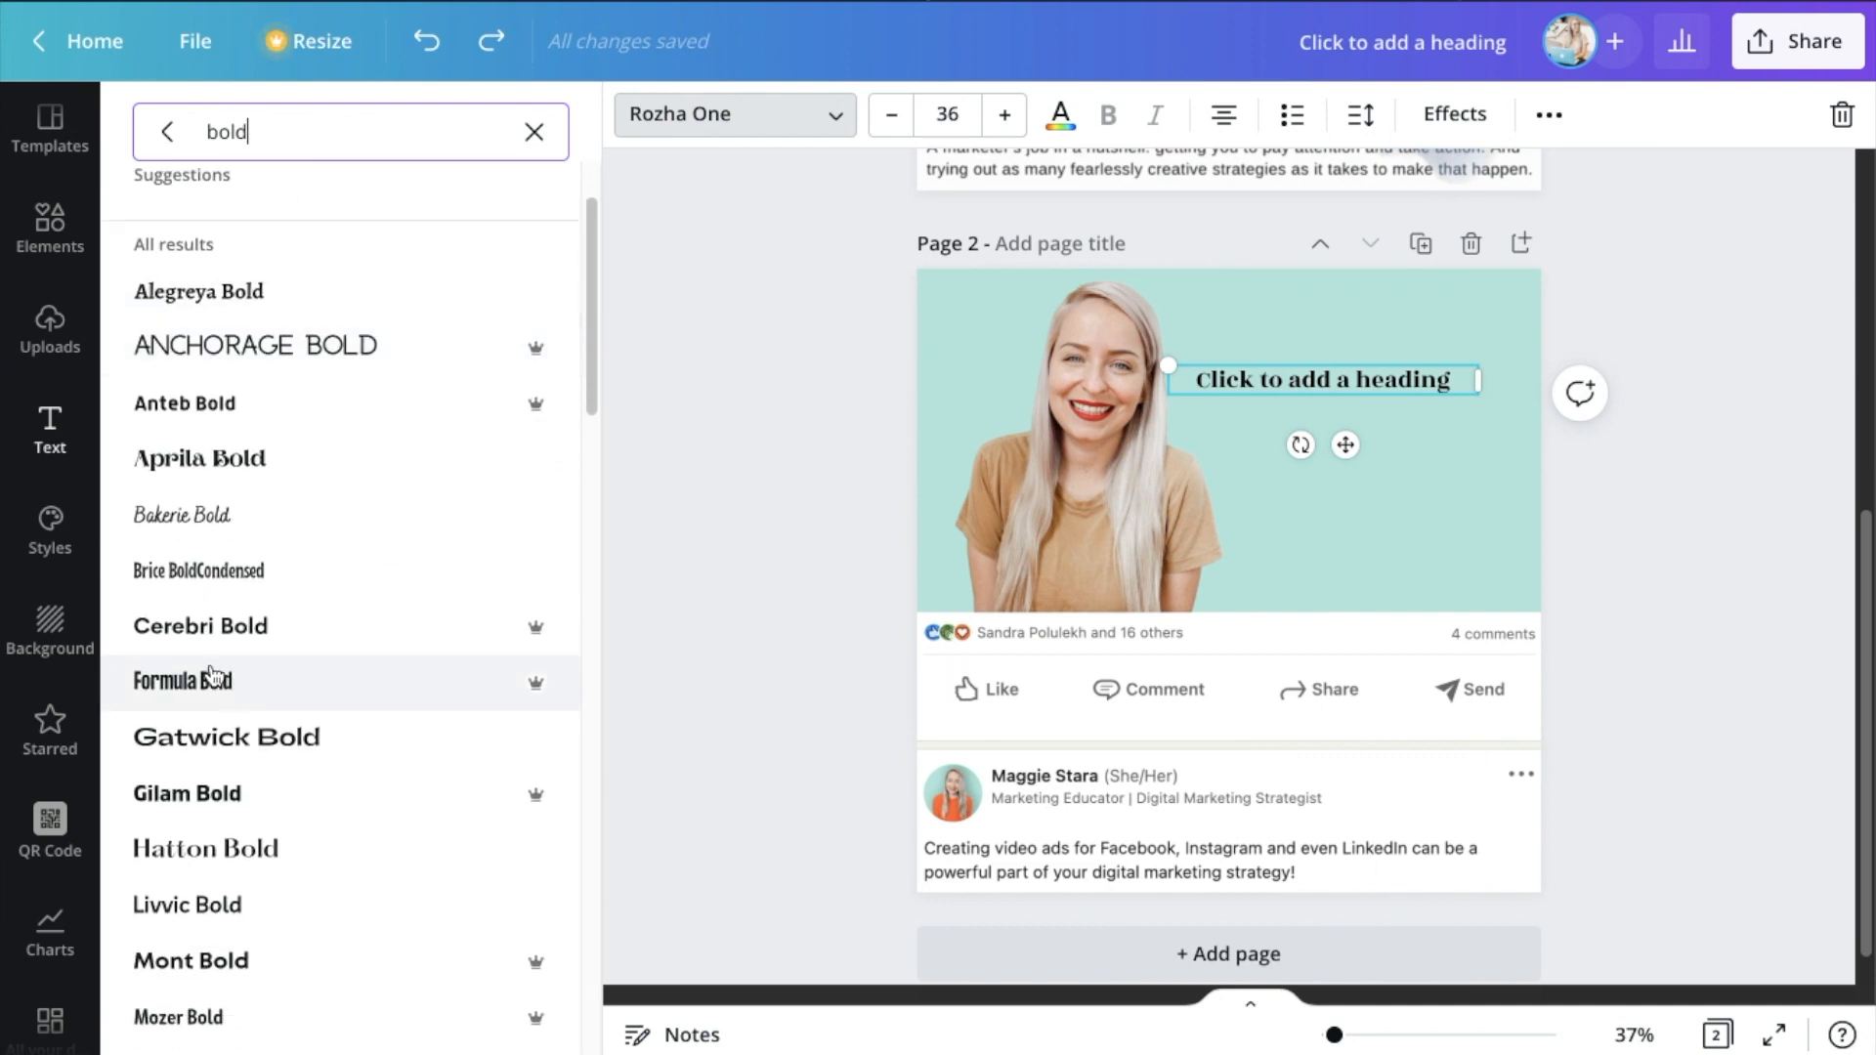
{"action": "left_click", "coordinate": [182, 681]}
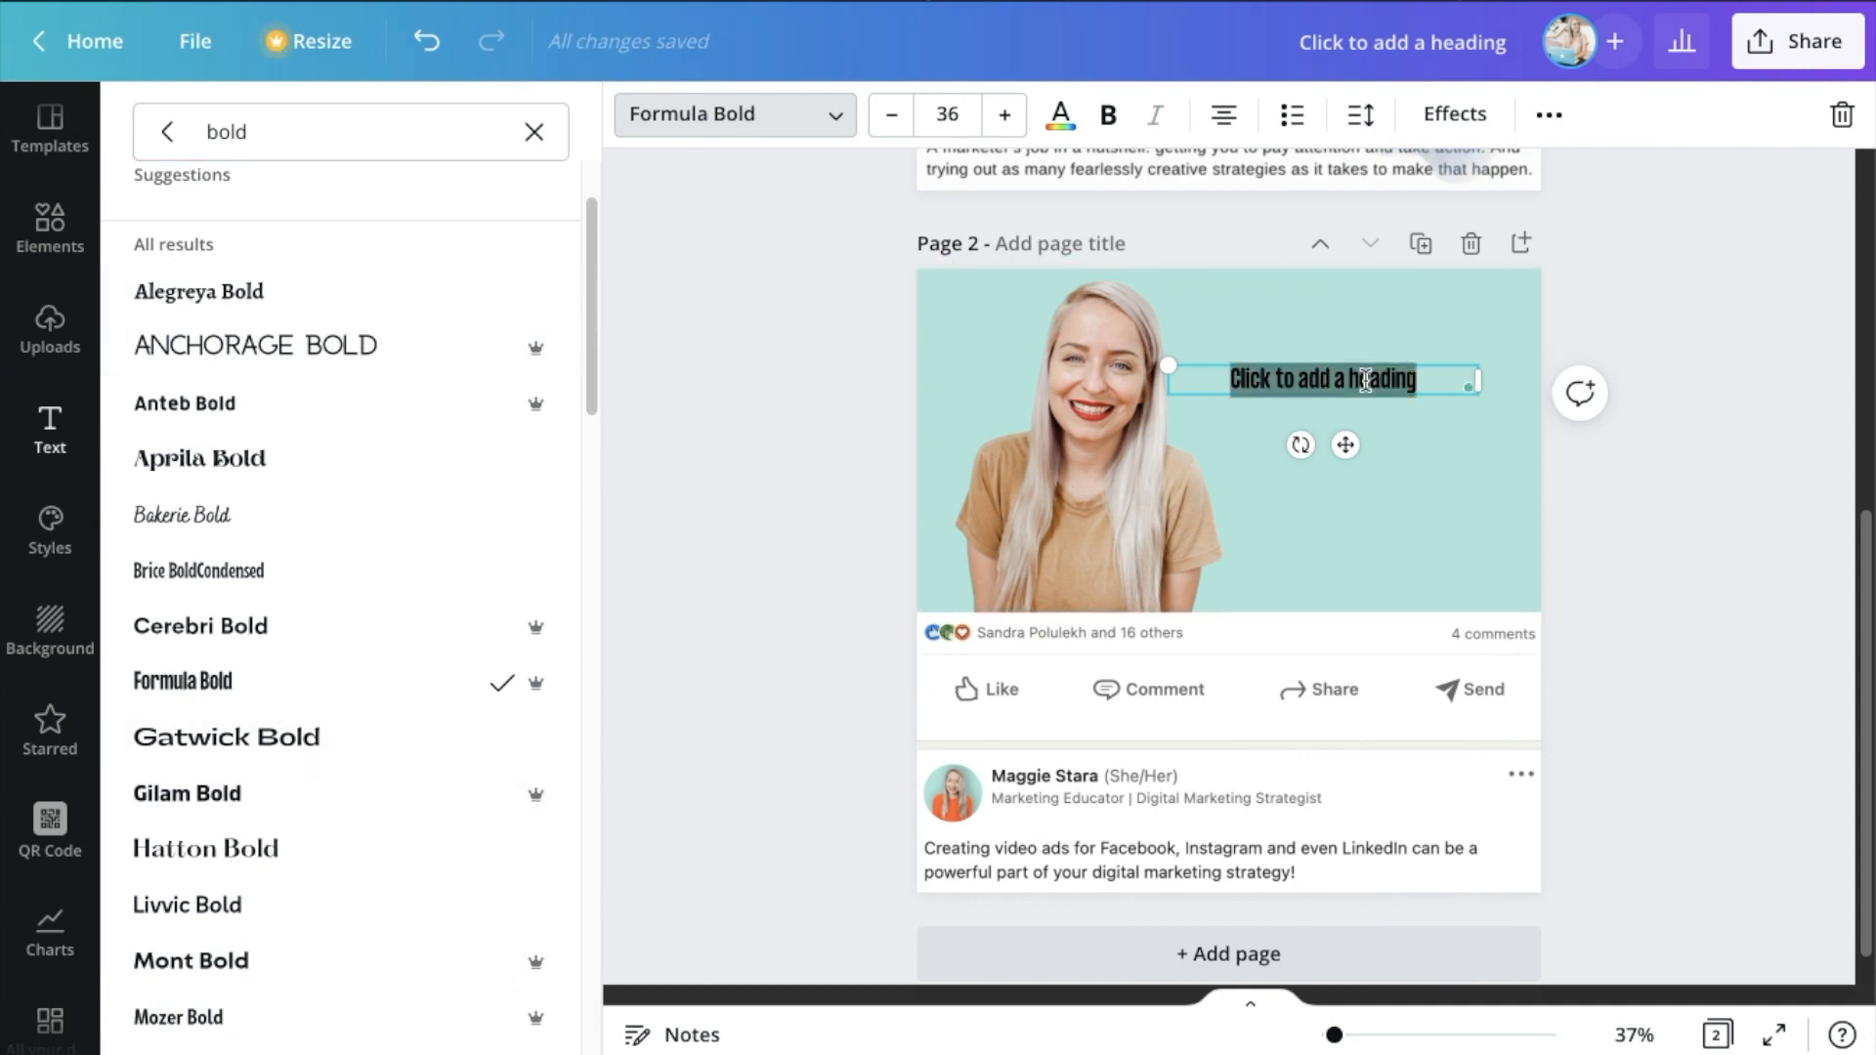
{"action": "type", "text": "MAKE"}
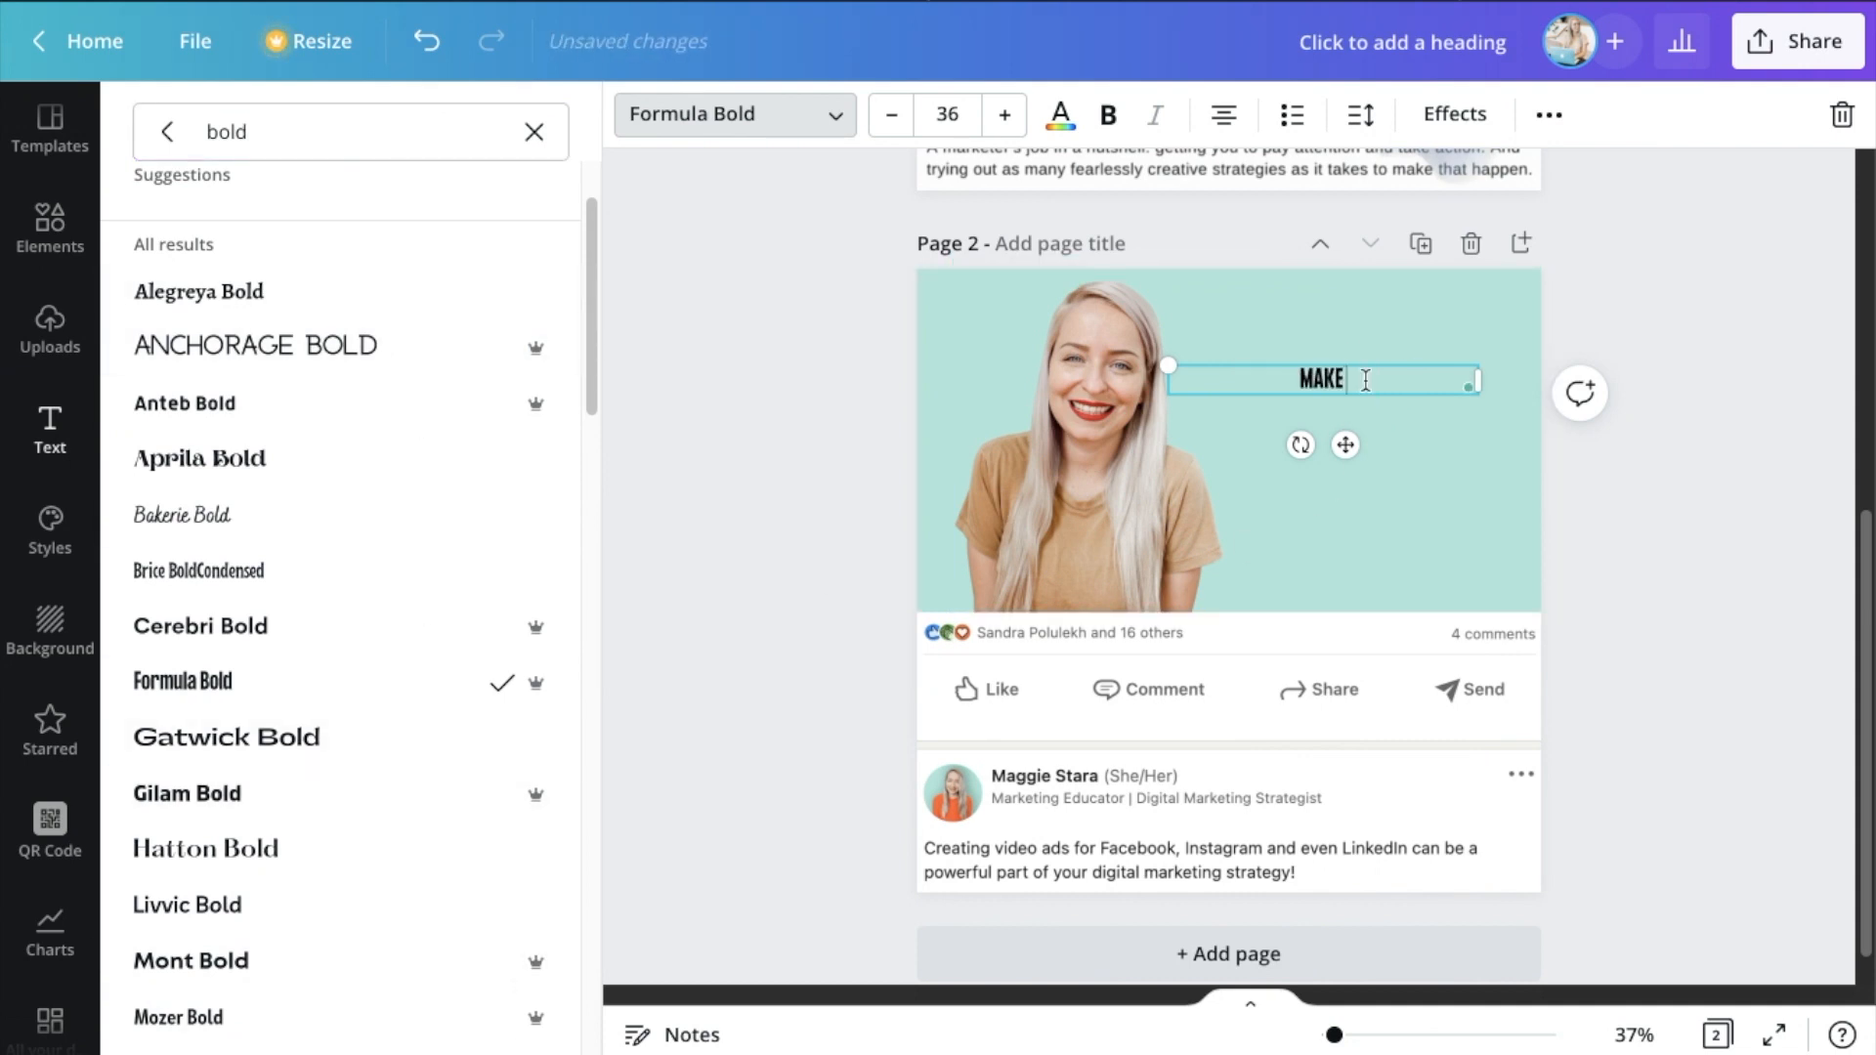
{"action": "type", "text": "MAGIC"}
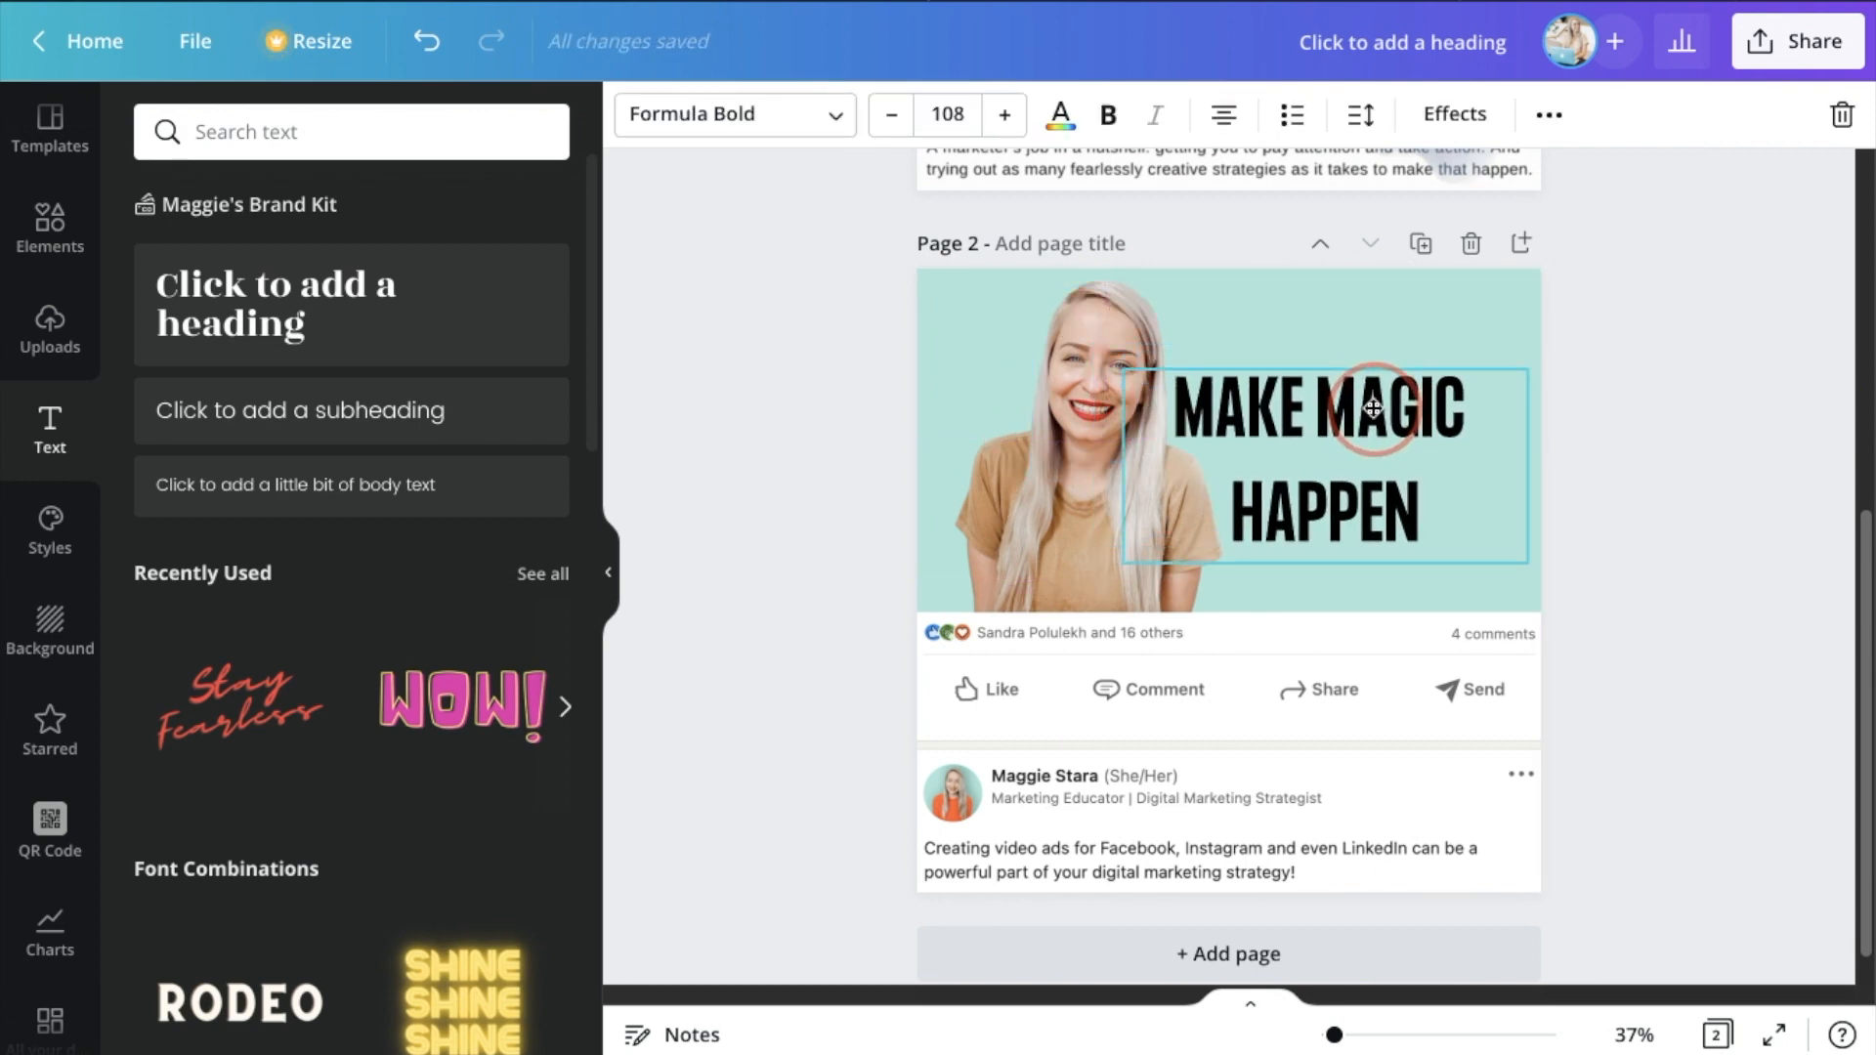
{"action": "left_click", "coordinate": [1361, 115]}
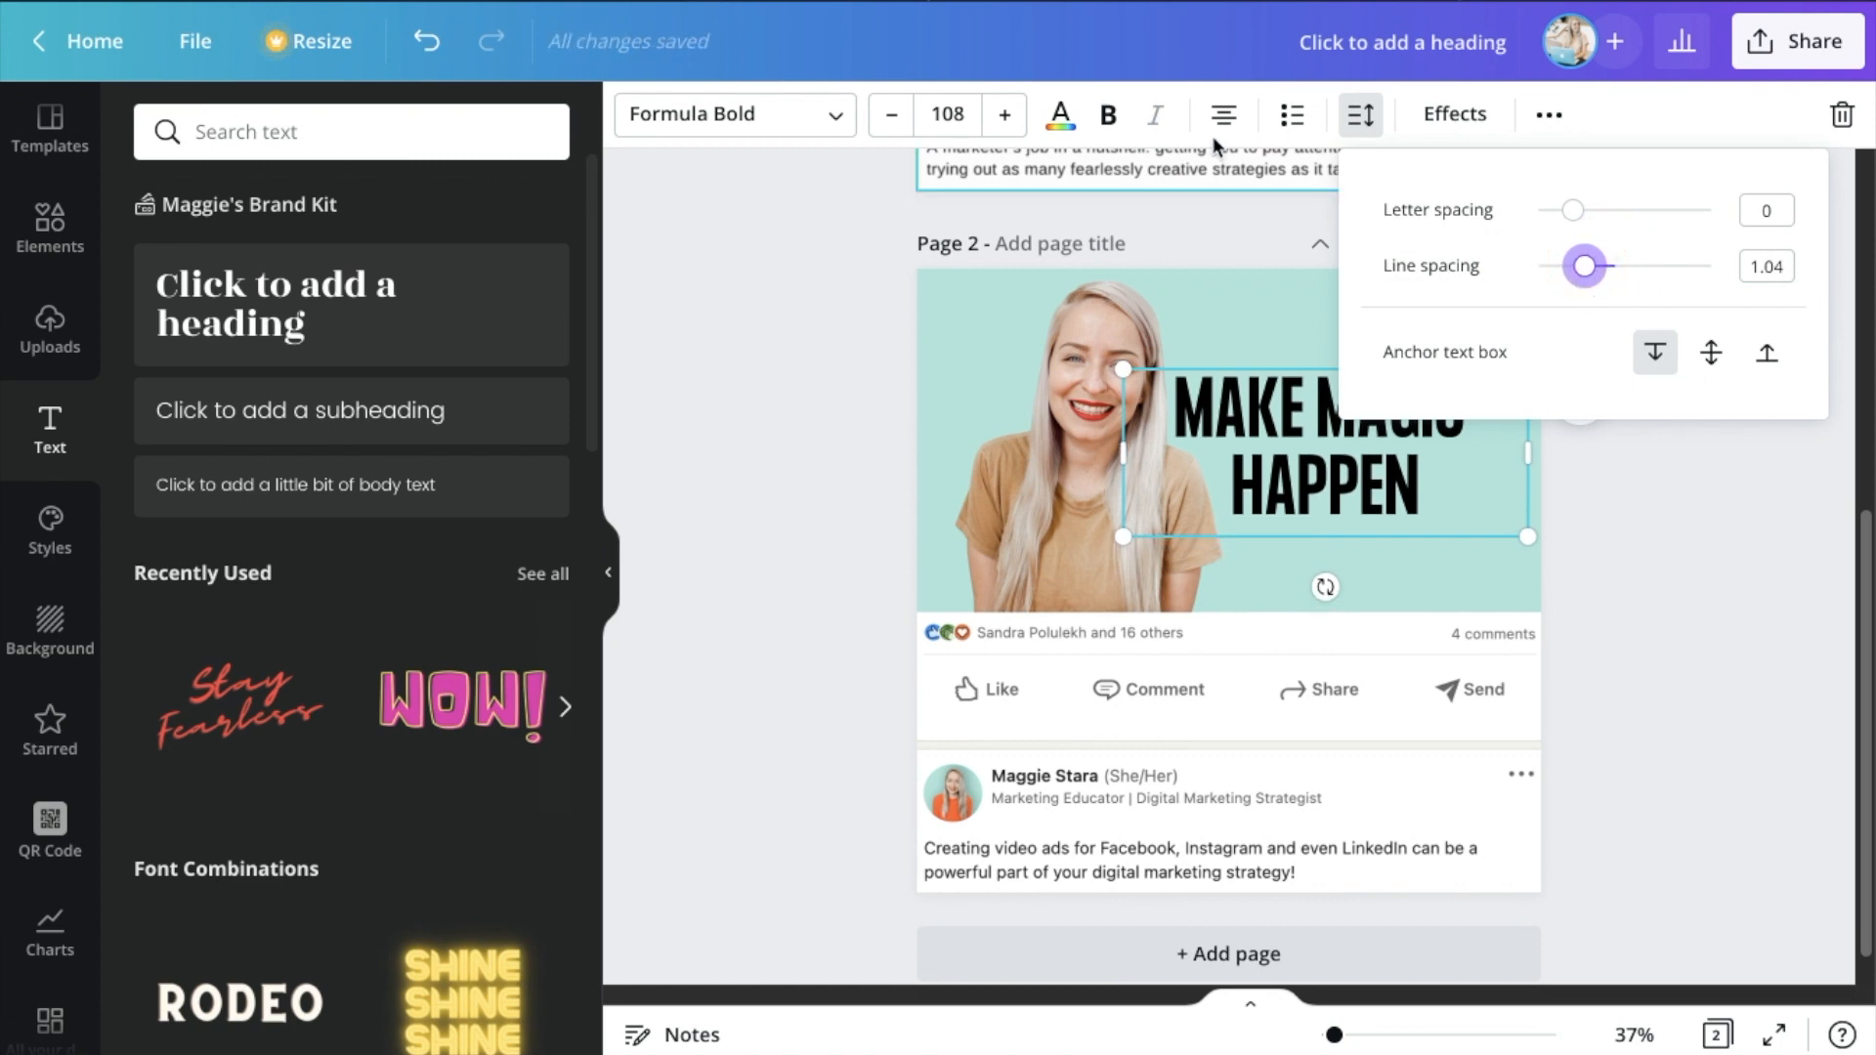
{"action": "left_click", "coordinate": [1003, 115]}
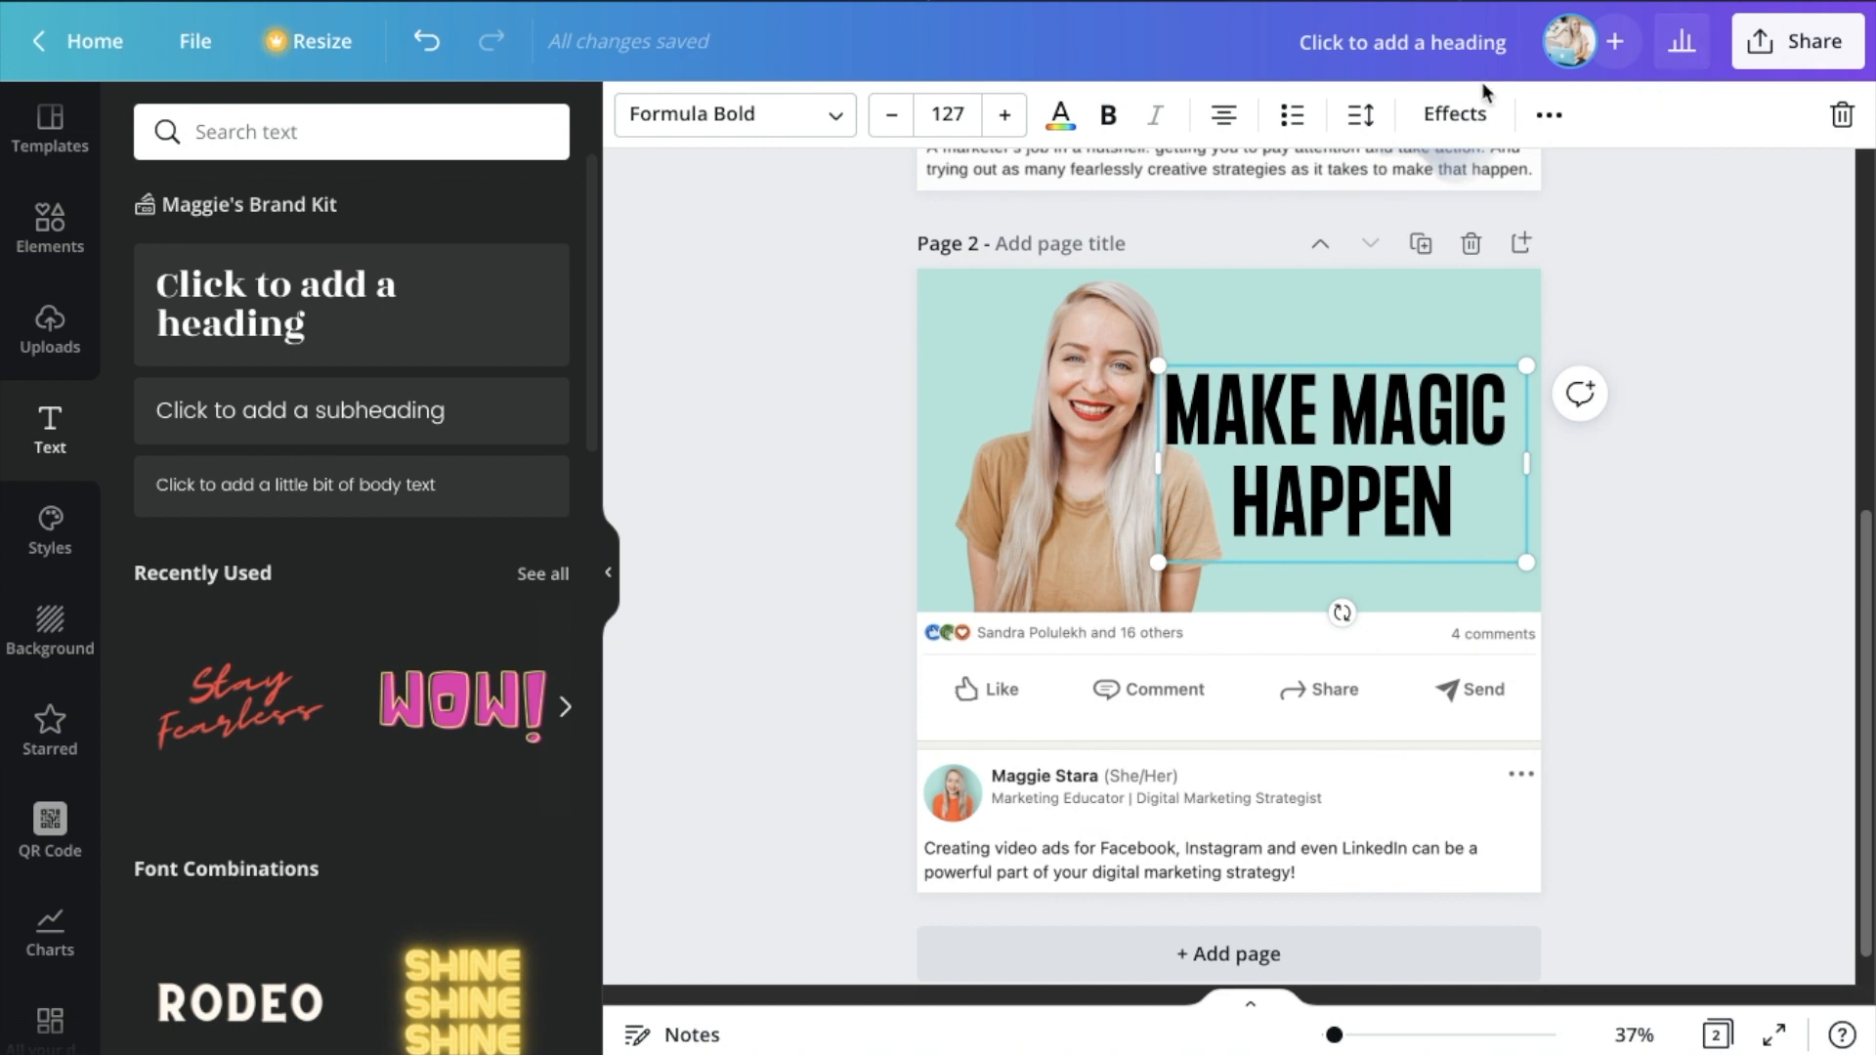
Send the heading one layer backwards using Position
{"action": "left_click", "coordinate": [1546, 115]}
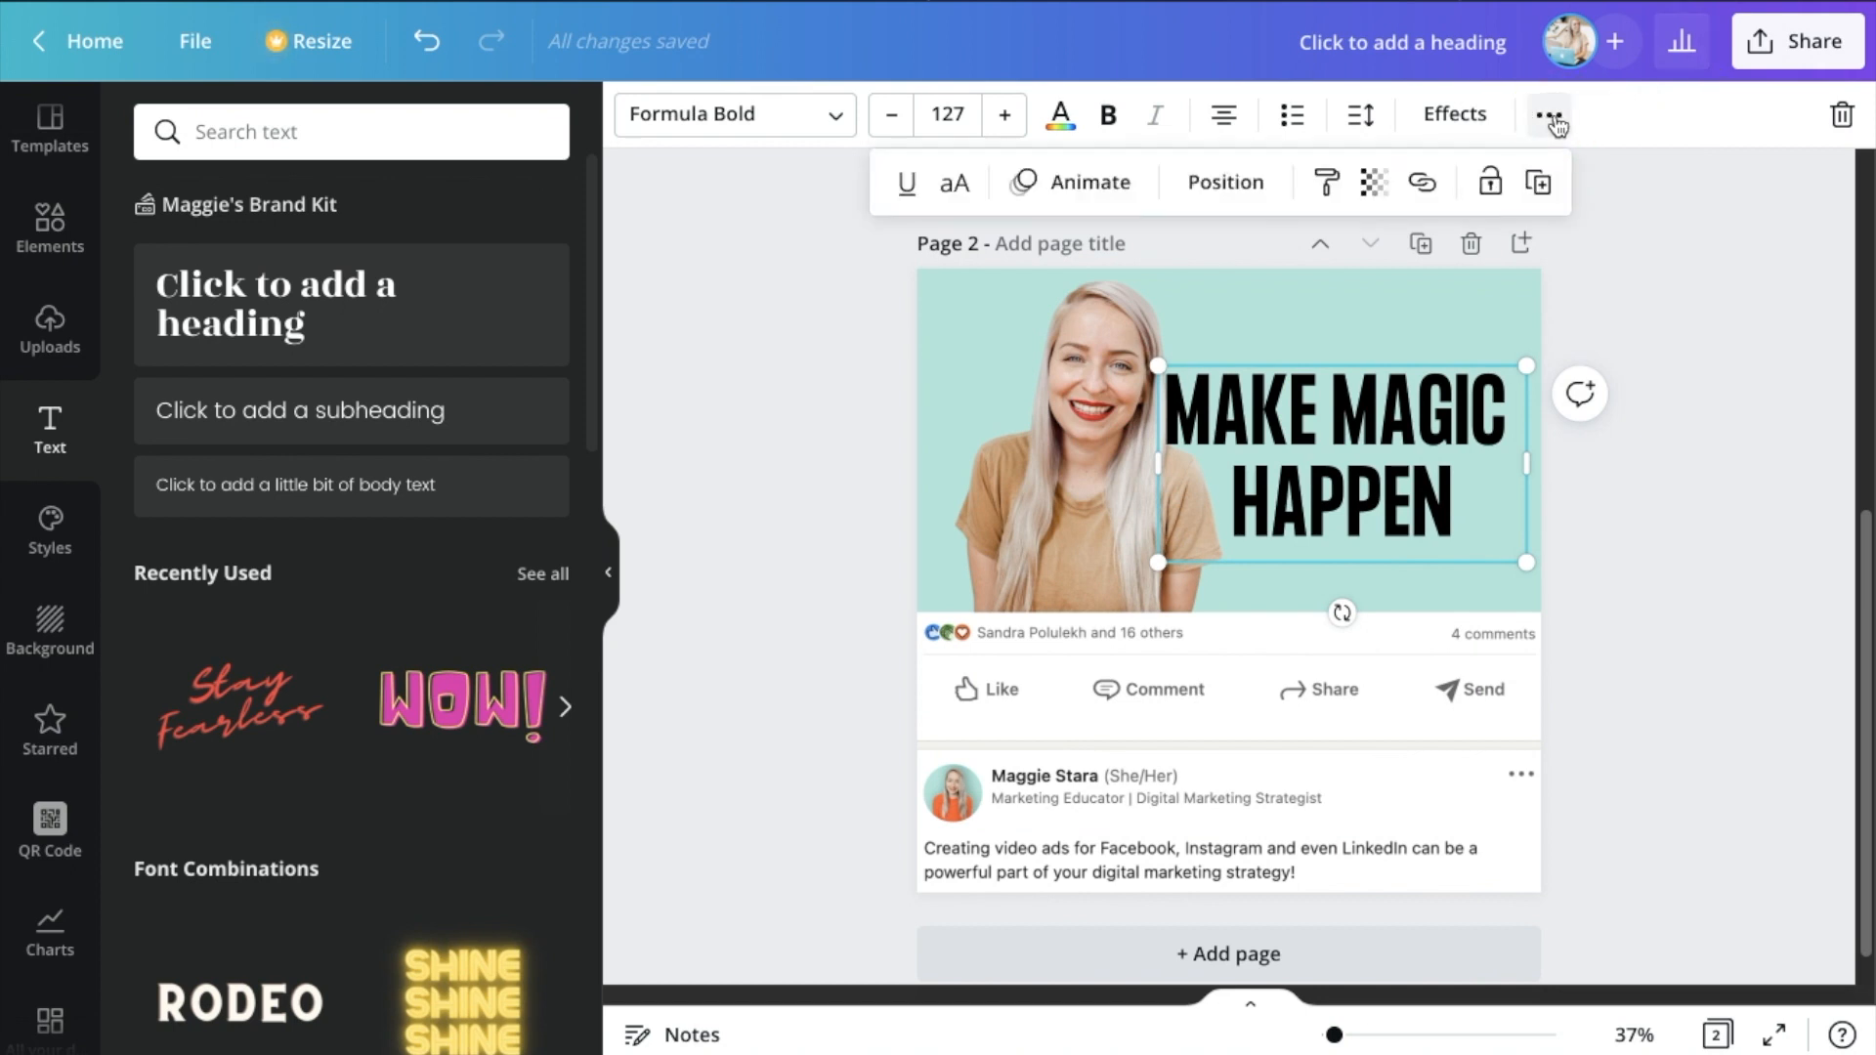
{"action": "left_click", "coordinate": [1225, 182]}
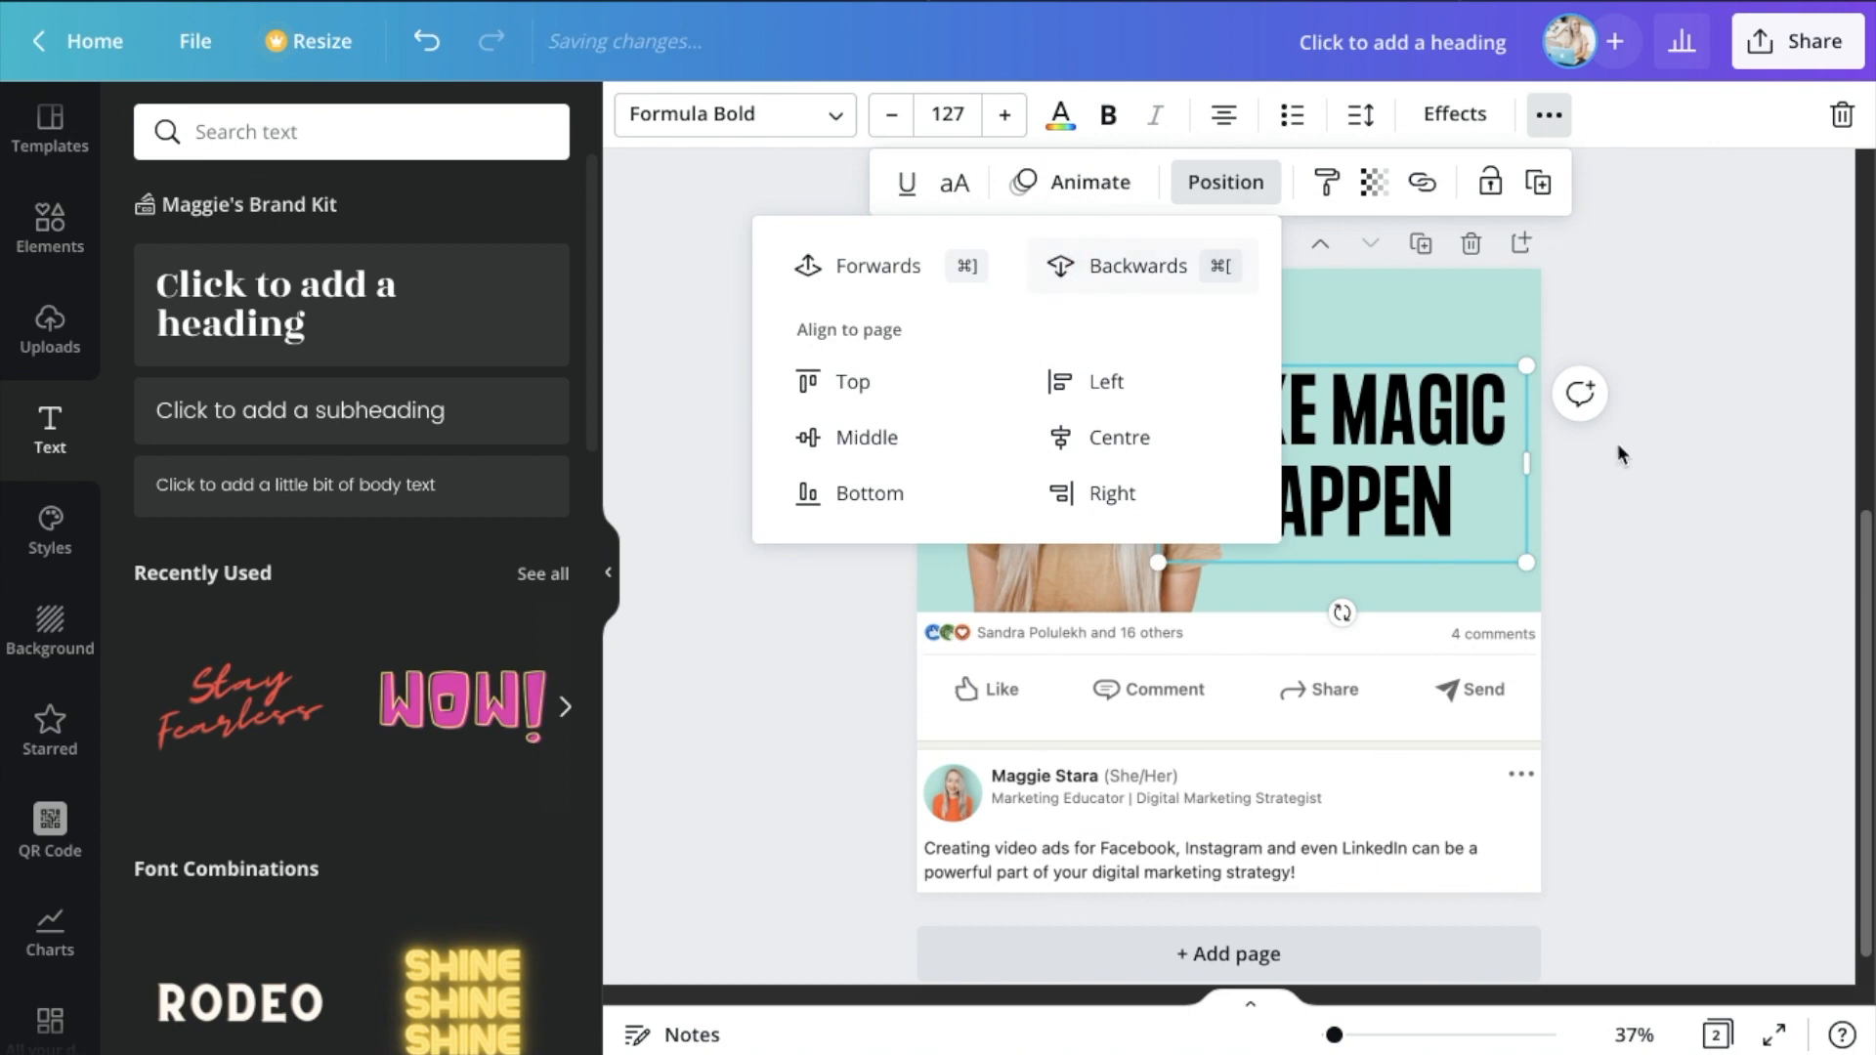
{"action": "left_click", "coordinate": [1086, 479]}
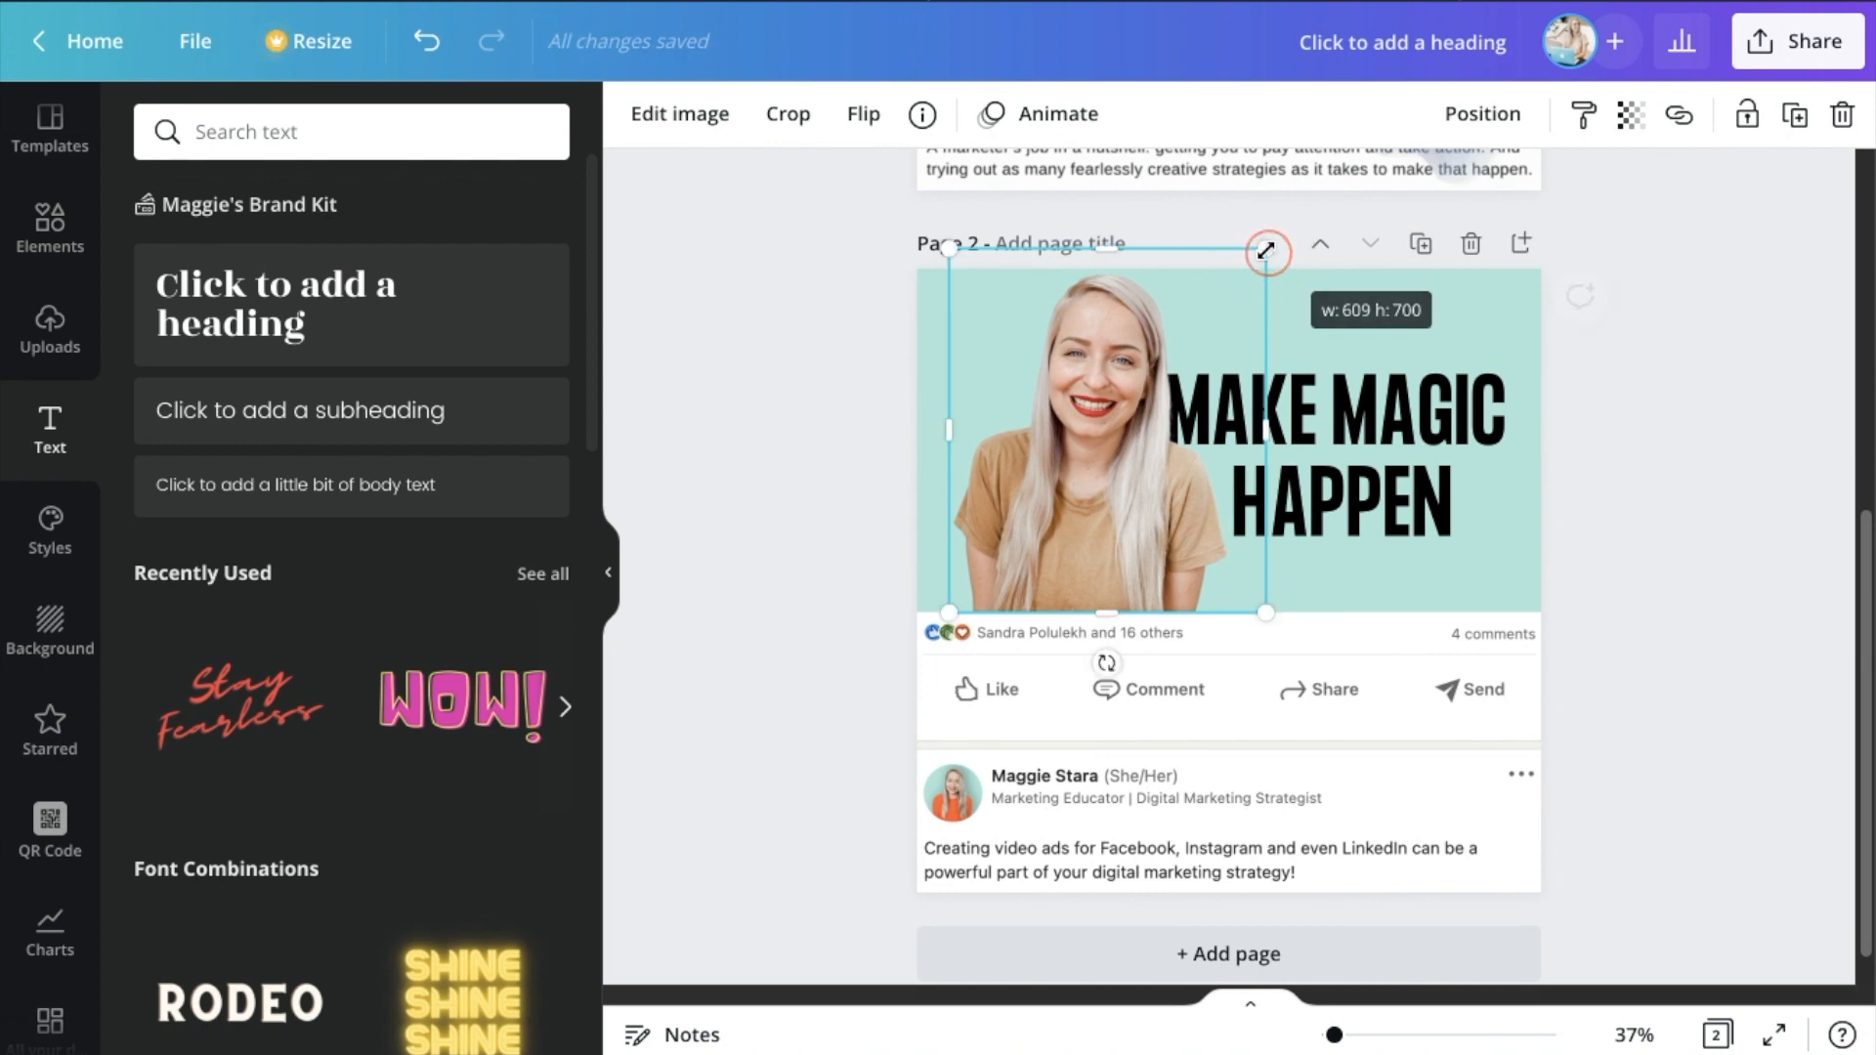
Recolour the MAKE MAGIC HAPPEN heading pale teal to match the background
{"action": "left_click", "coordinate": [1340, 454]}
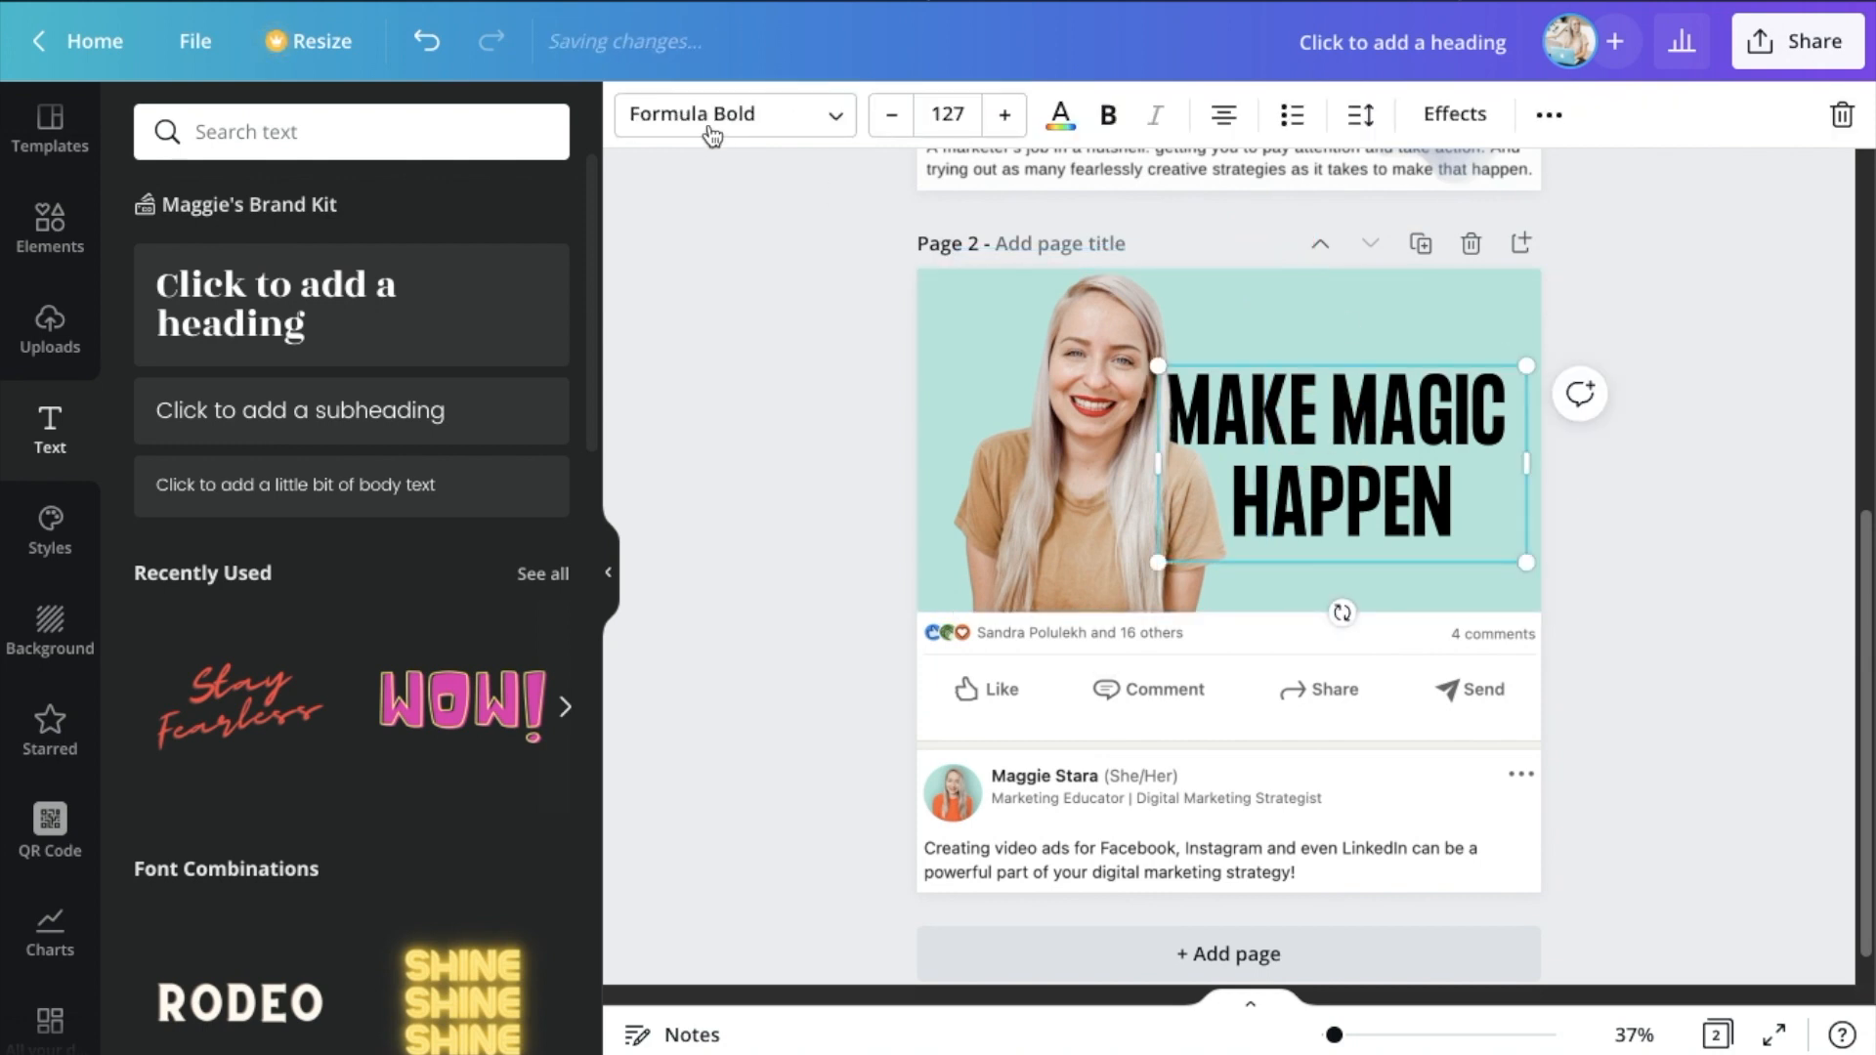
{"action": "left_click", "coordinate": [1058, 115]}
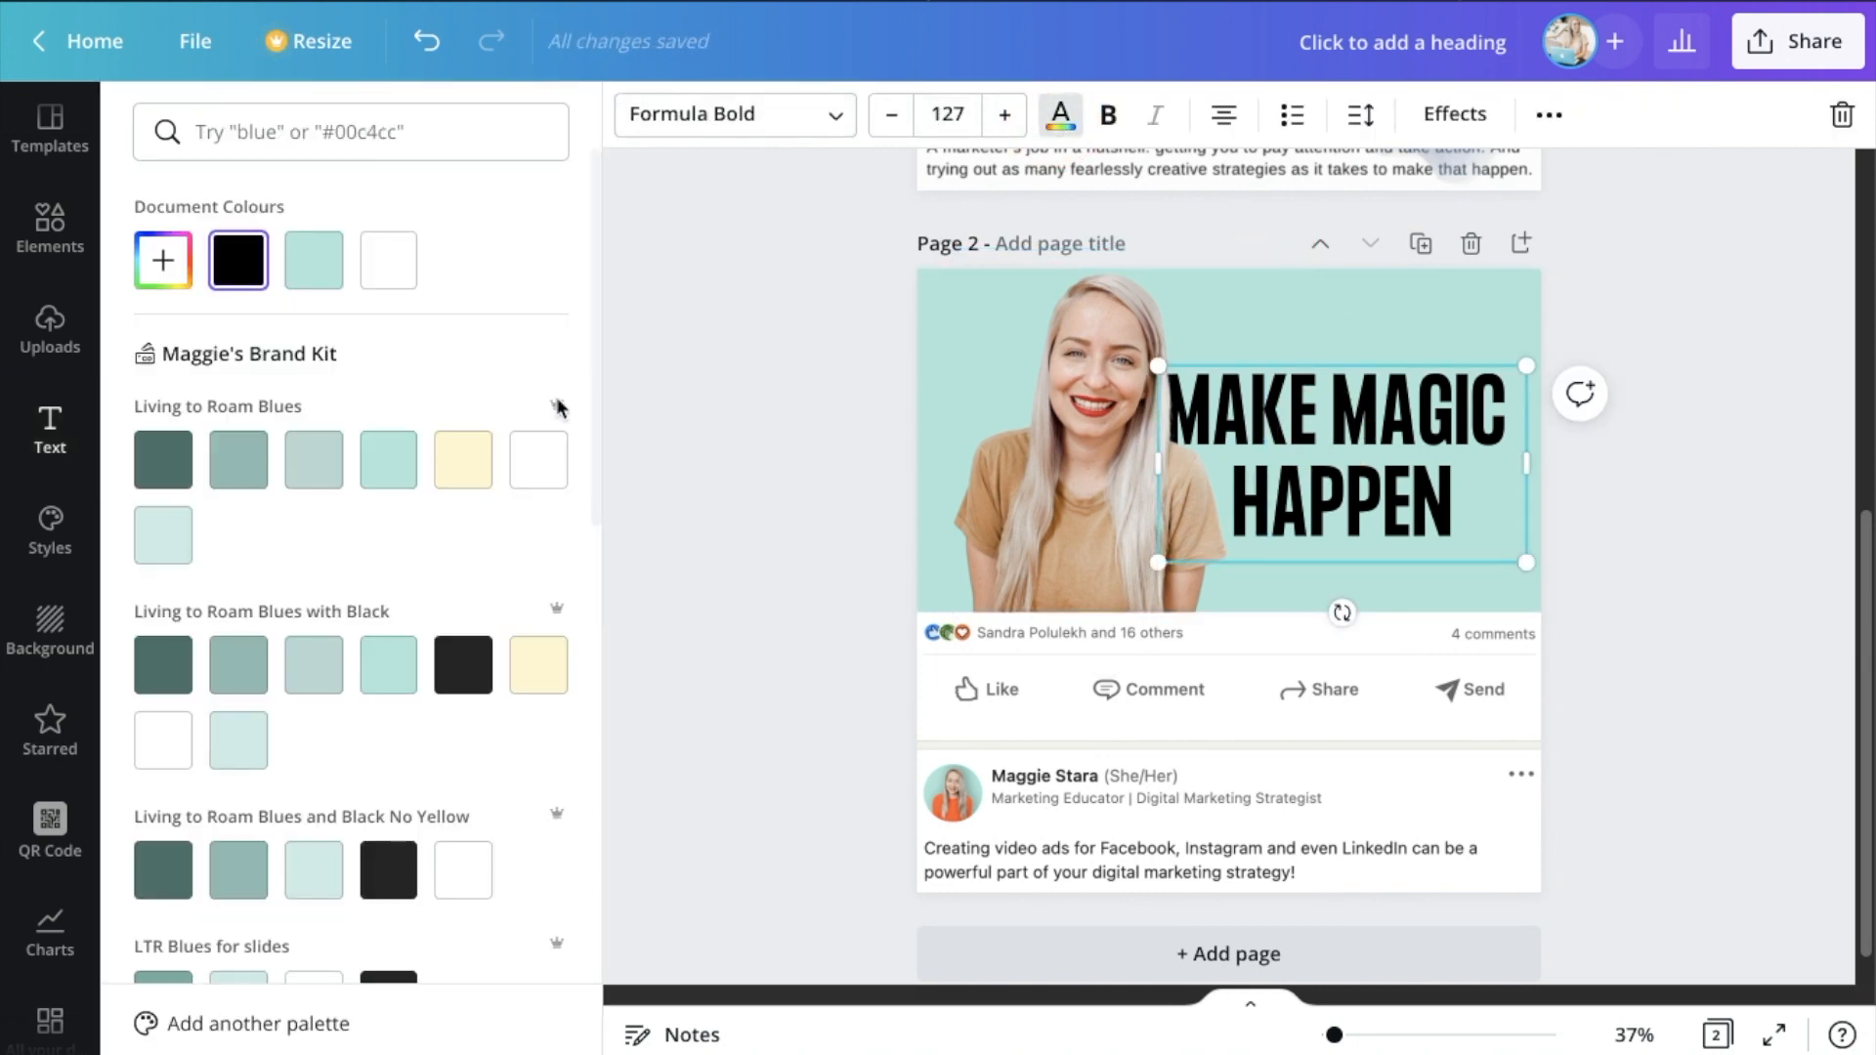
{"action": "left_click", "coordinate": [389, 459]}
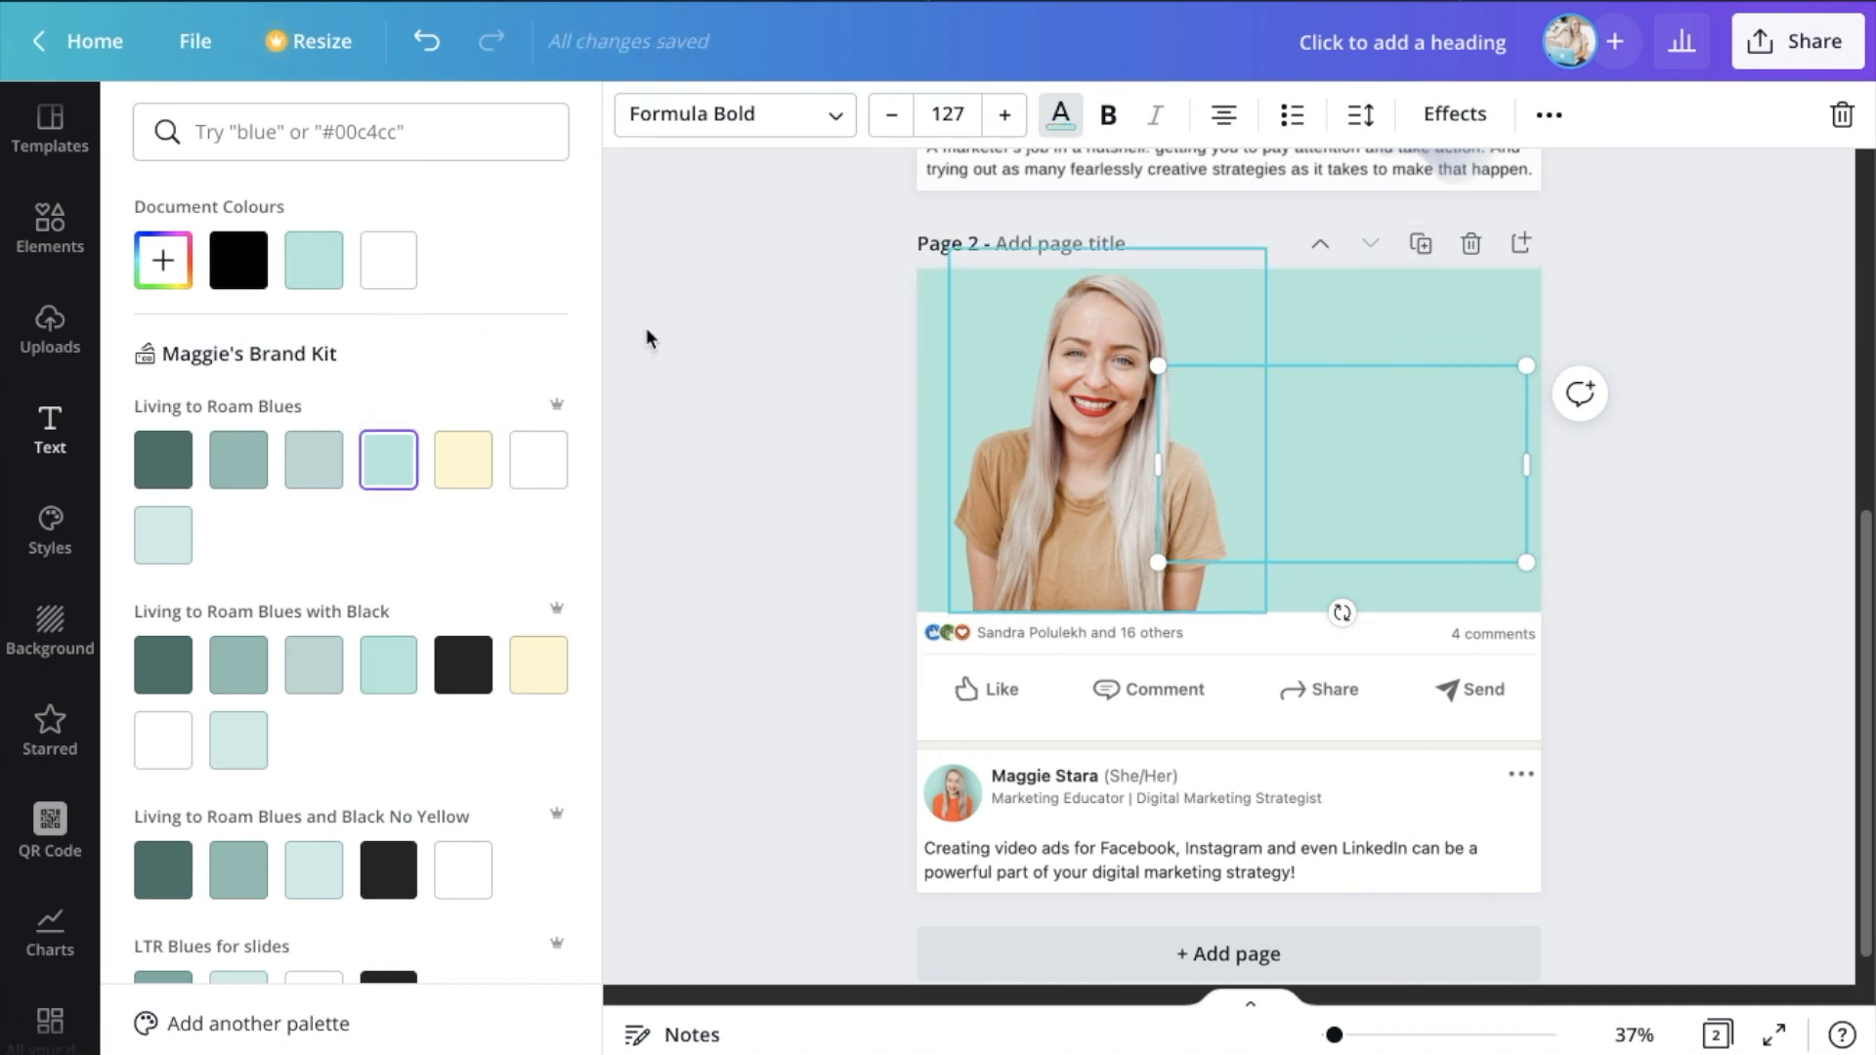
Add the purple paint-smoke GIF over the post and send it behind heading and photo
{"action": "left_click", "coordinate": [49, 329]}
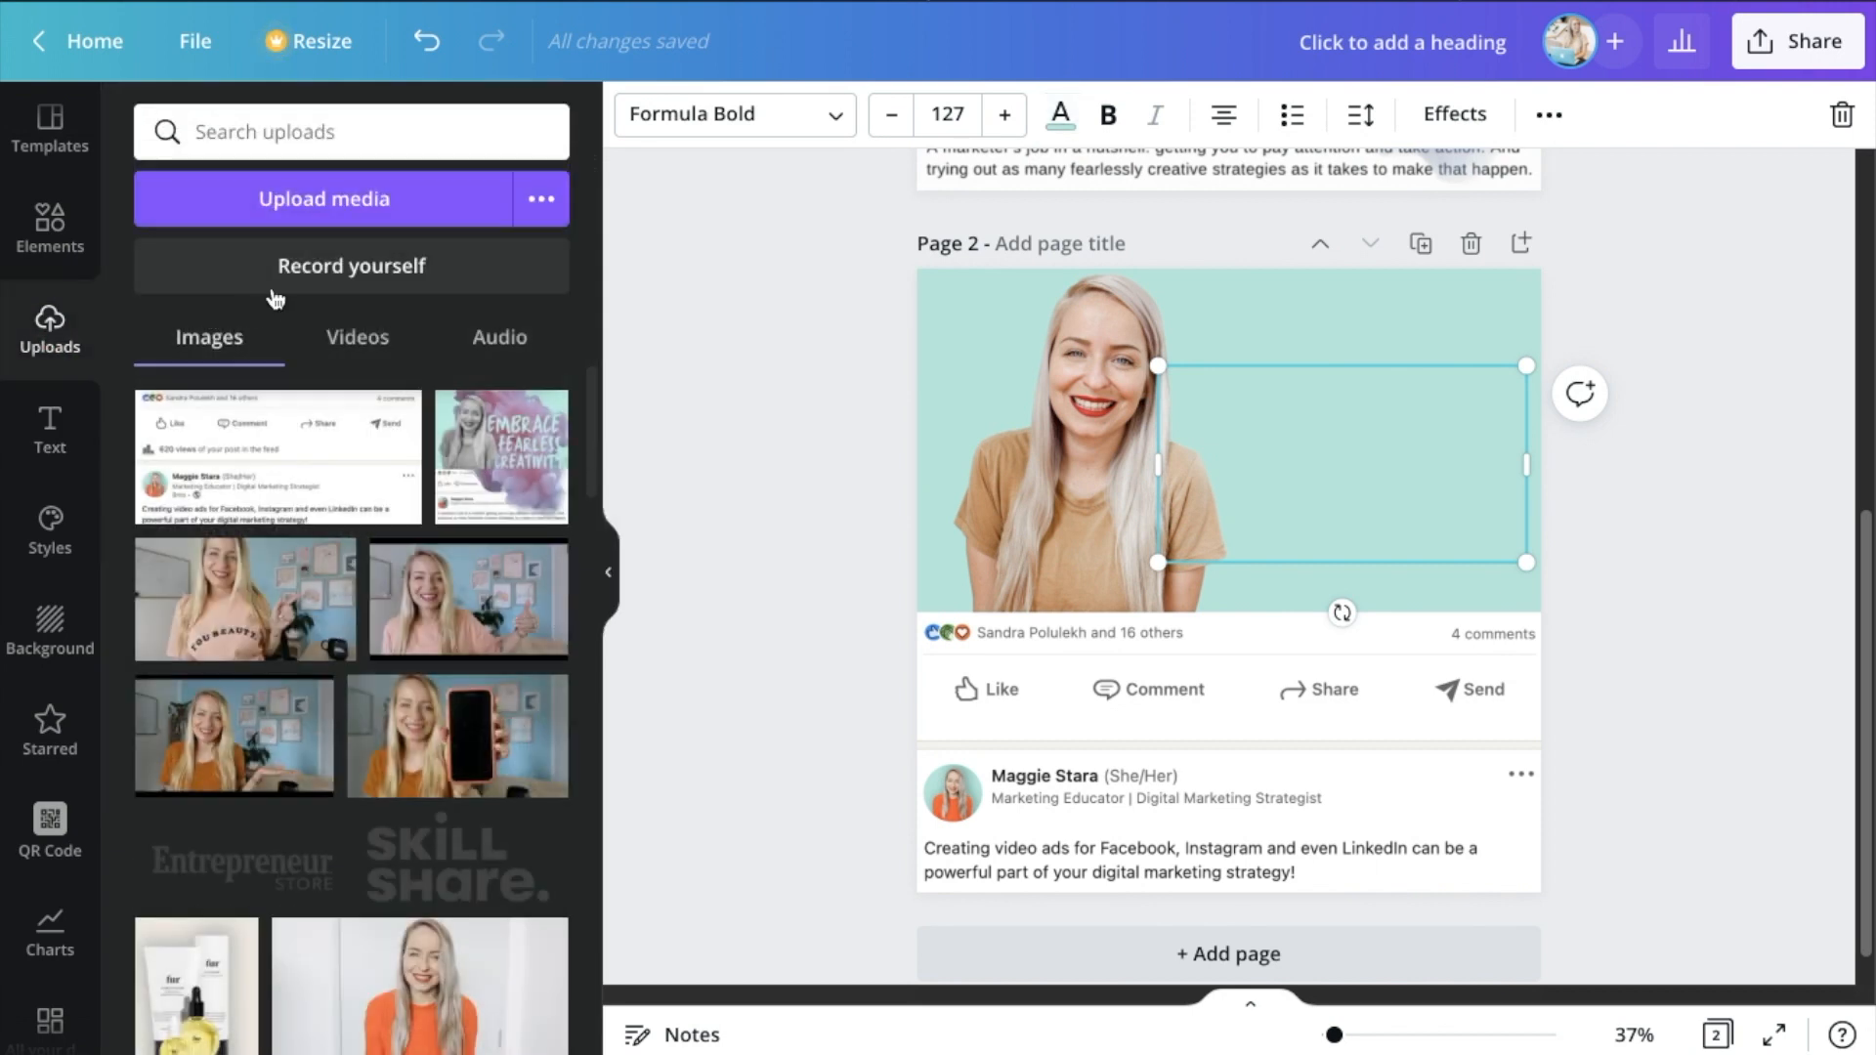
{"action": "left_click", "coordinate": [355, 336]}
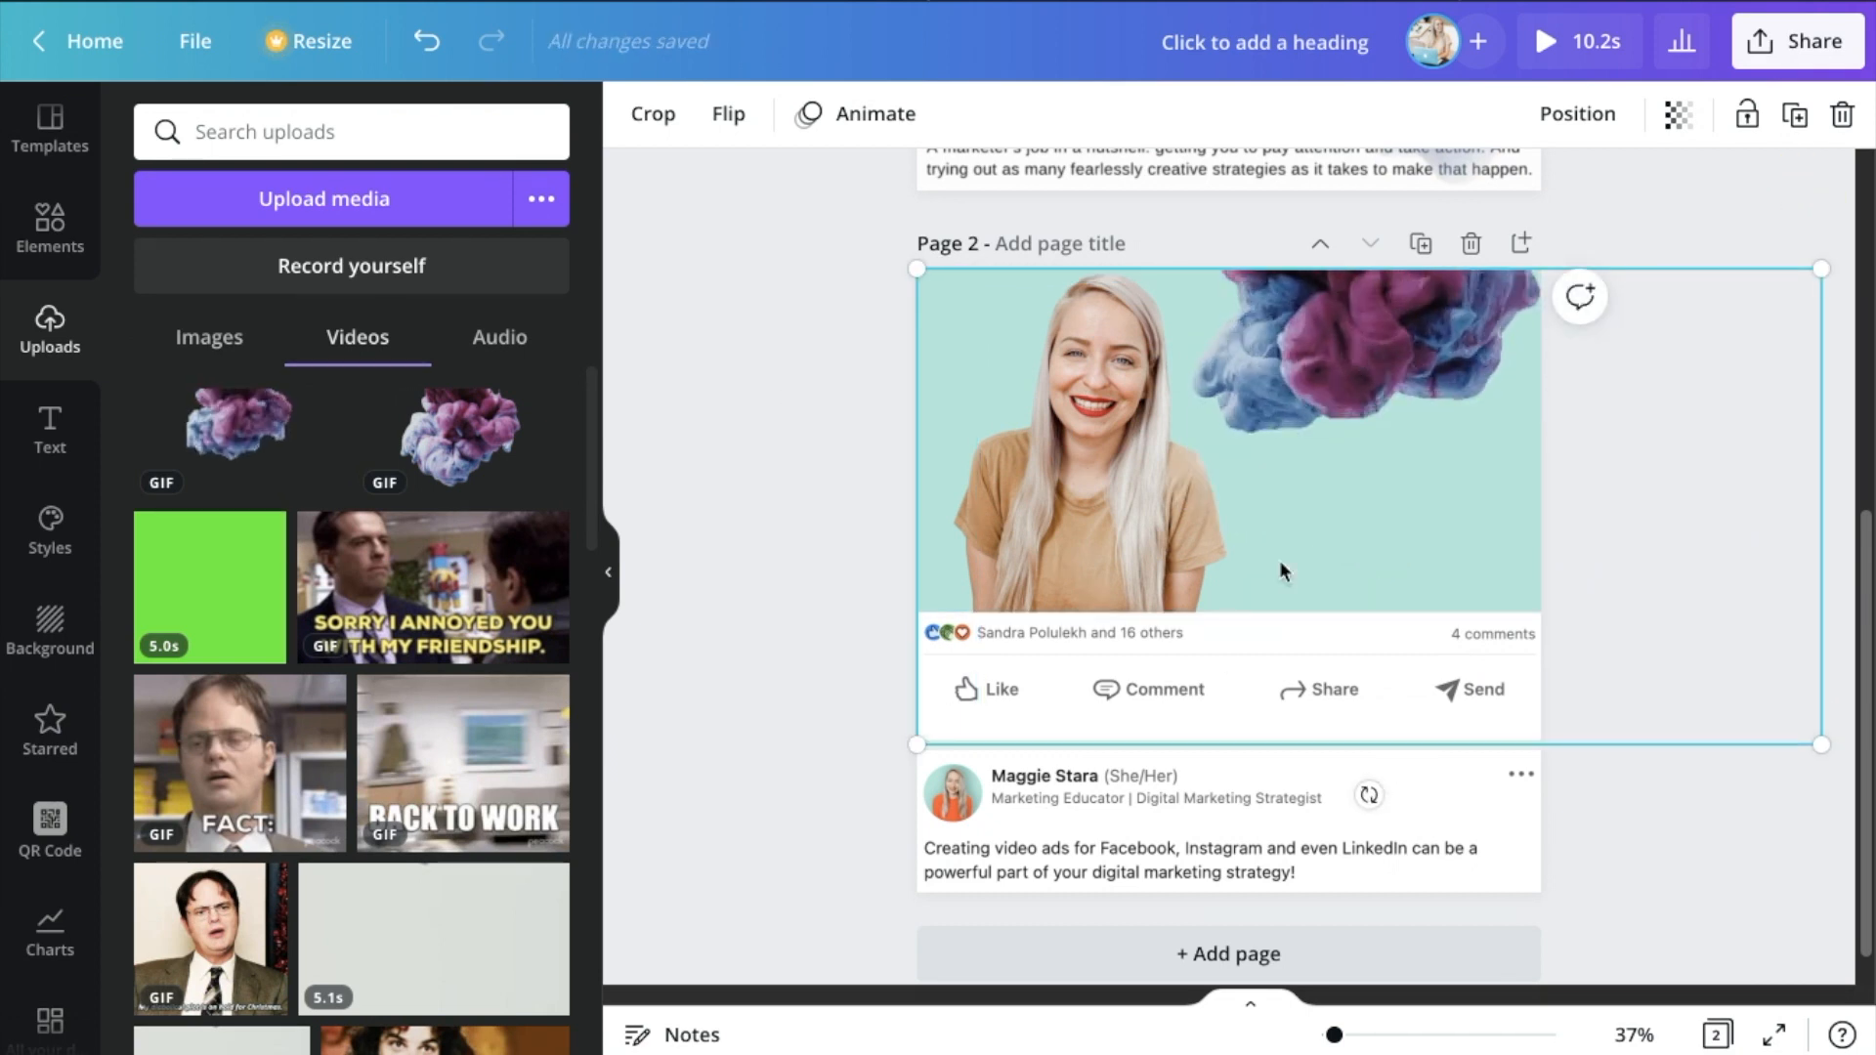
{"action": "left_click", "coordinate": [1577, 113]}
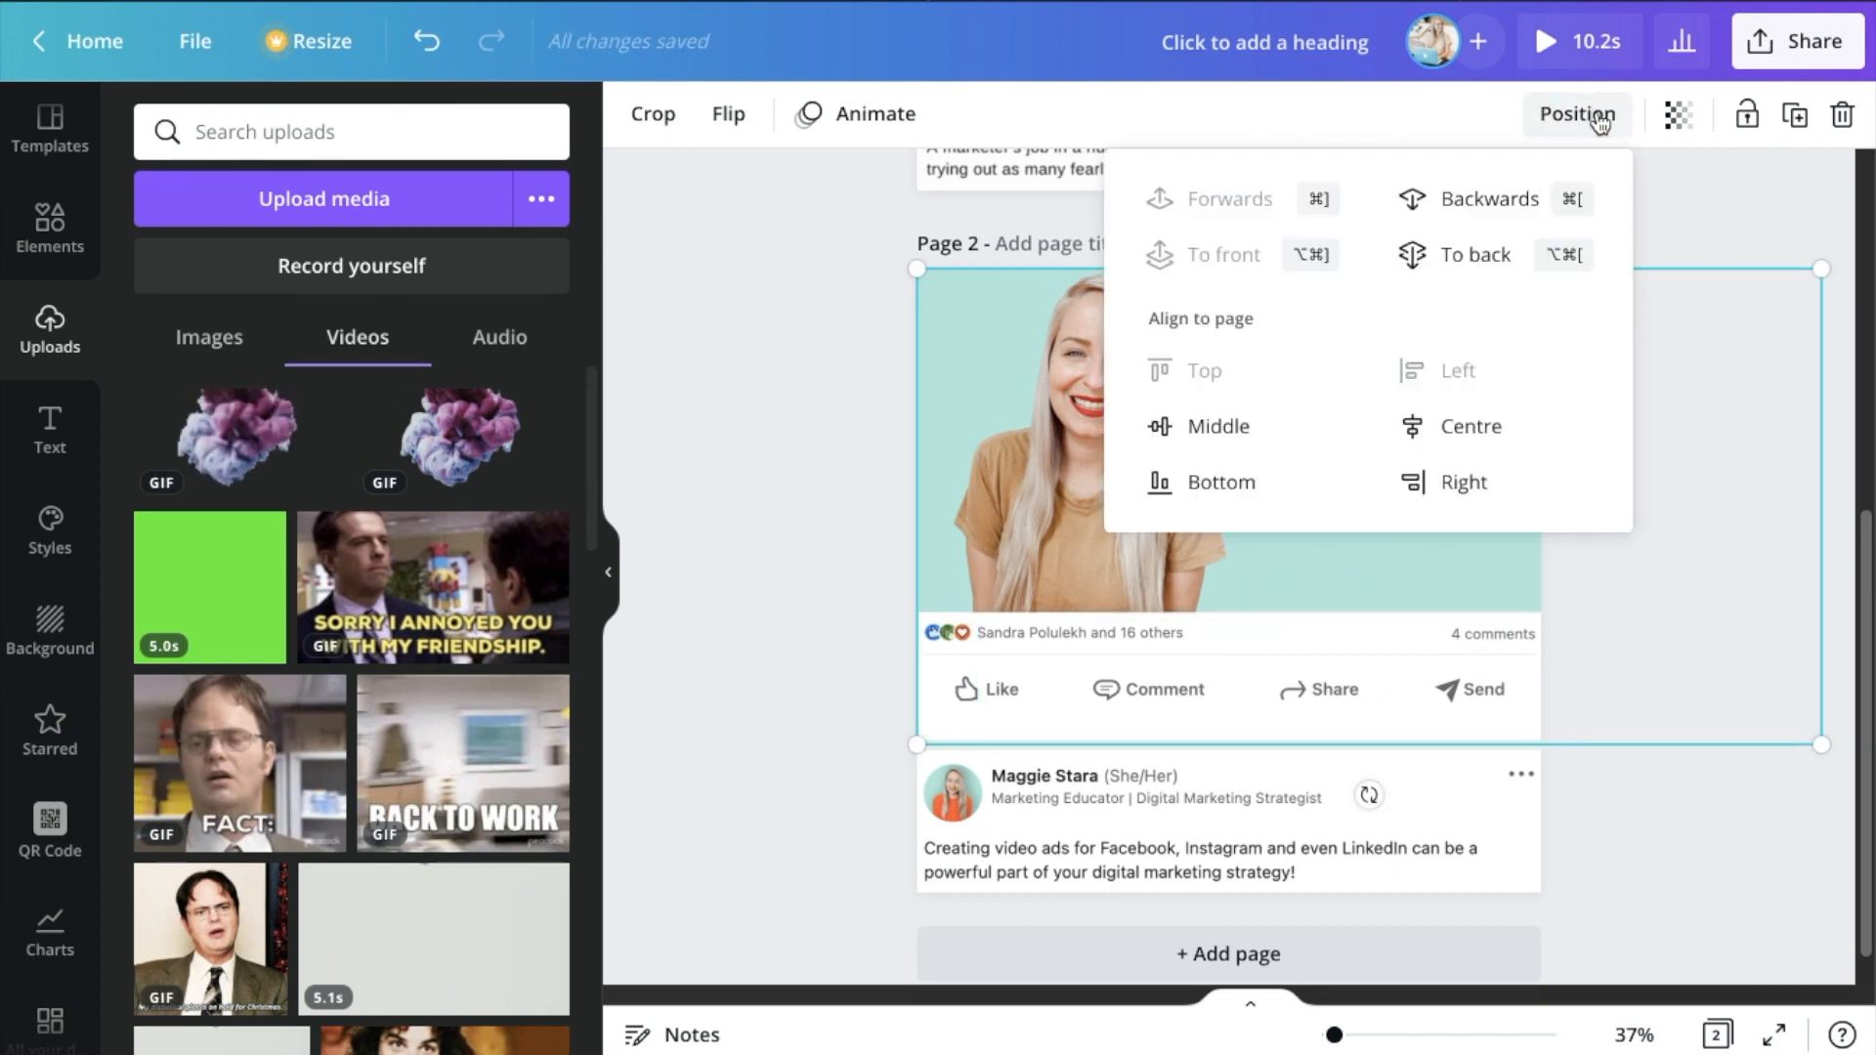
{"action": "left_click", "coordinate": [1077, 544]}
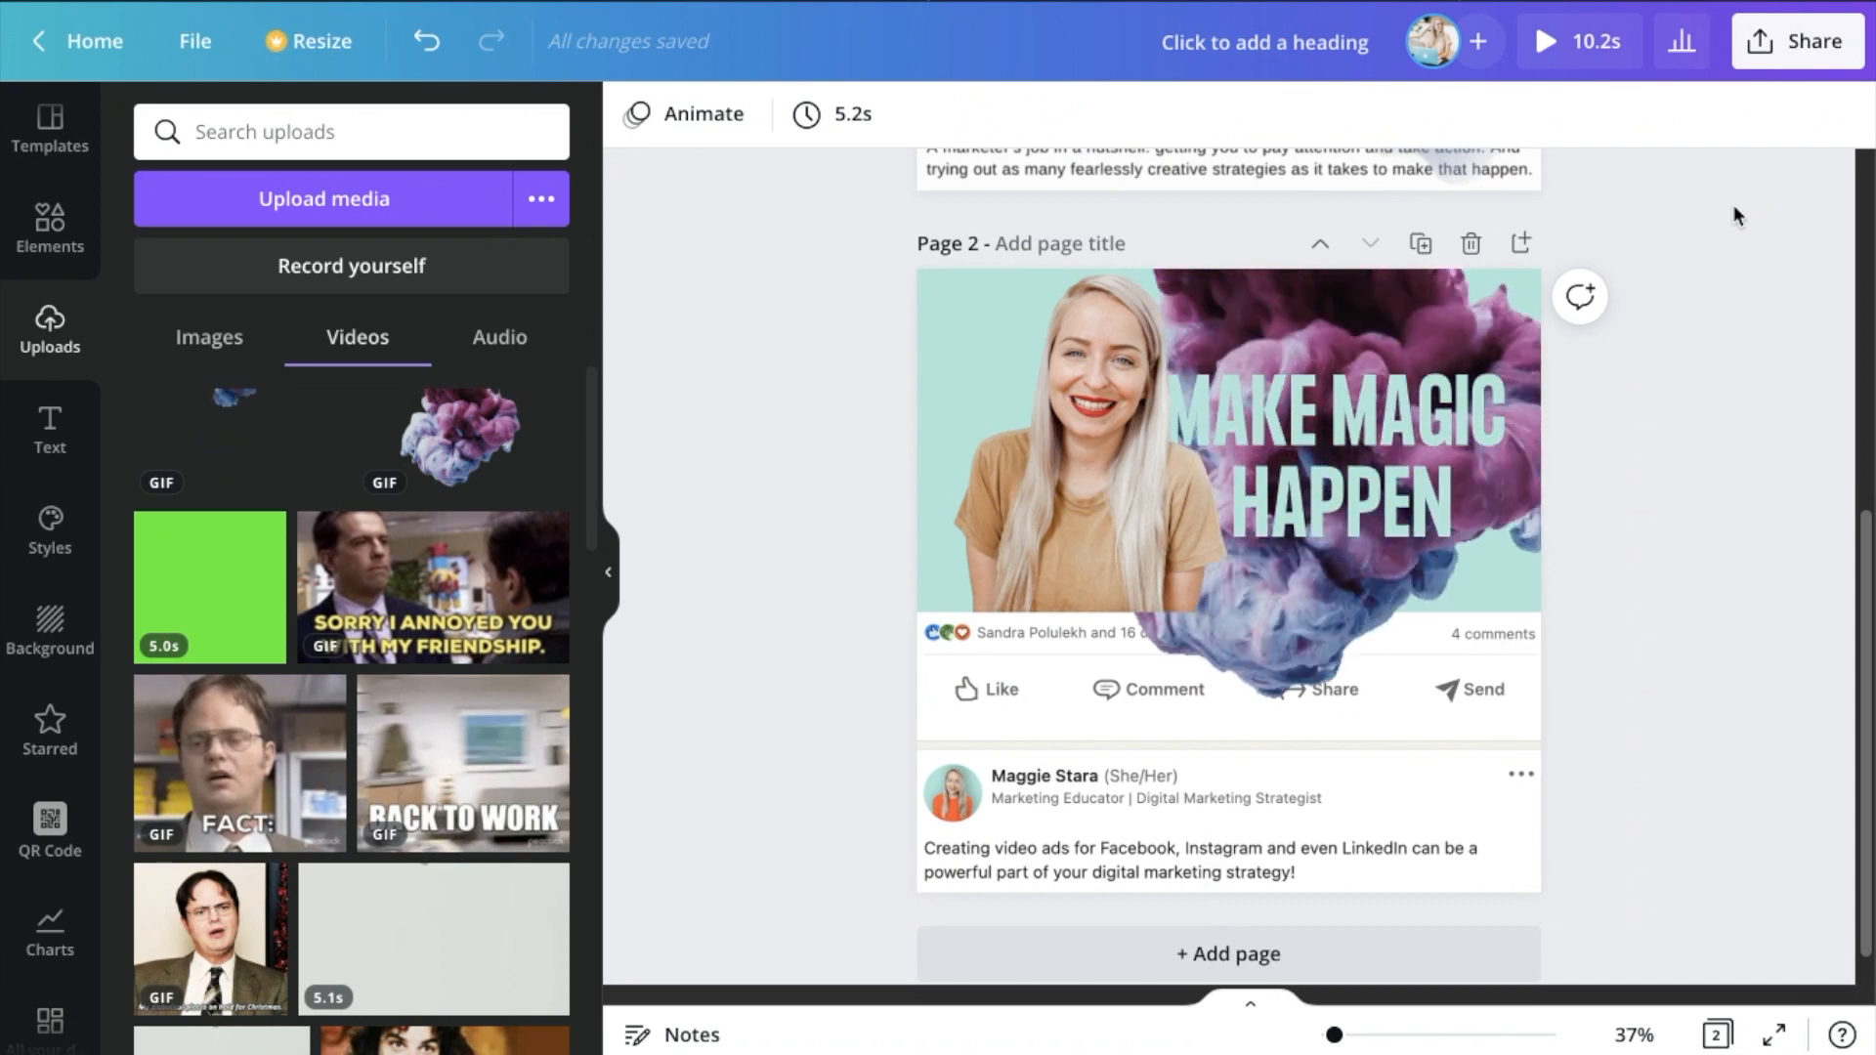
{"action": "left_click", "coordinate": [1206, 883]}
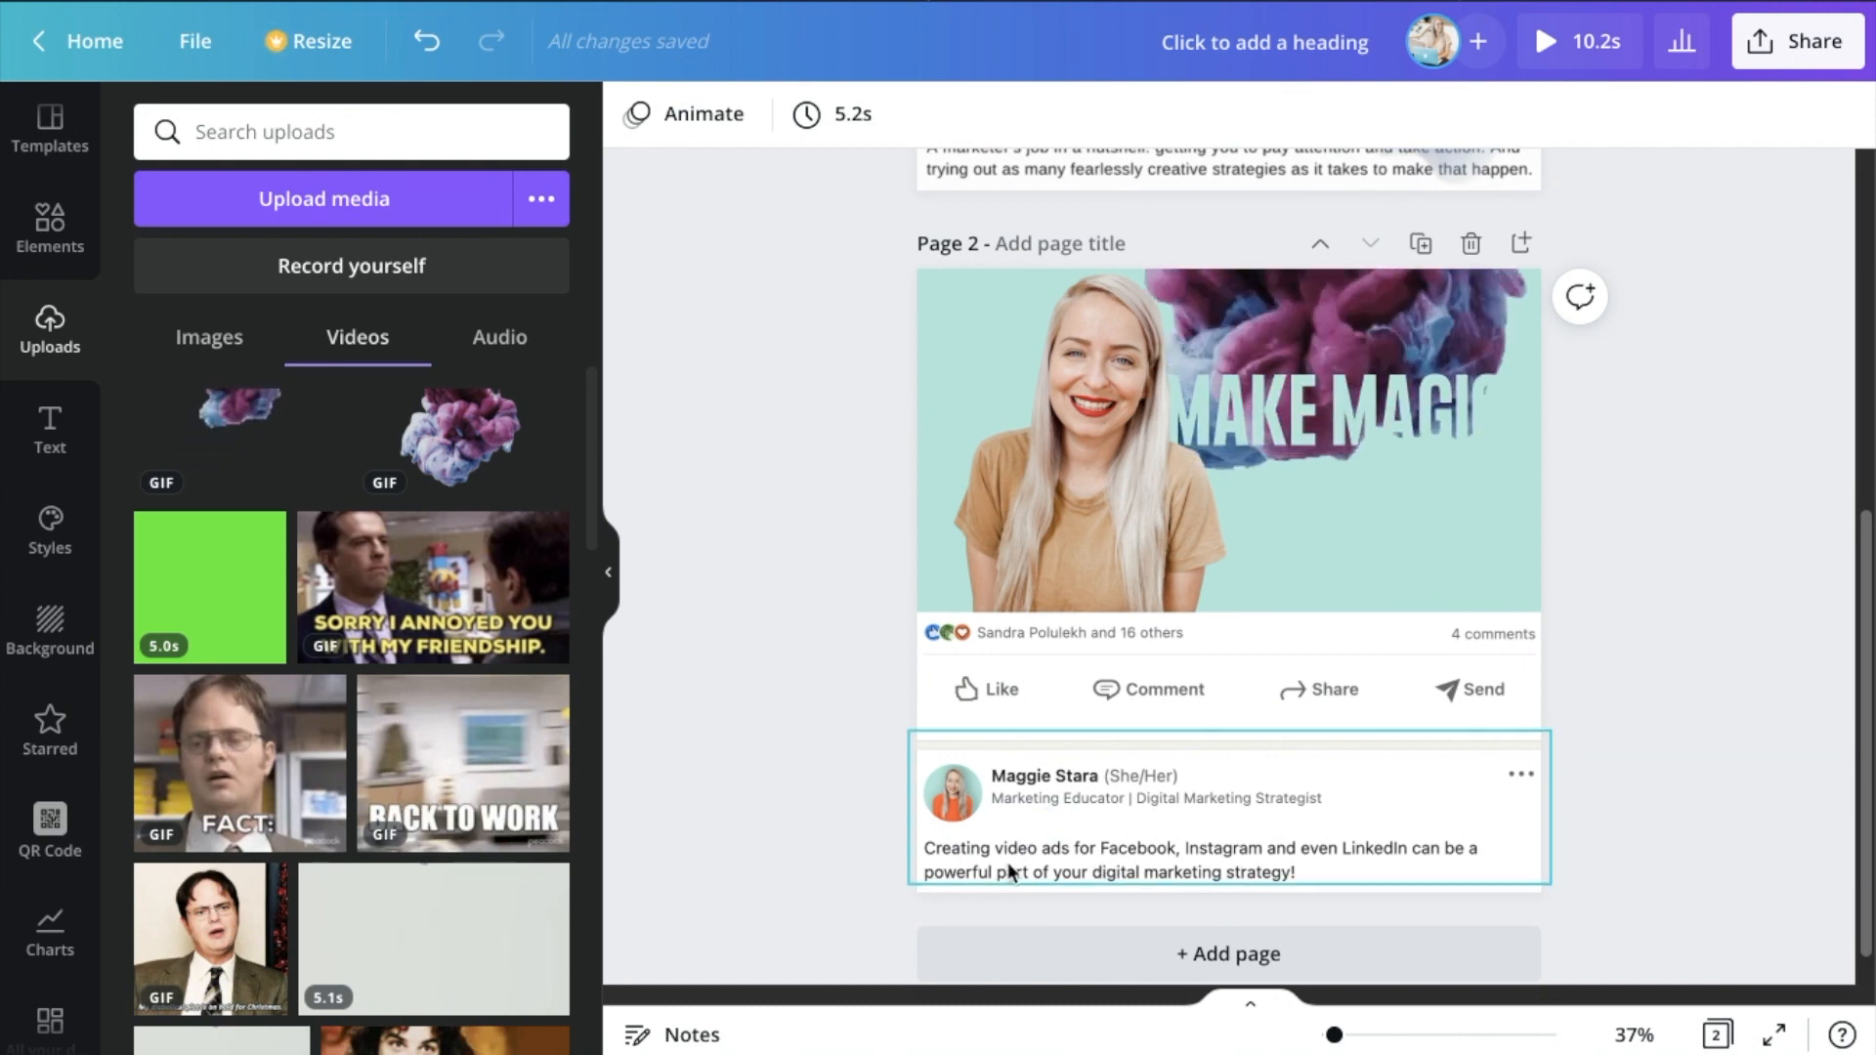
{"action": "scroll", "scroll_direction": "up", "scroll_amount": 3}
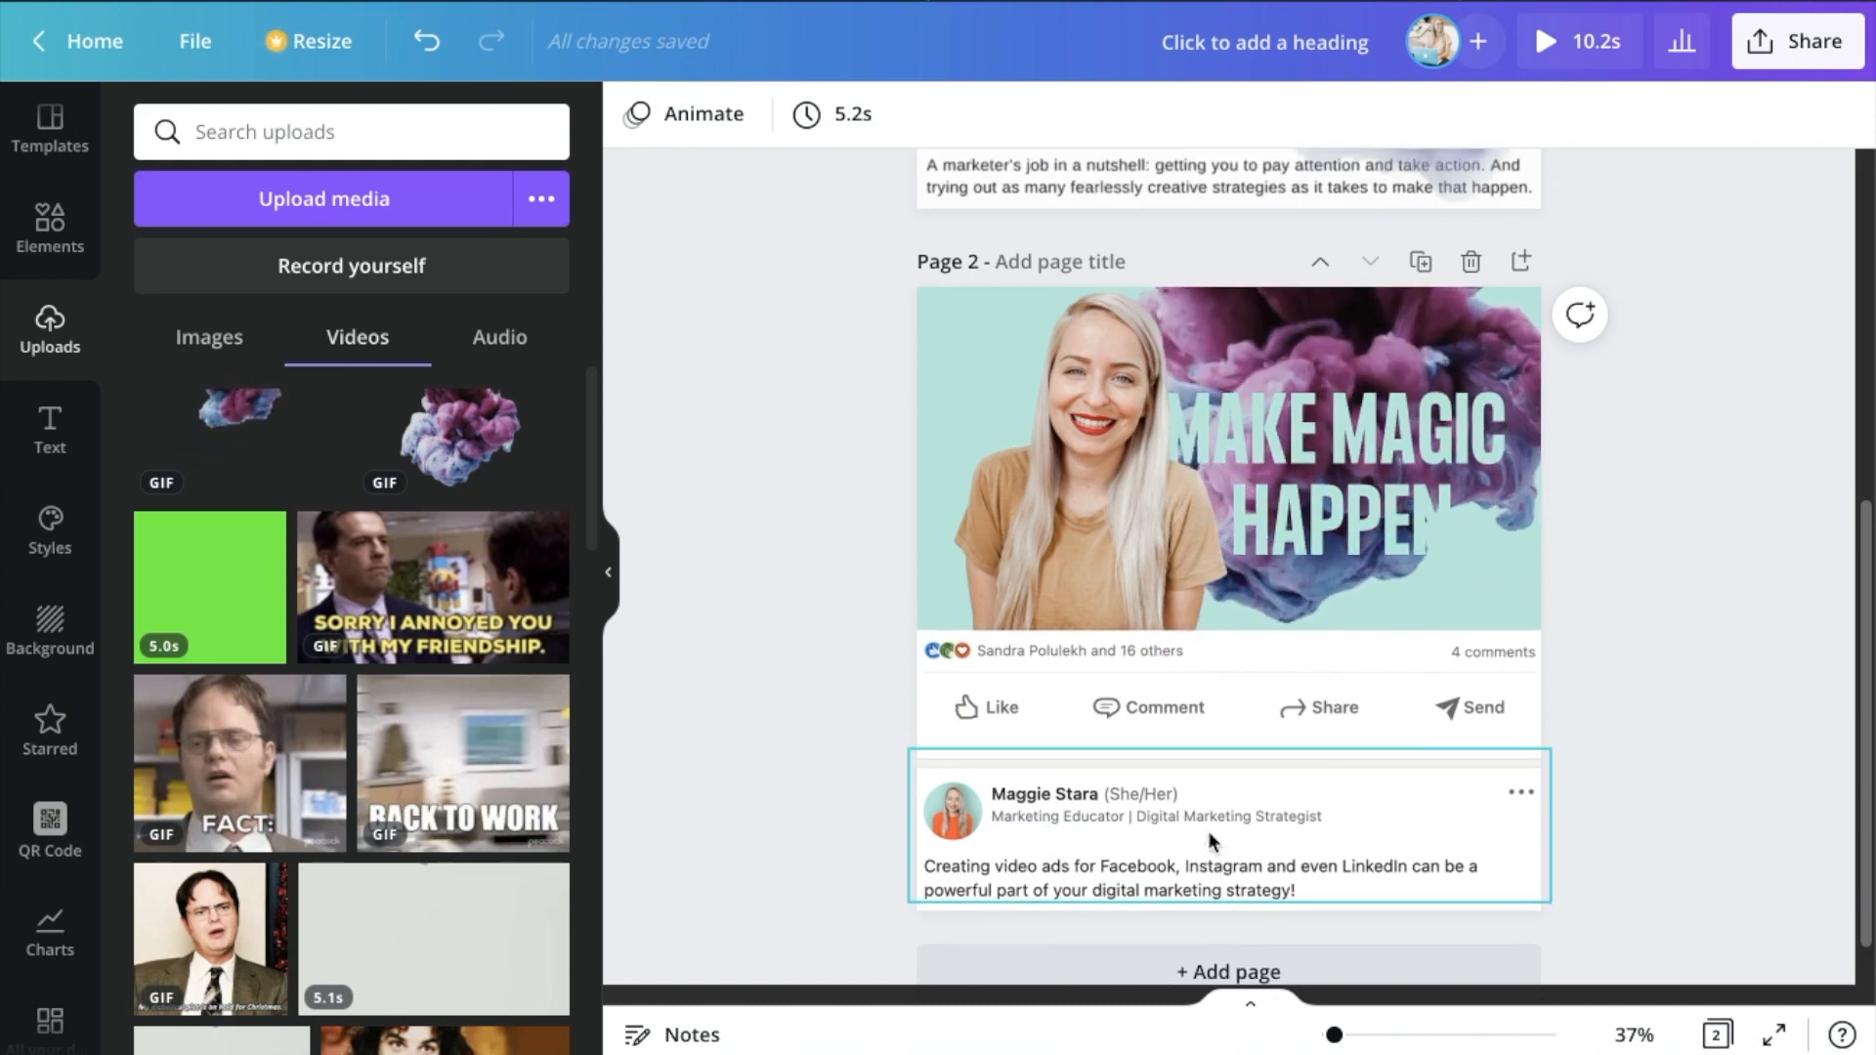
{"action": "scroll", "scroll_direction": "down", "scroll_amount": 3}
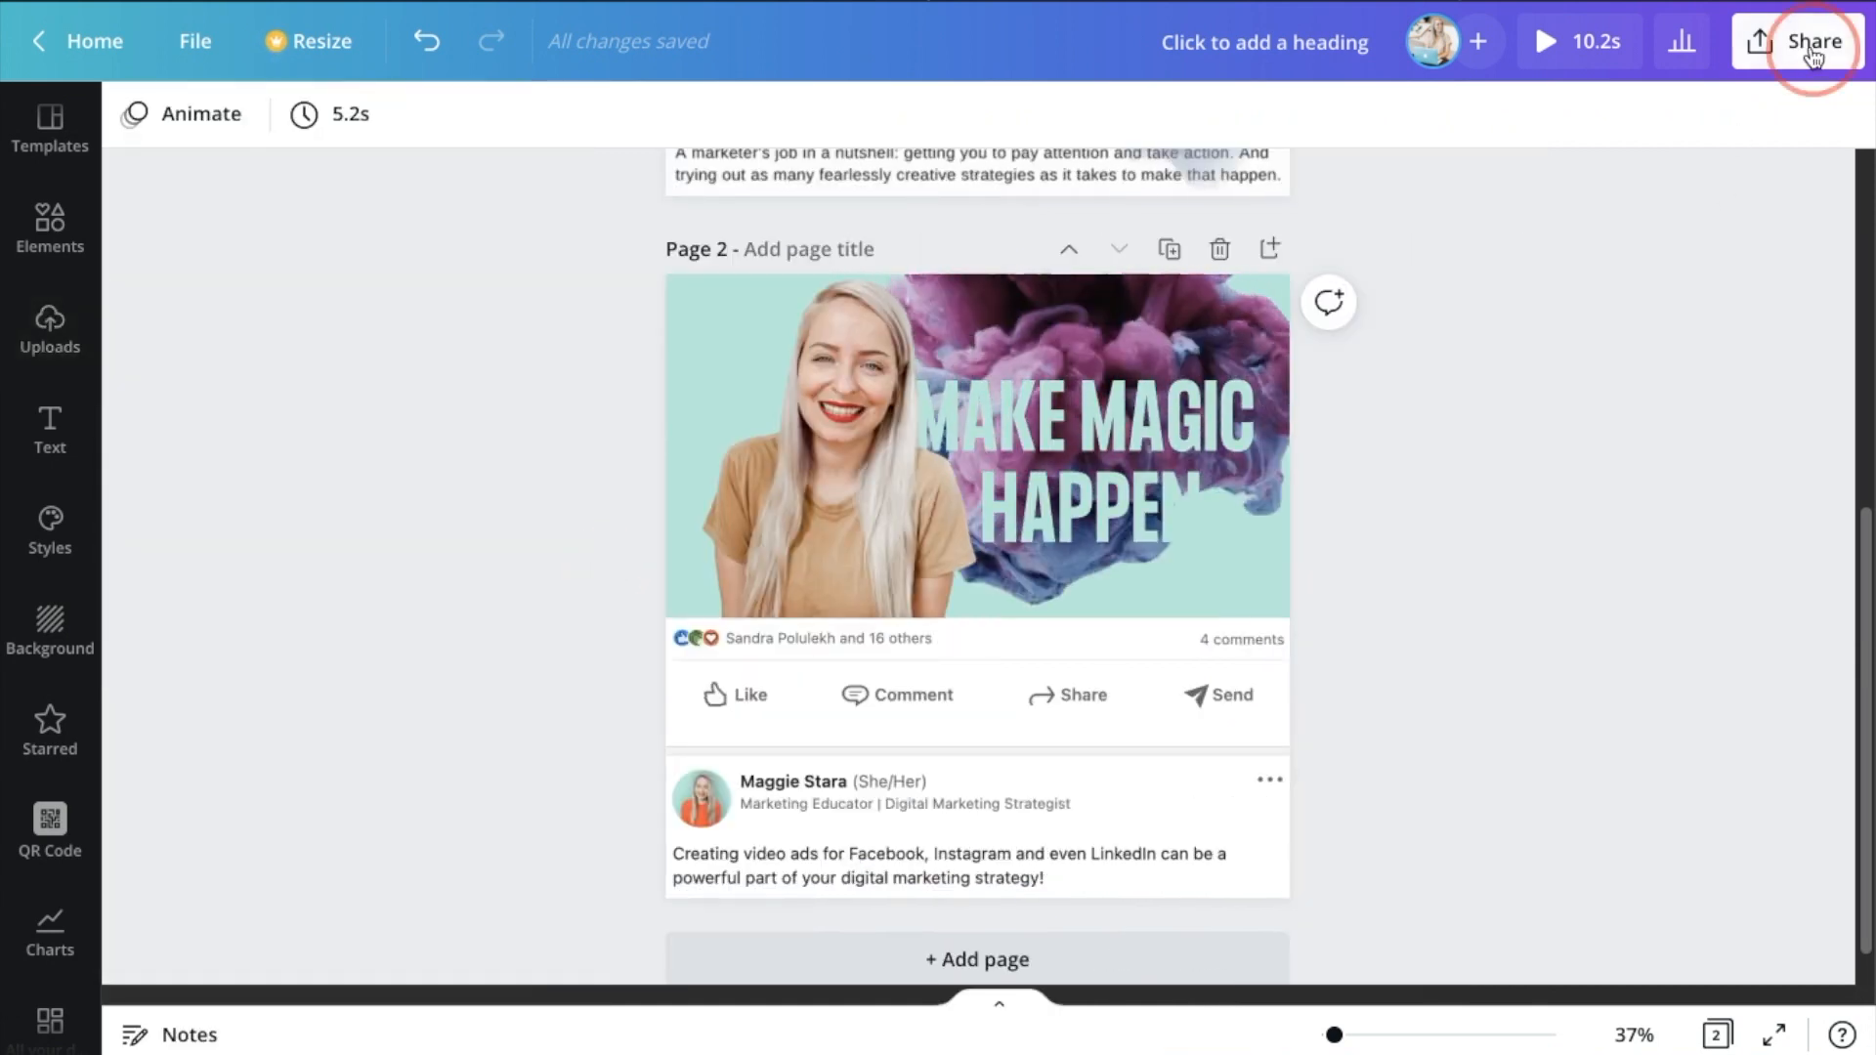
Apply a greyscale filter to the cutout portrait, then open the download panel
{"action": "left_click", "coordinate": [1812, 41]}
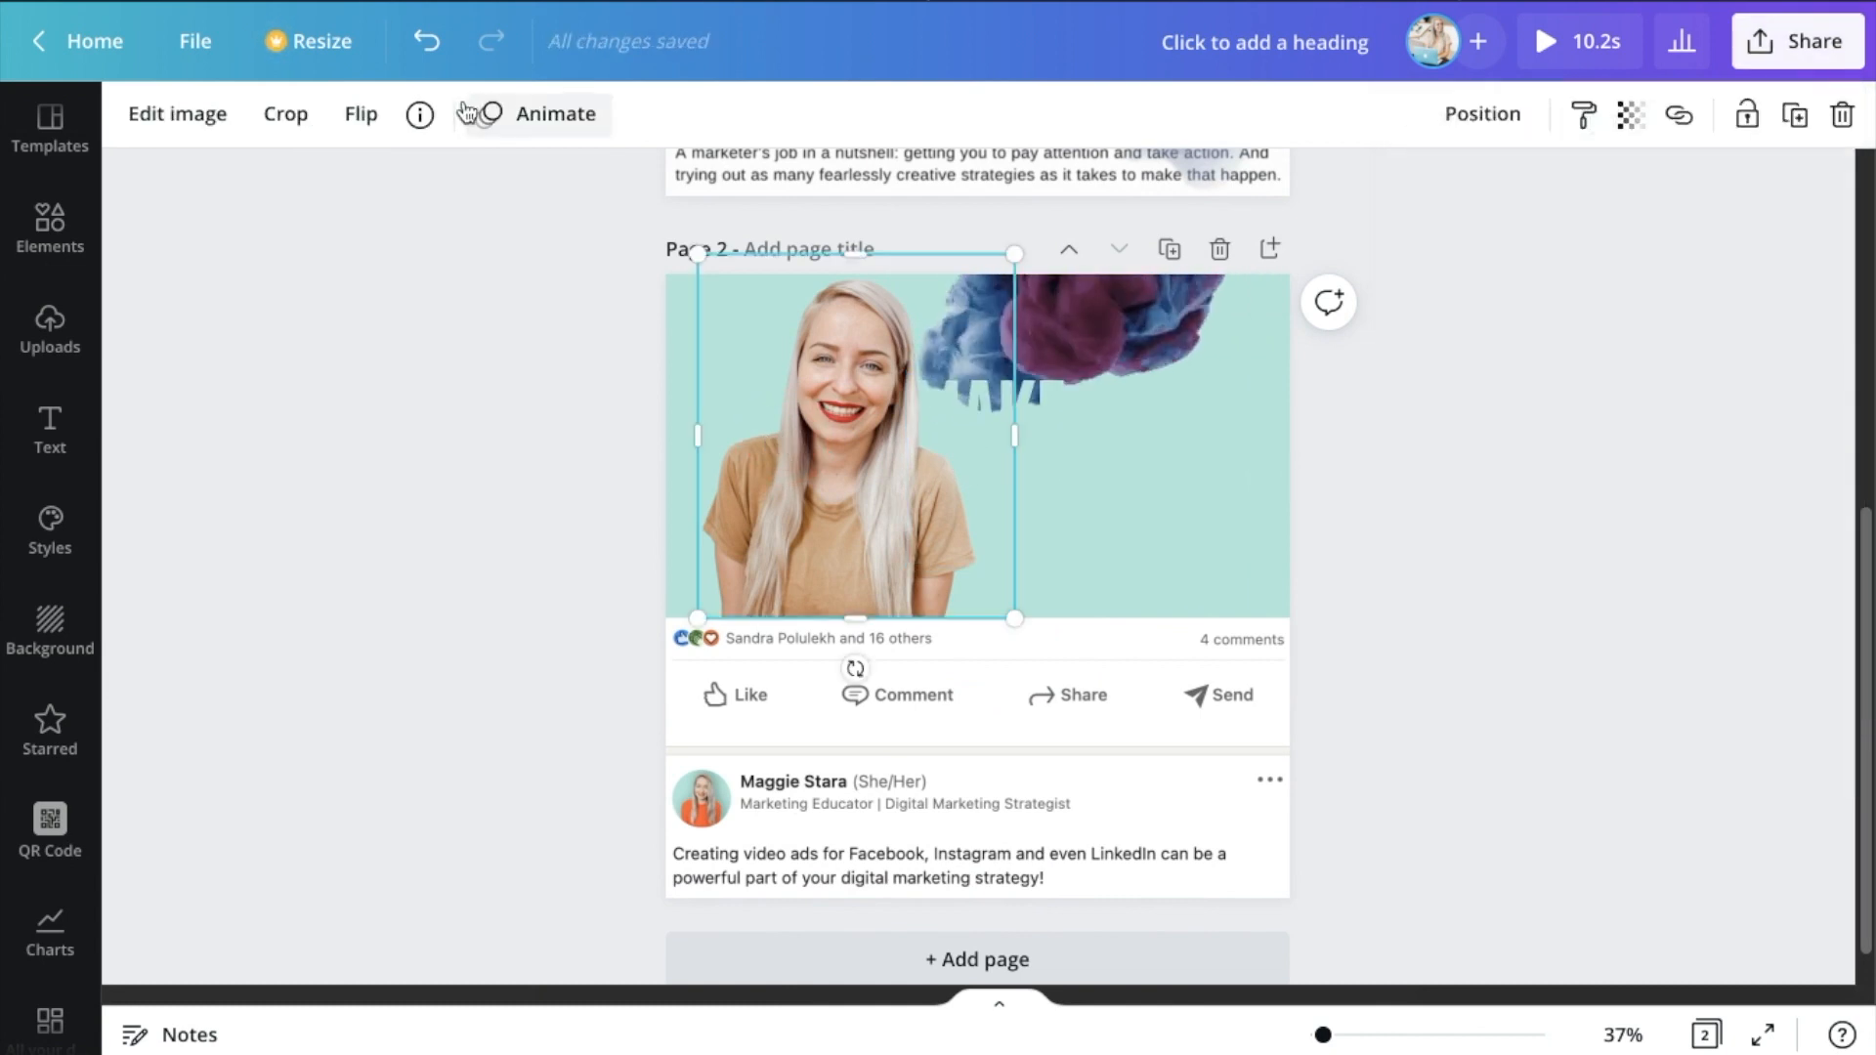
{"action": "left_click", "coordinate": [177, 113]}
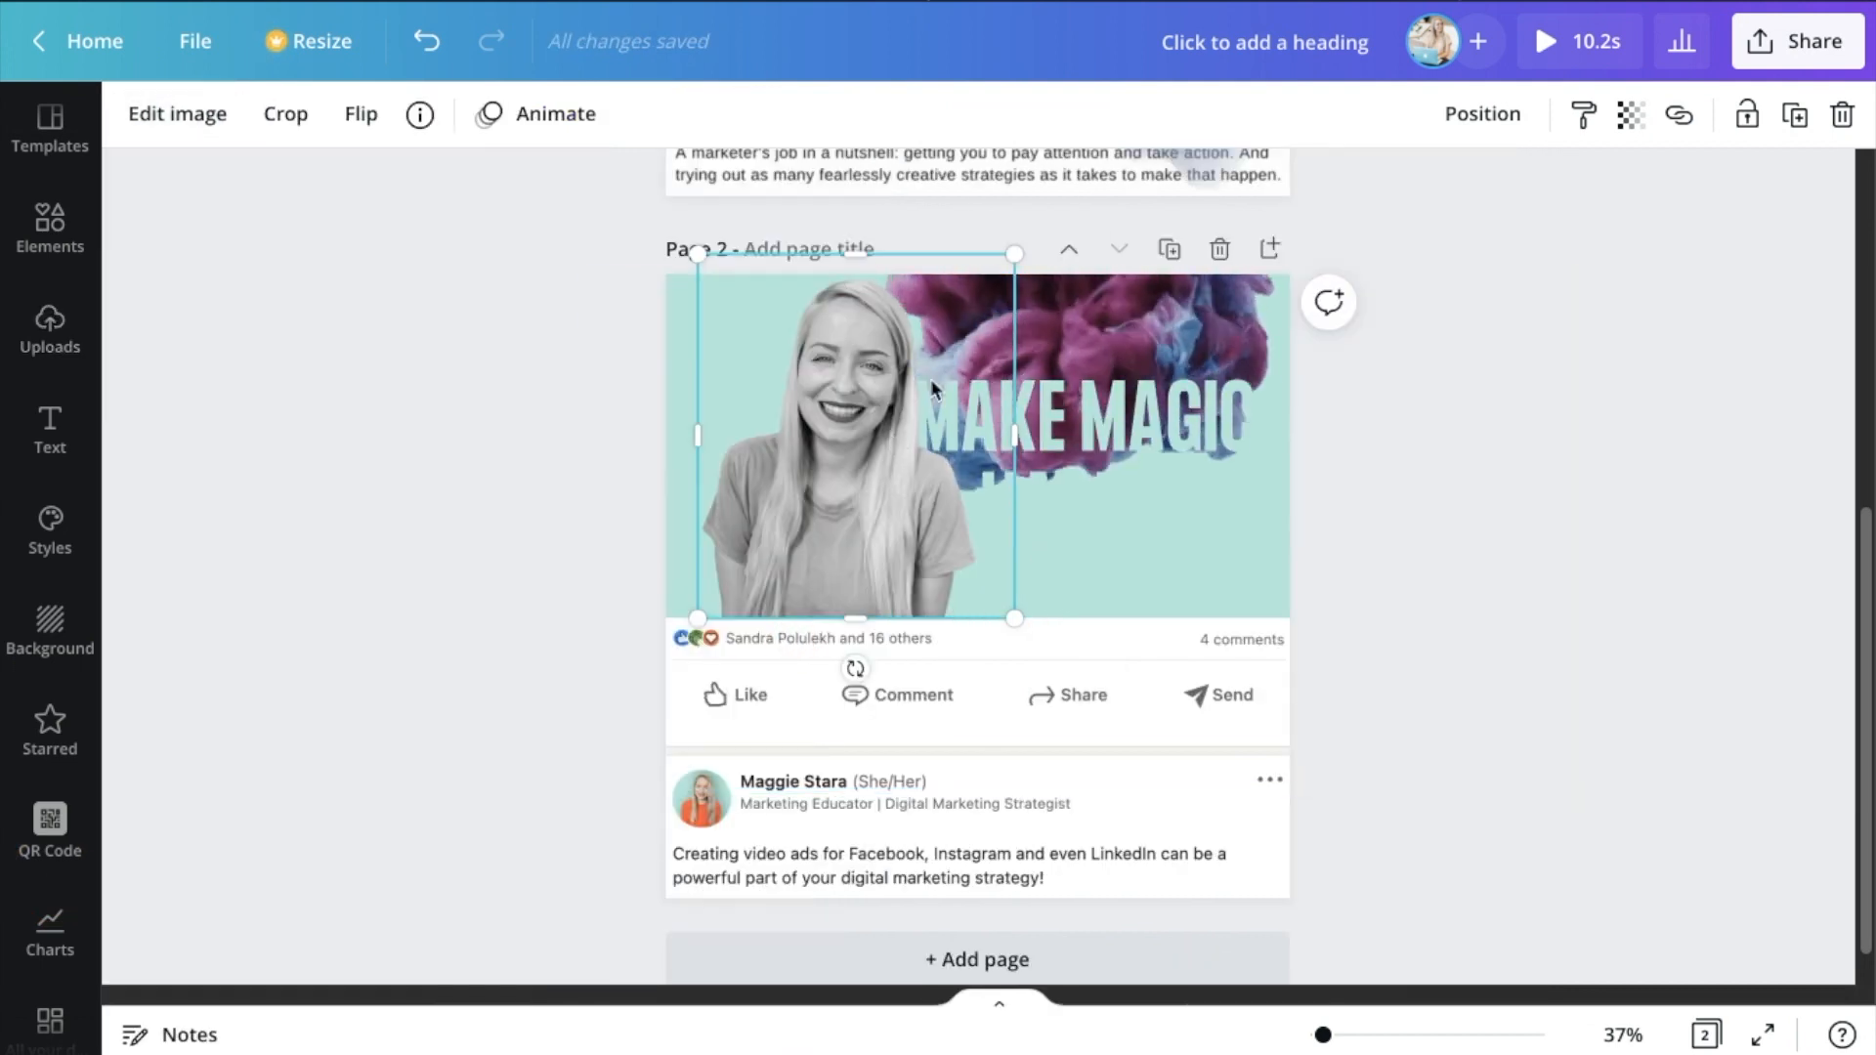
{"action": "left_click", "coordinate": [1811, 39]}
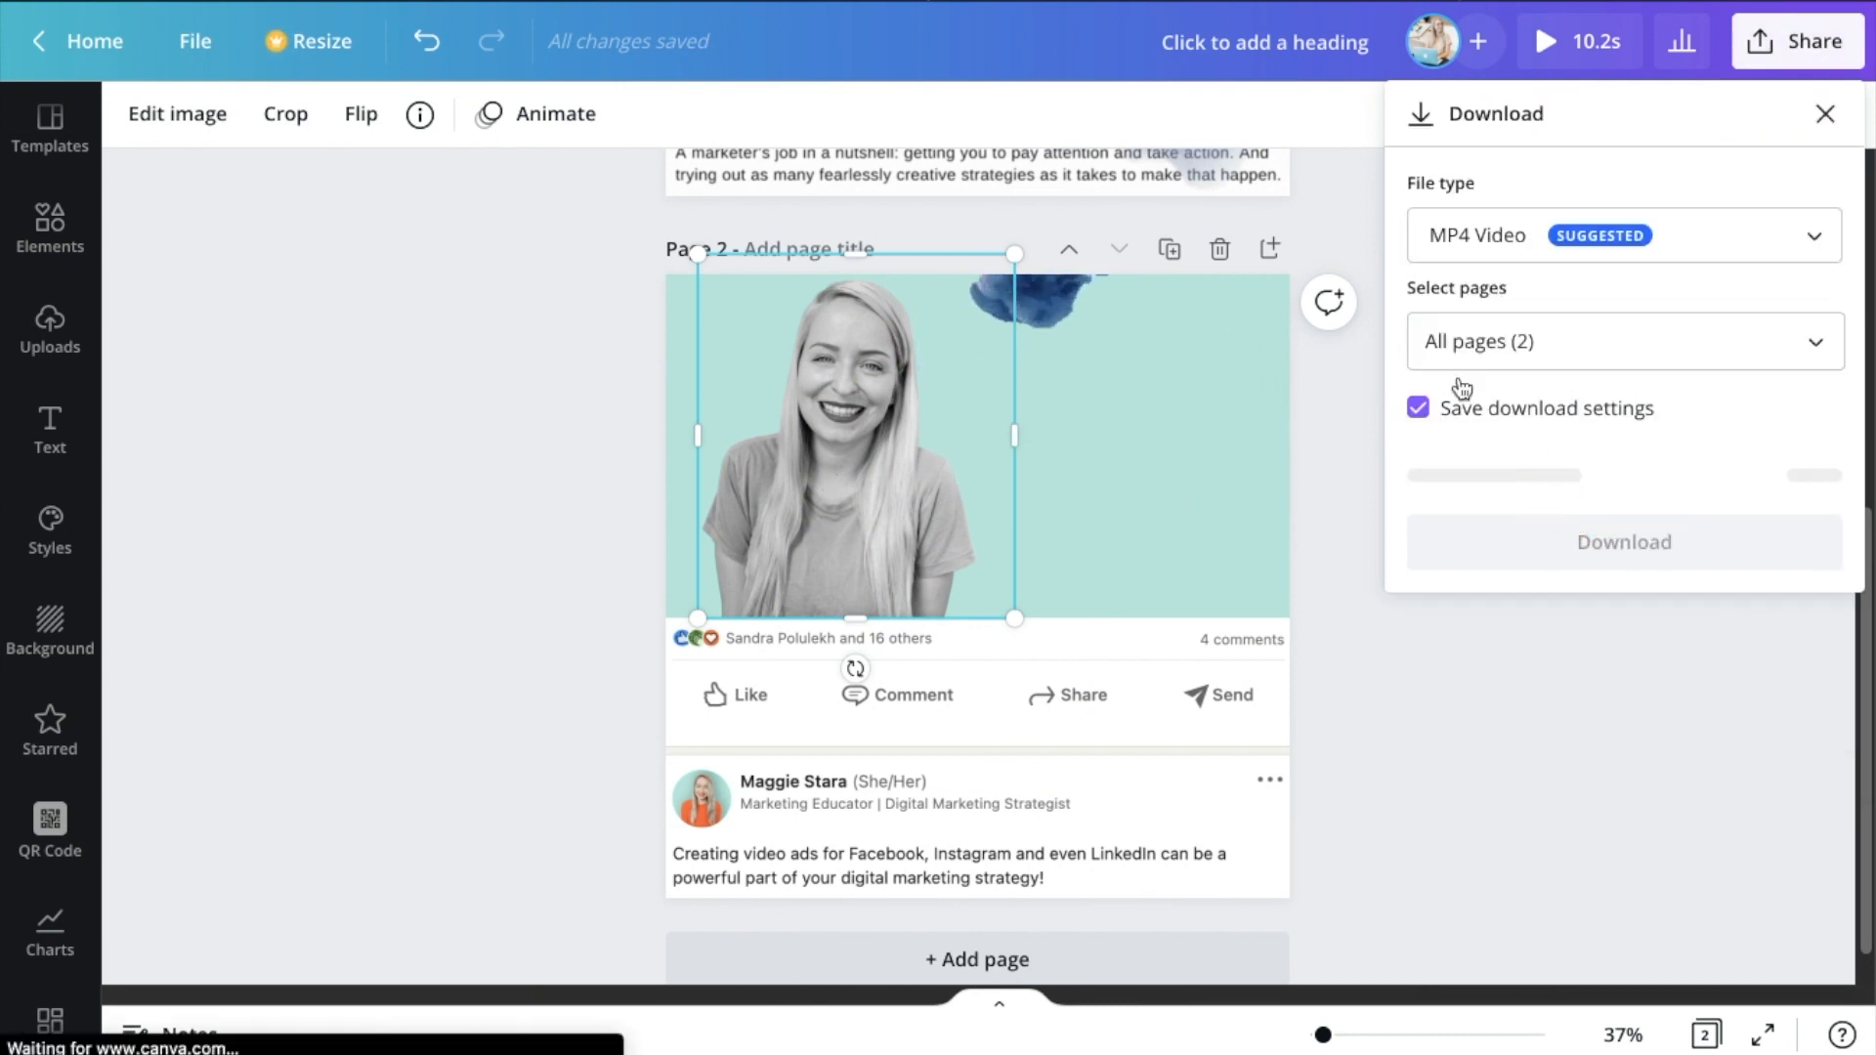
Set the download to page 2 only, with GIF as the file type
{"action": "left_click", "coordinate": [1624, 341]}
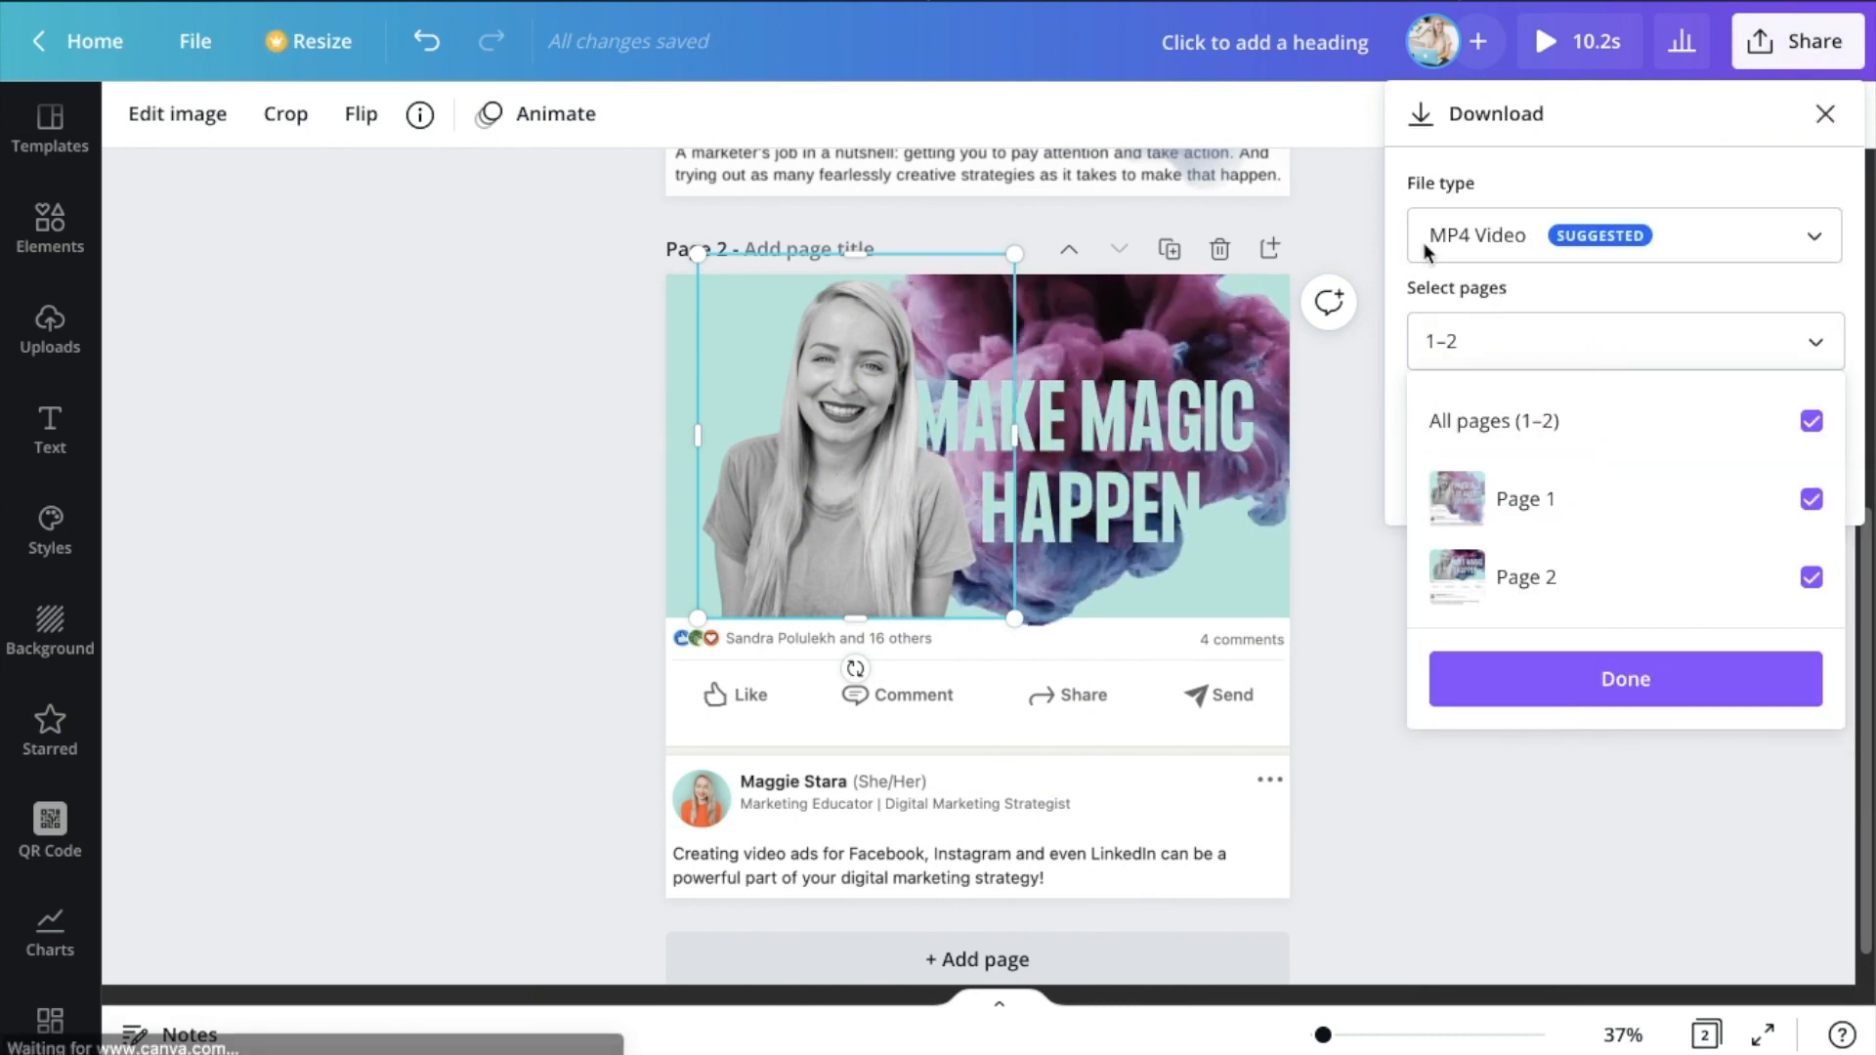
{"action": "left_click", "coordinate": [1811, 499]}
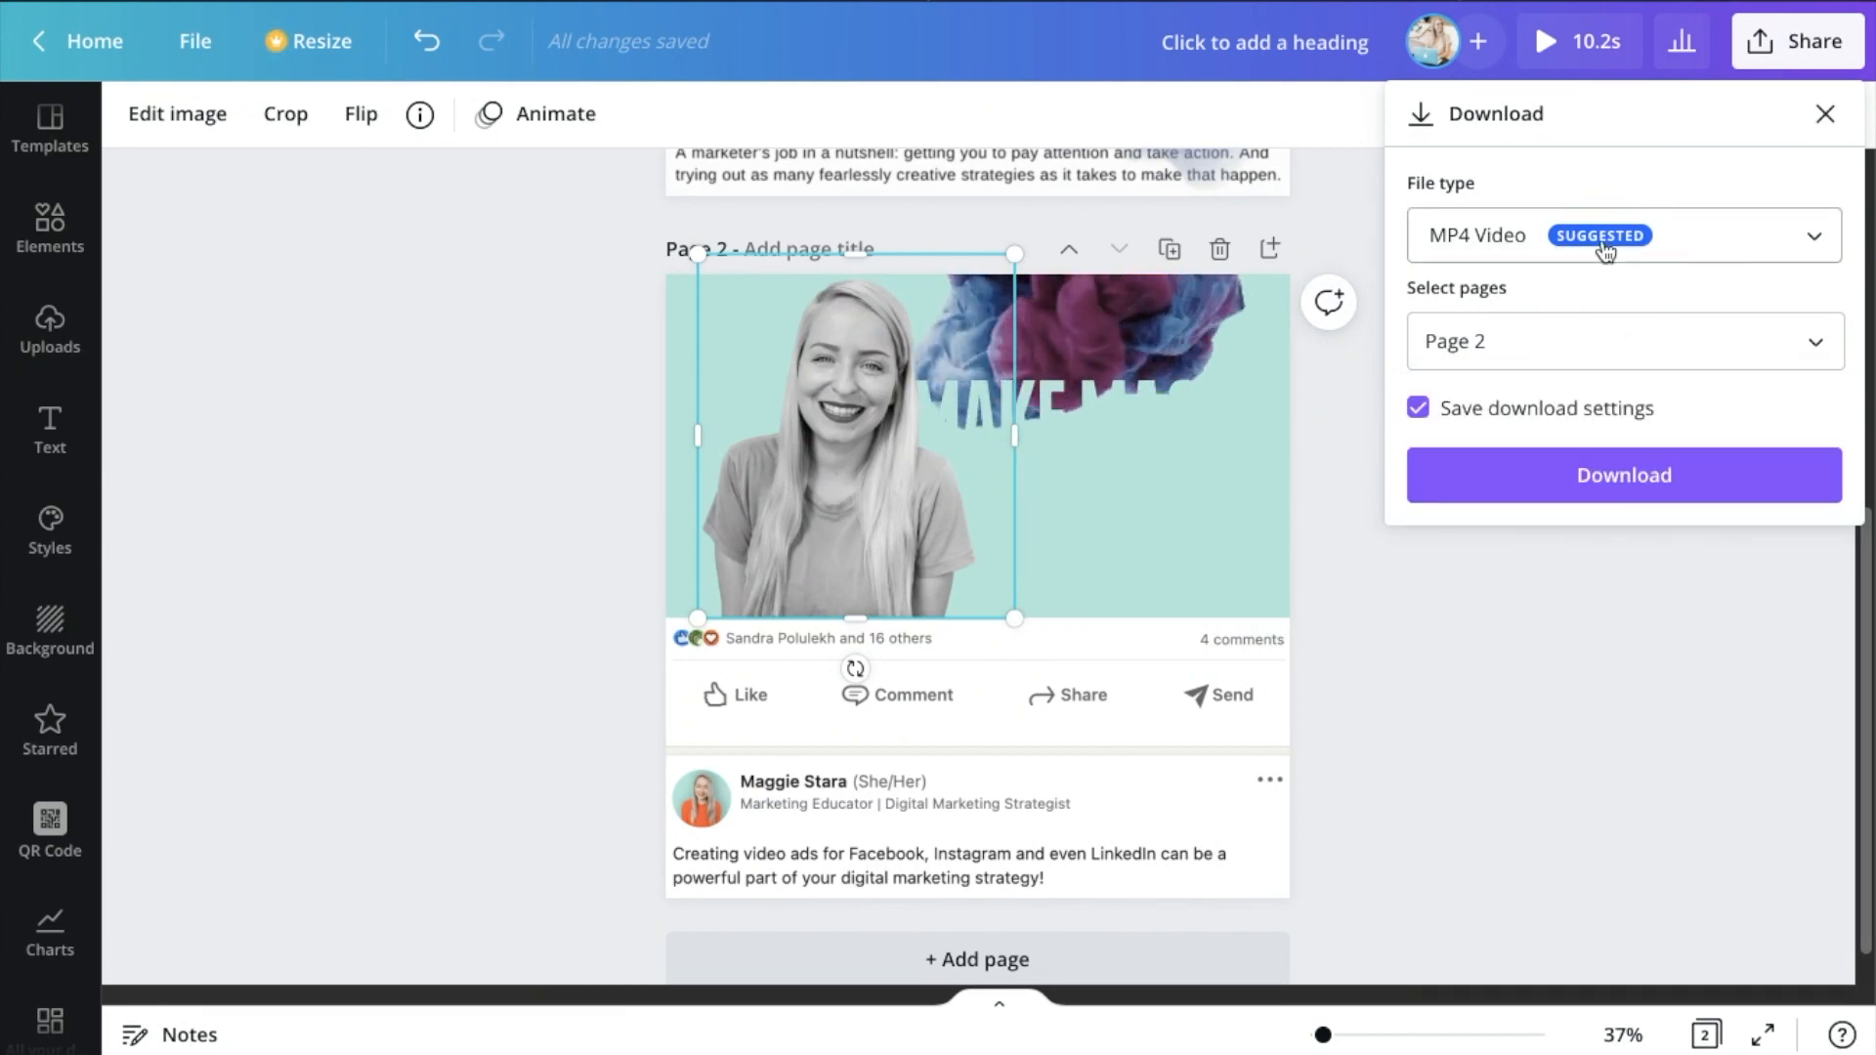
{"action": "left_click", "coordinate": [1621, 234]}
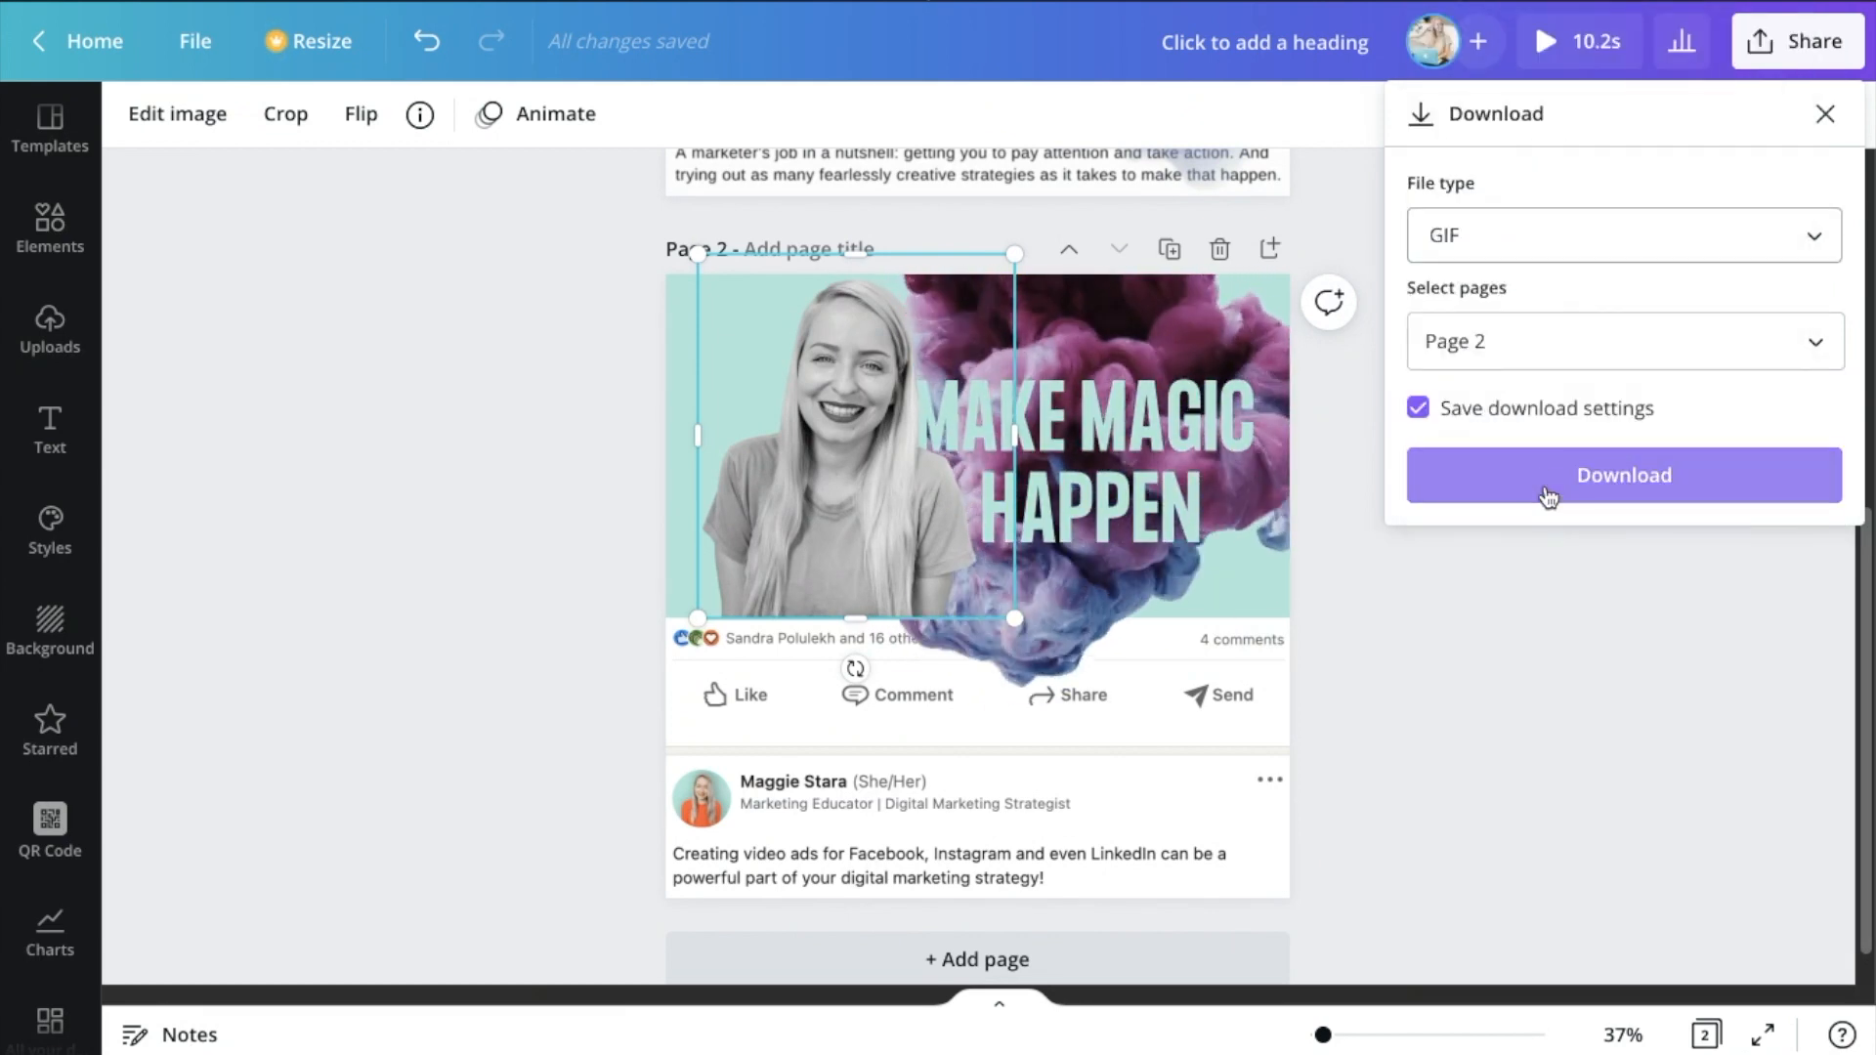